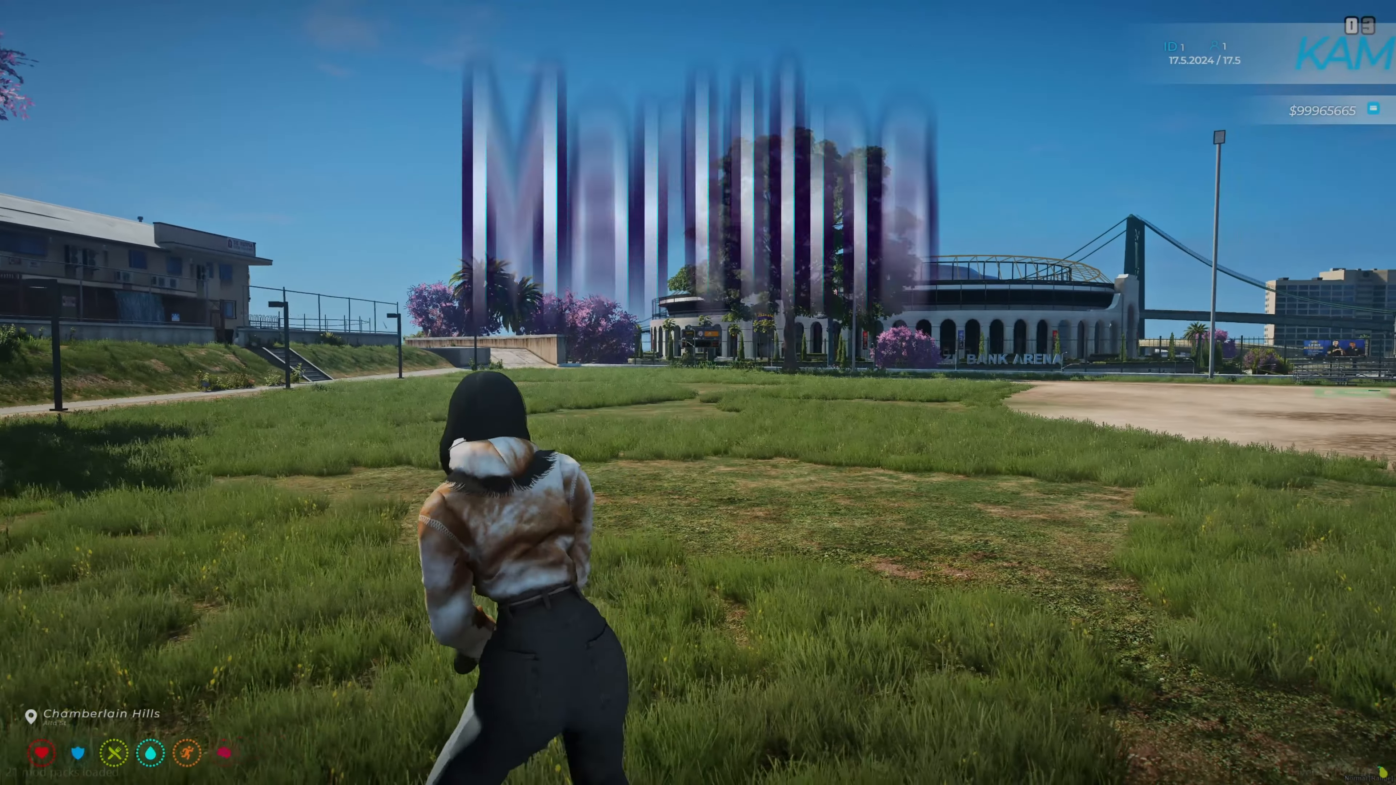
Close the tint lightbox and review the Rubber Gun description, changelog and installation notes.
key(alt+tab)
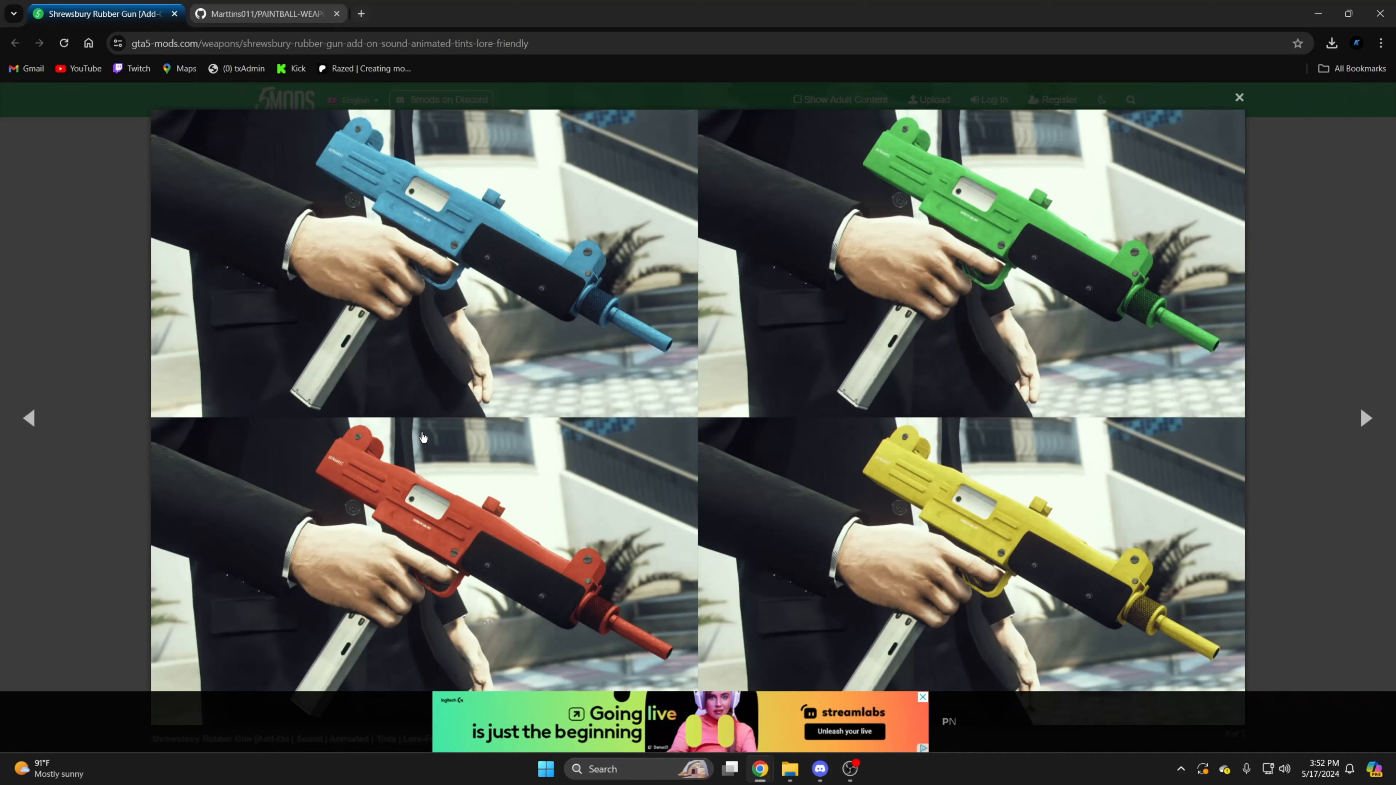
click(1236, 96)
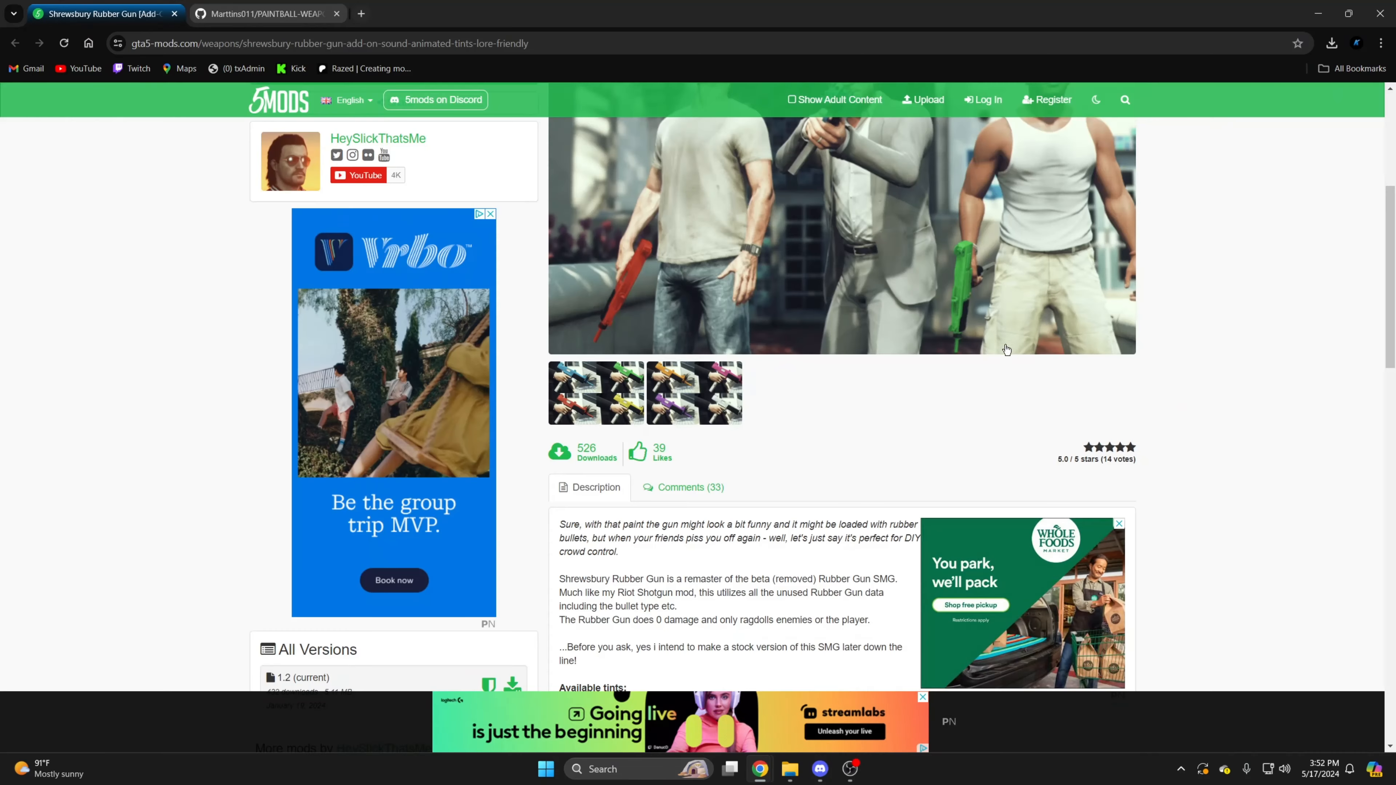
scroll(down, 3)
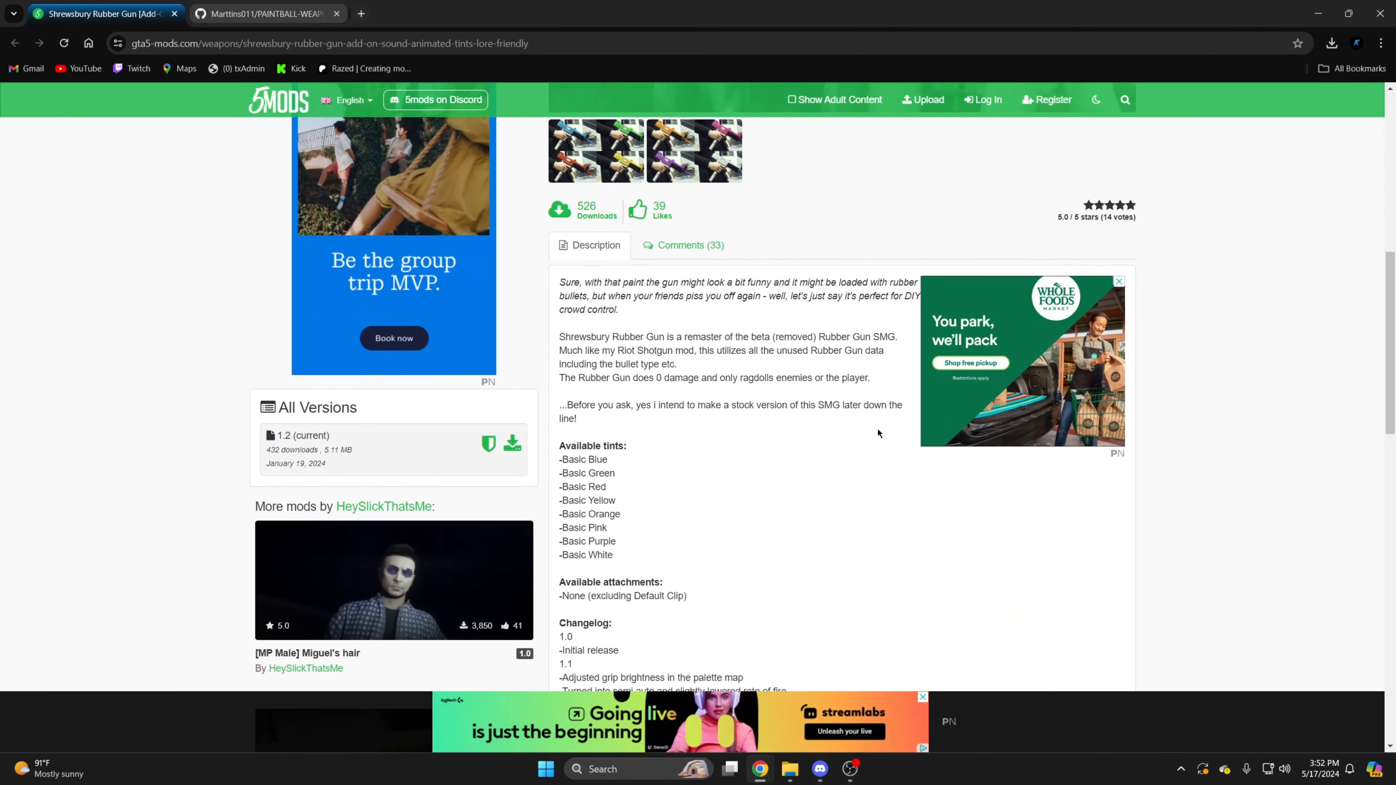
scroll(down, 3)
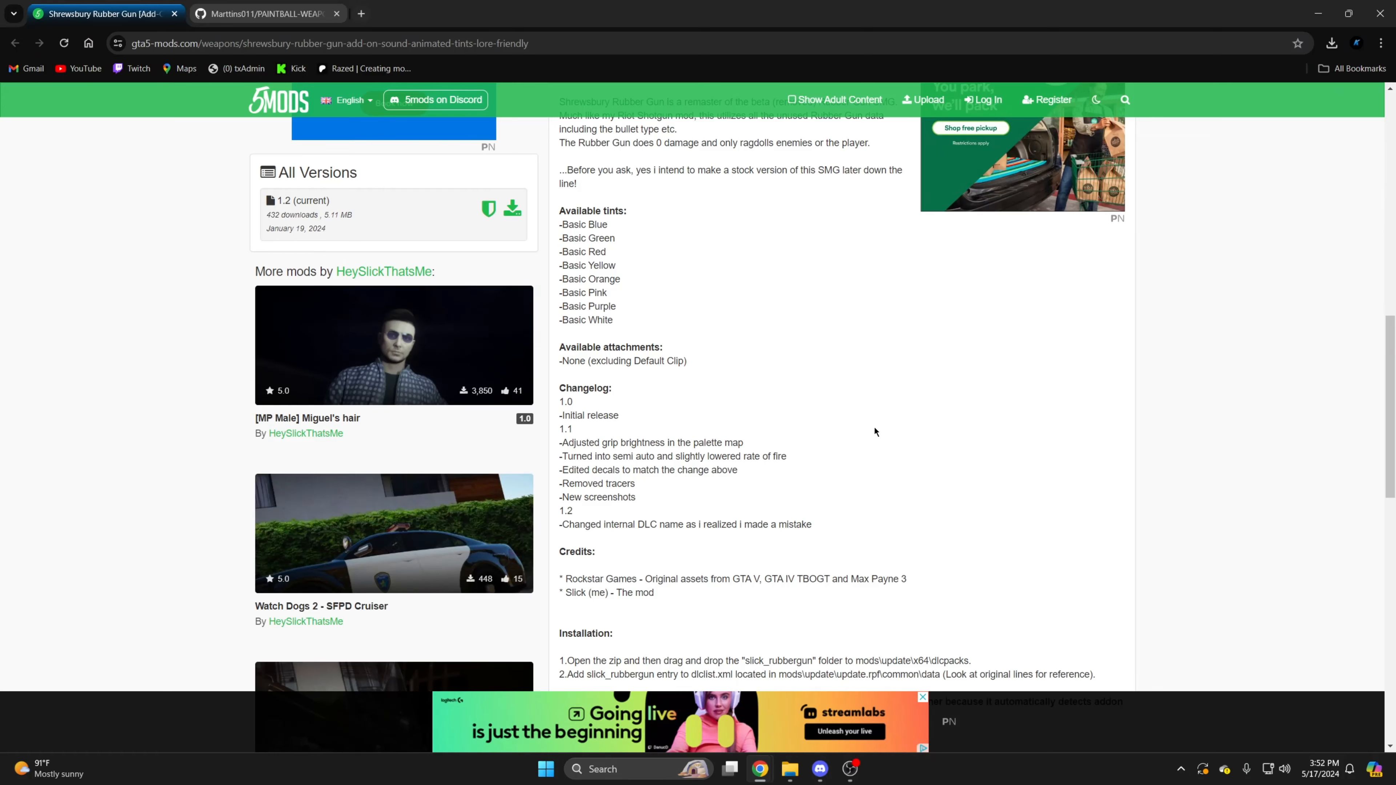
scroll(up, 3)
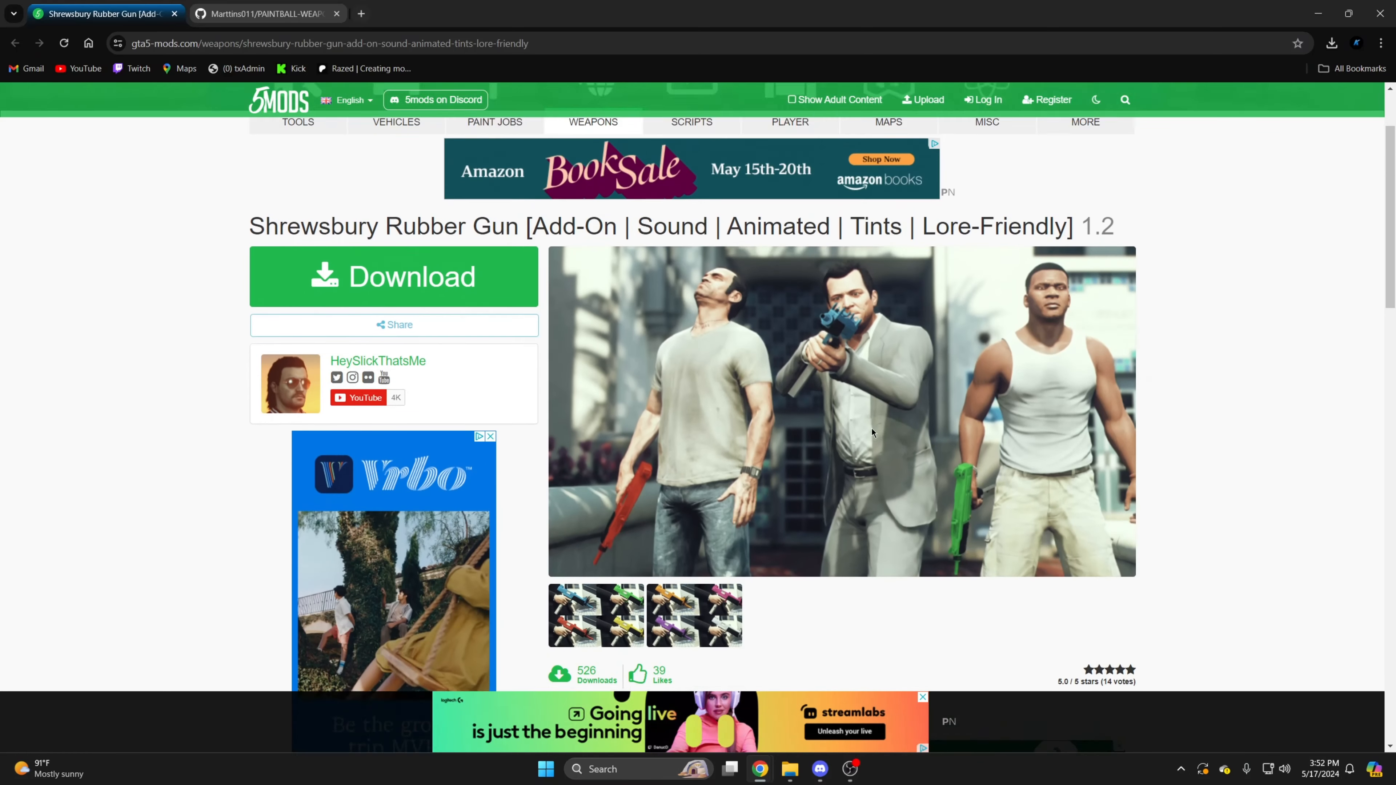
Create a new folder named rubbergun inside resources > [weapons].
click(789, 768)
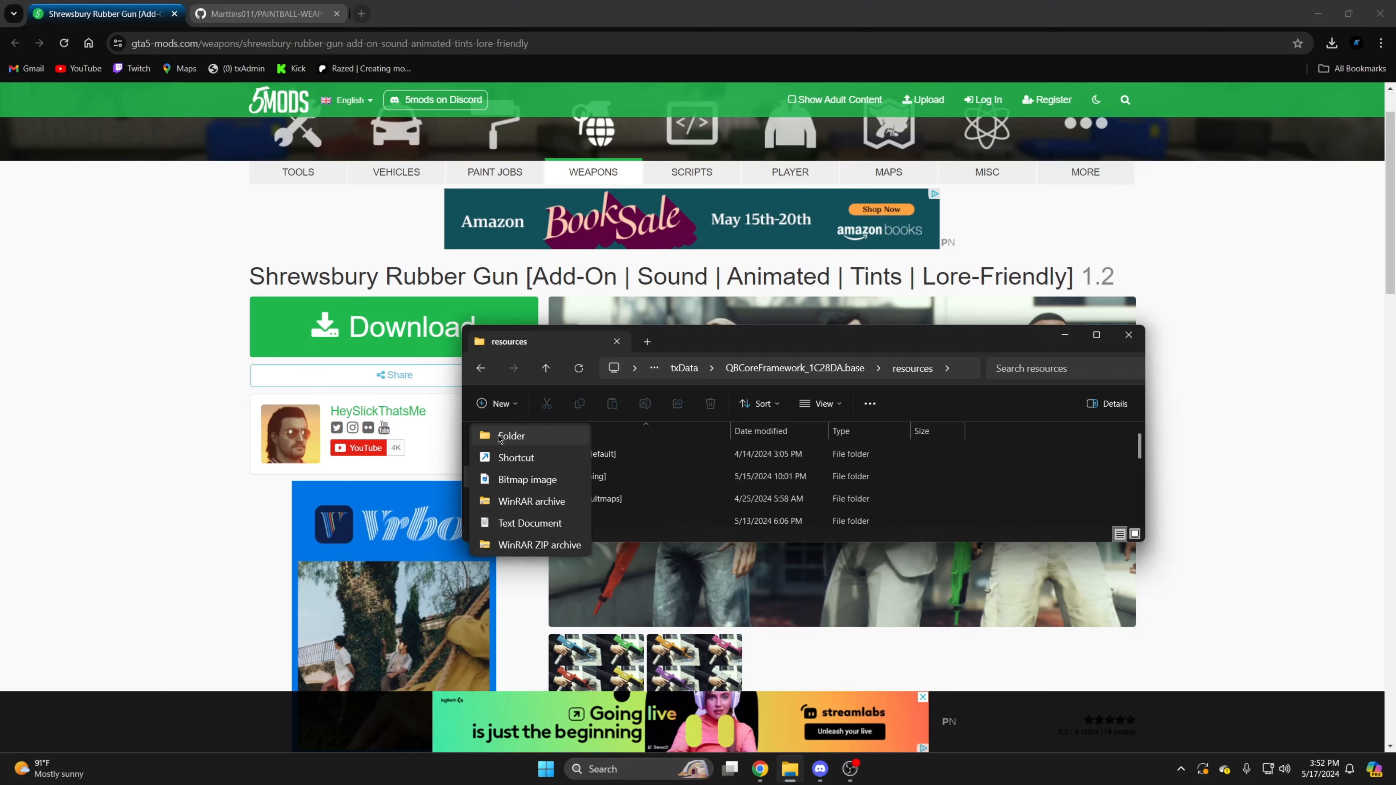
click(511, 436)
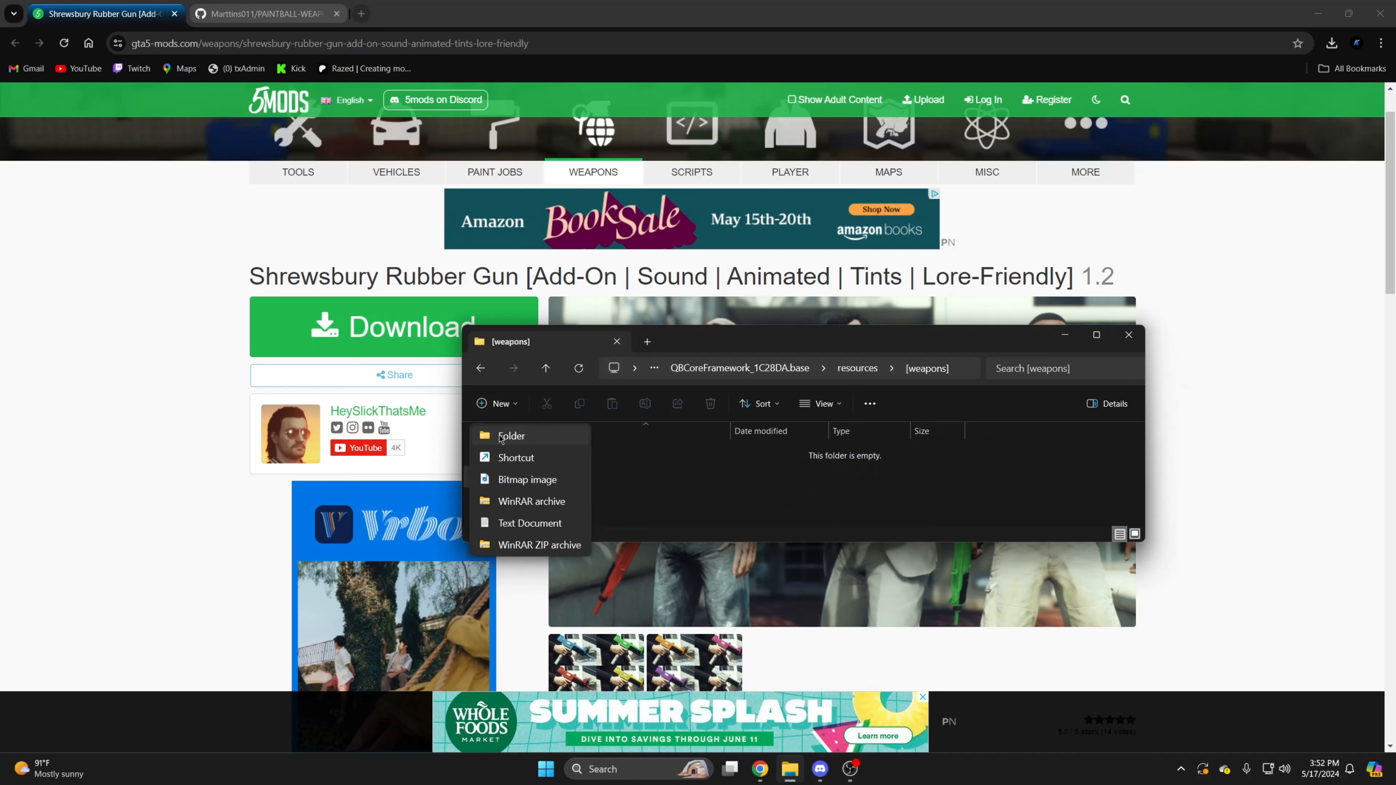
click(511, 437)
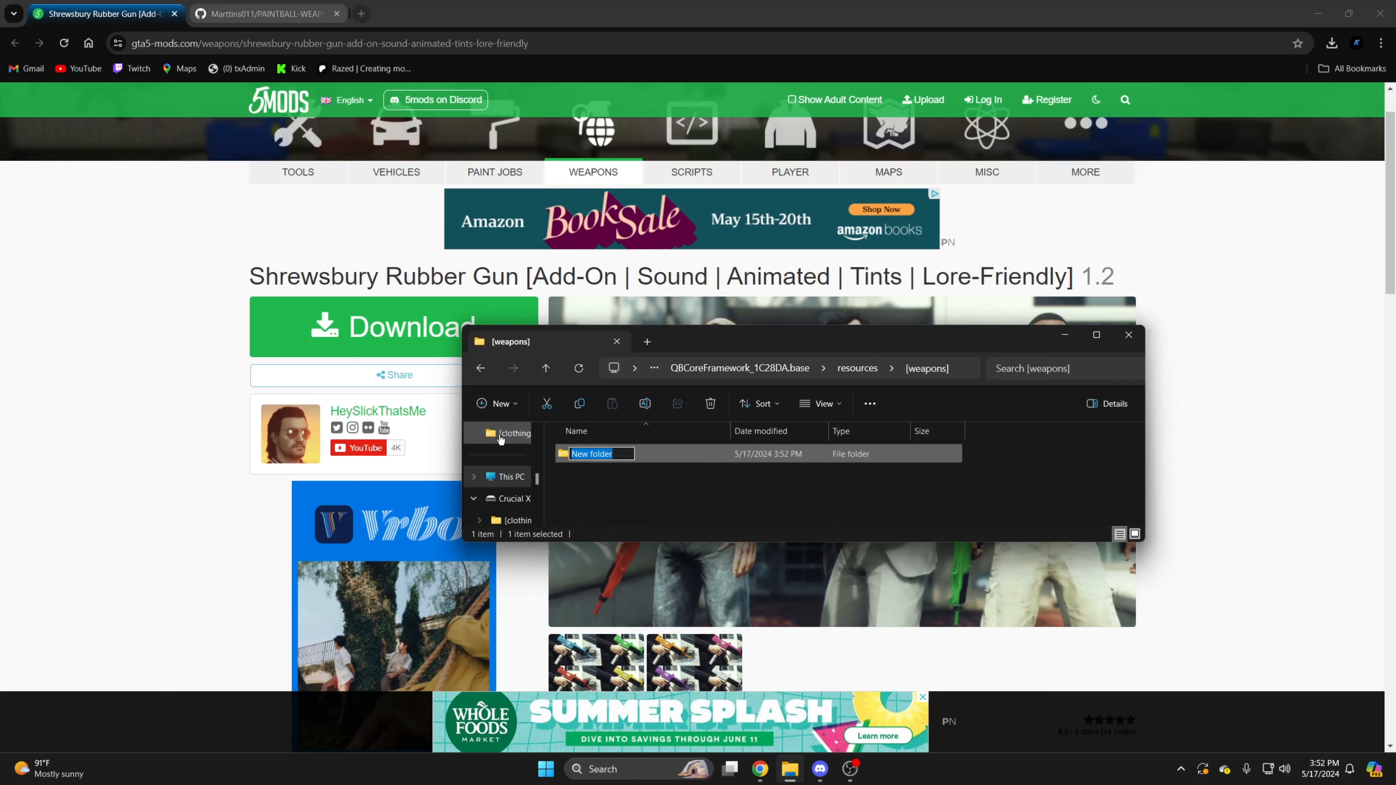
text(rubbergun)
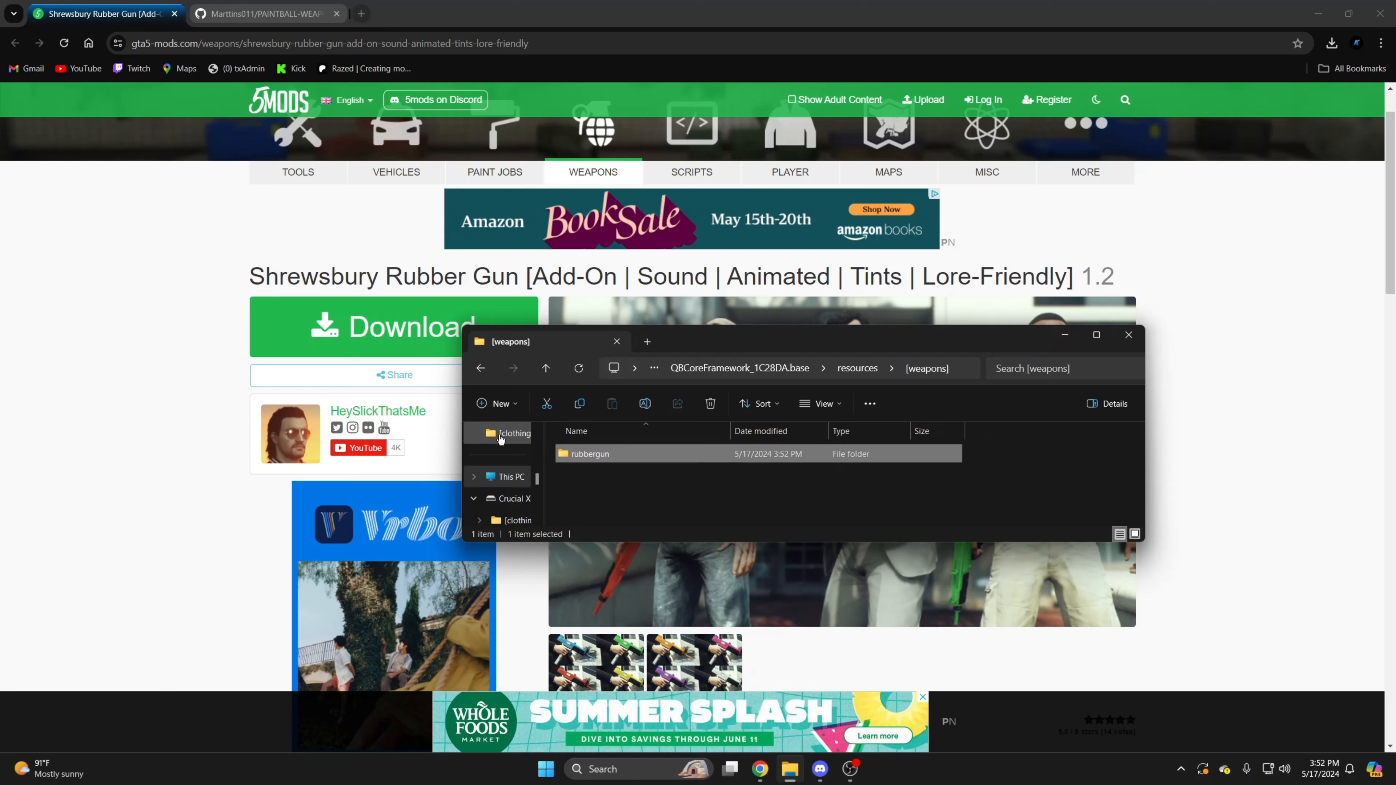
mouse_move(583, 463)
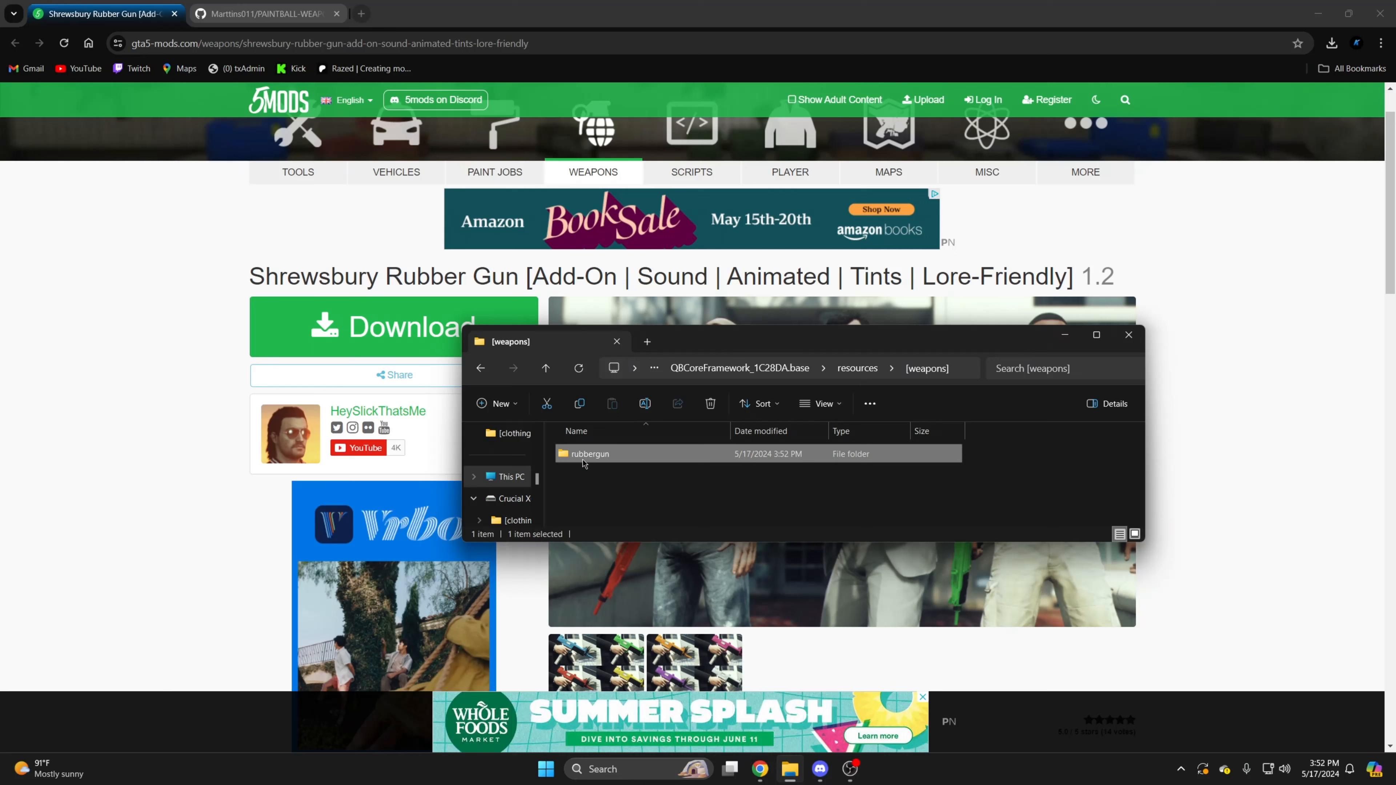
Create stream and meta folders inside the rubbergun folder.
double_click(590, 453)
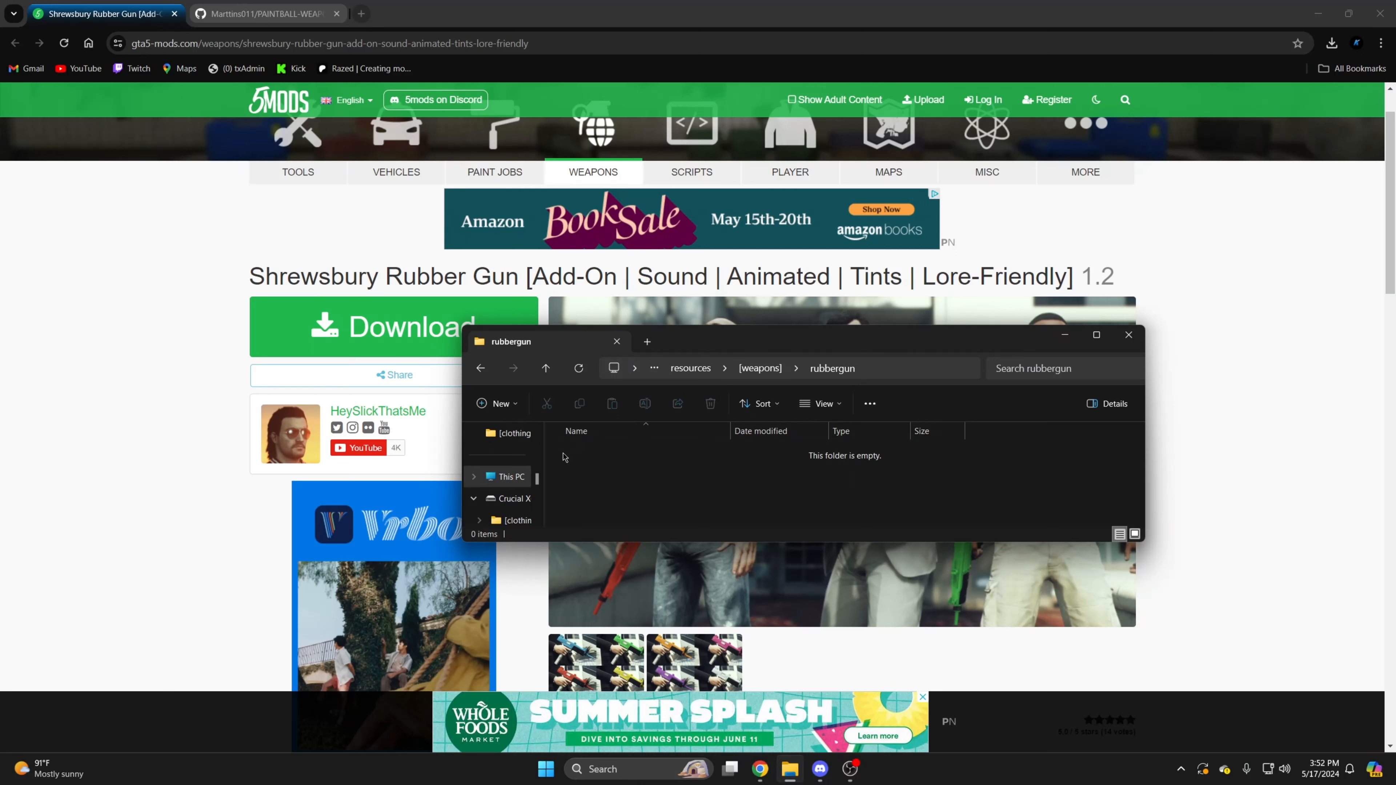
click(496, 403)
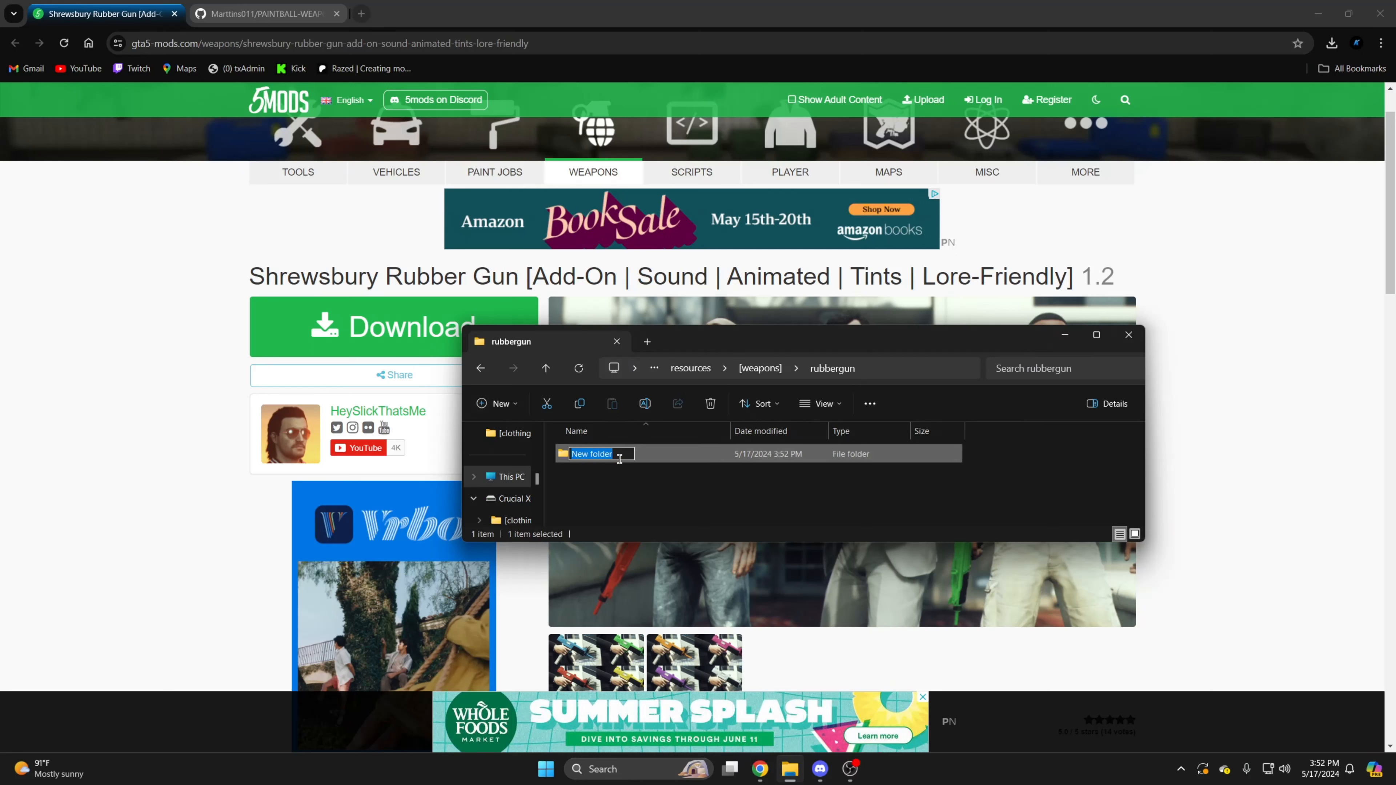
text(stream)
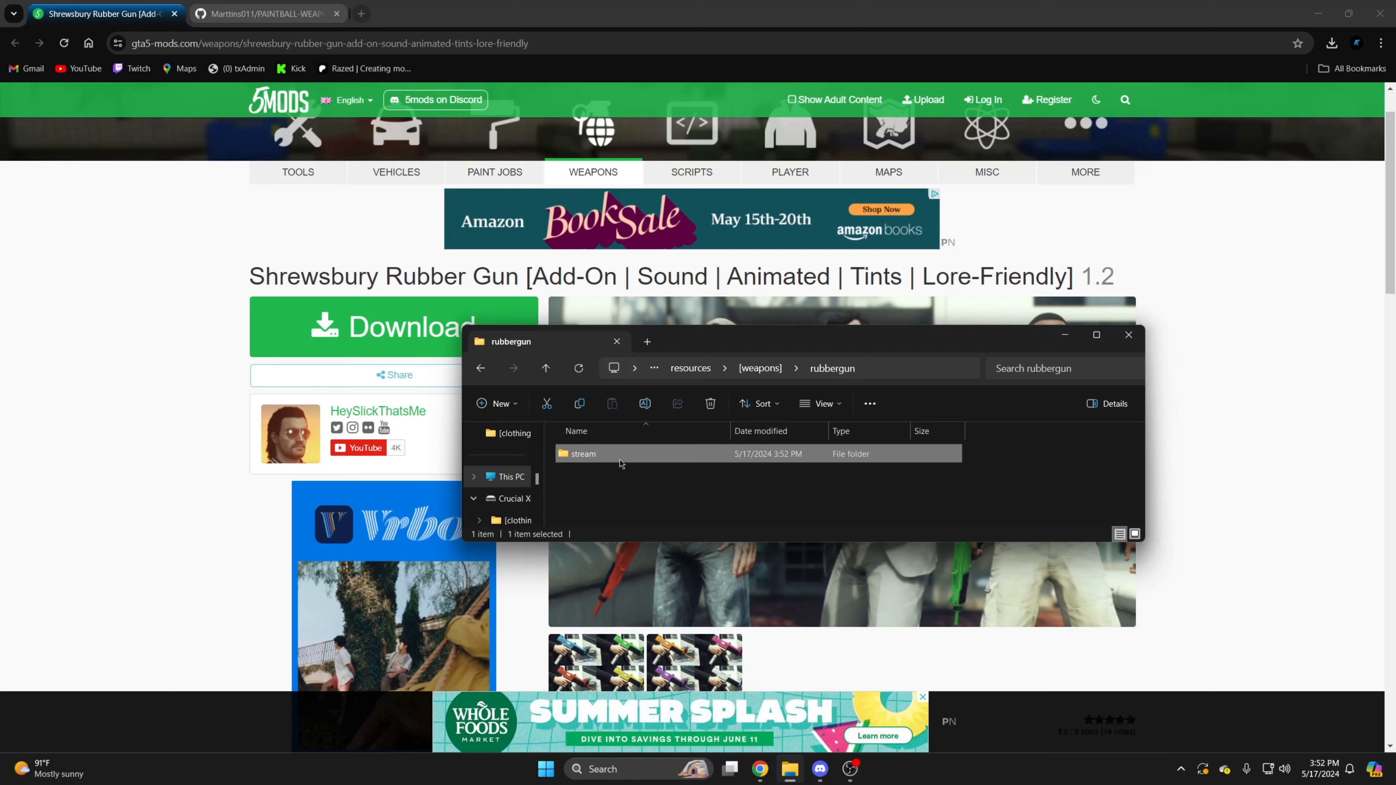
click(498, 404)
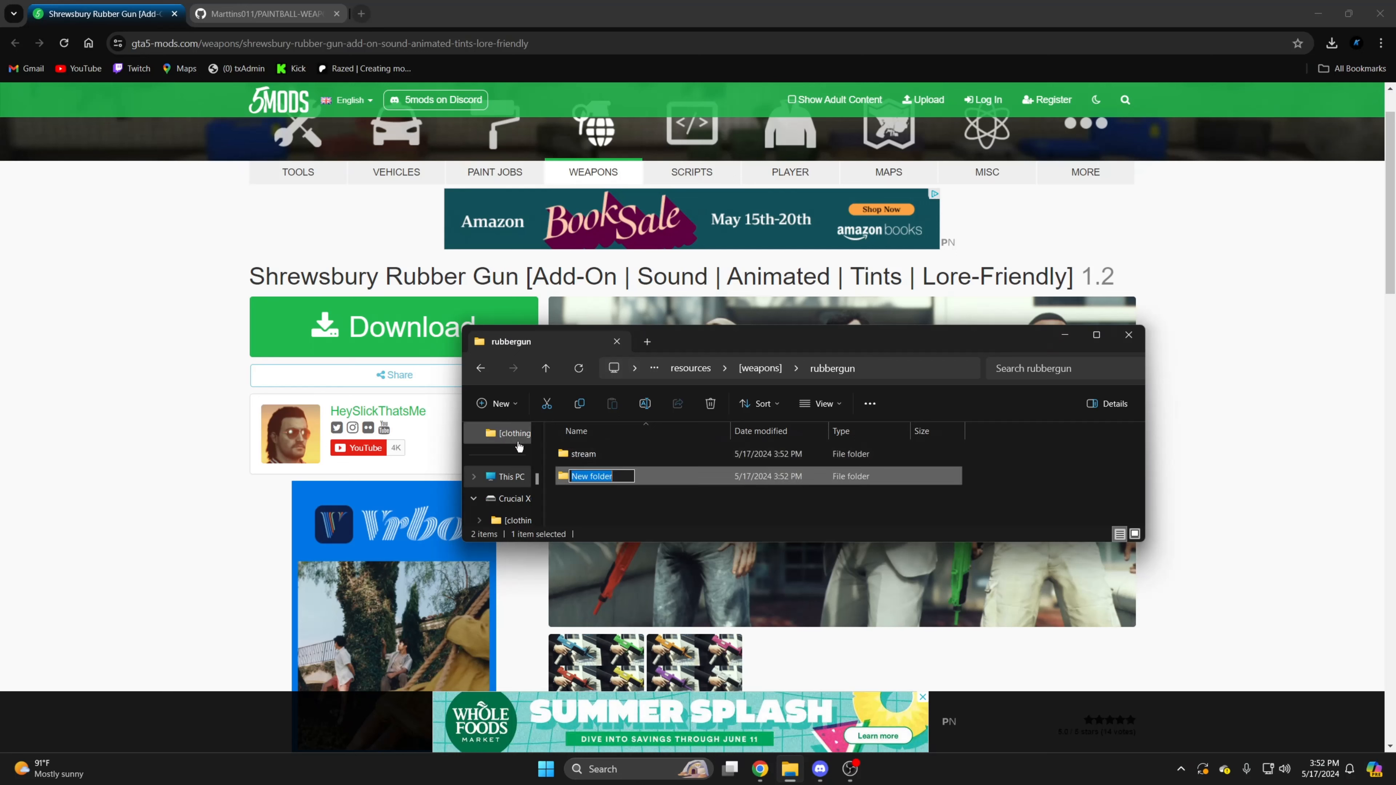
text(meta)
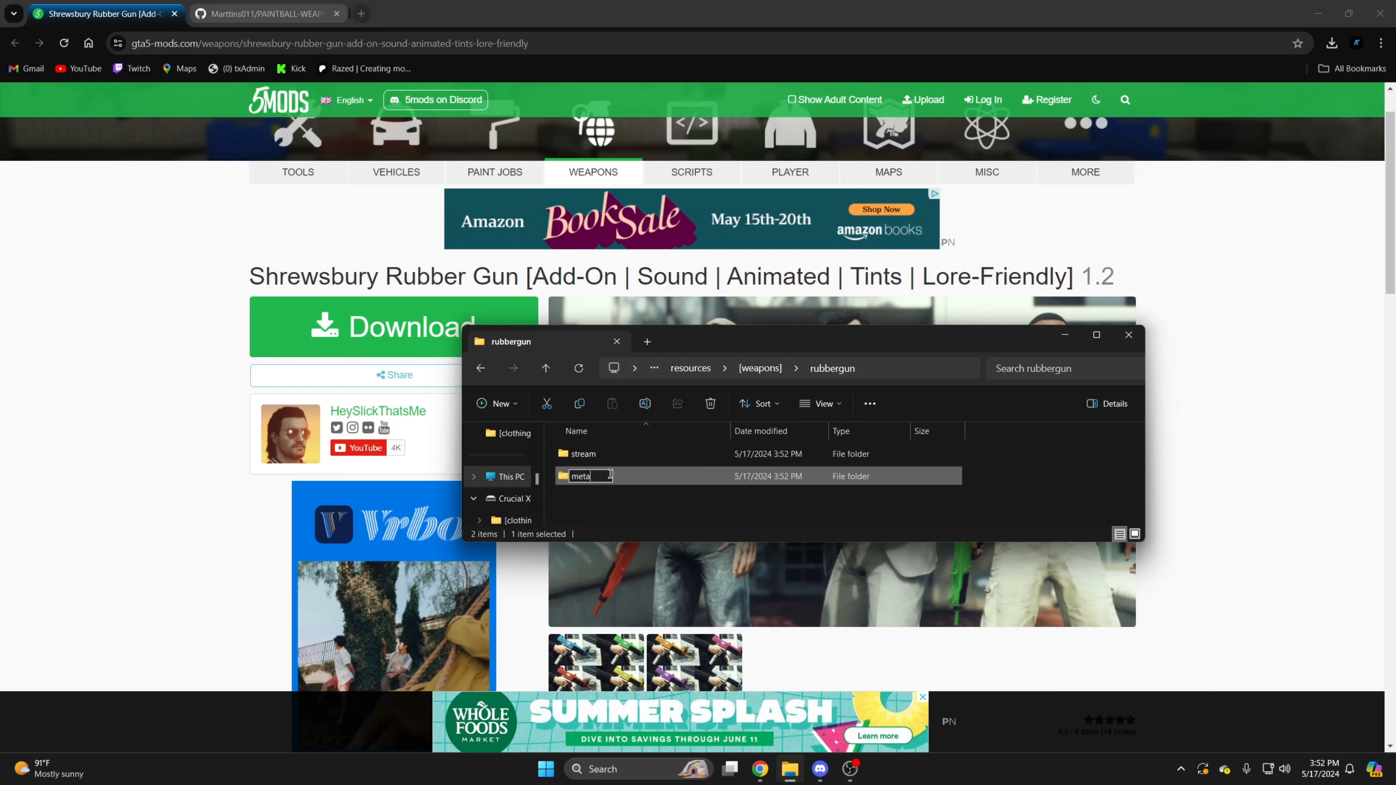
Create an empty text document renamed cl_weaponNames.lua, accepting the extension change.
click(496, 403)
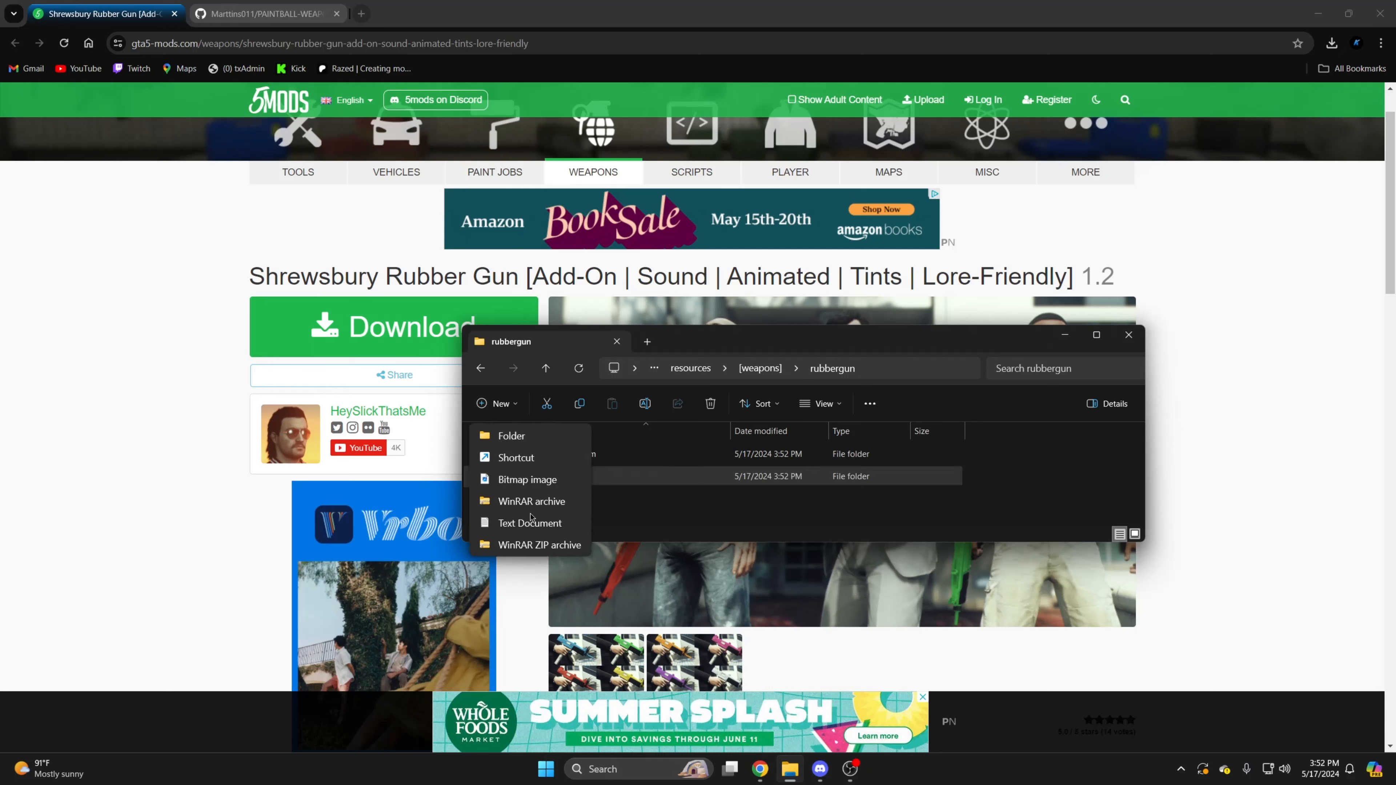
click(530, 523)
text(cl_weaponNames)
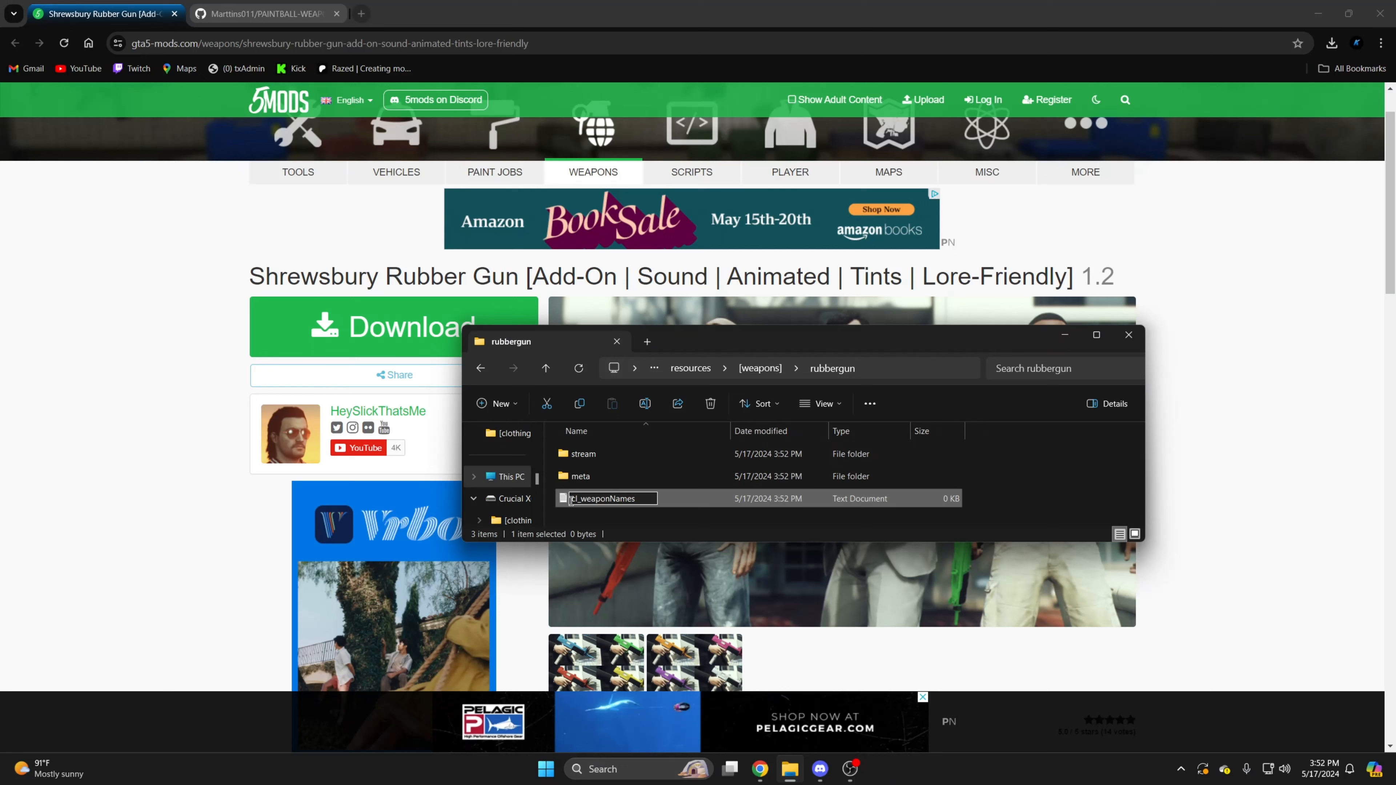
text(.lua)
key(Return)
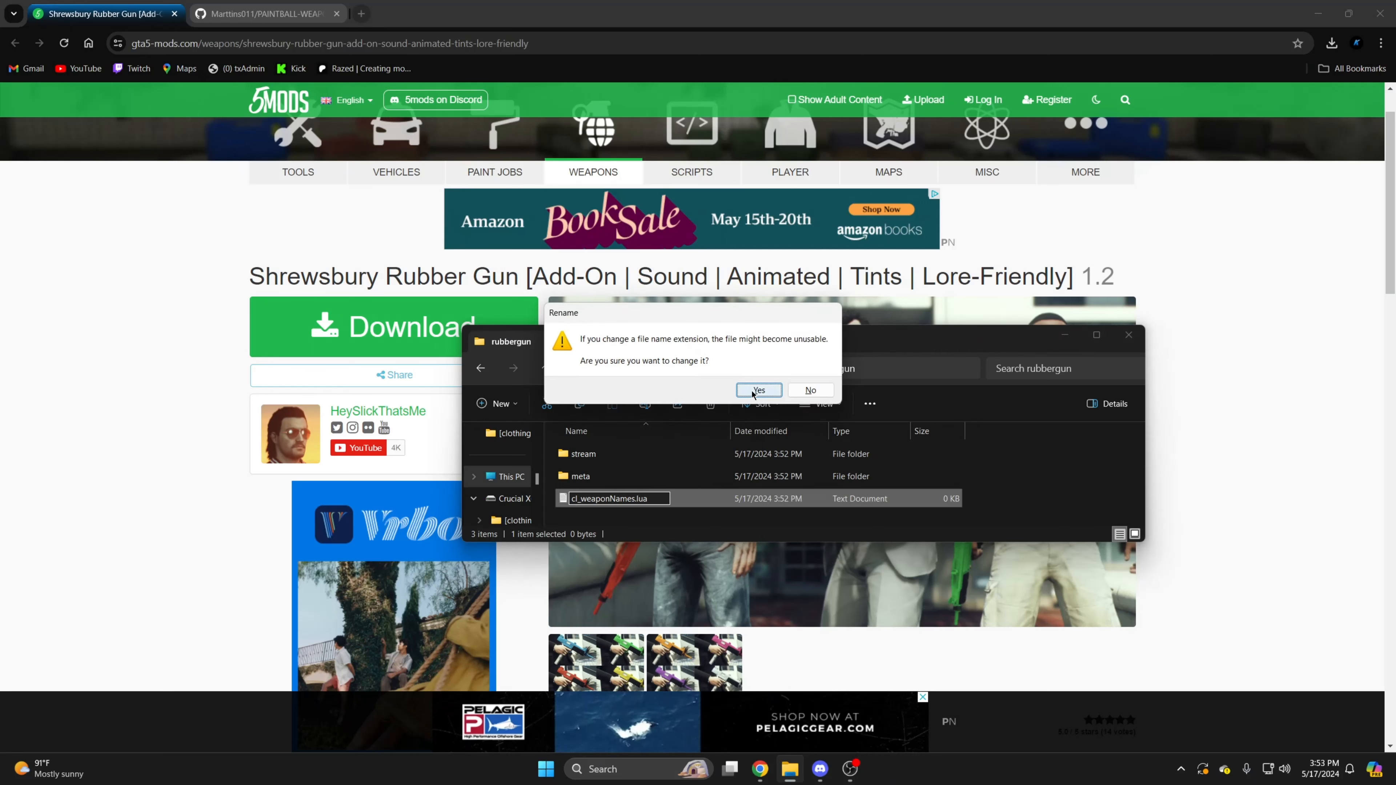
click(756, 390)
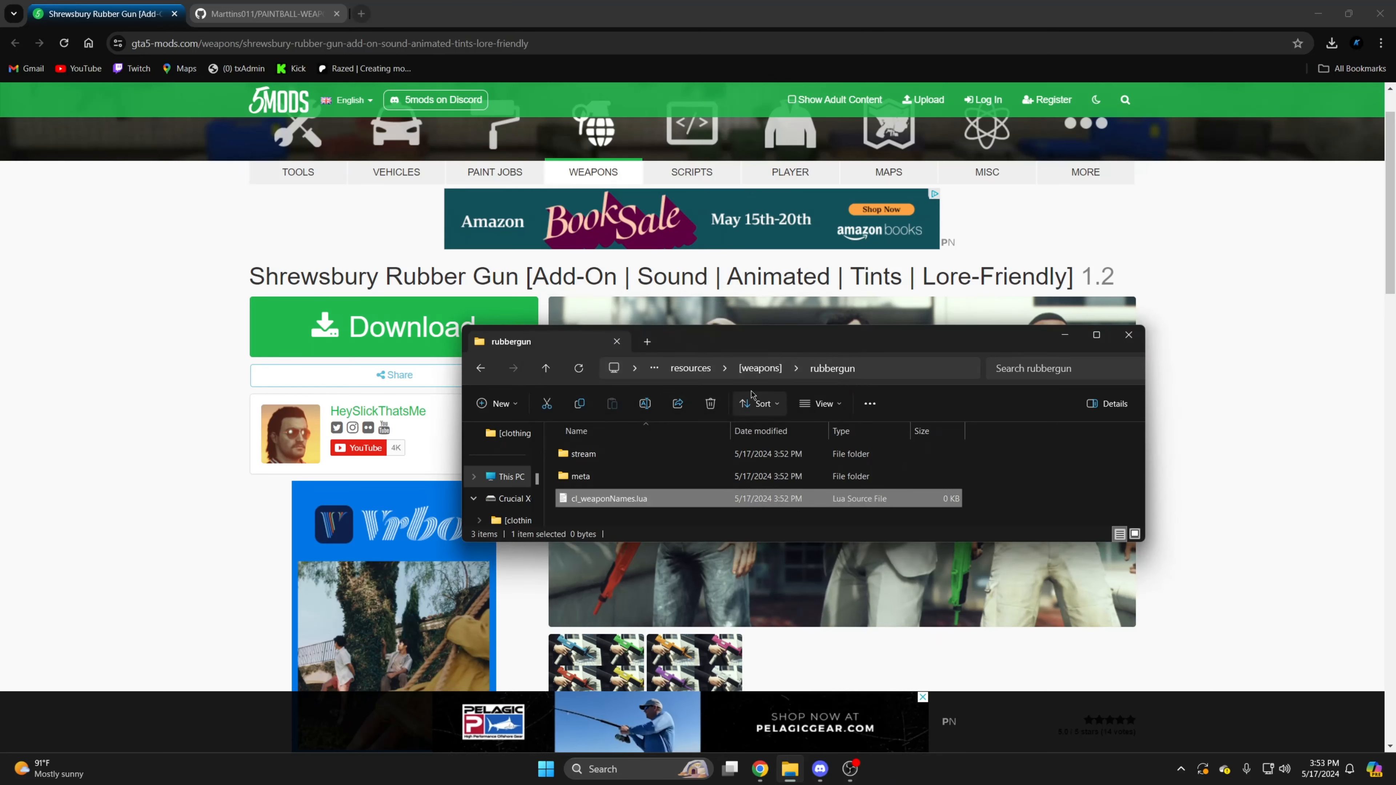
mouse_move(666, 503)
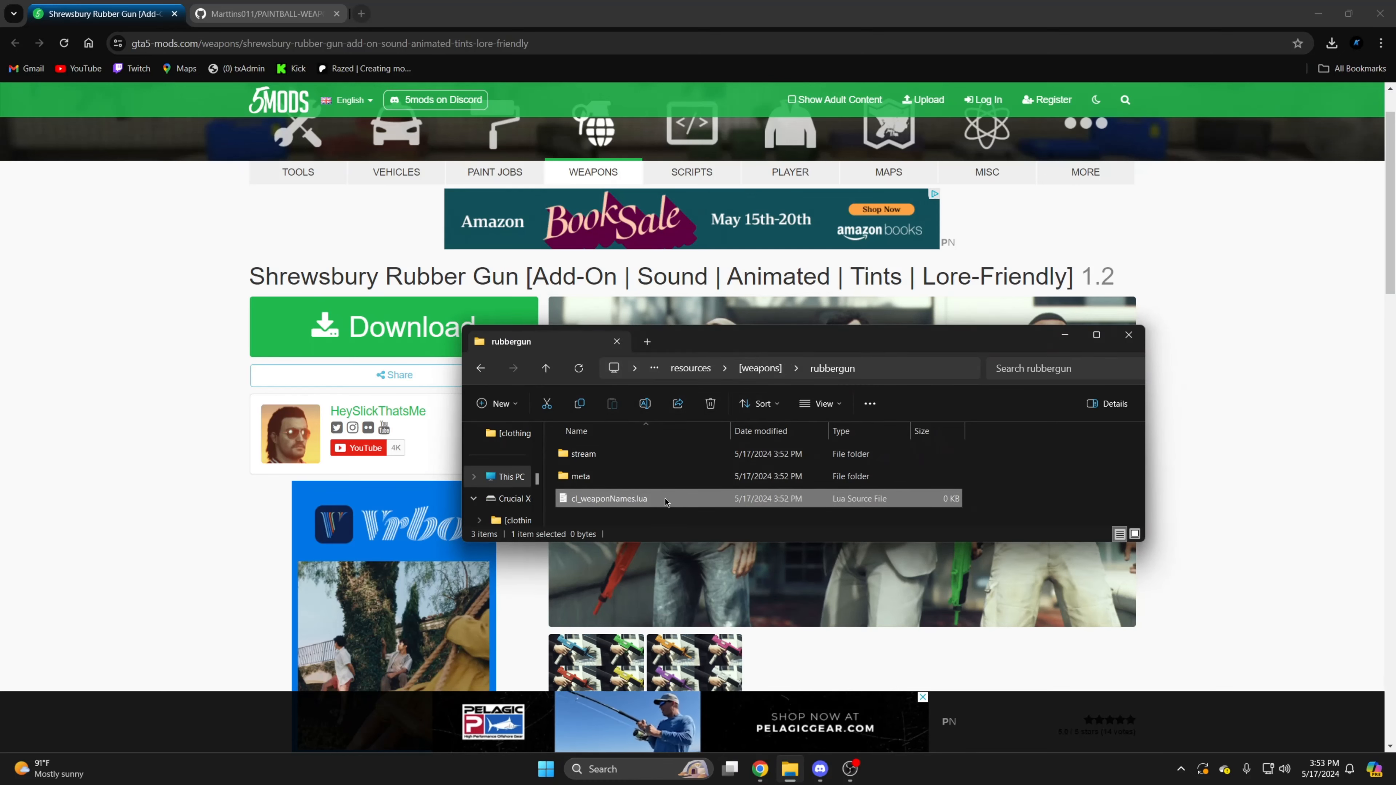
Write AddTextEntry("WEAPON_RUBBERGUN", "Rubber Gun") into cl_weaponNames.lua.
double_click(609, 497)
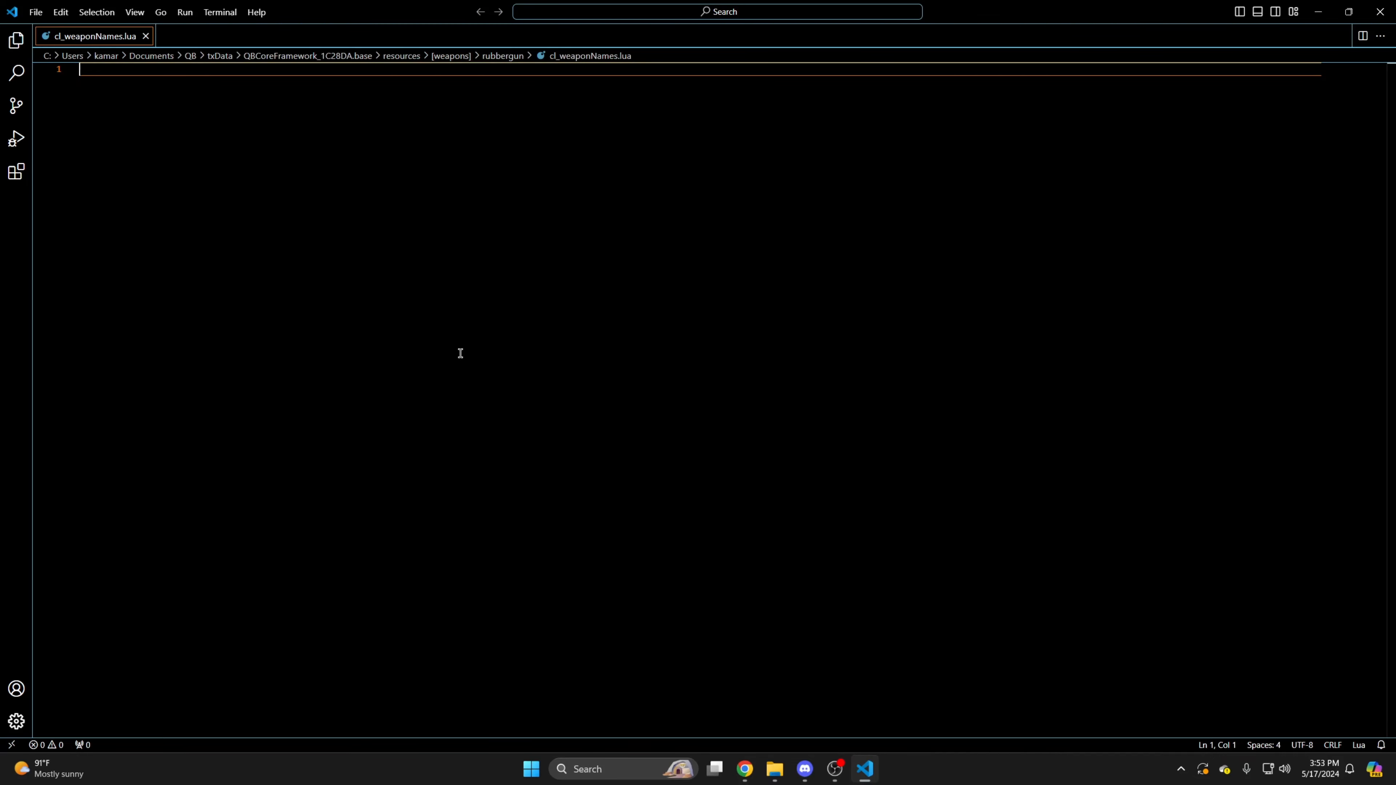
text(Add1)
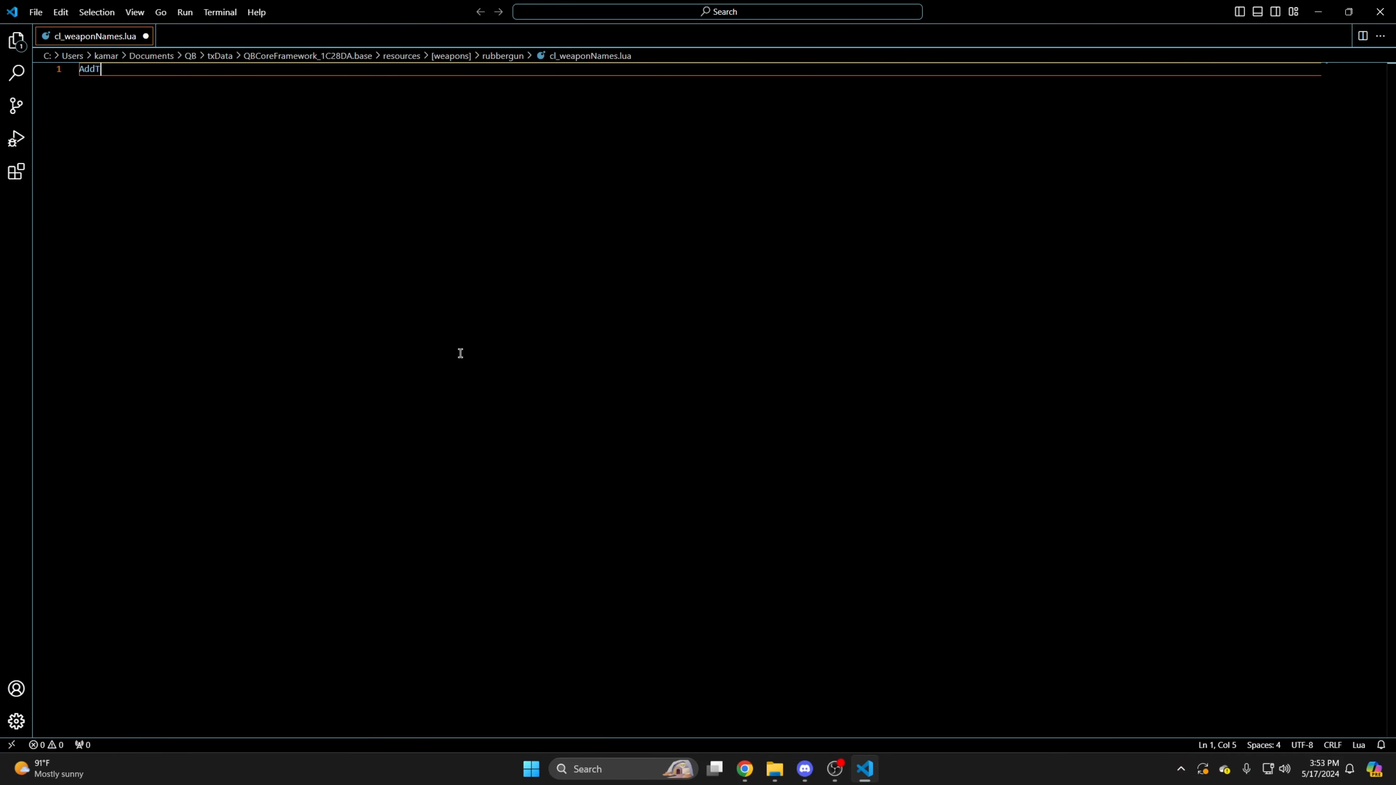
text(TextEntry)
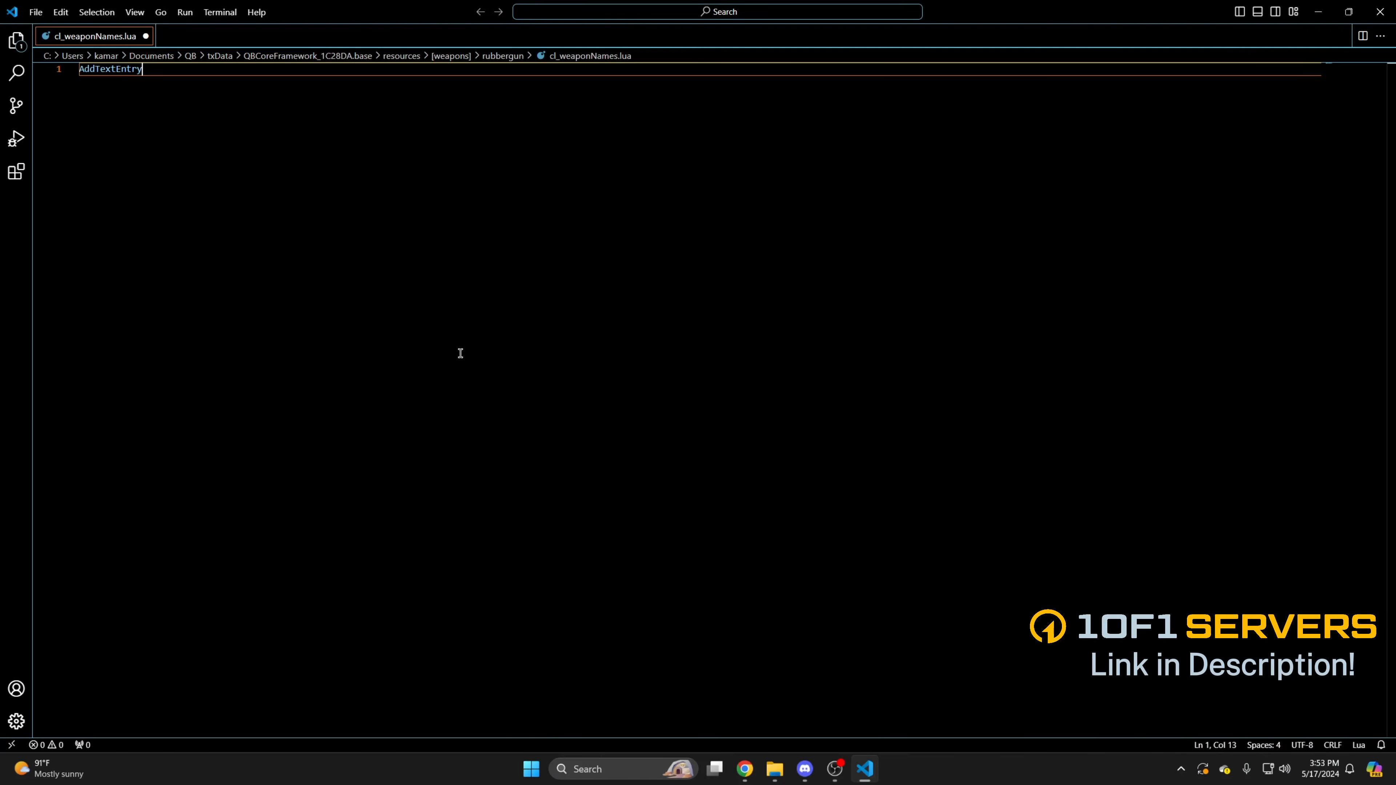
text(())
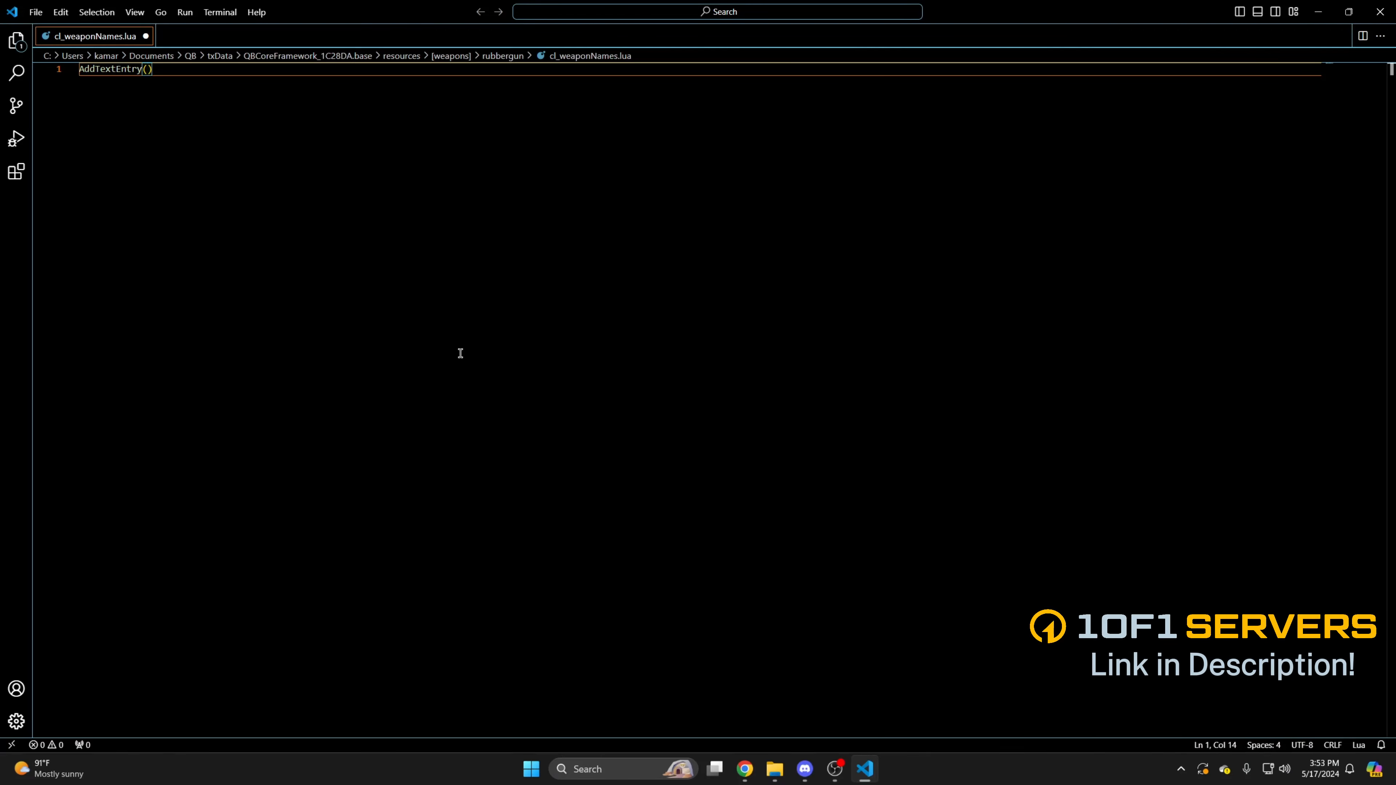
text("WEAPON)
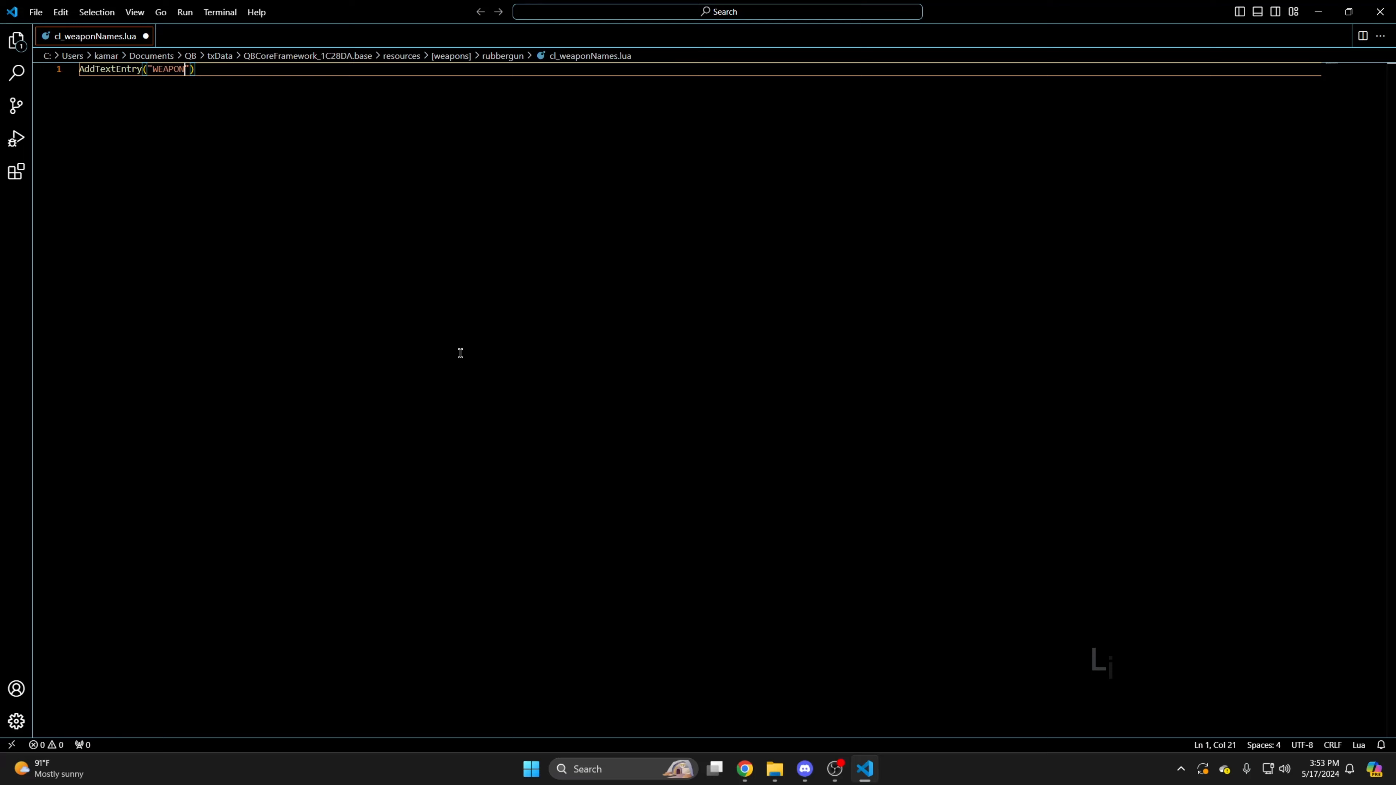
text(_RUBBER)
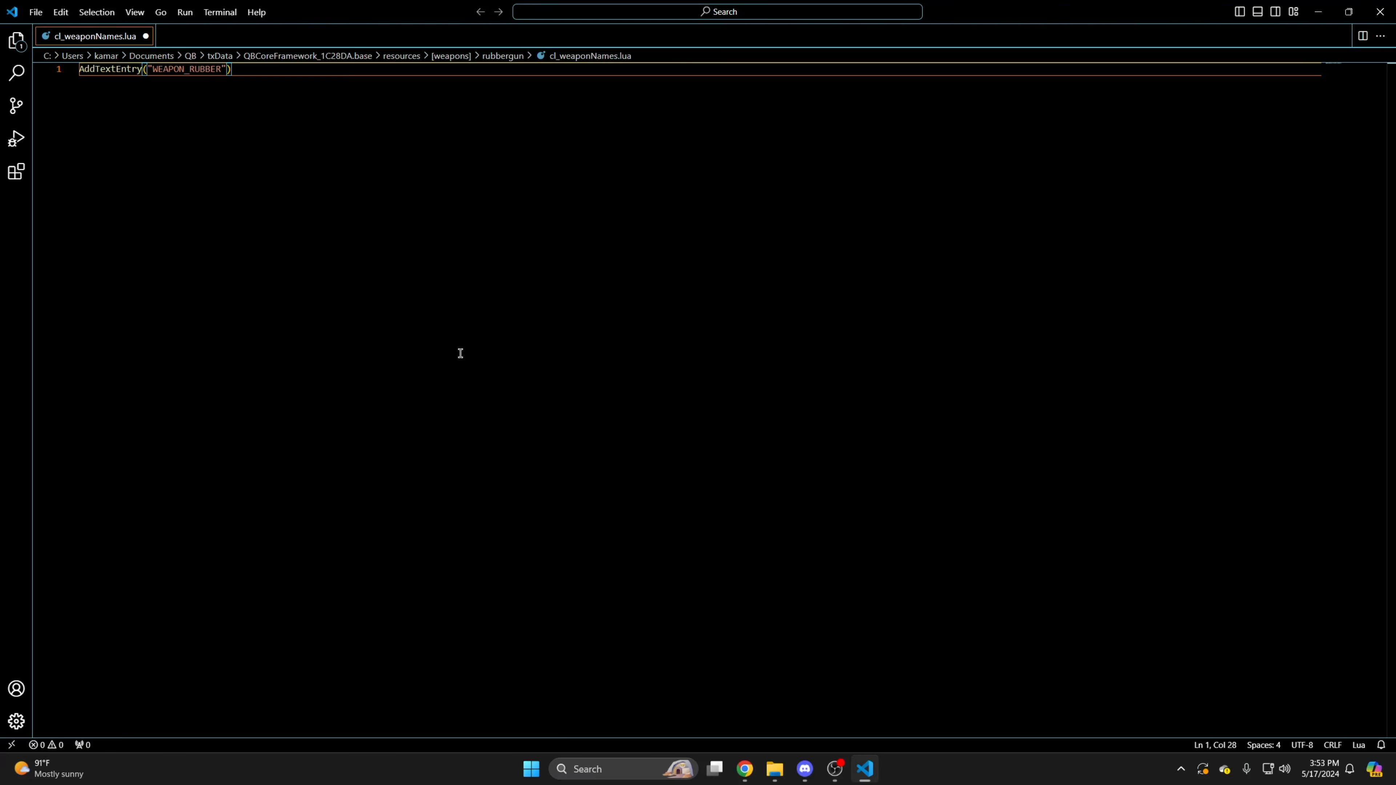
text(GUN)
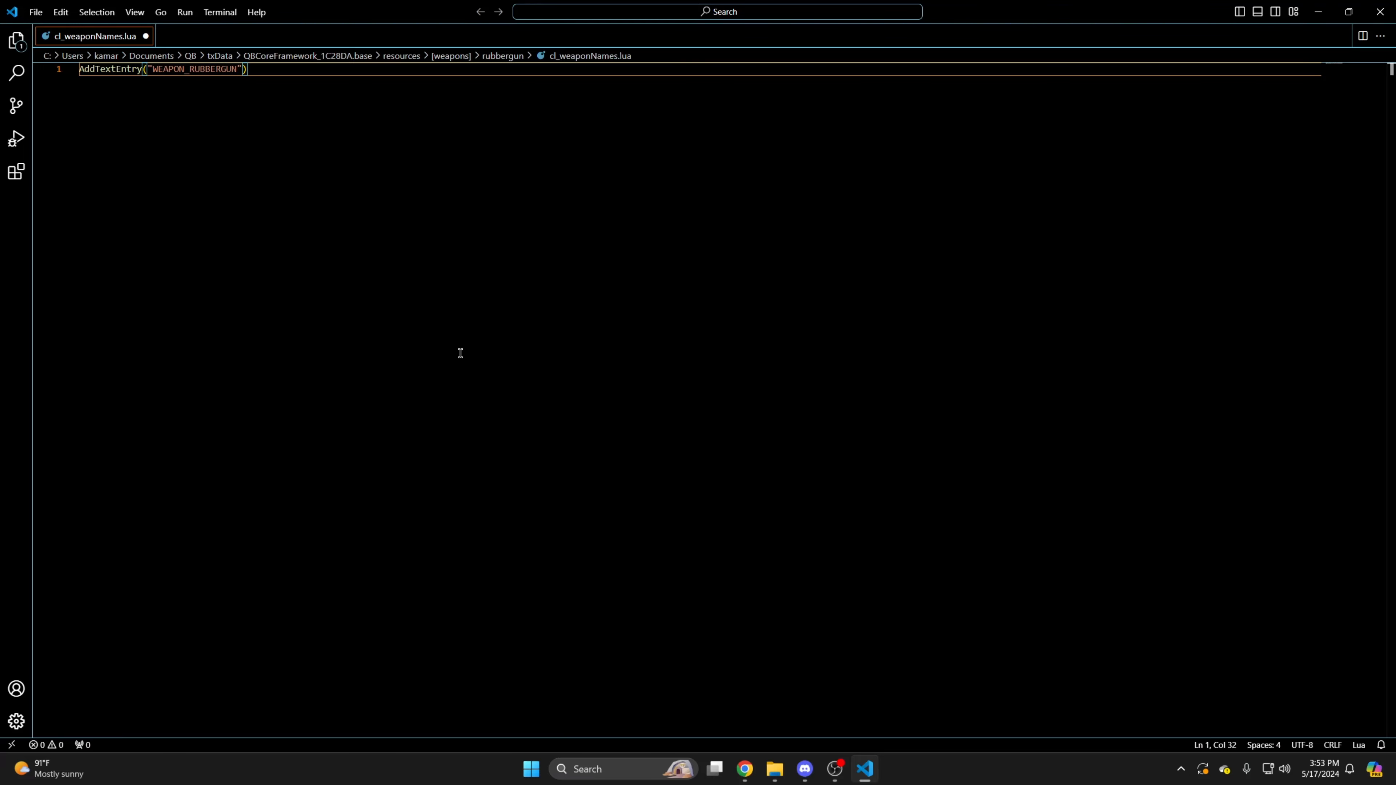
text(, "Rubber")
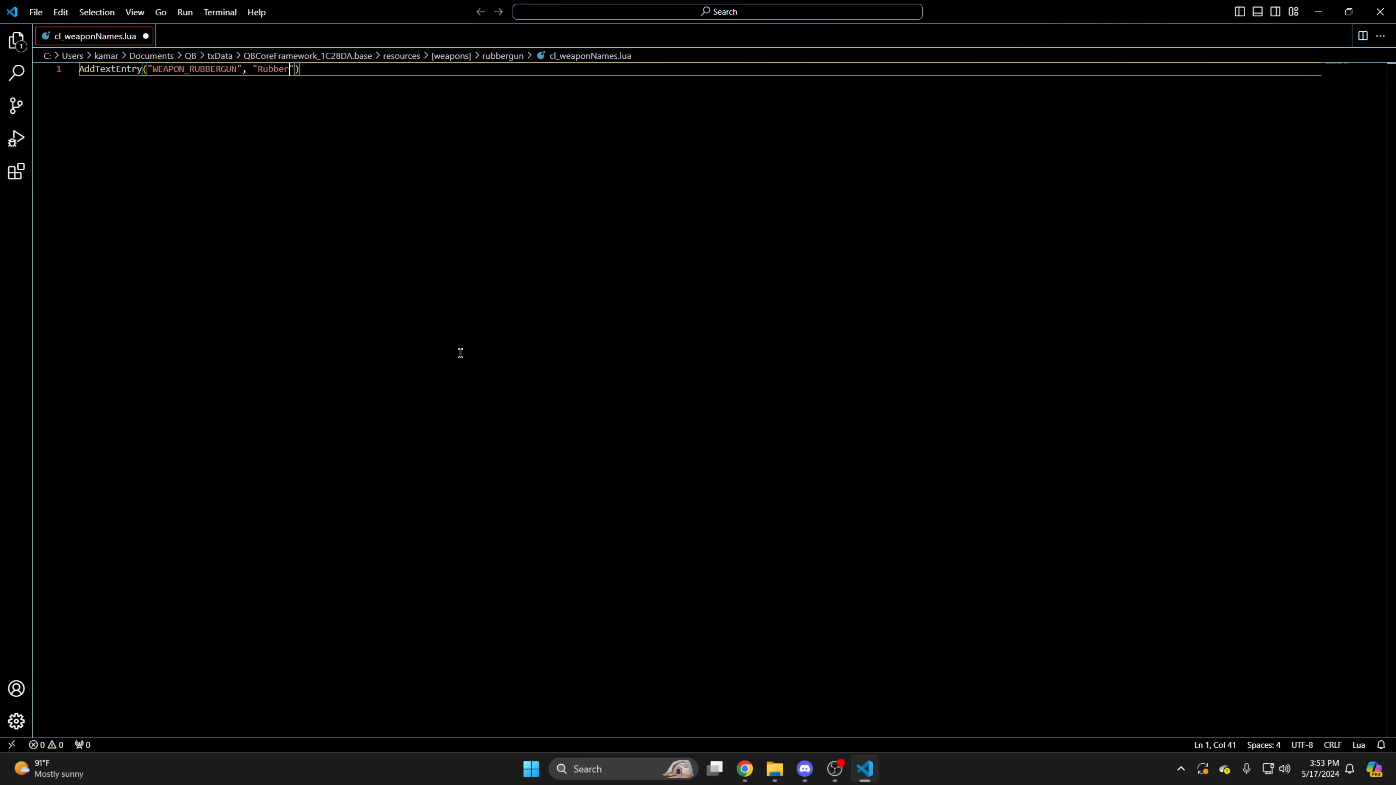
text(Gun)
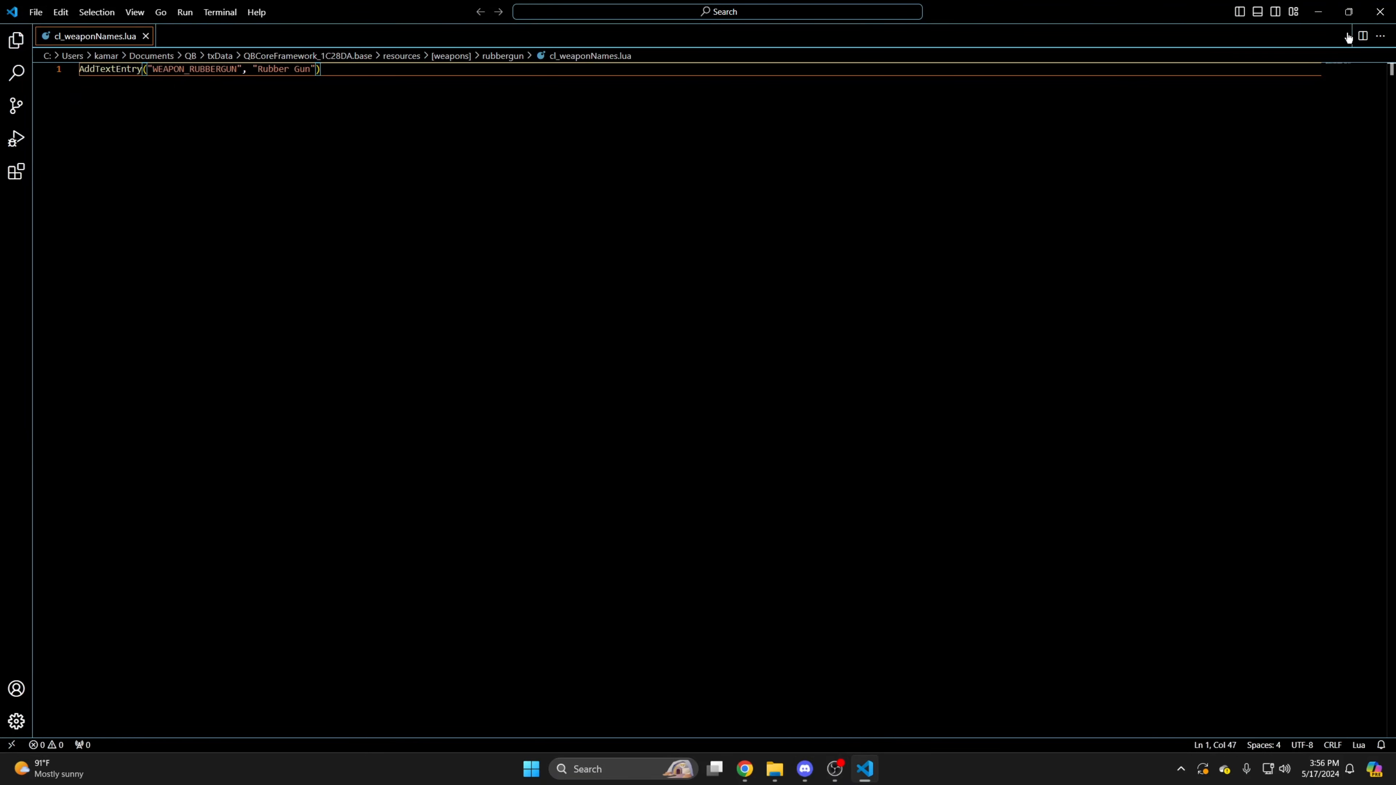
Download the Shrewsbury Rubber Gun zip and extract slick_rubbergun to the desktop.
click(758, 768)
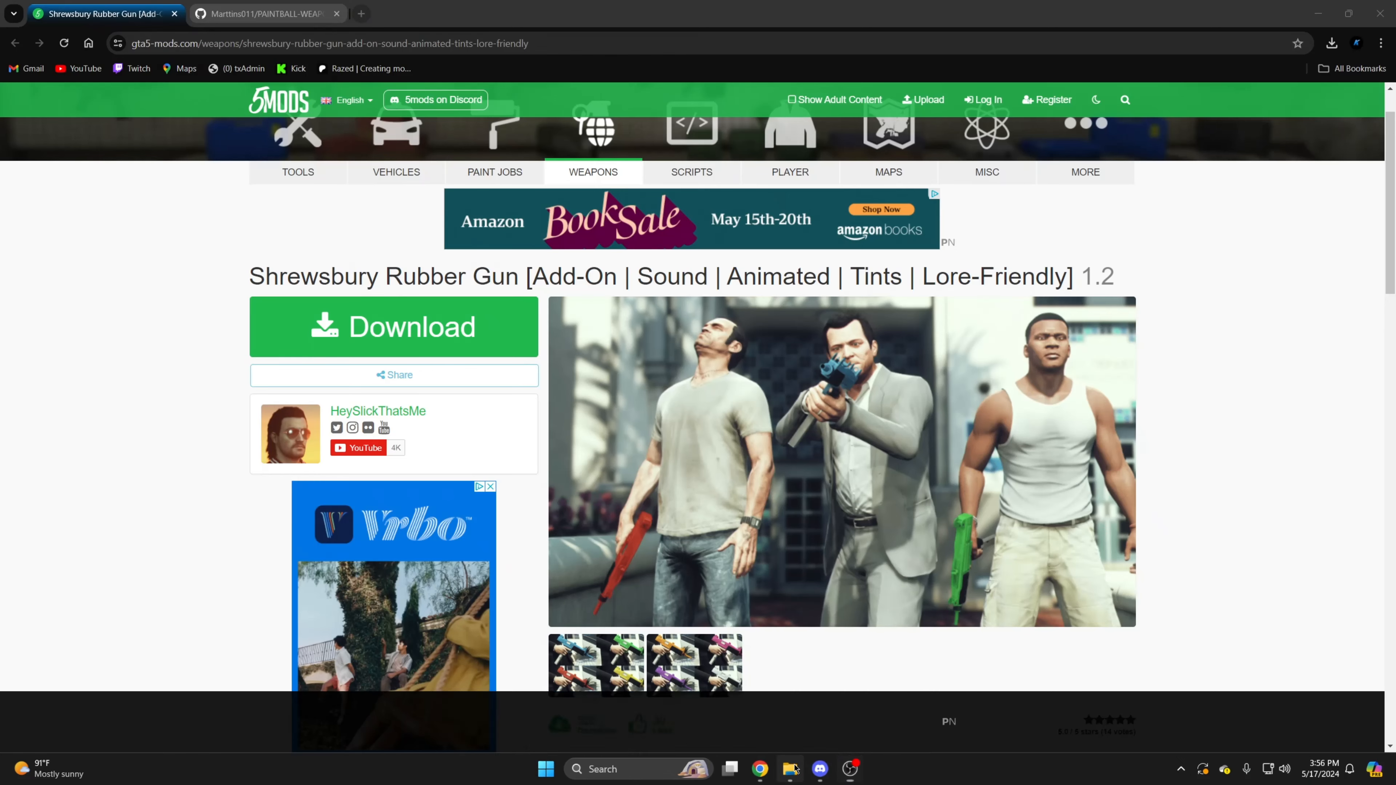
click(789, 769)
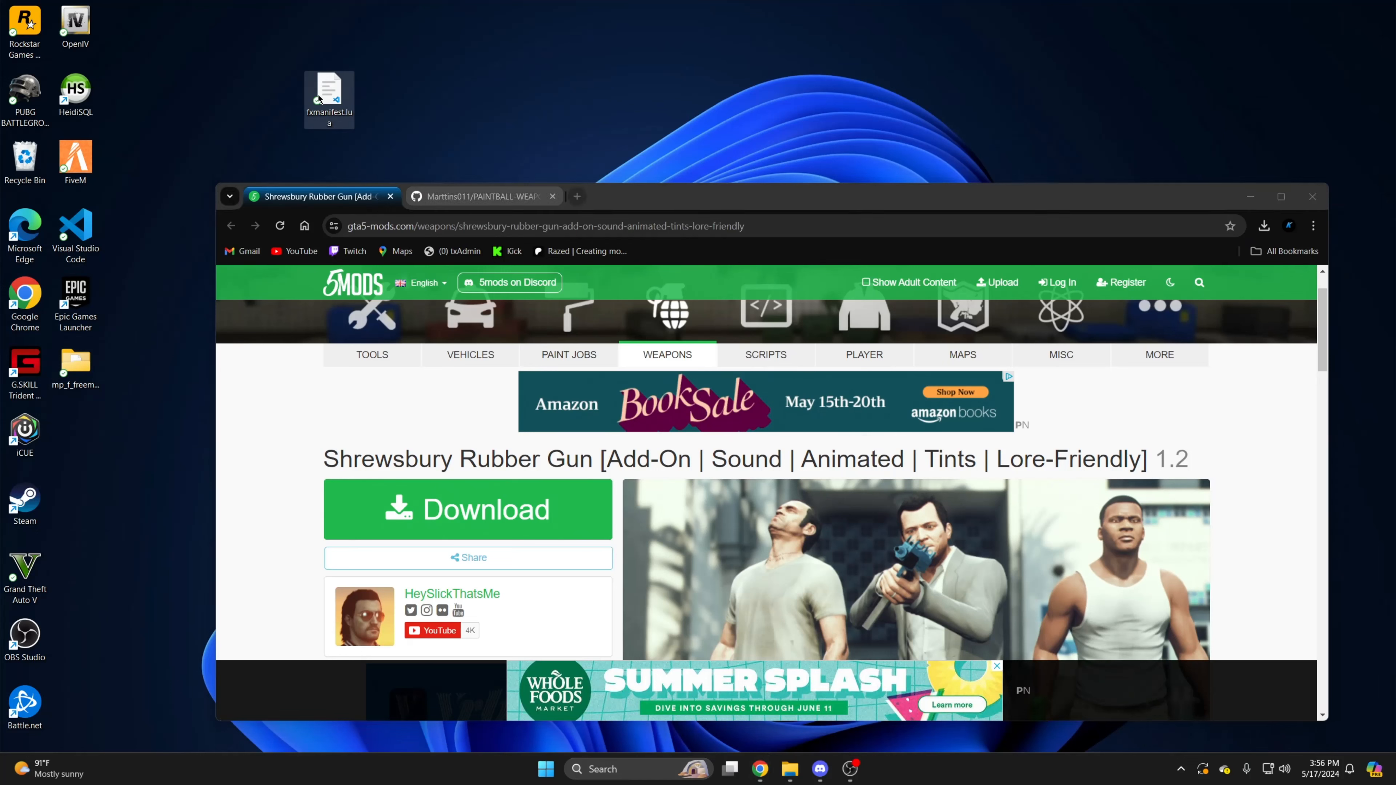
click(788, 768)
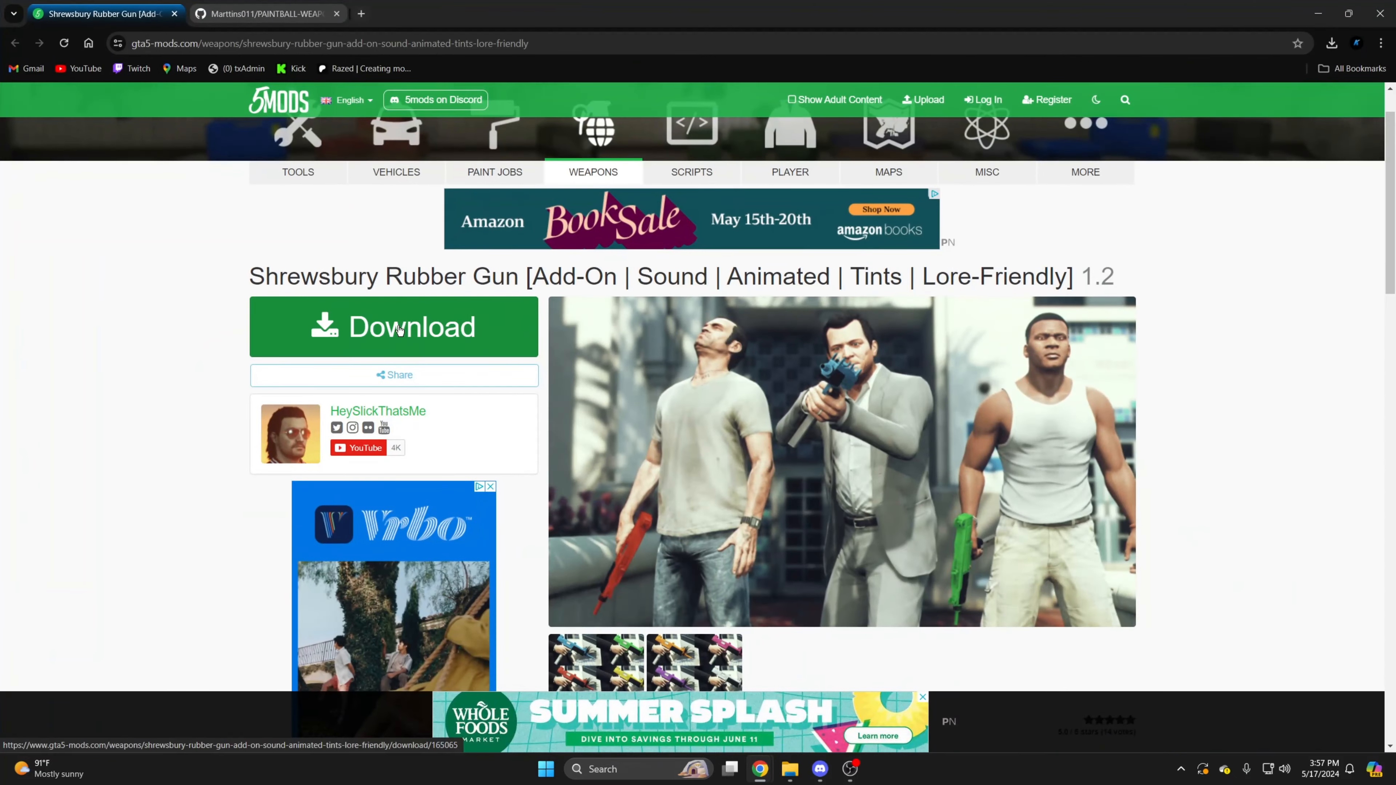
click(393, 327)
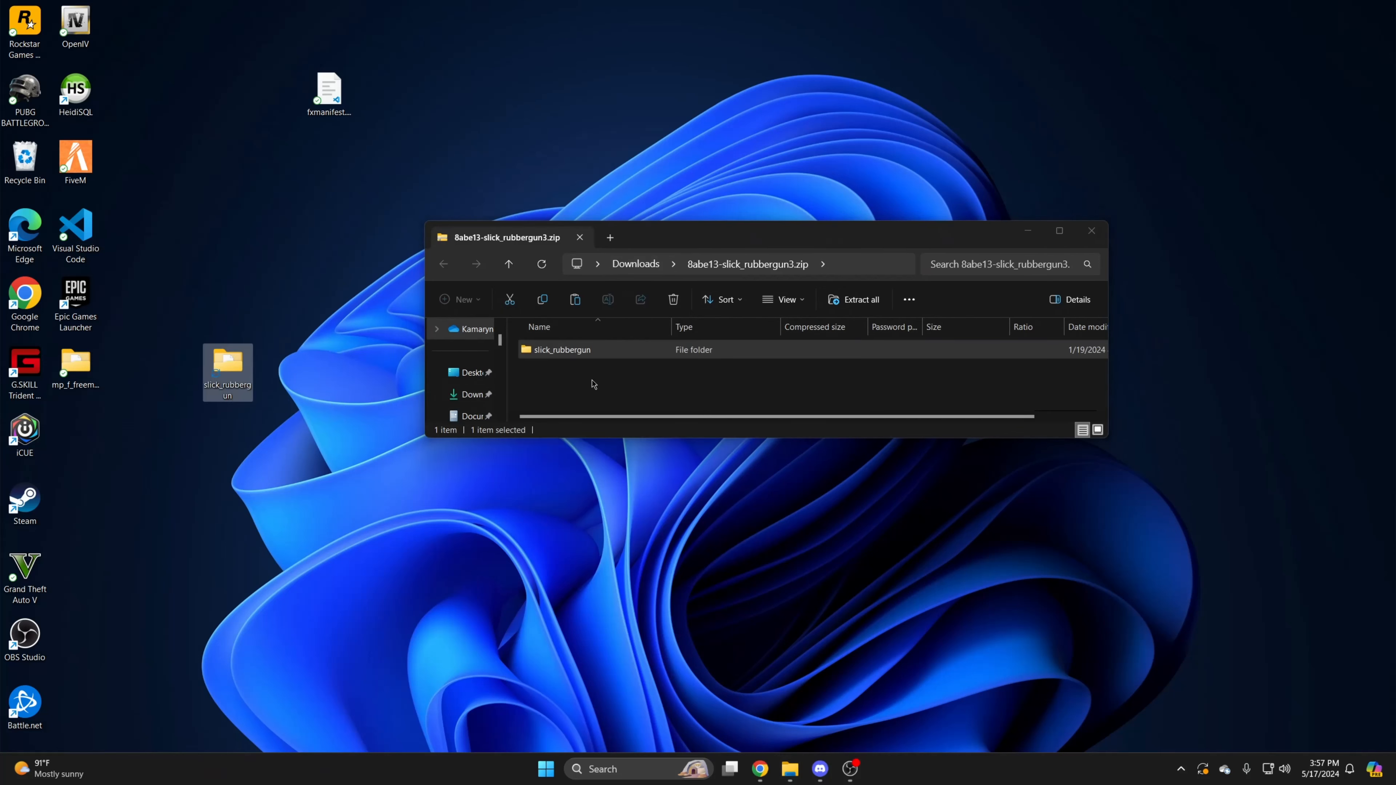
Launch OpenIV on Grand Theft Auto V with Edit mode enabled and load the mod's dlc.rpf.
click(602, 768)
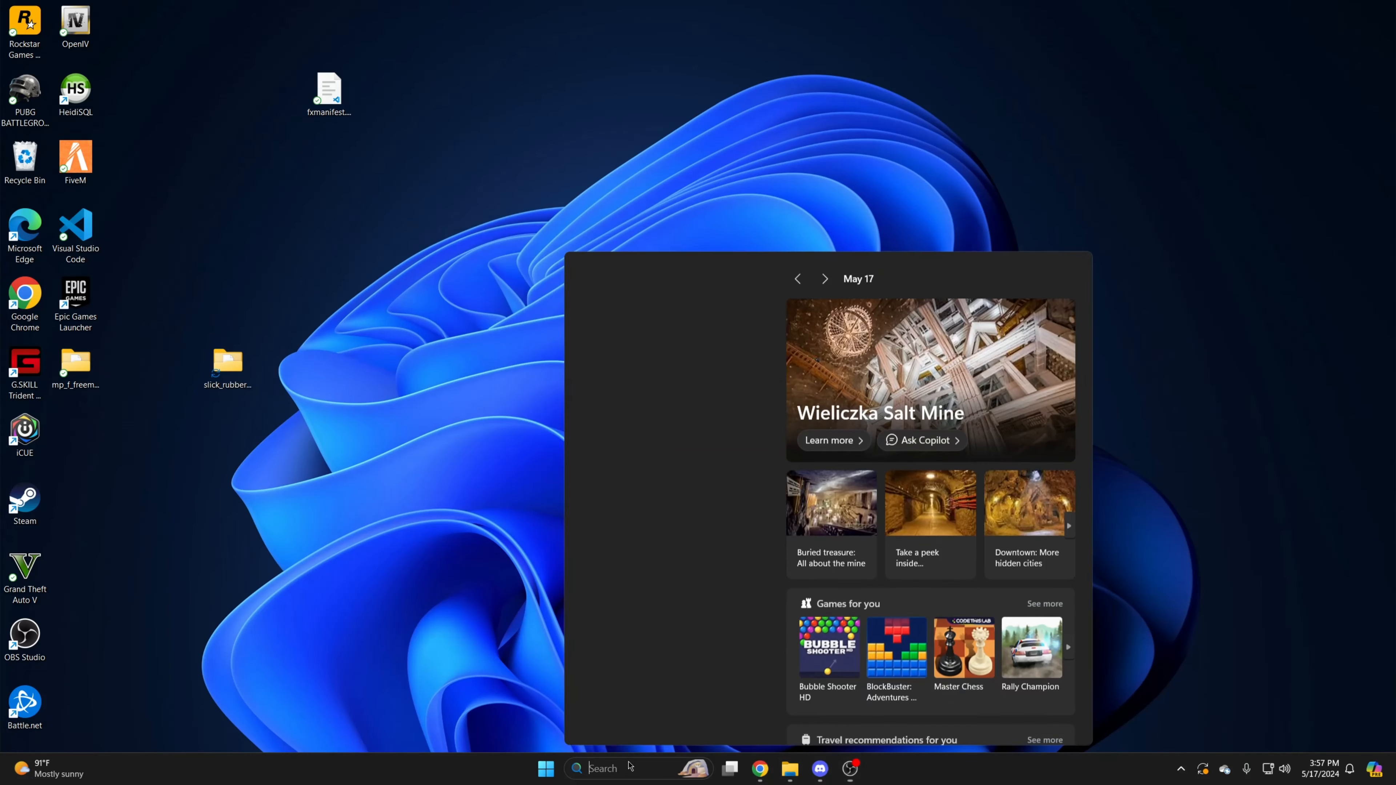
text(openIV)
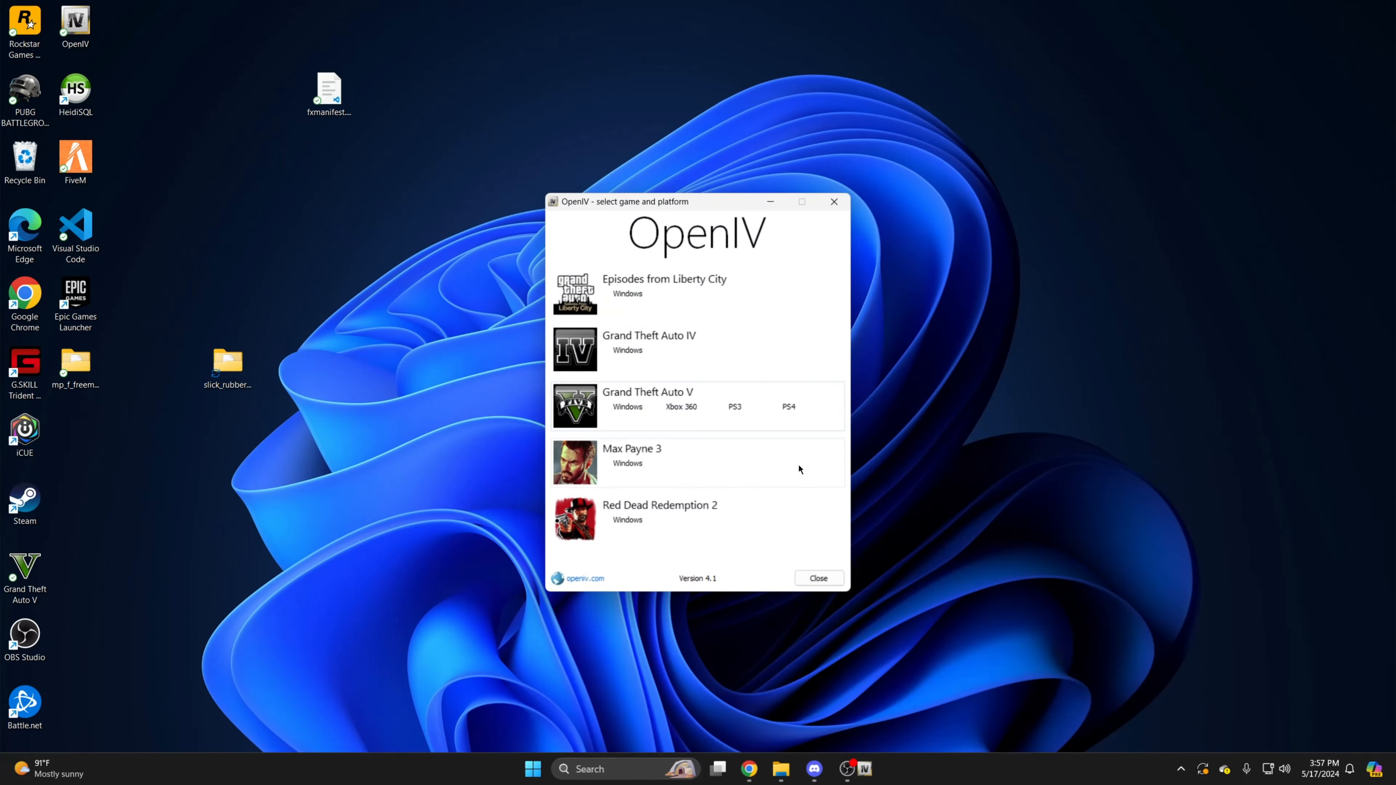
click(626, 406)
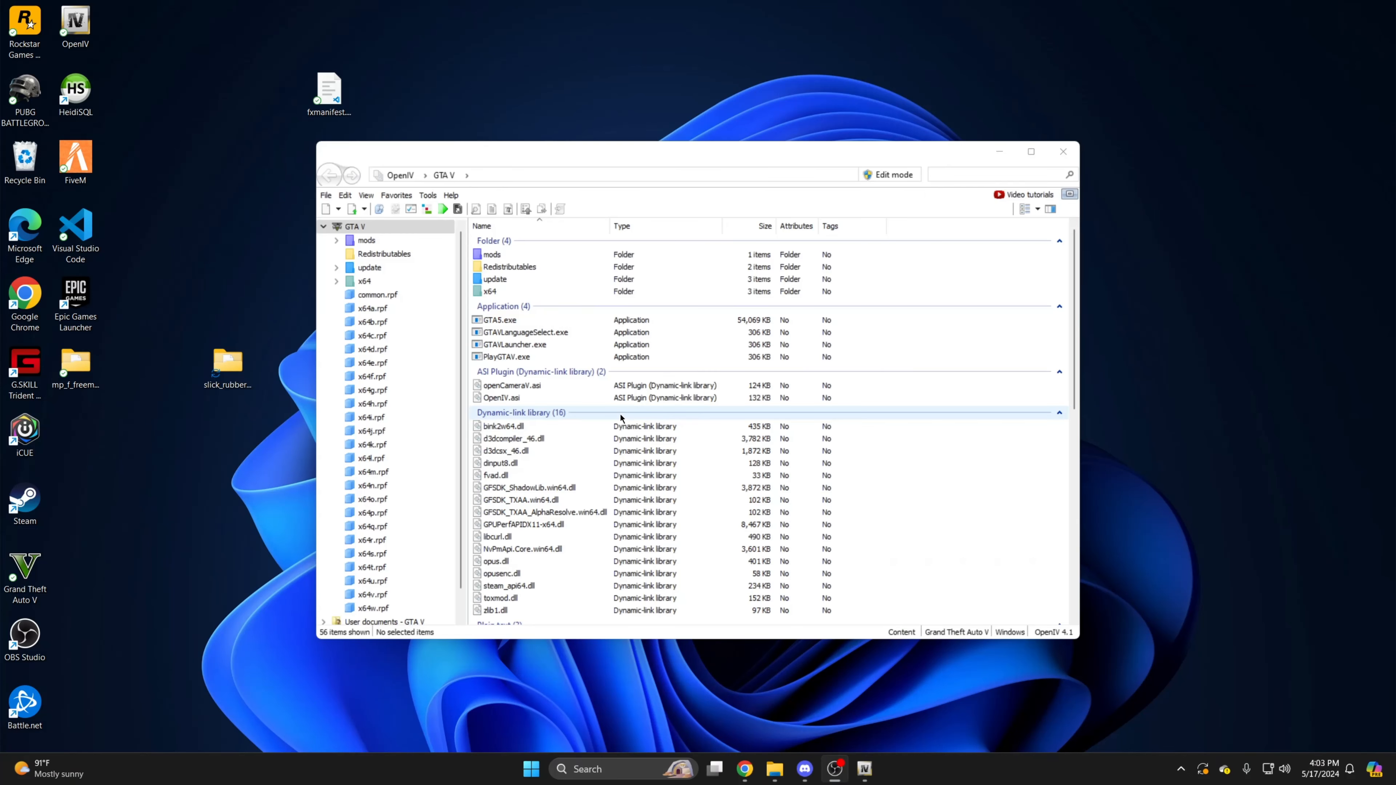
click(892, 175)
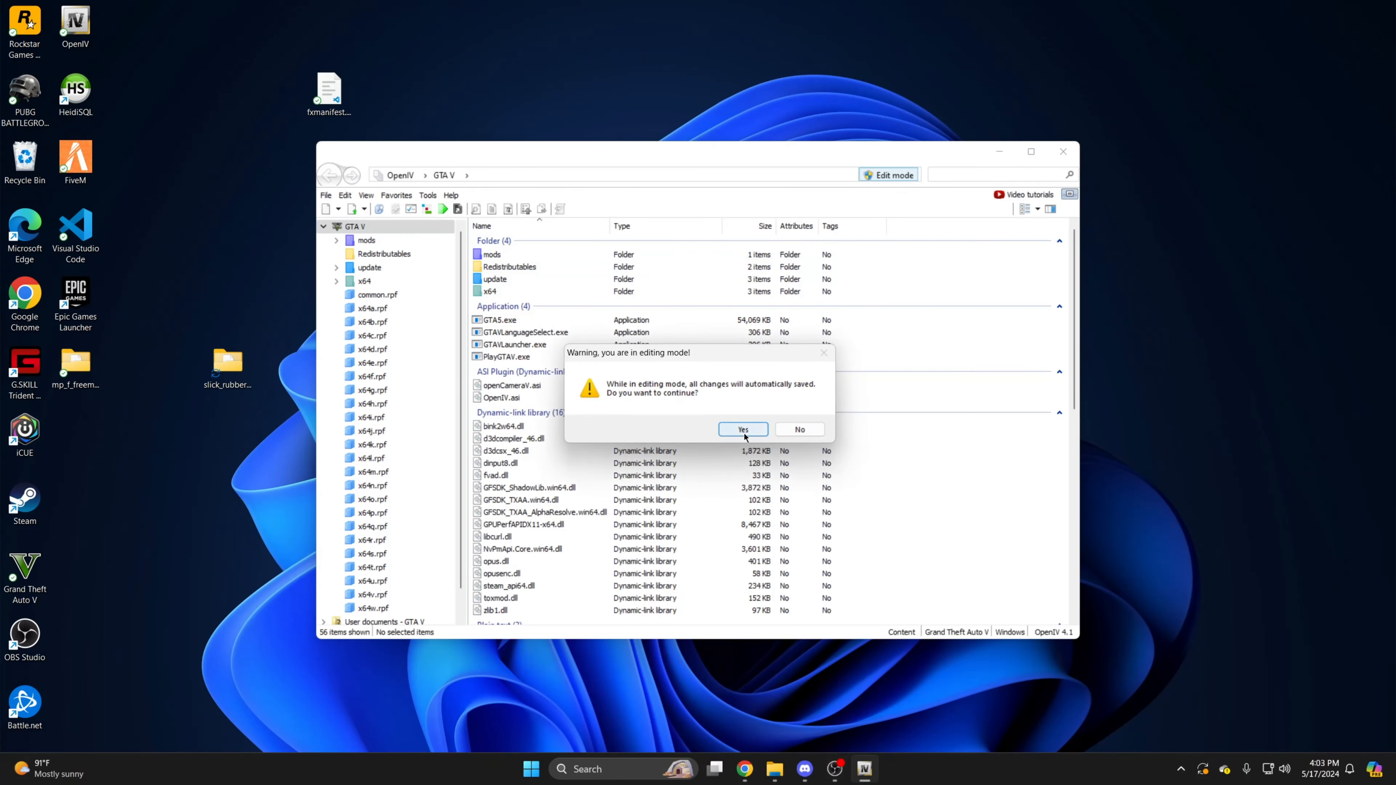
click(742, 428)
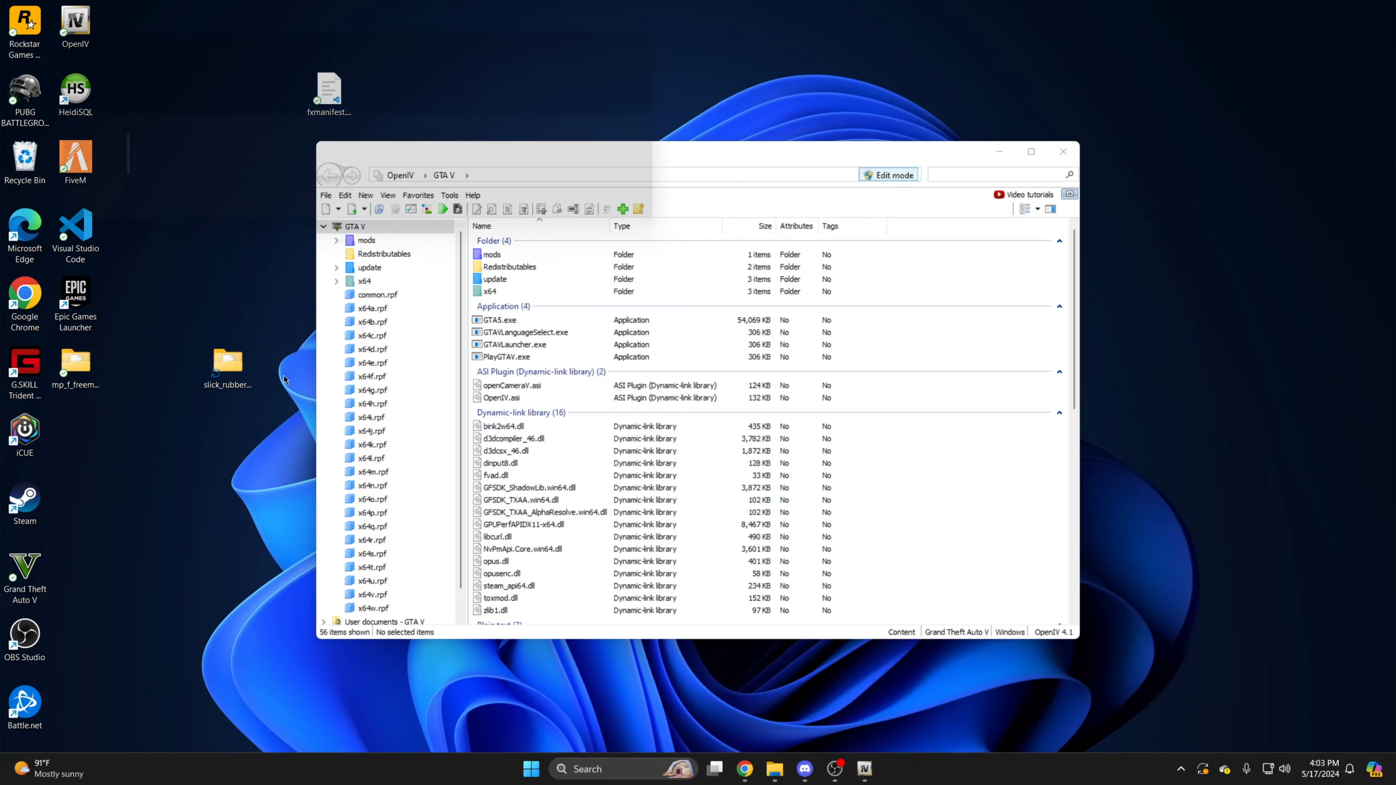
double_click(228, 358)
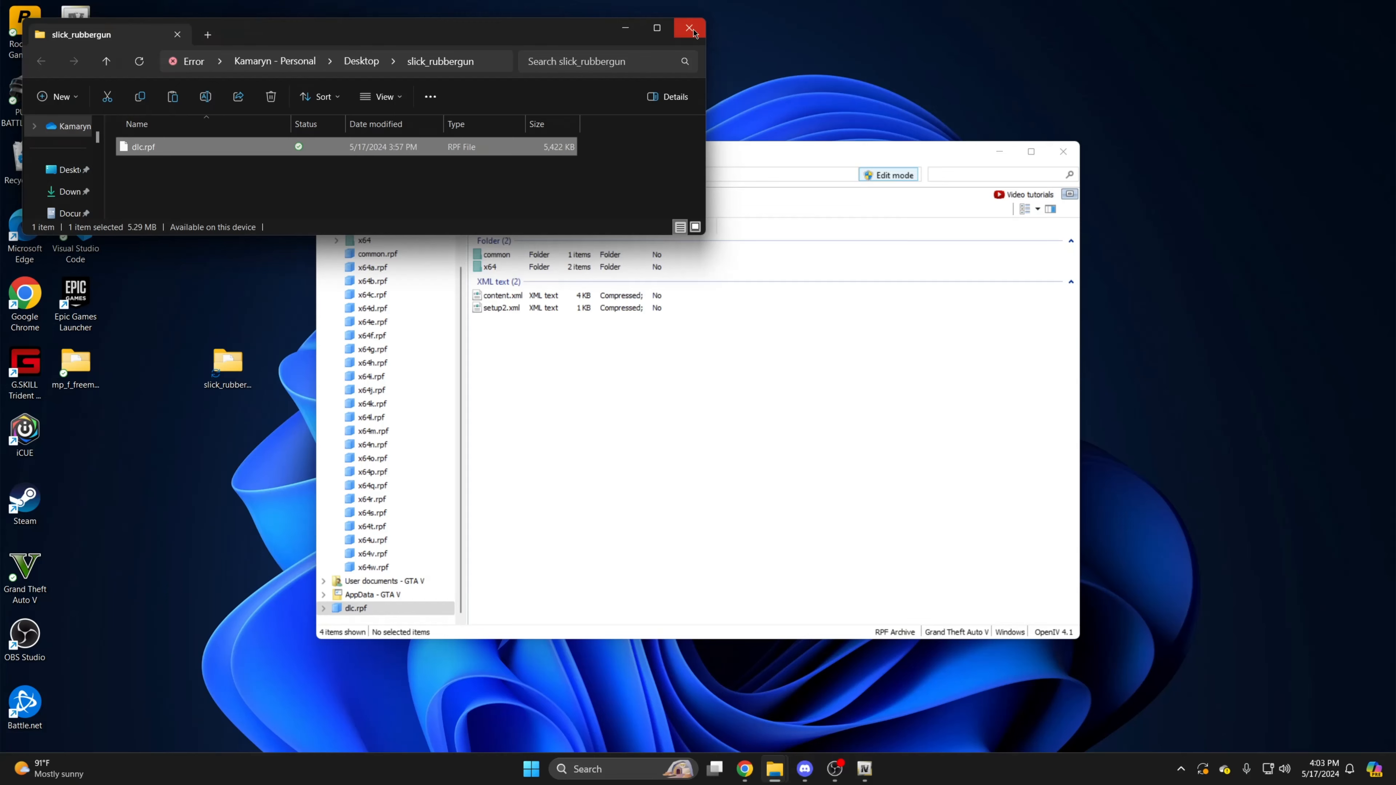
click(690, 28)
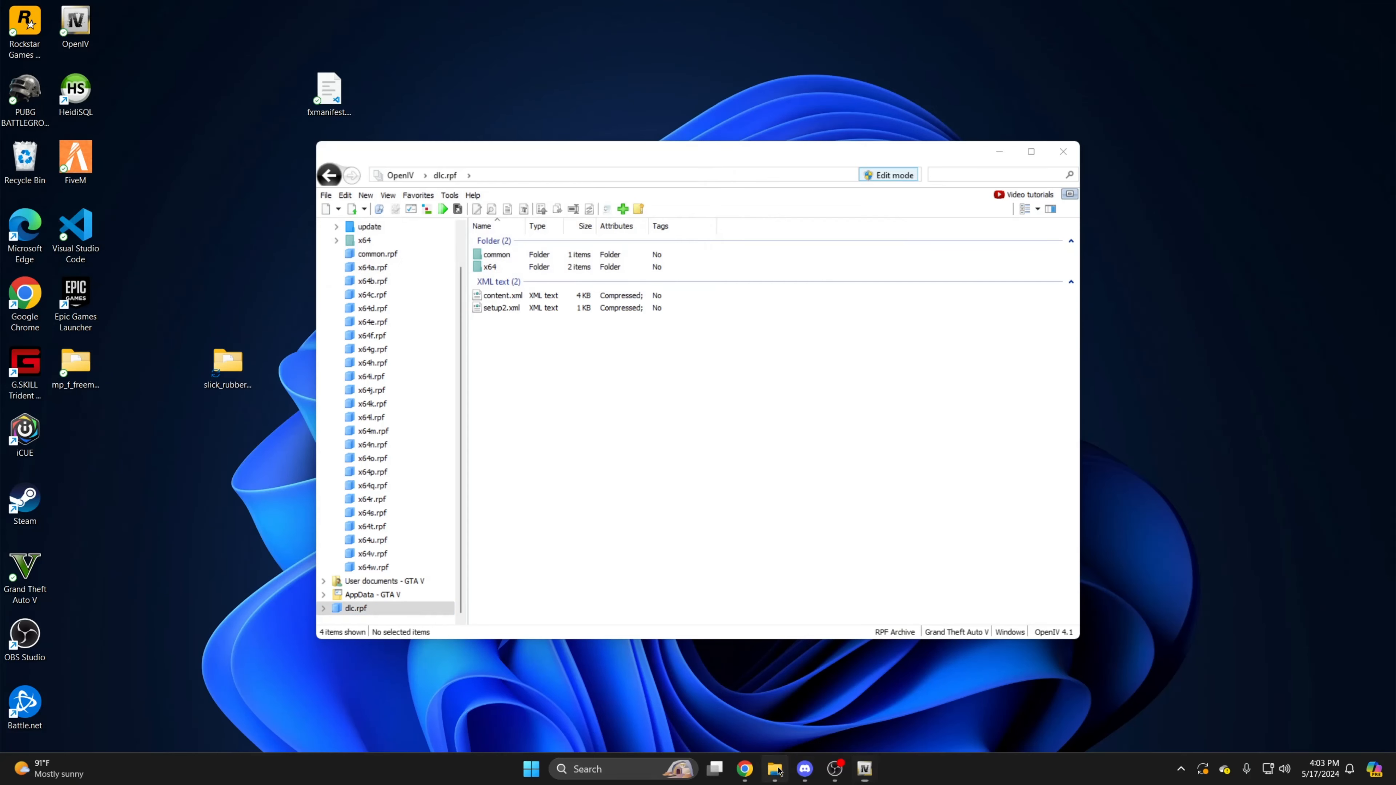
click(773, 768)
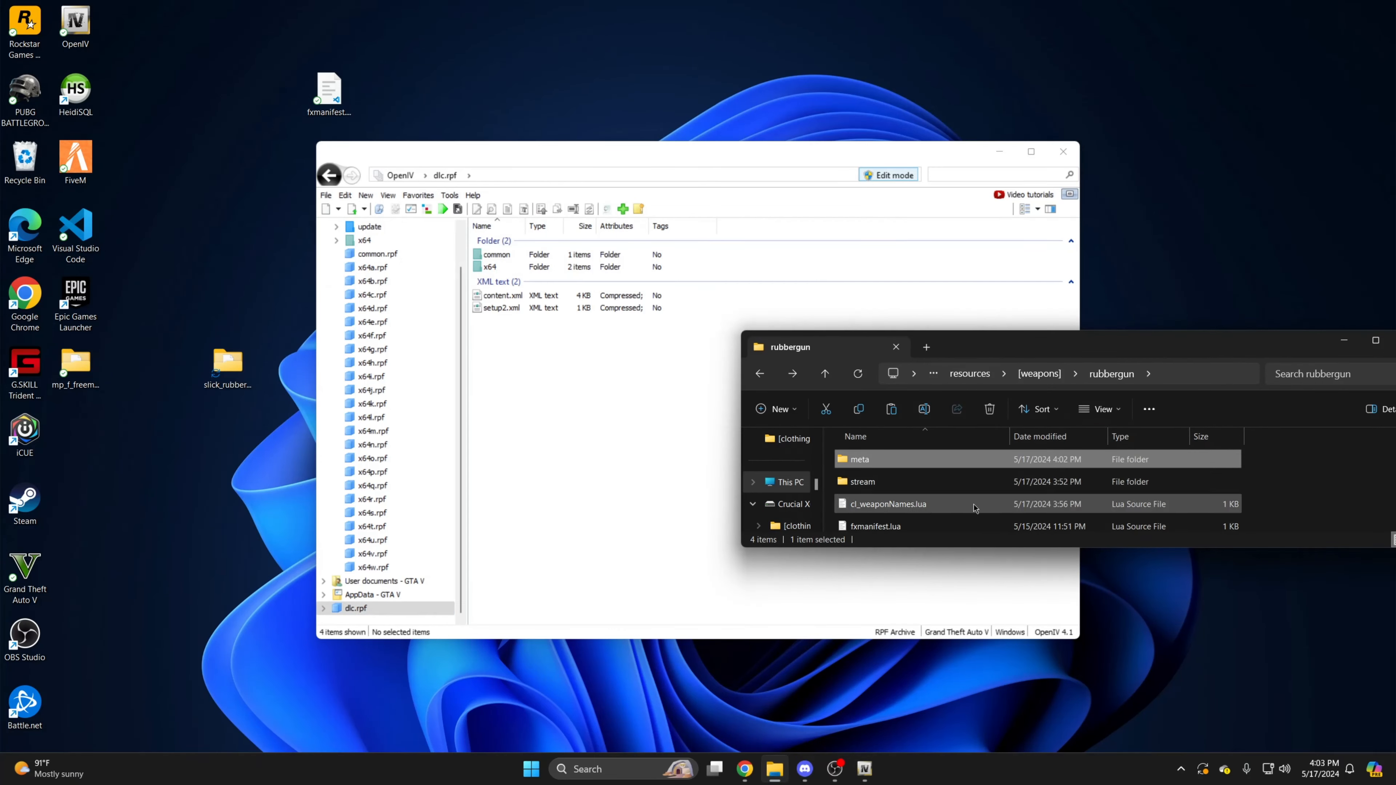
Export the common/data and ai .meta files into rubbergun's meta folder.
double_click(496, 254)
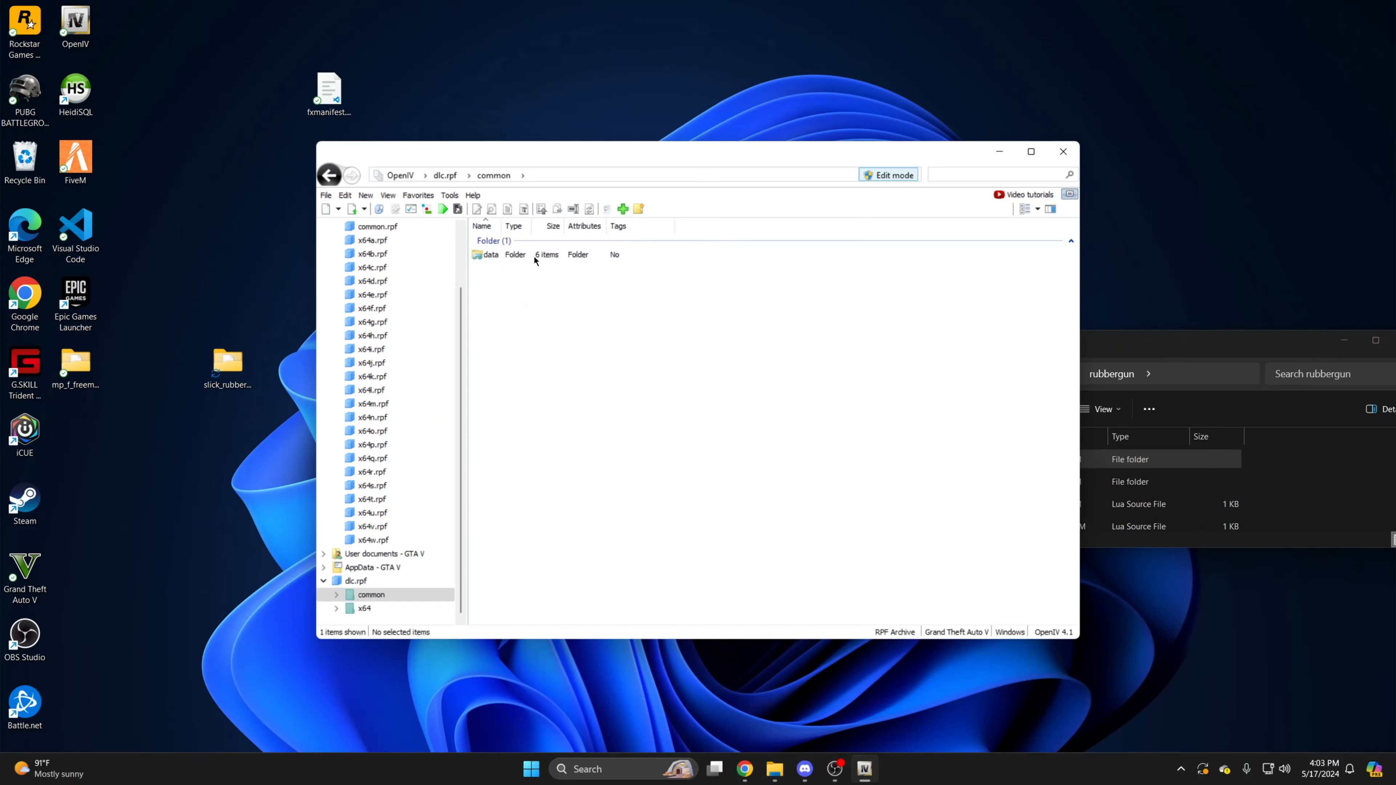
double_click(489, 254)
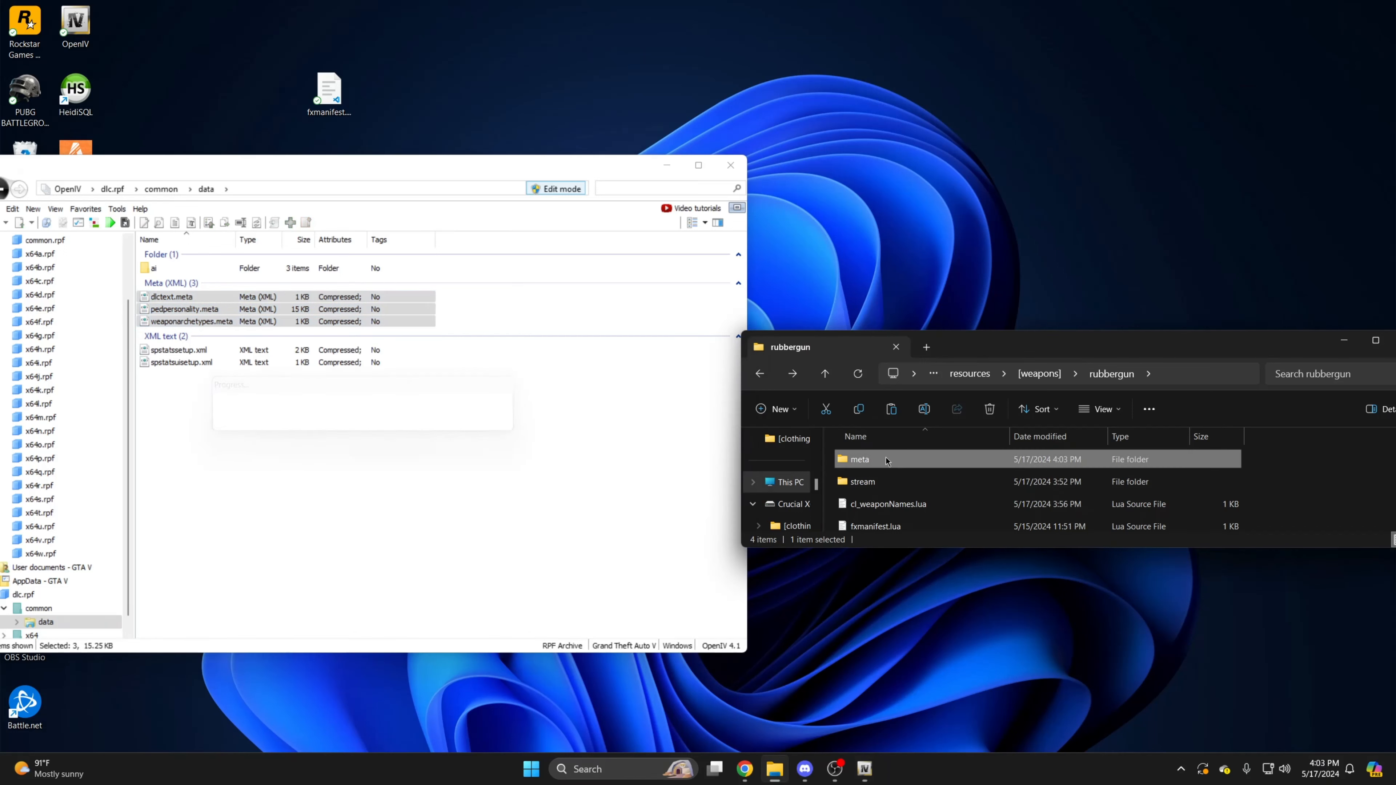
double_click(154, 268)
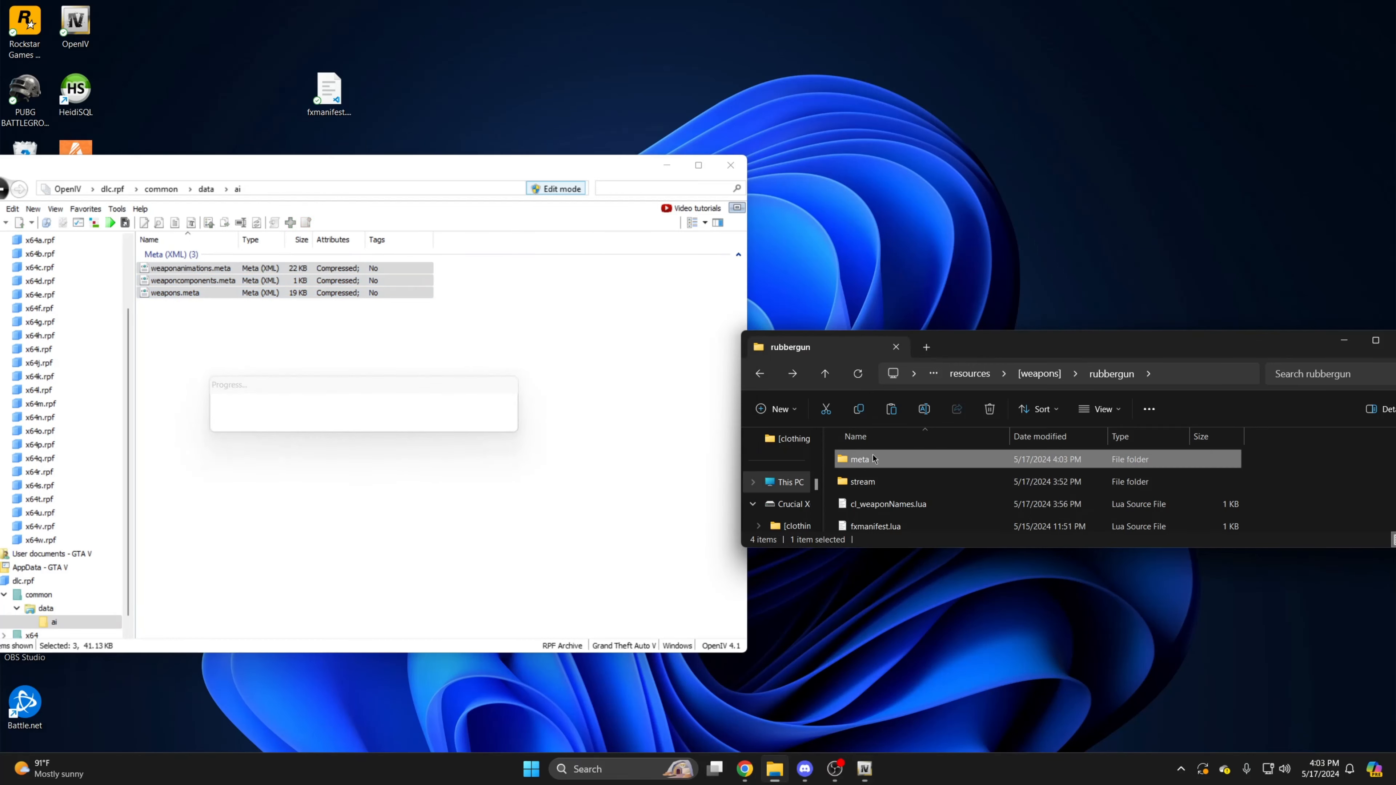
click(50, 190)
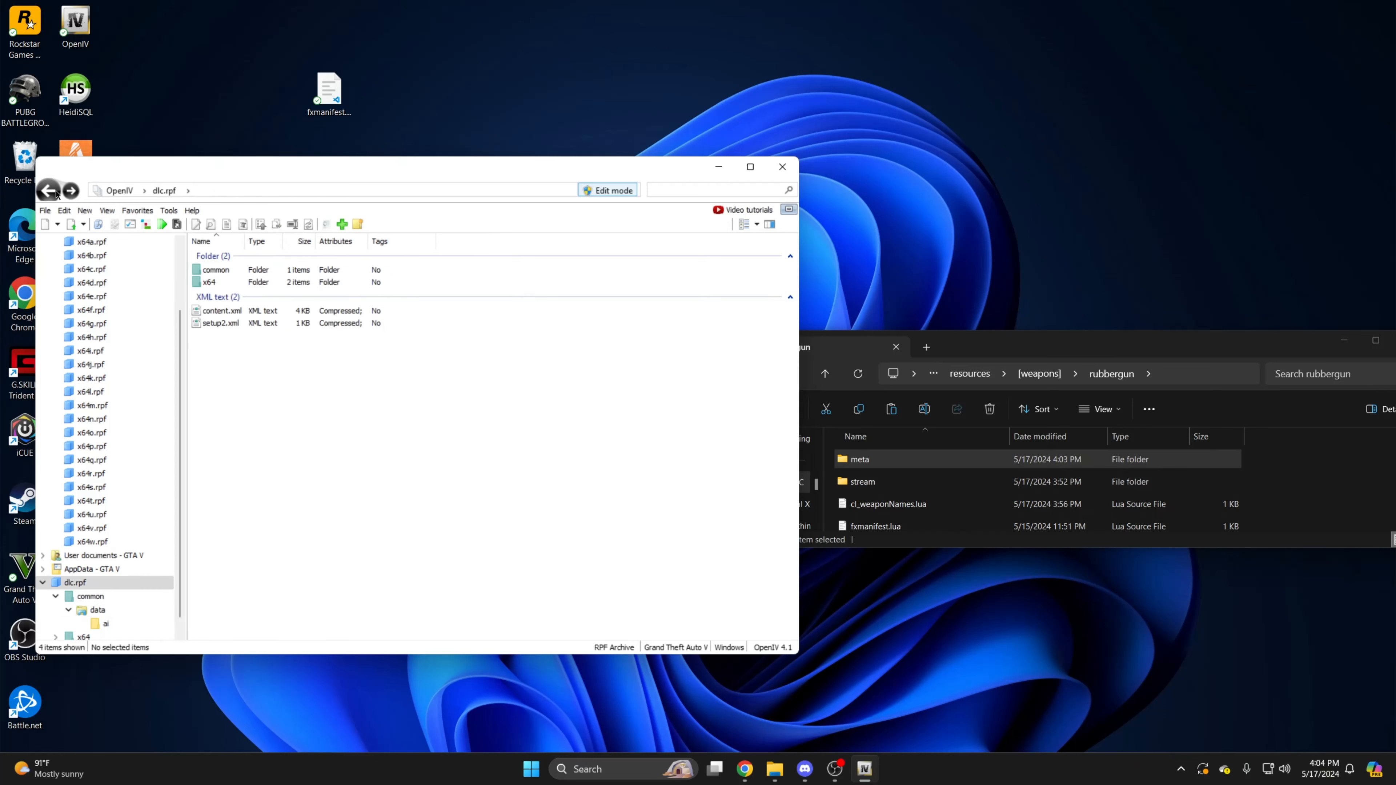
Export w_sb_rubber.ydr and .ytd from x64 weapons.rpf into the stream folder.
double_click(208, 281)
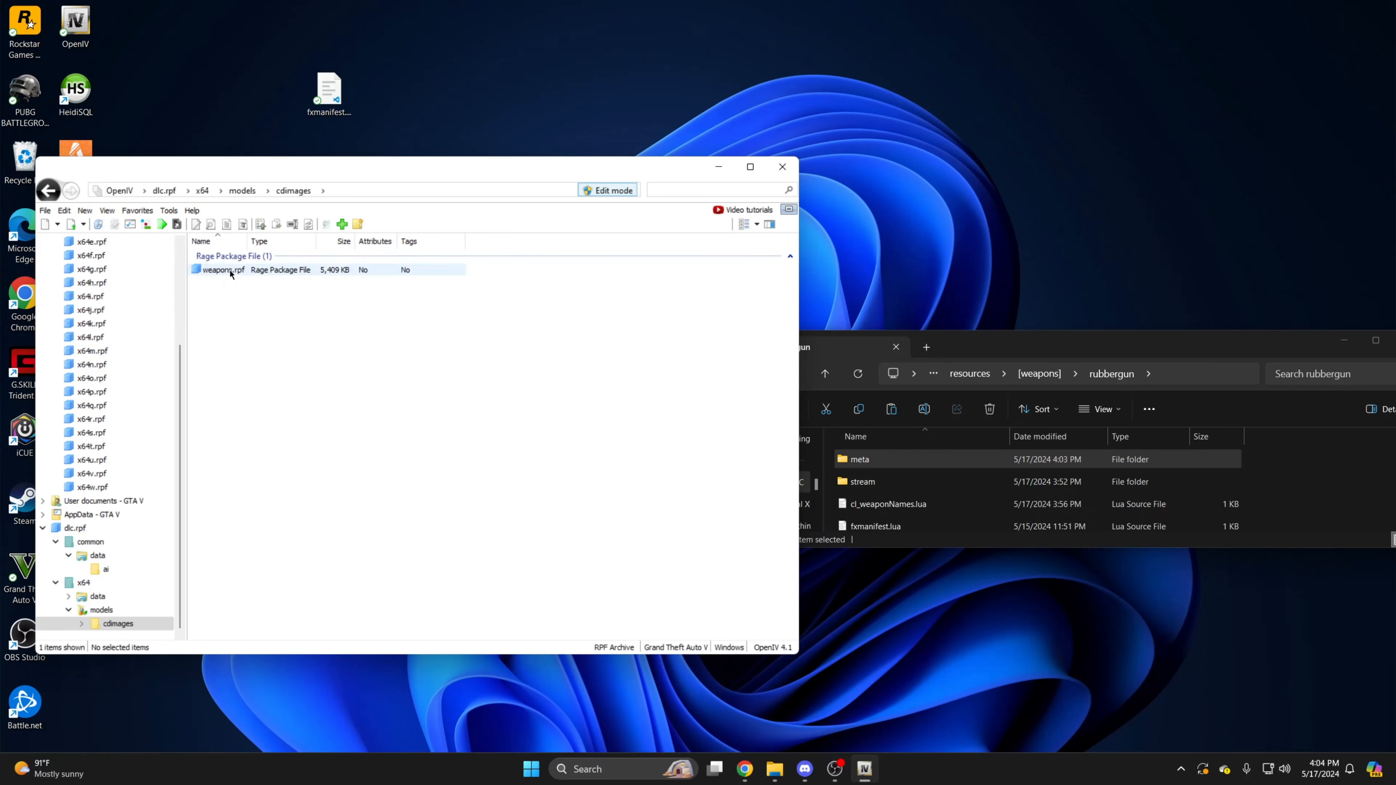
double_click(221, 269)
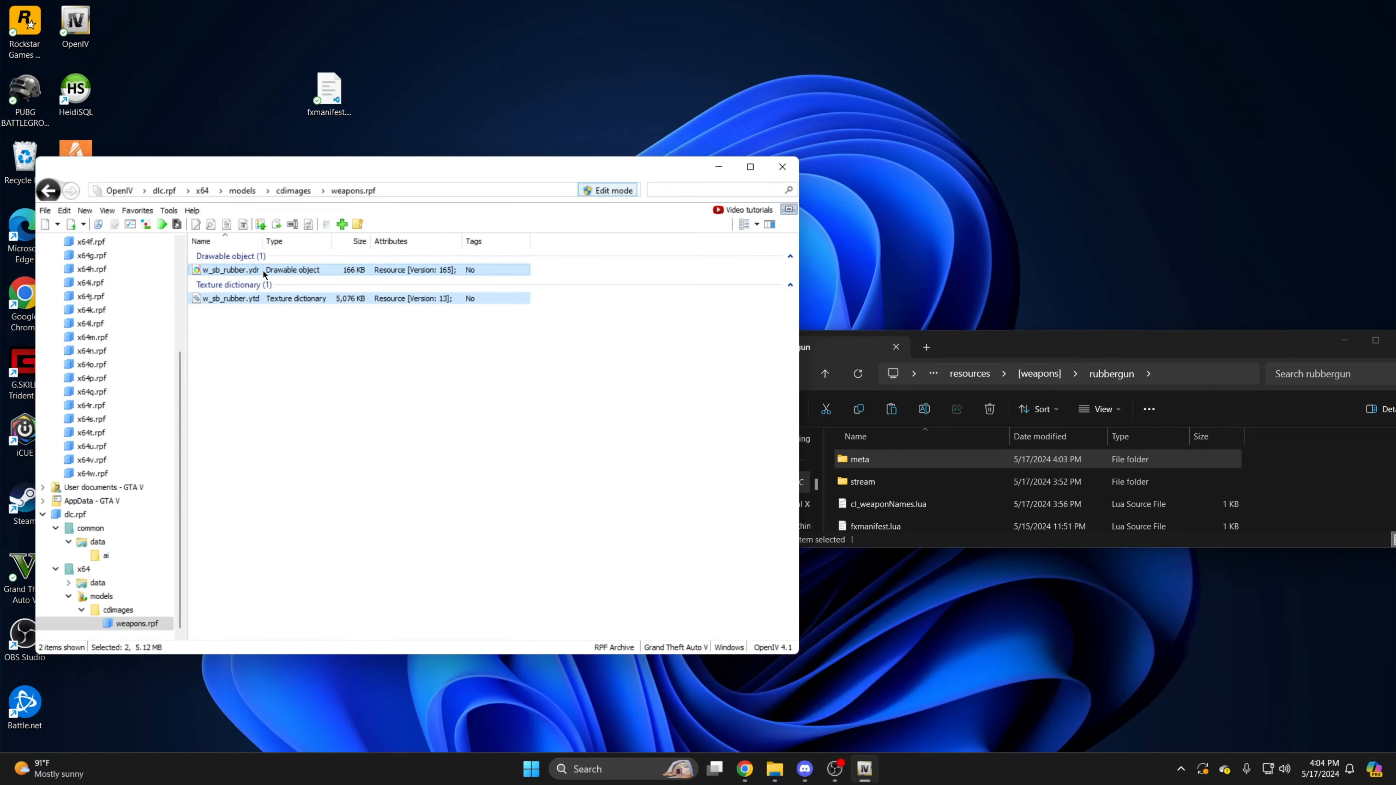
click(861, 481)
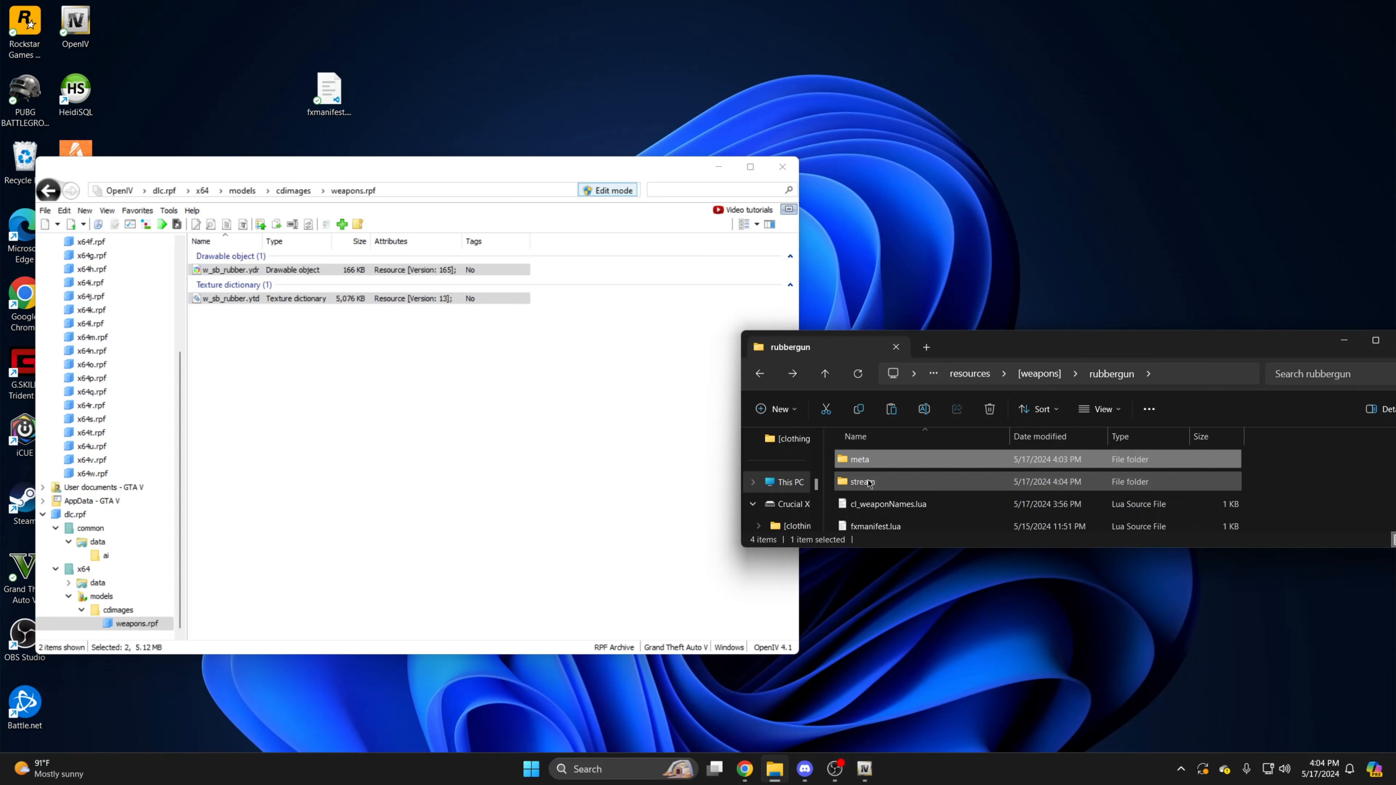
mouse_move(859, 481)
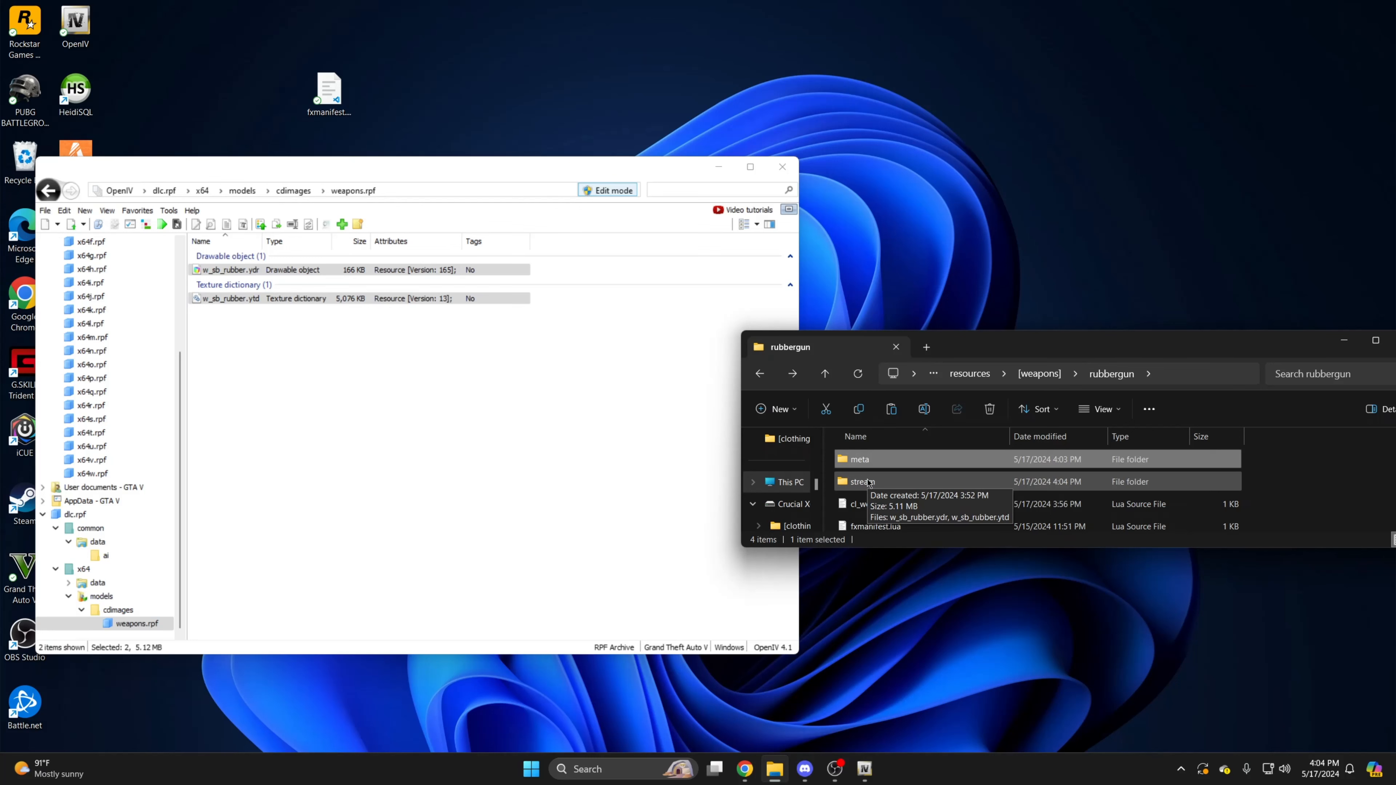
click(782, 166)
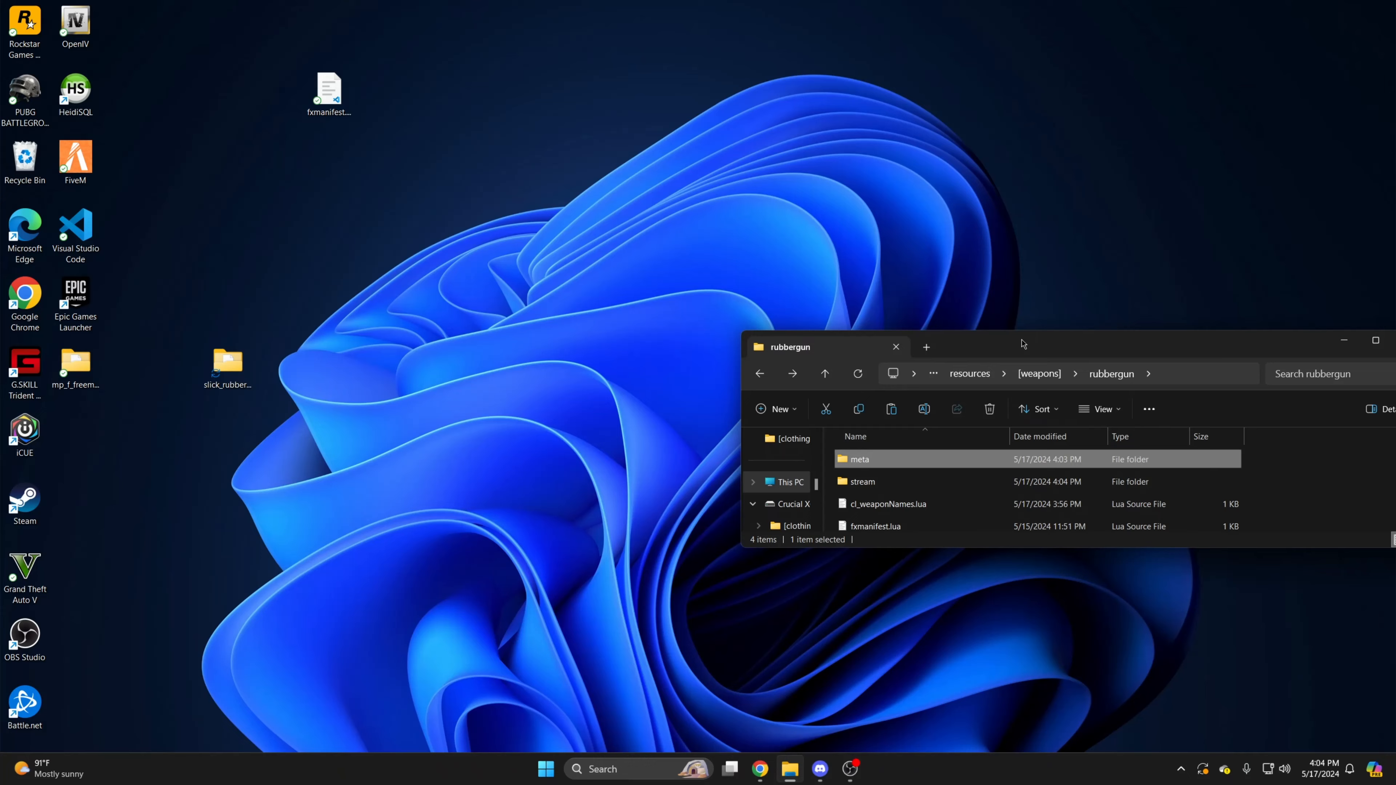
Download the PAINTBALL-WEAPON repo as a zip and open its PAINTBALL-WEAPON-main folder.
click(758, 776)
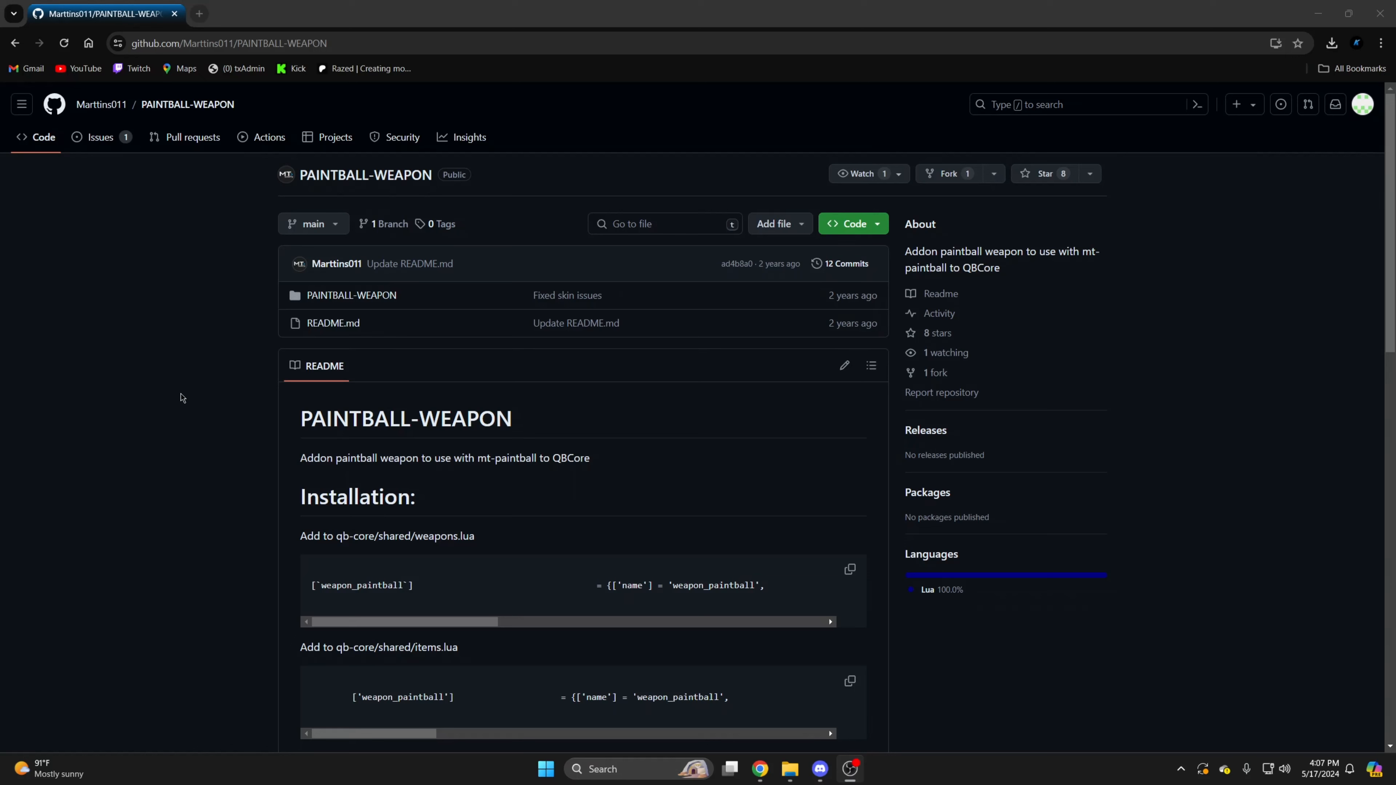
click(851, 224)
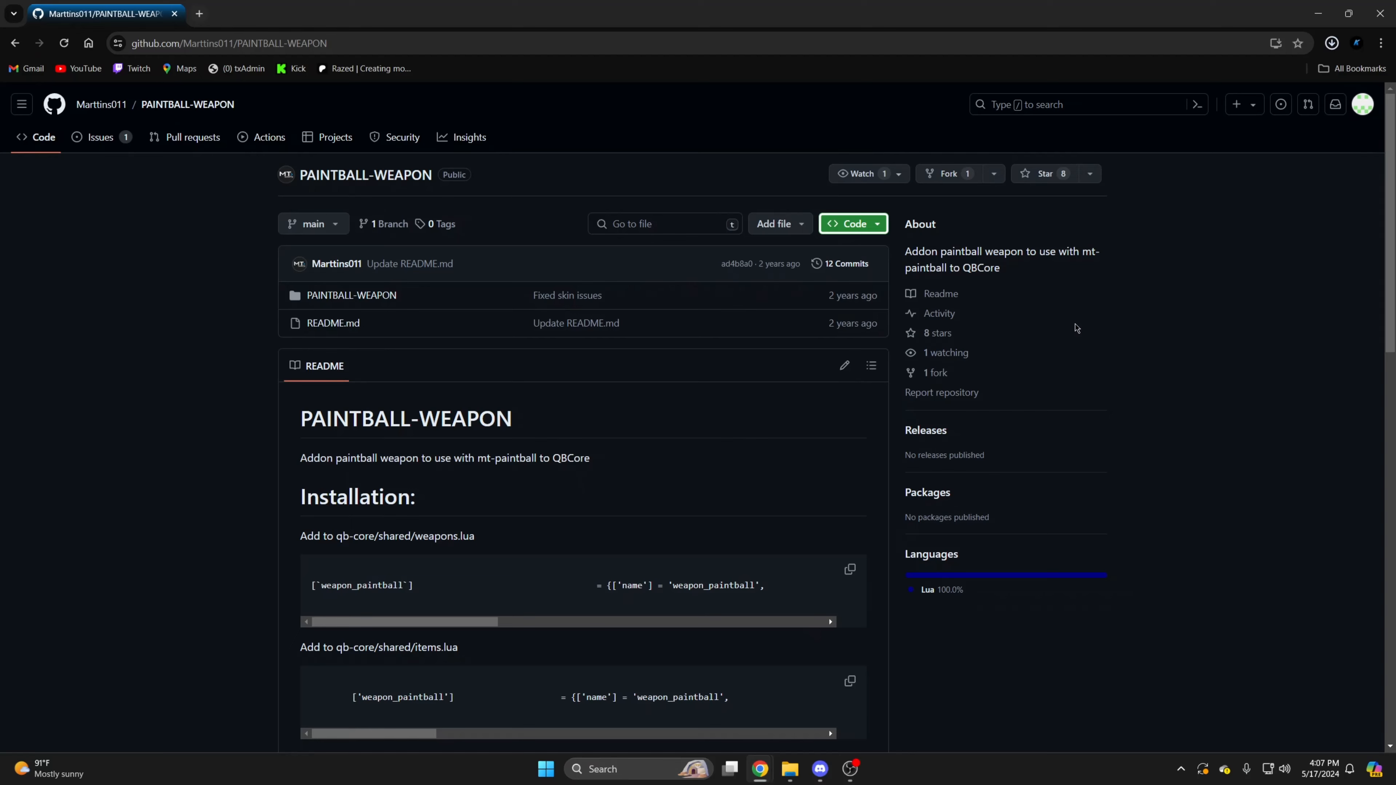
click(789, 775)
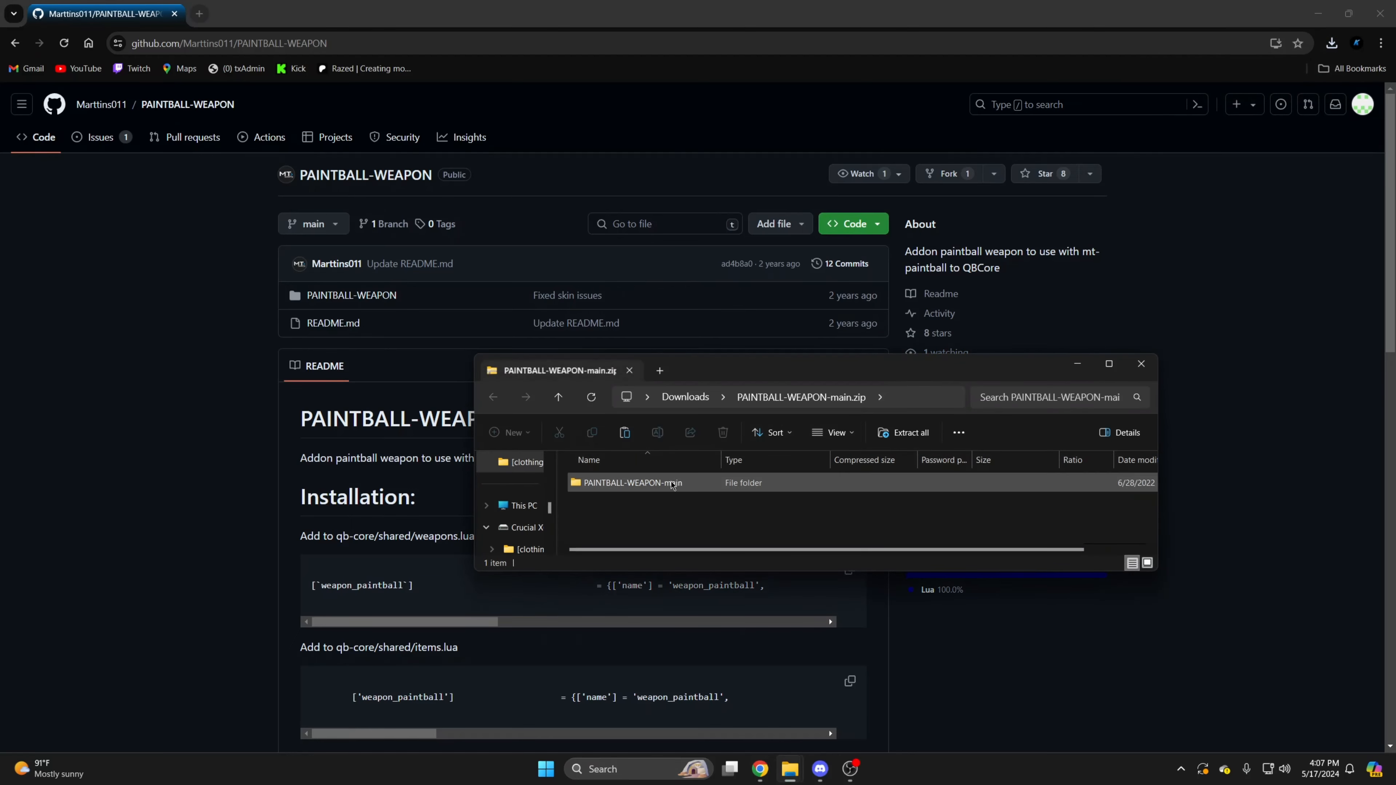
double_click(632, 481)
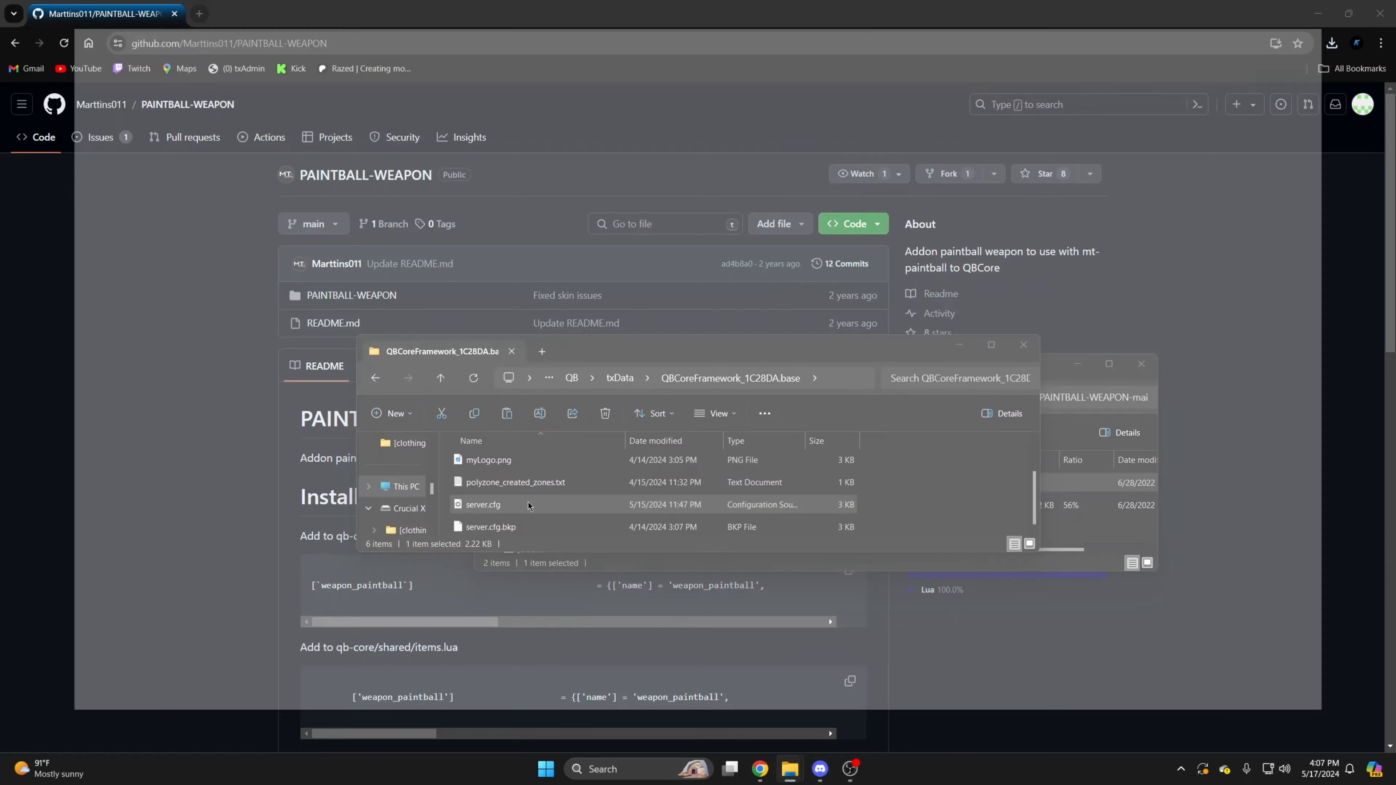
Add 'ensure [weapons]' to server.cfg under the QBCore & Extra stuff section and save.
double_click(481, 503)
text(ensure [weapons])
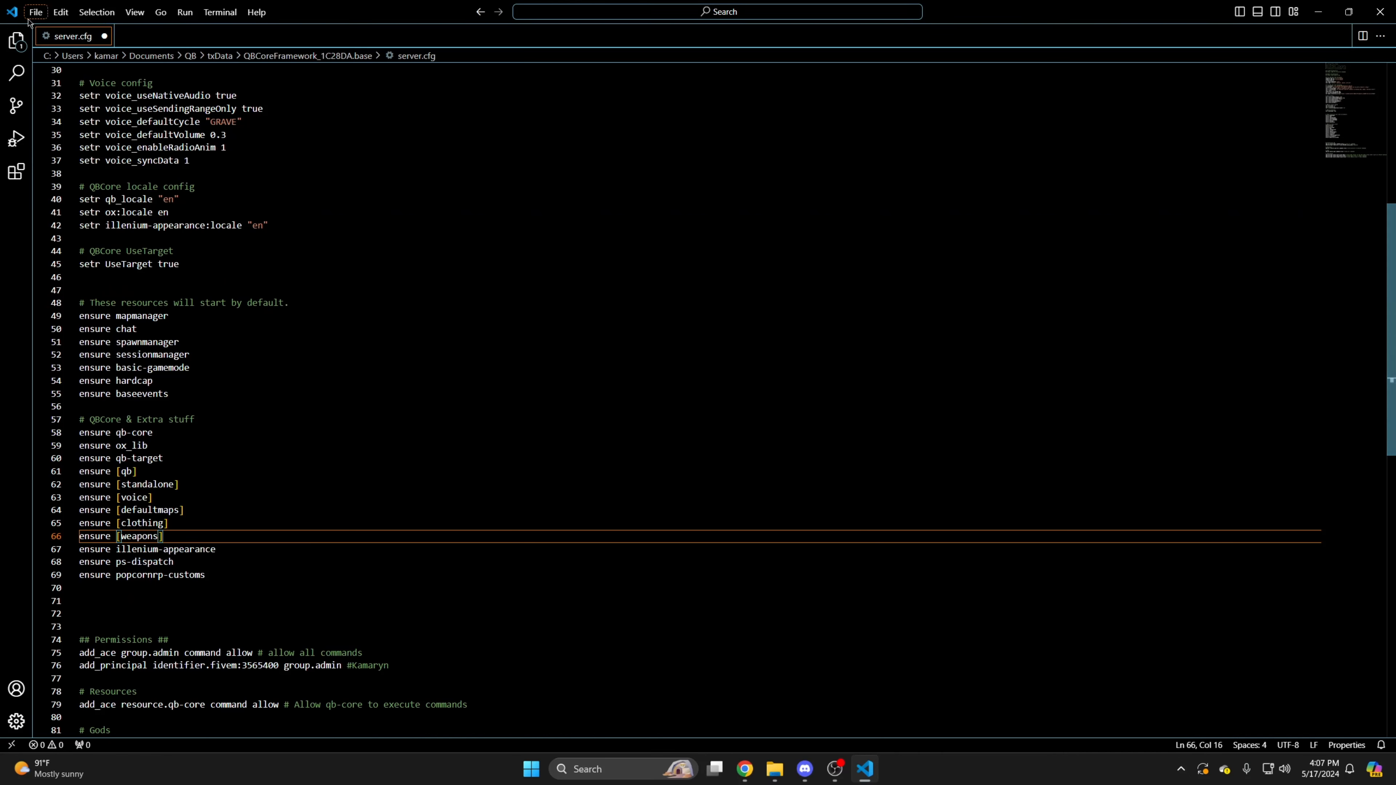
click(36, 12)
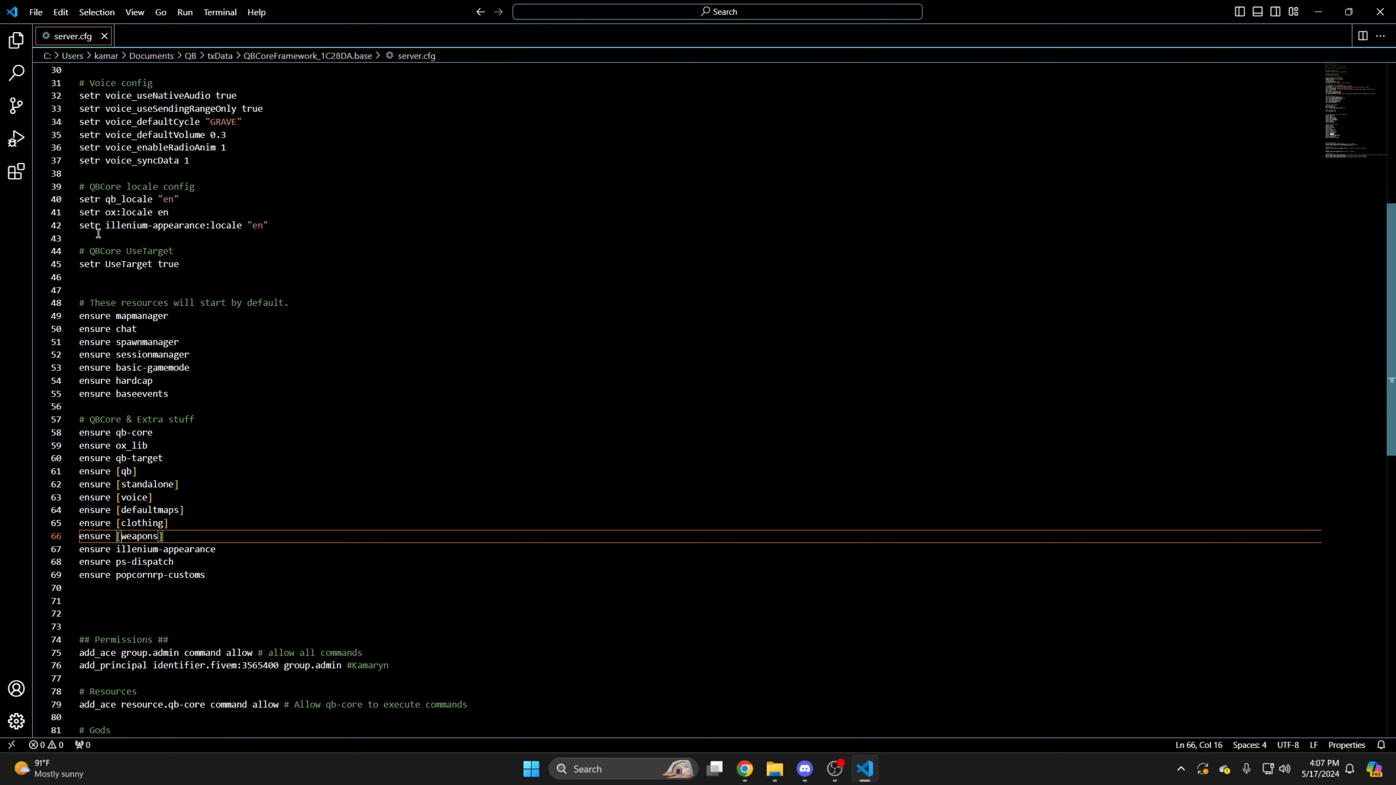
click(773, 769)
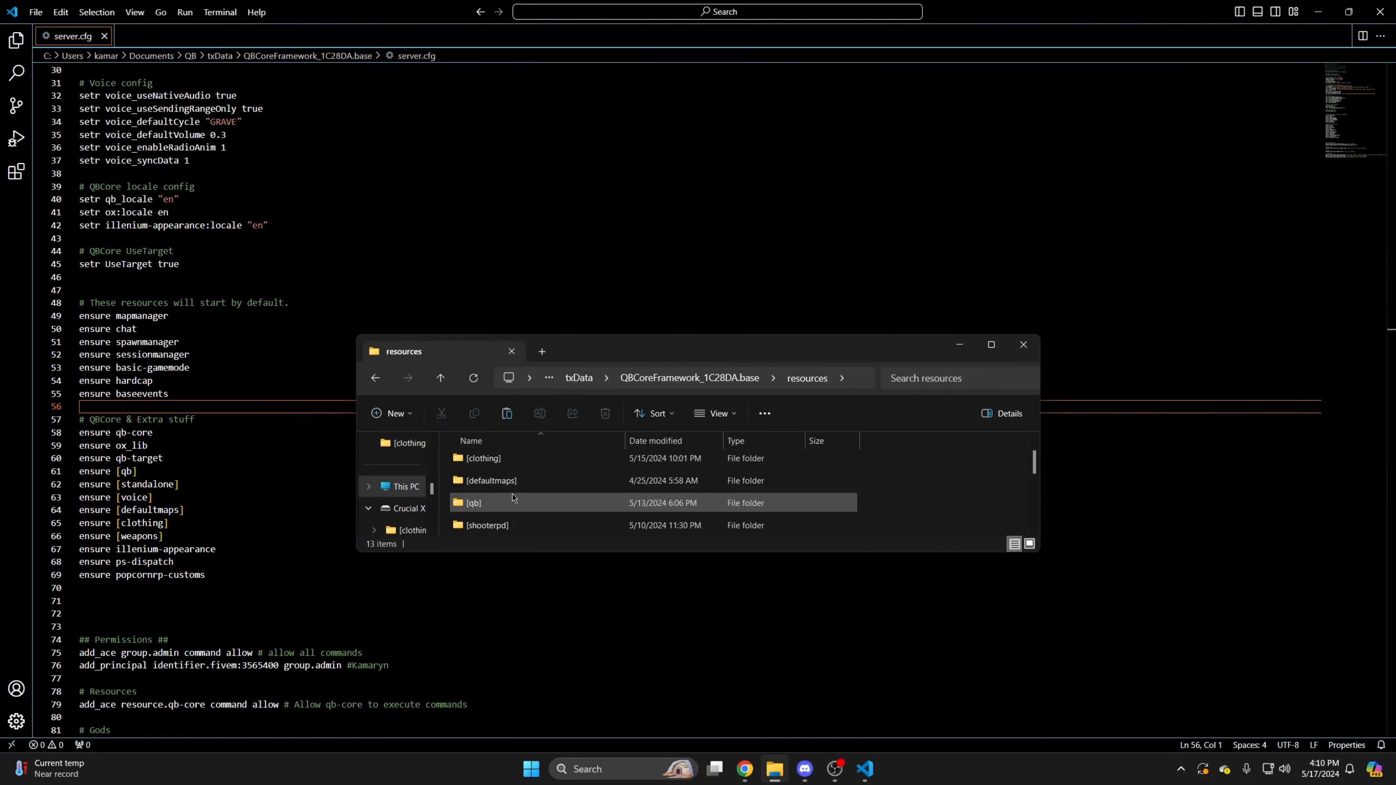
Browse into [qb] > qb-core > shared and open items.lua in VS Code.
double_click(472, 503)
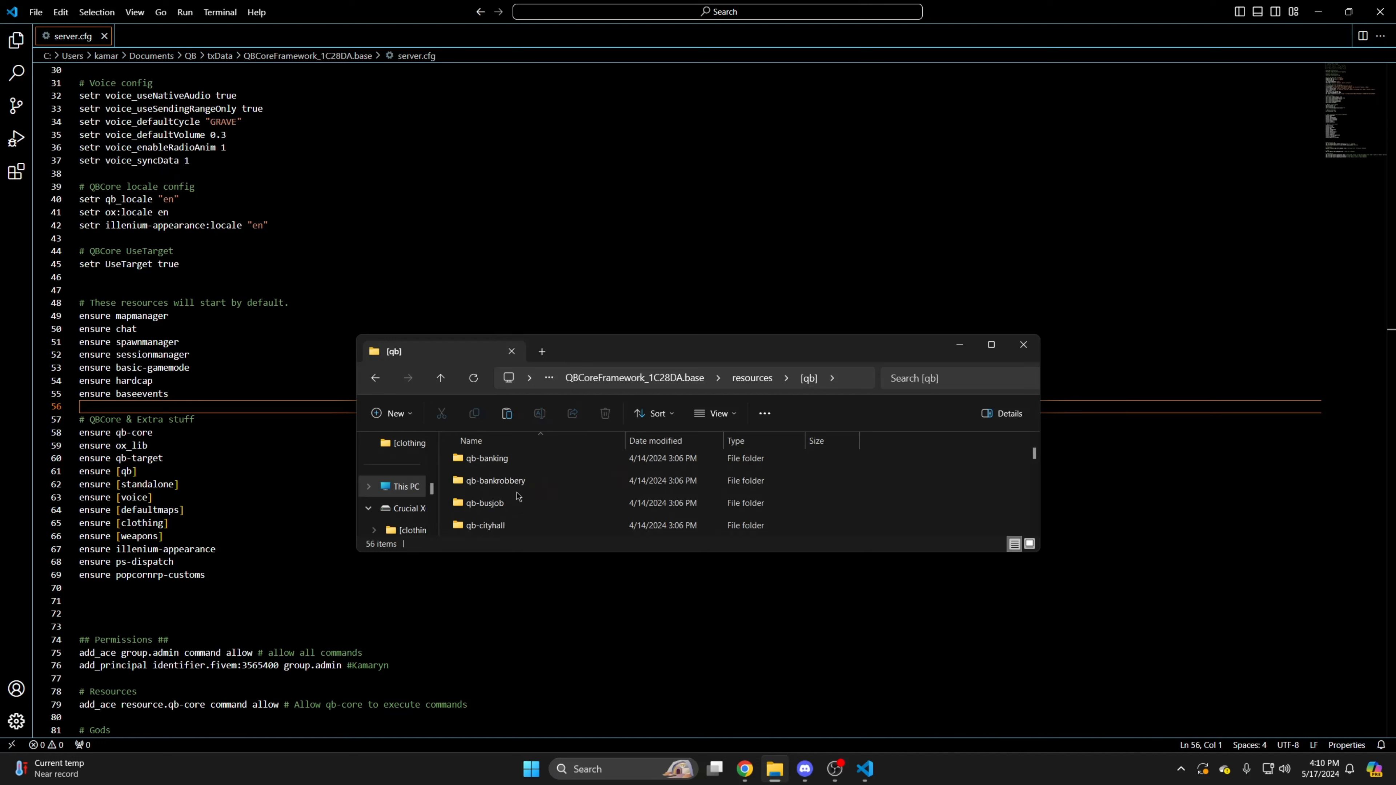
double_click(488, 457)
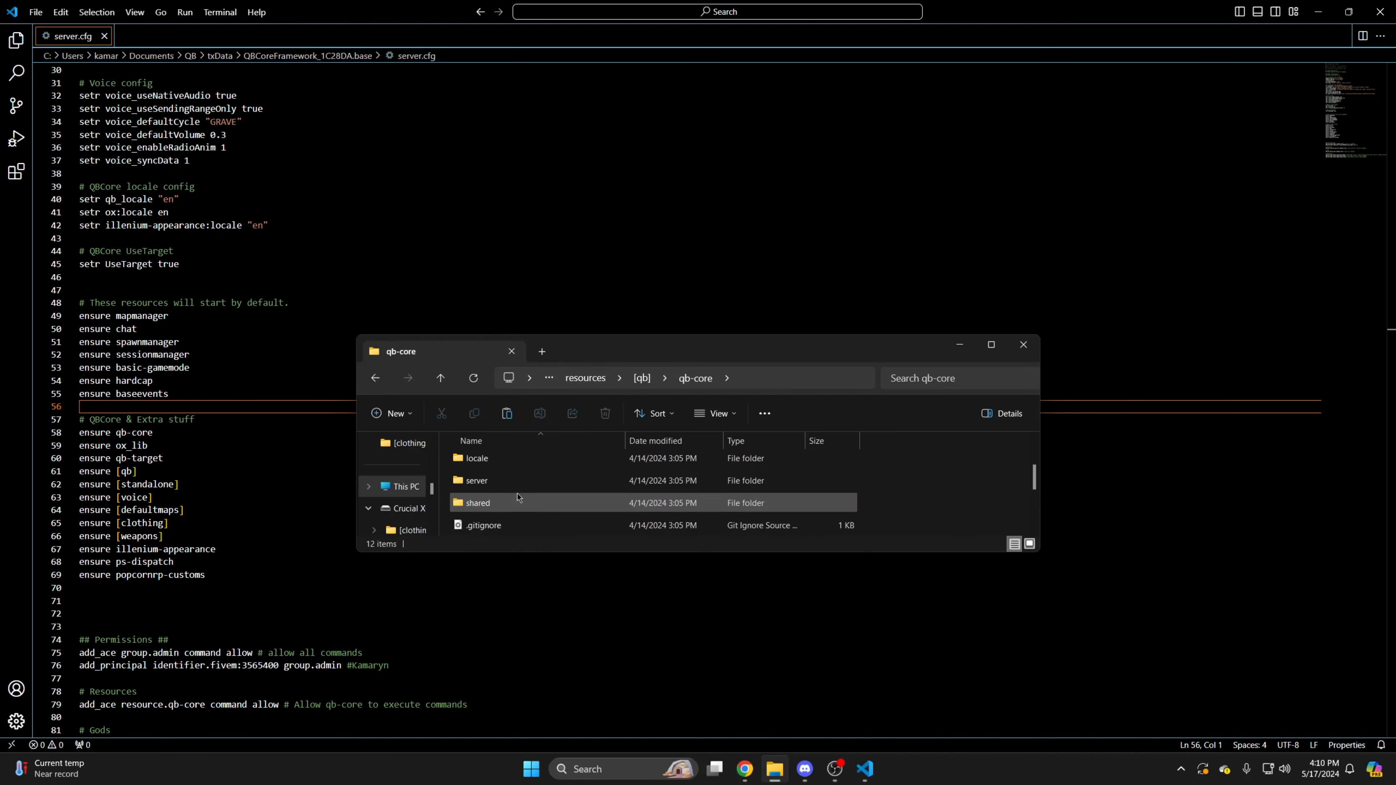
double_click(479, 503)
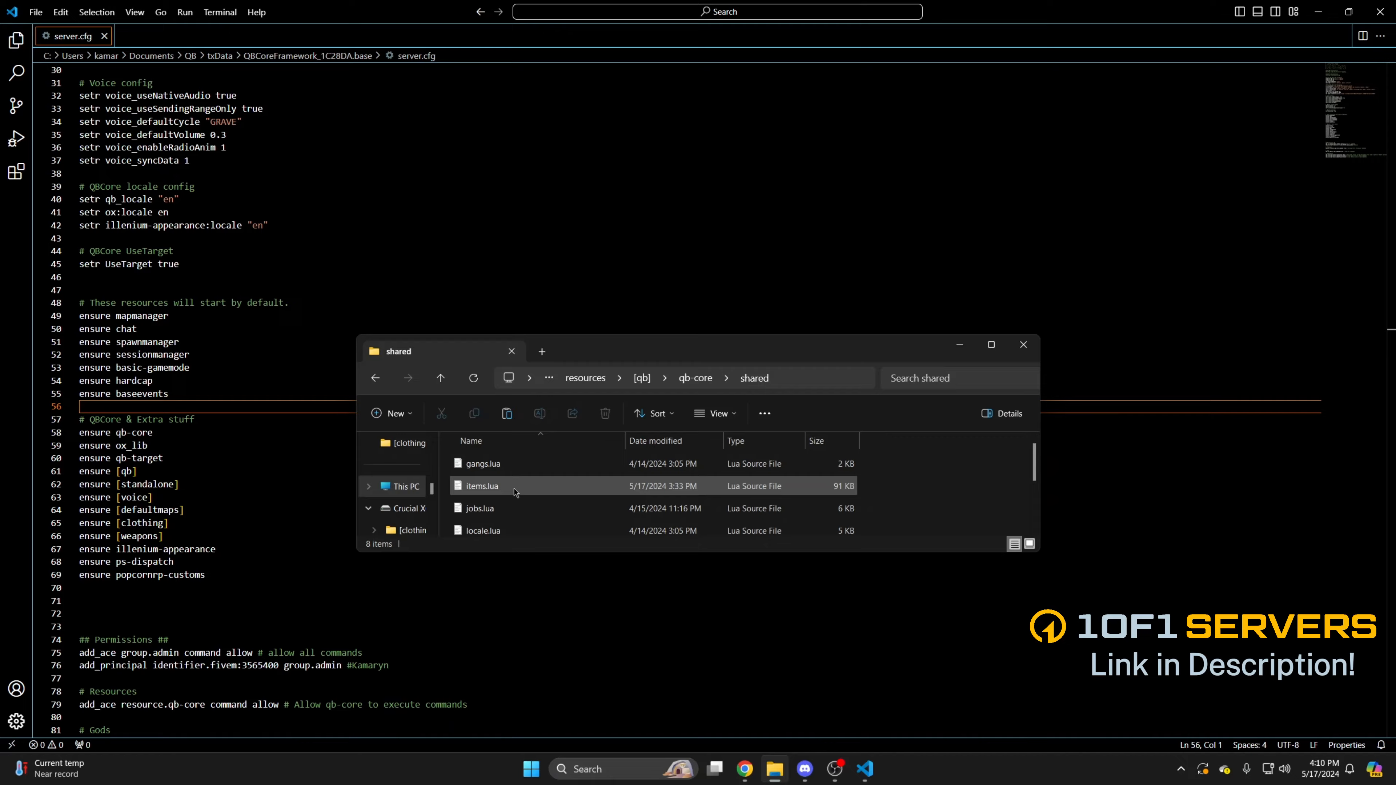
double_click(480, 485)
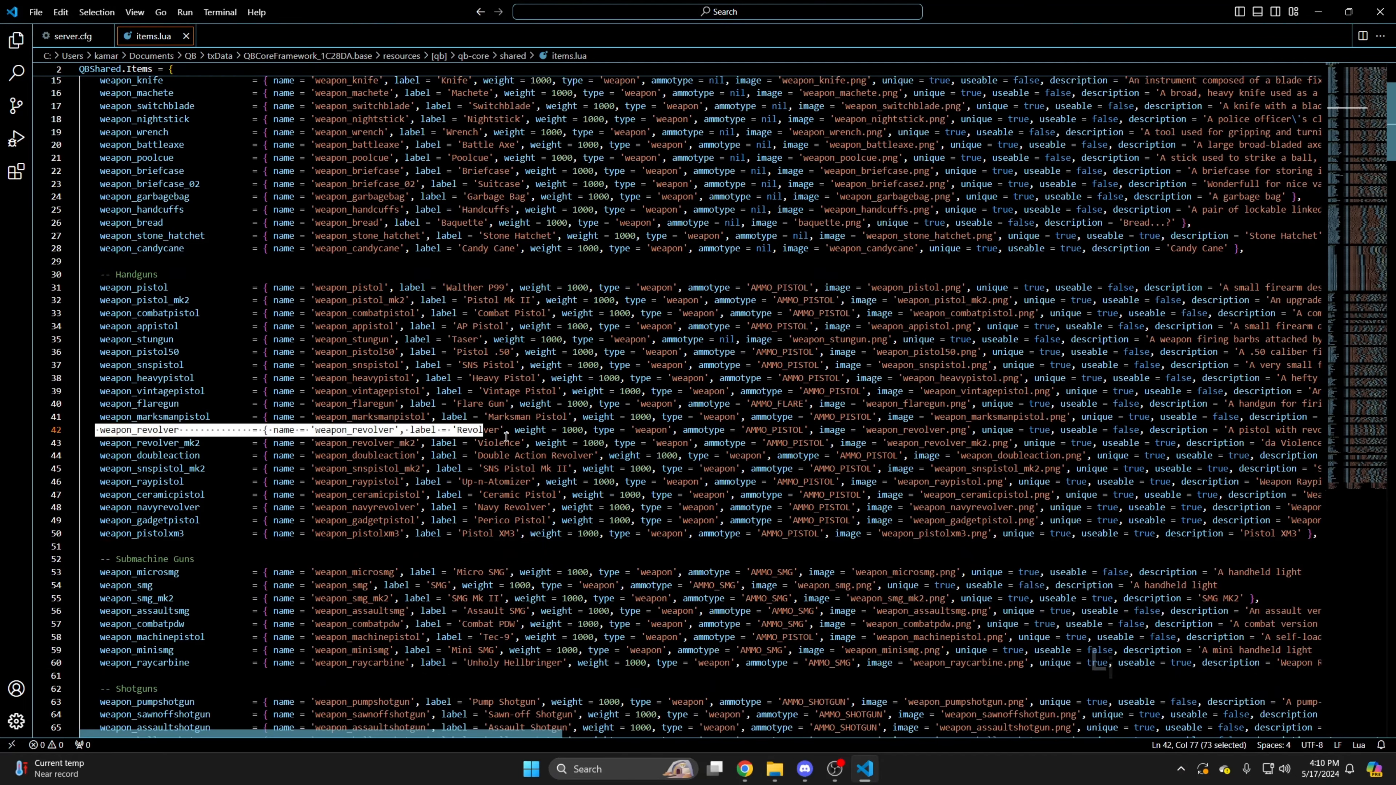
Paste a copy of the weapon_revolver entry and rename it weapon_rubbergun labelled Rubber Gun.
scroll(right, 3)
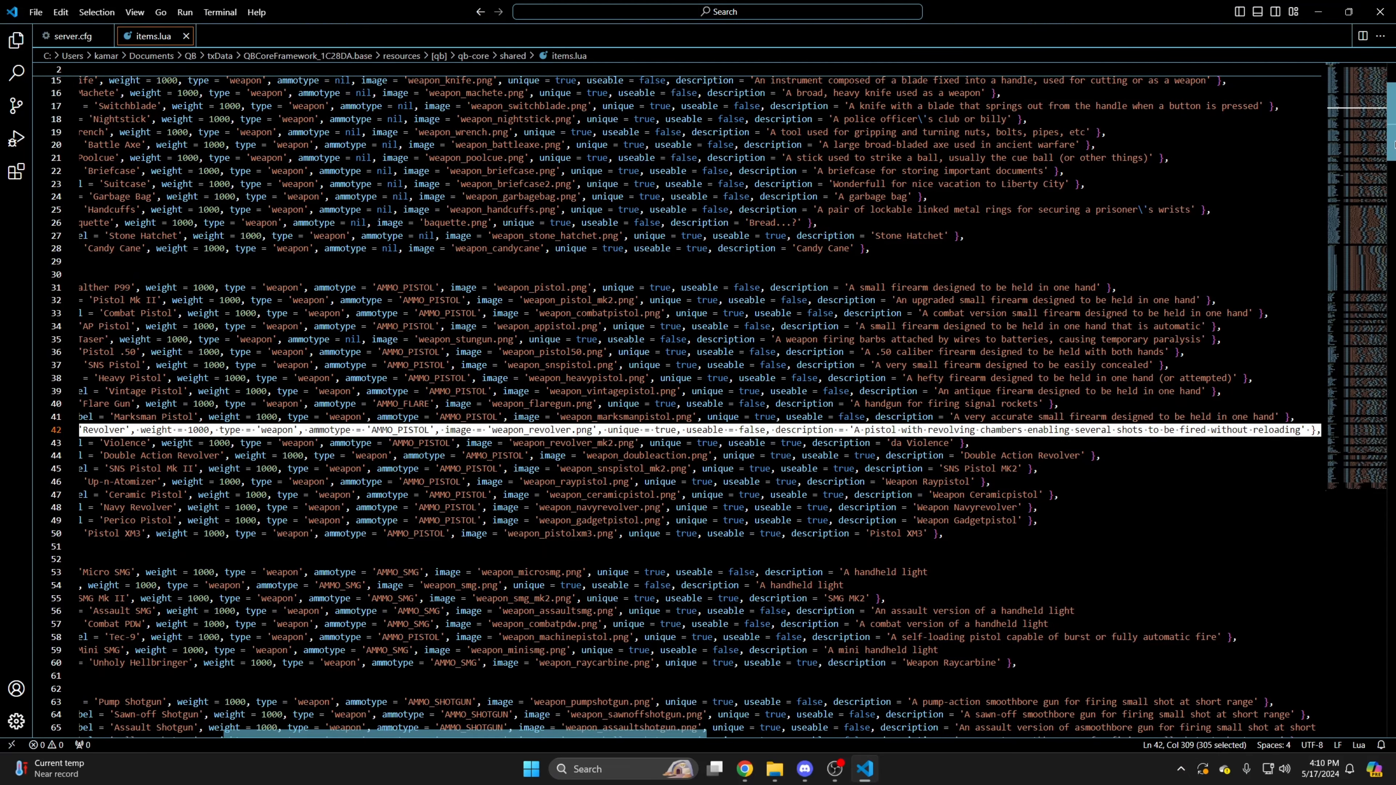
scroll(down, 3)
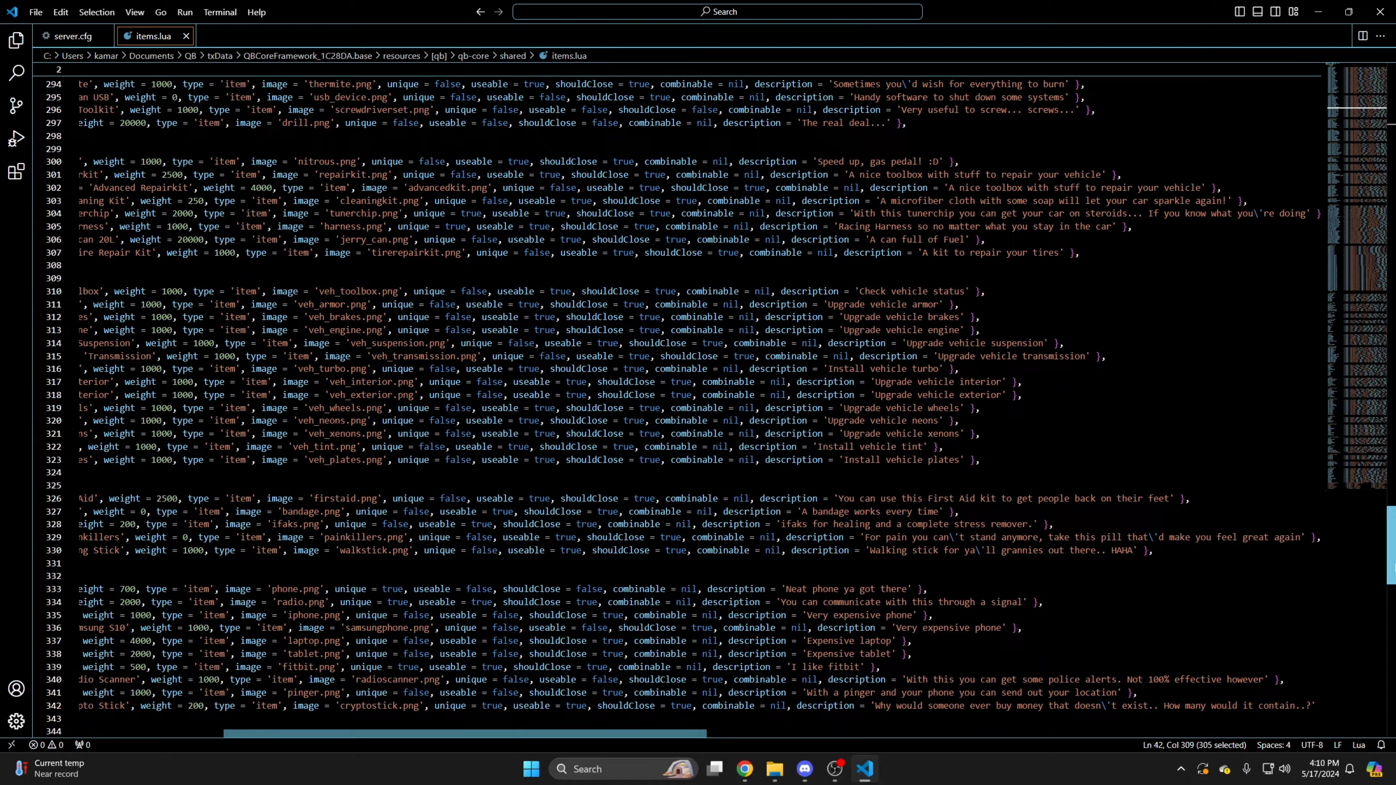
scroll(down, 3)
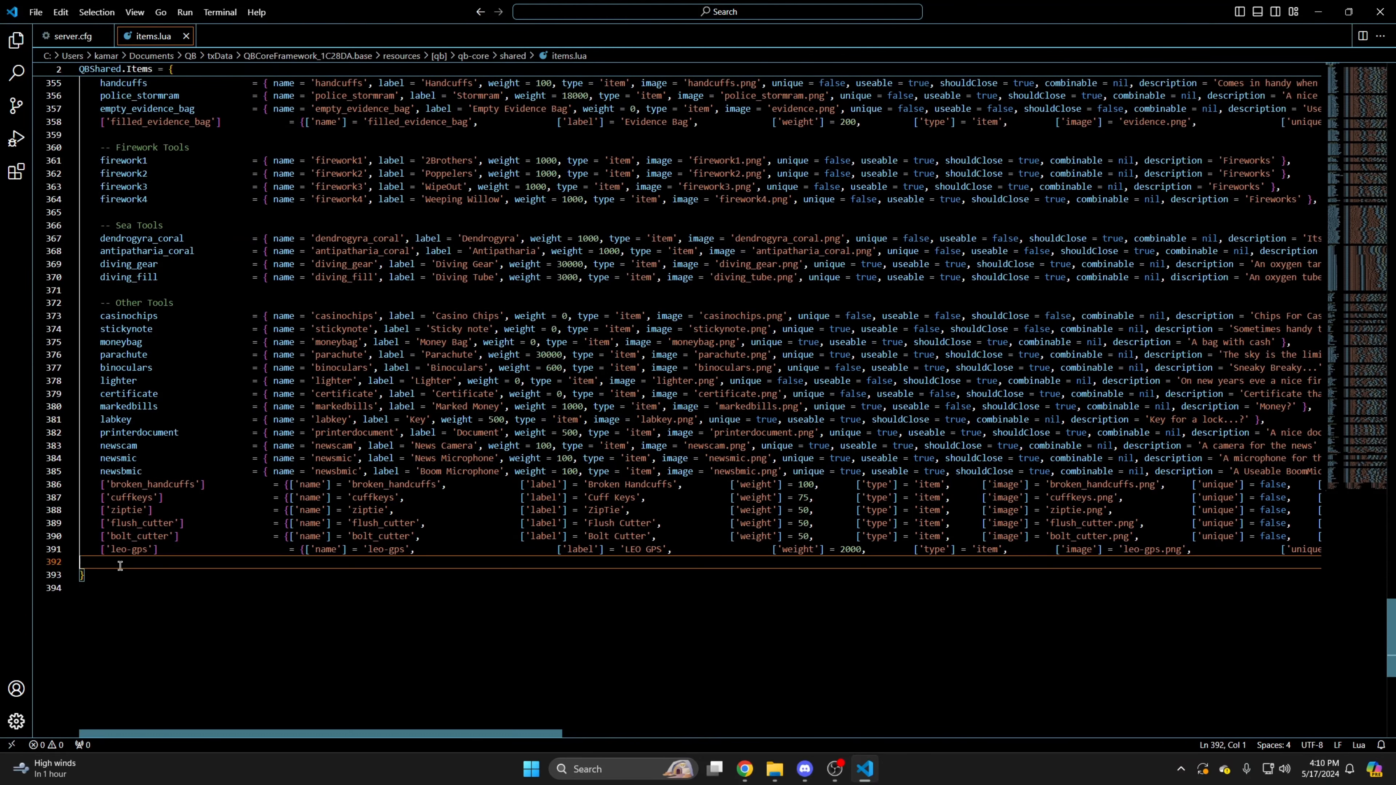
key(Enter)
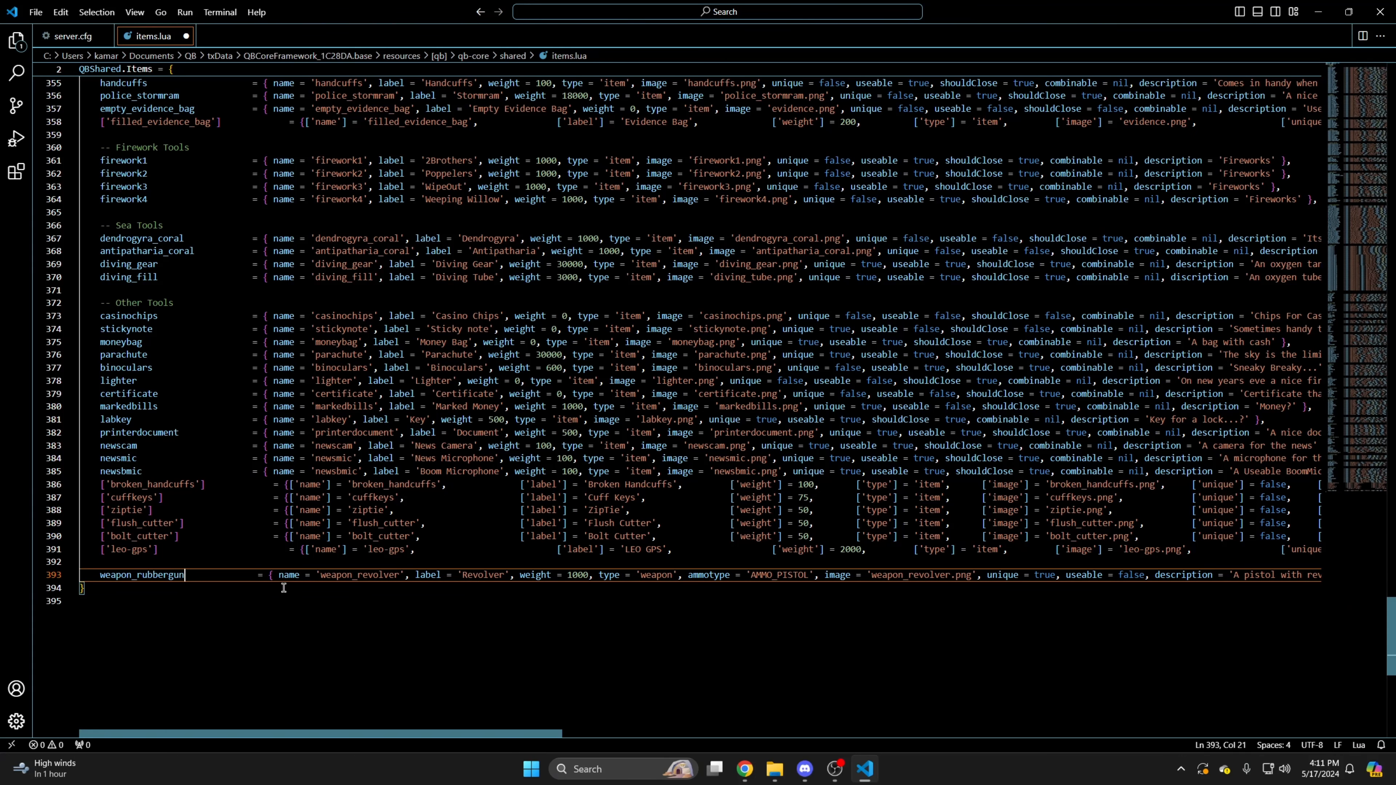
double_click(378, 574)
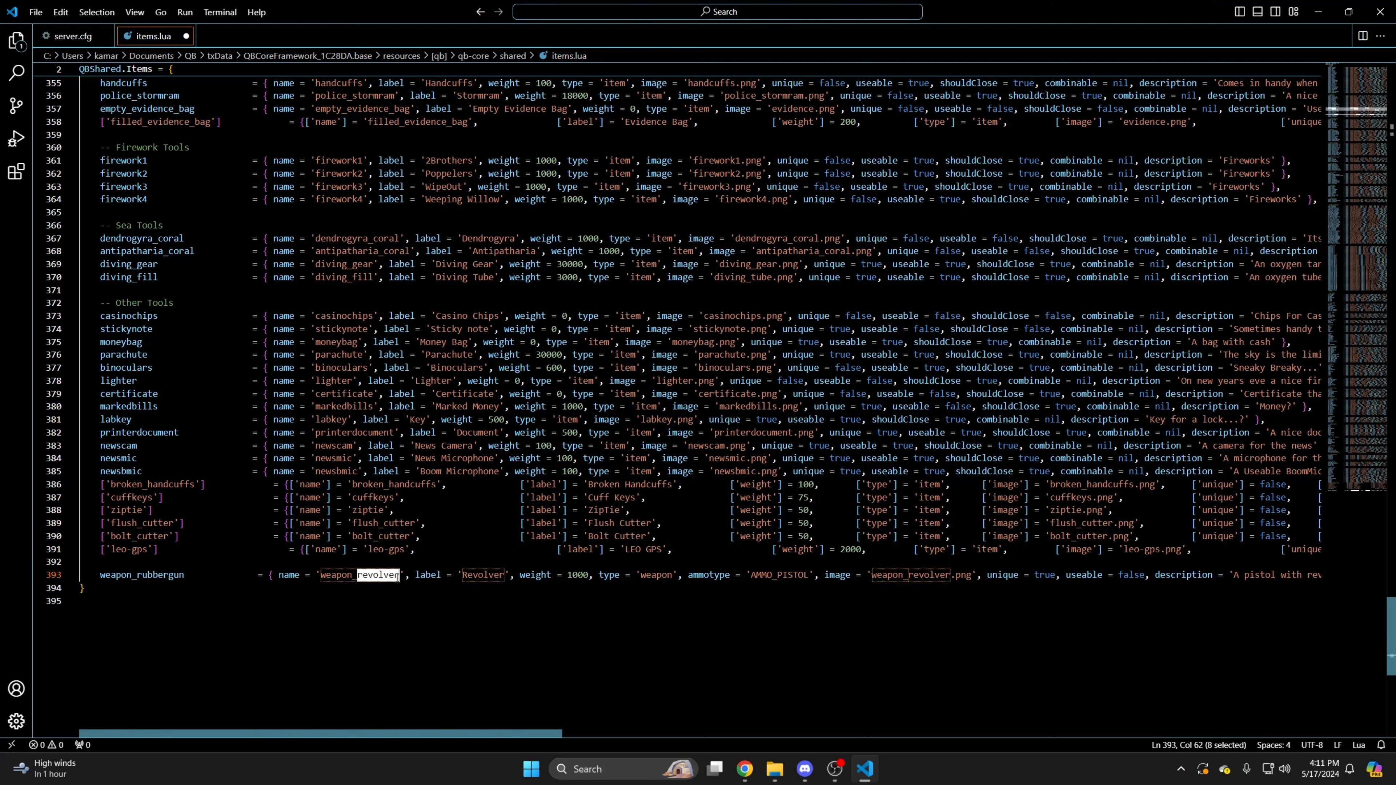
text(weapon_rubbergun)
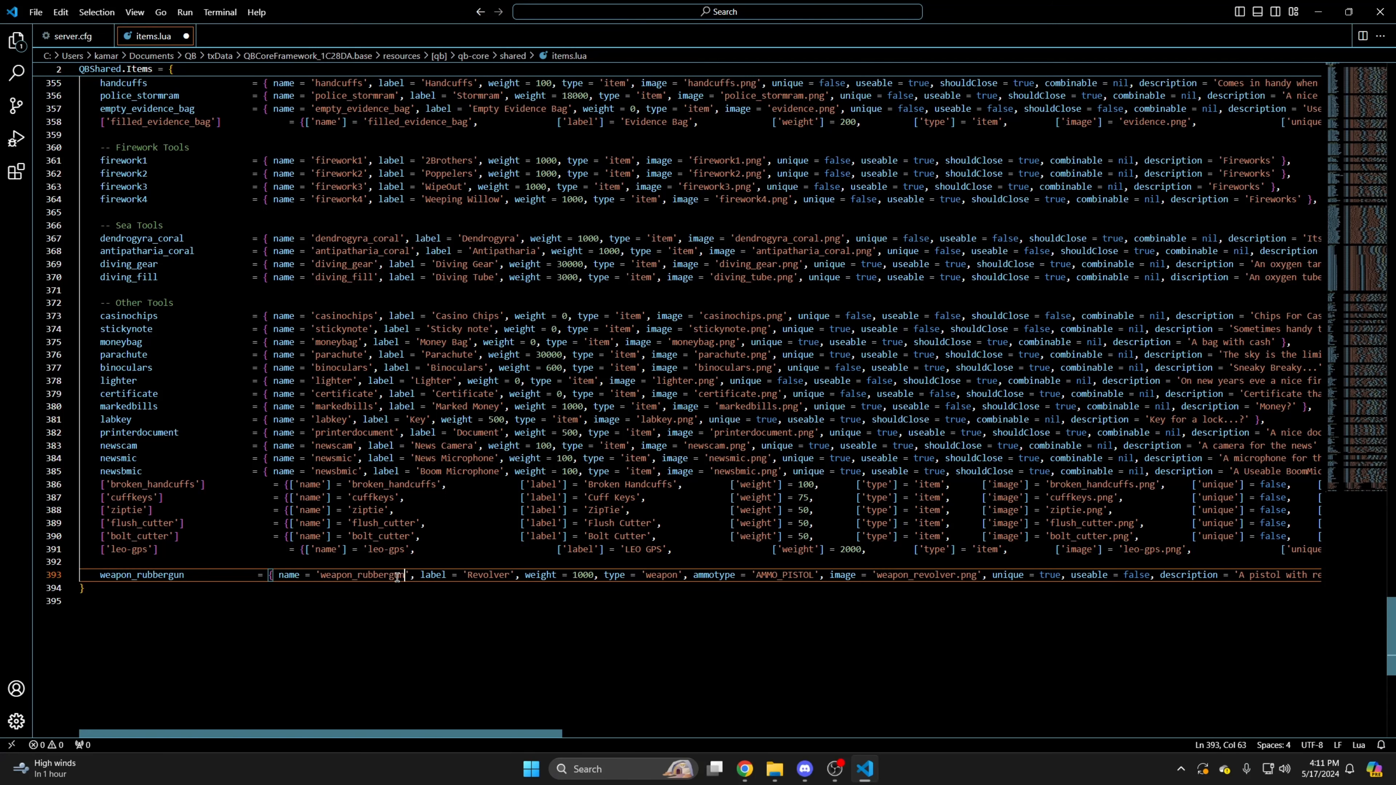
double_click(487, 574)
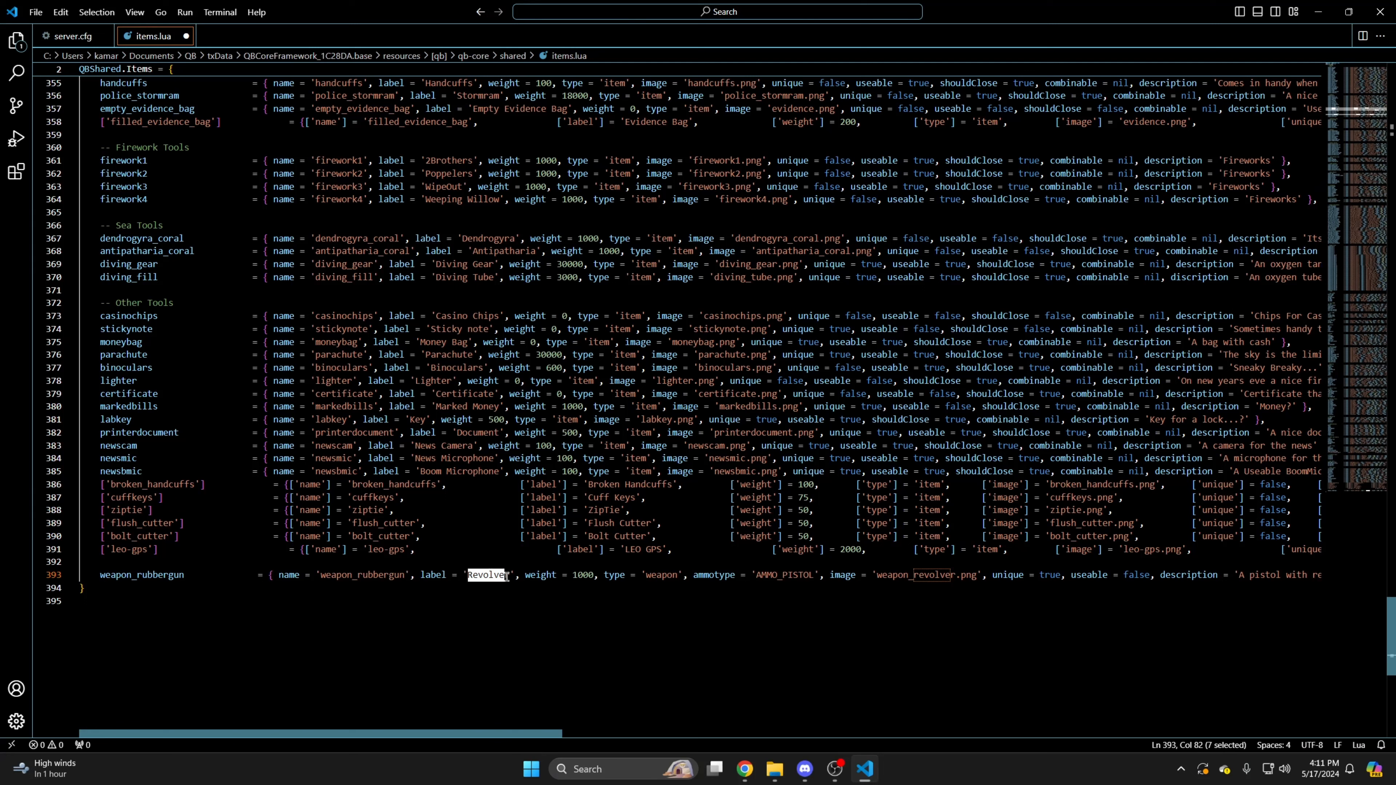
text(Rubber Gun)
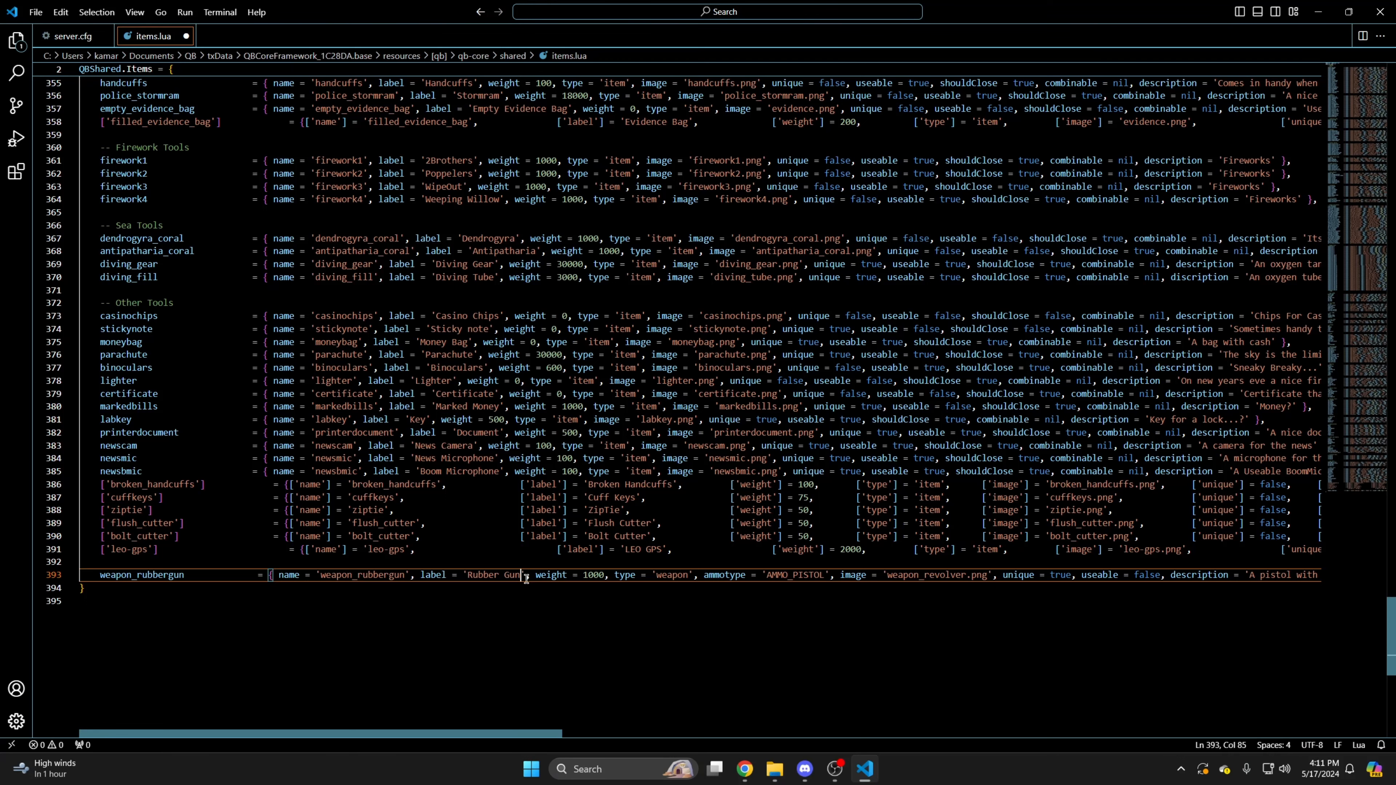
Set its ammotype to AMMO_SMG, image to weapon_microsmg.png and description Rubber Gun.
scroll(right, 3)
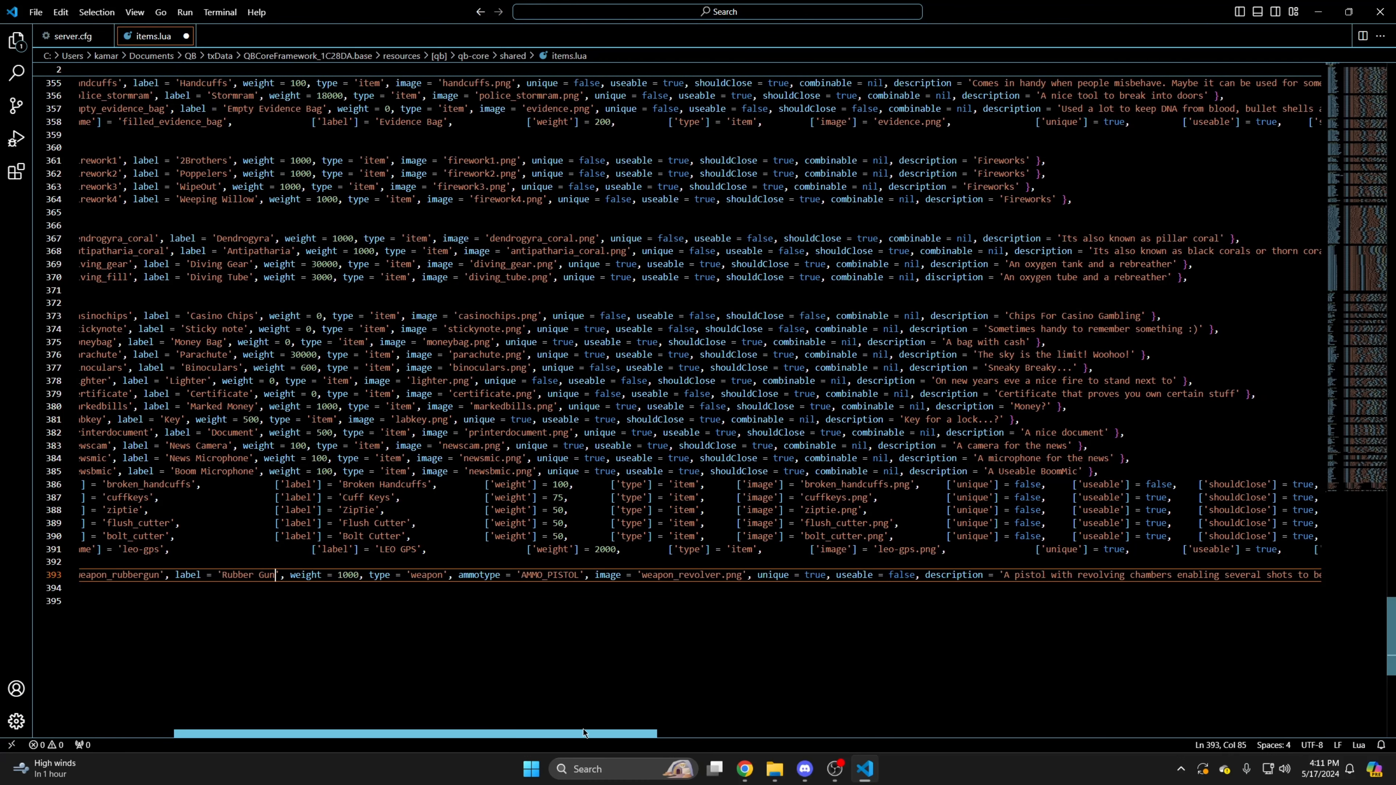
double_click(561, 574)
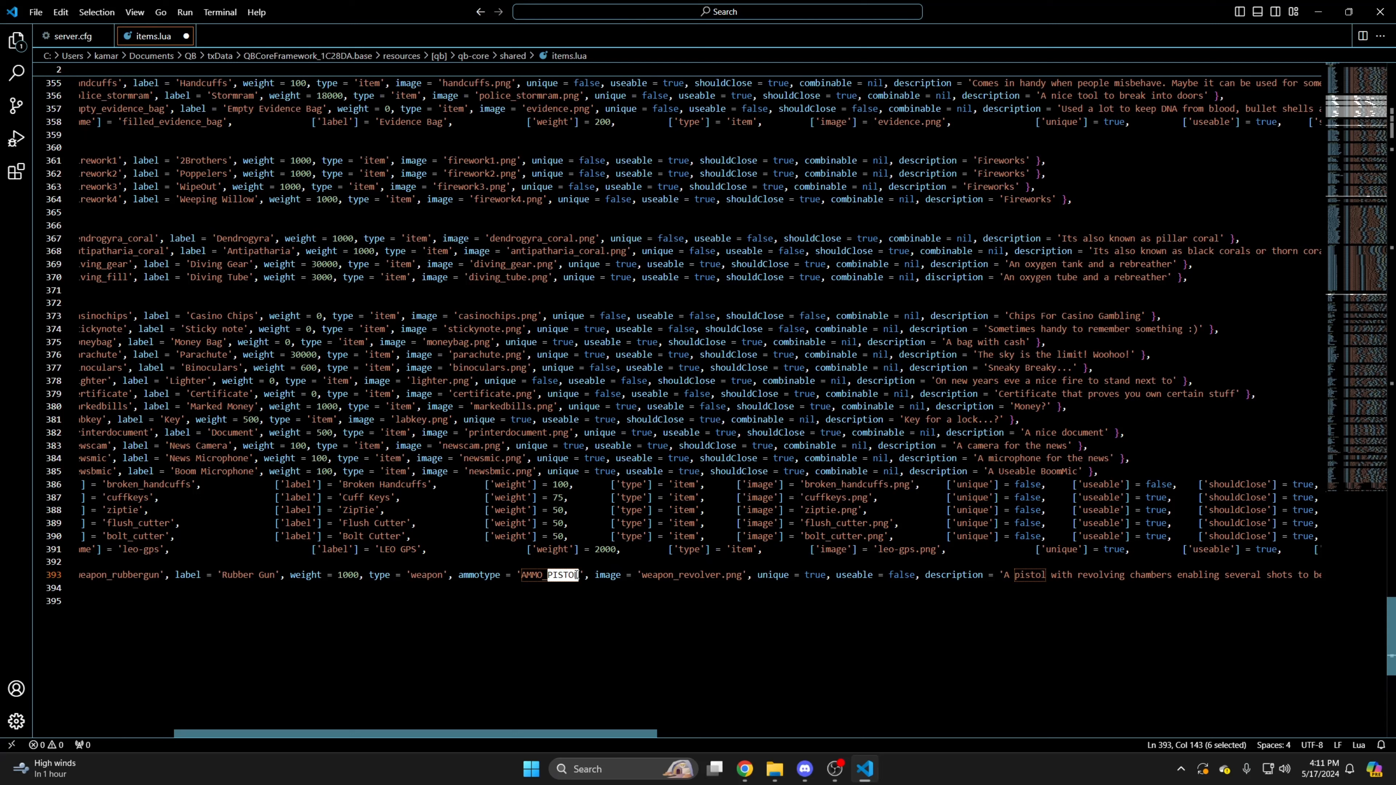
text(AMMO_SMG)
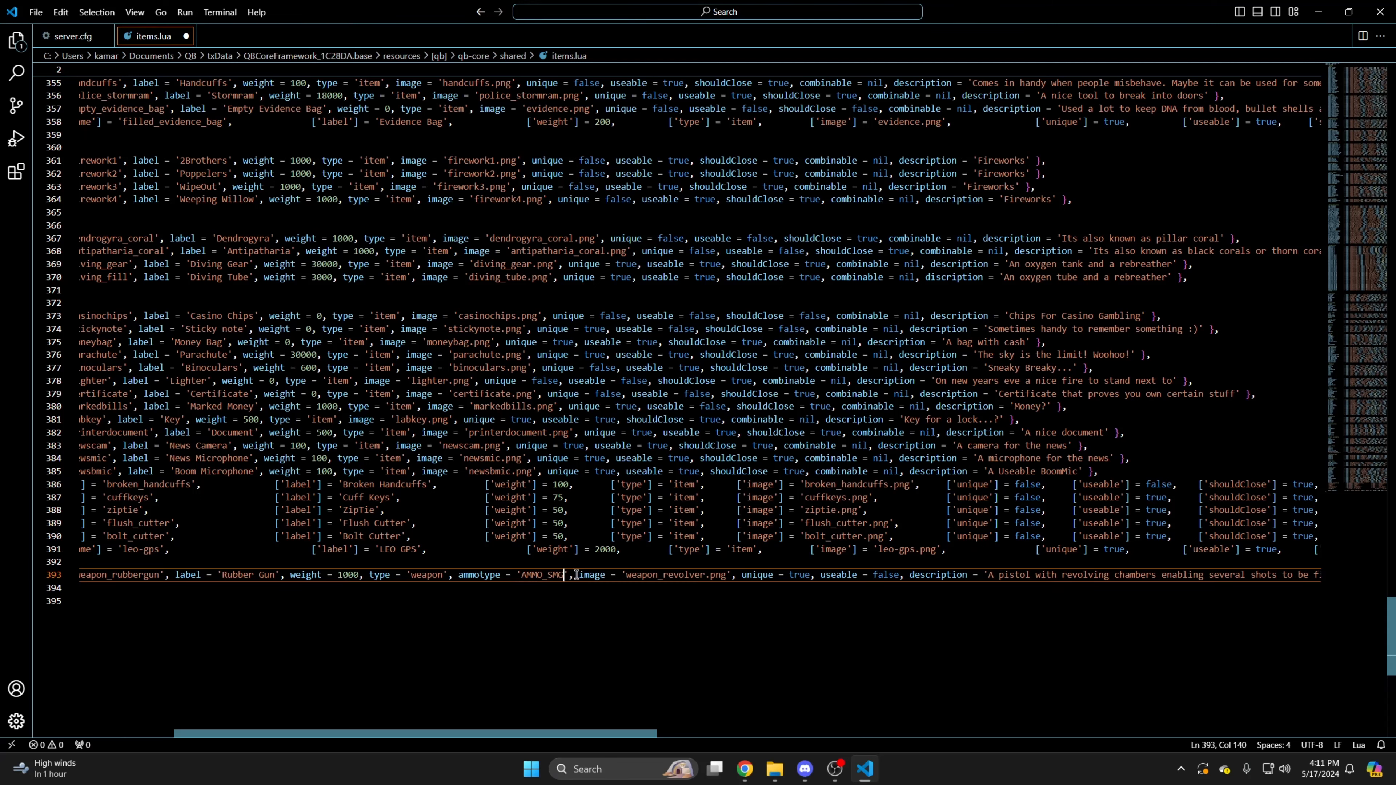
double_click(682, 575)
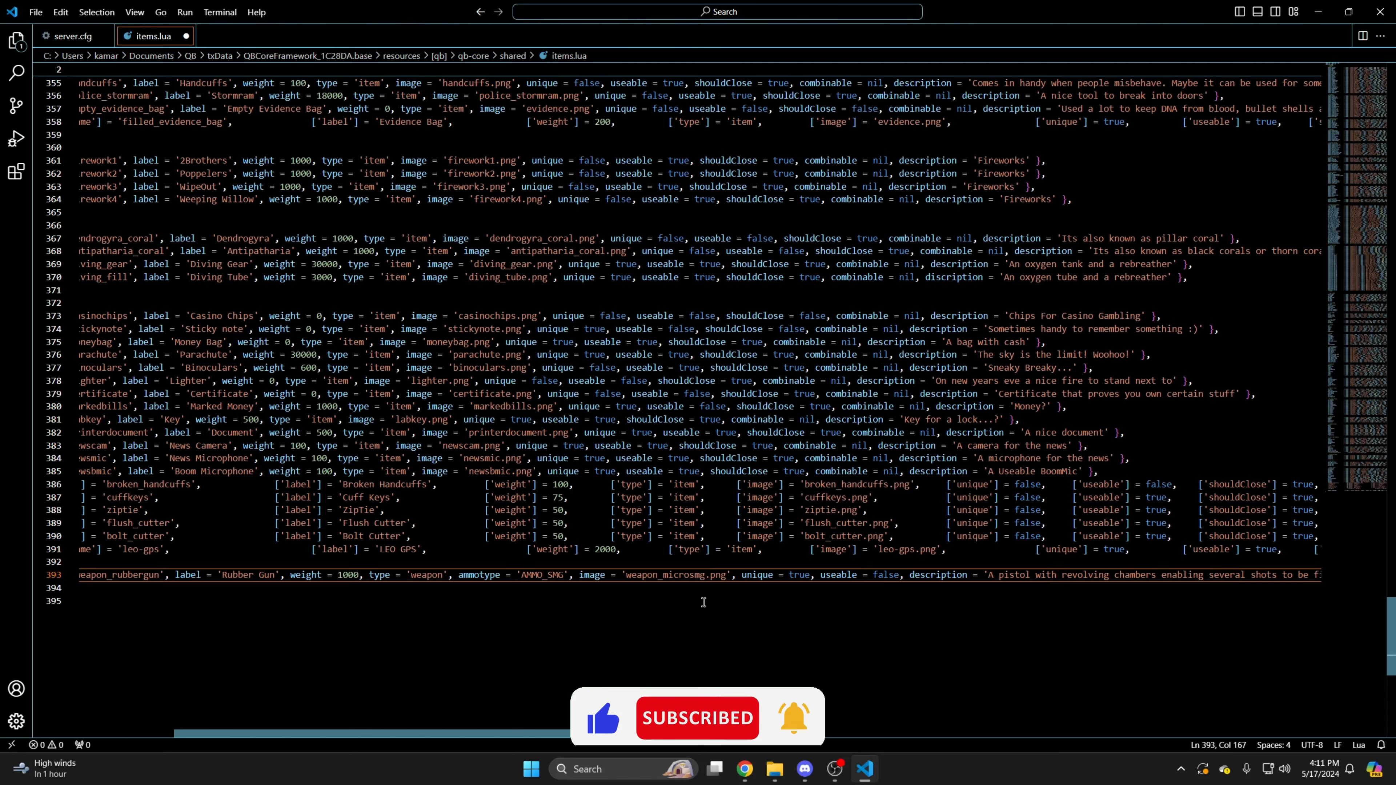
scroll(right, 3)
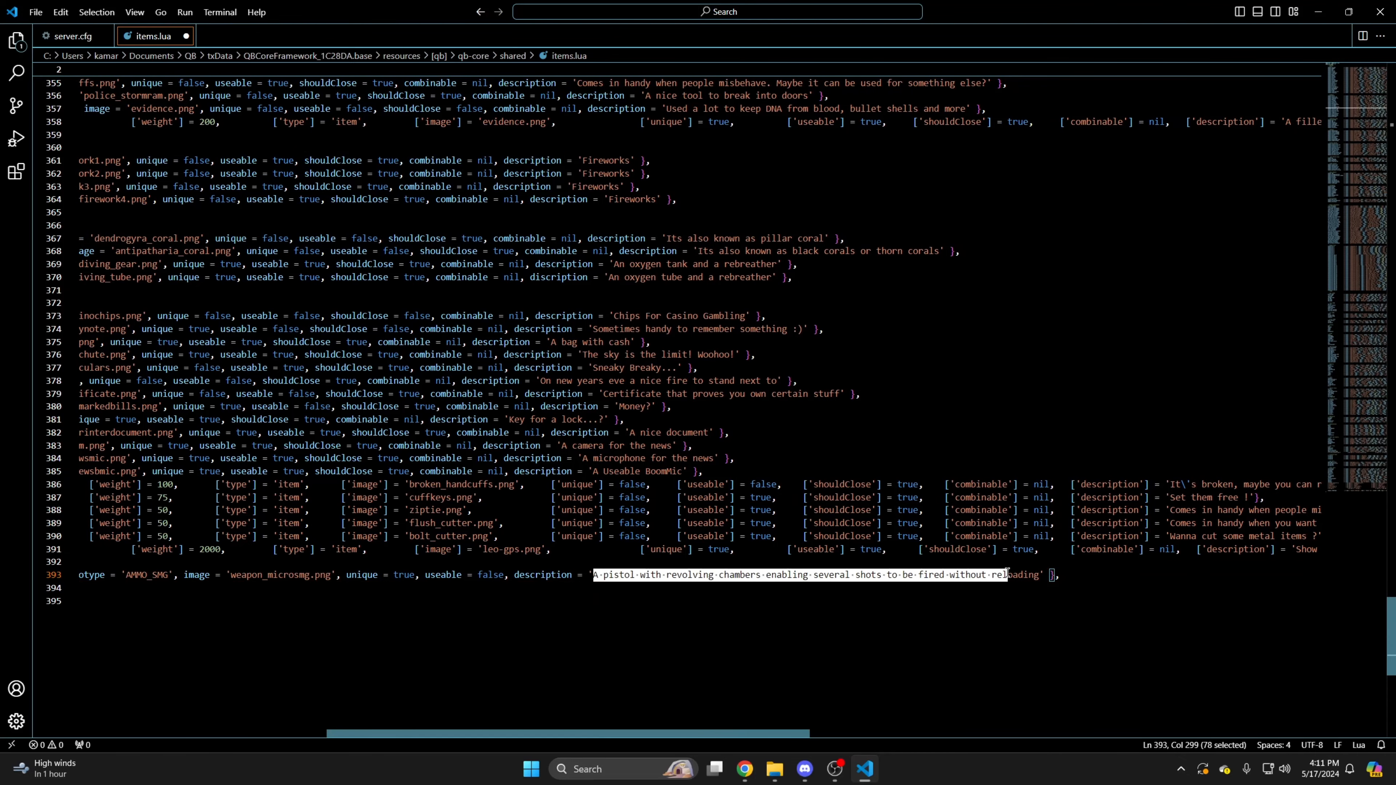
text(R)
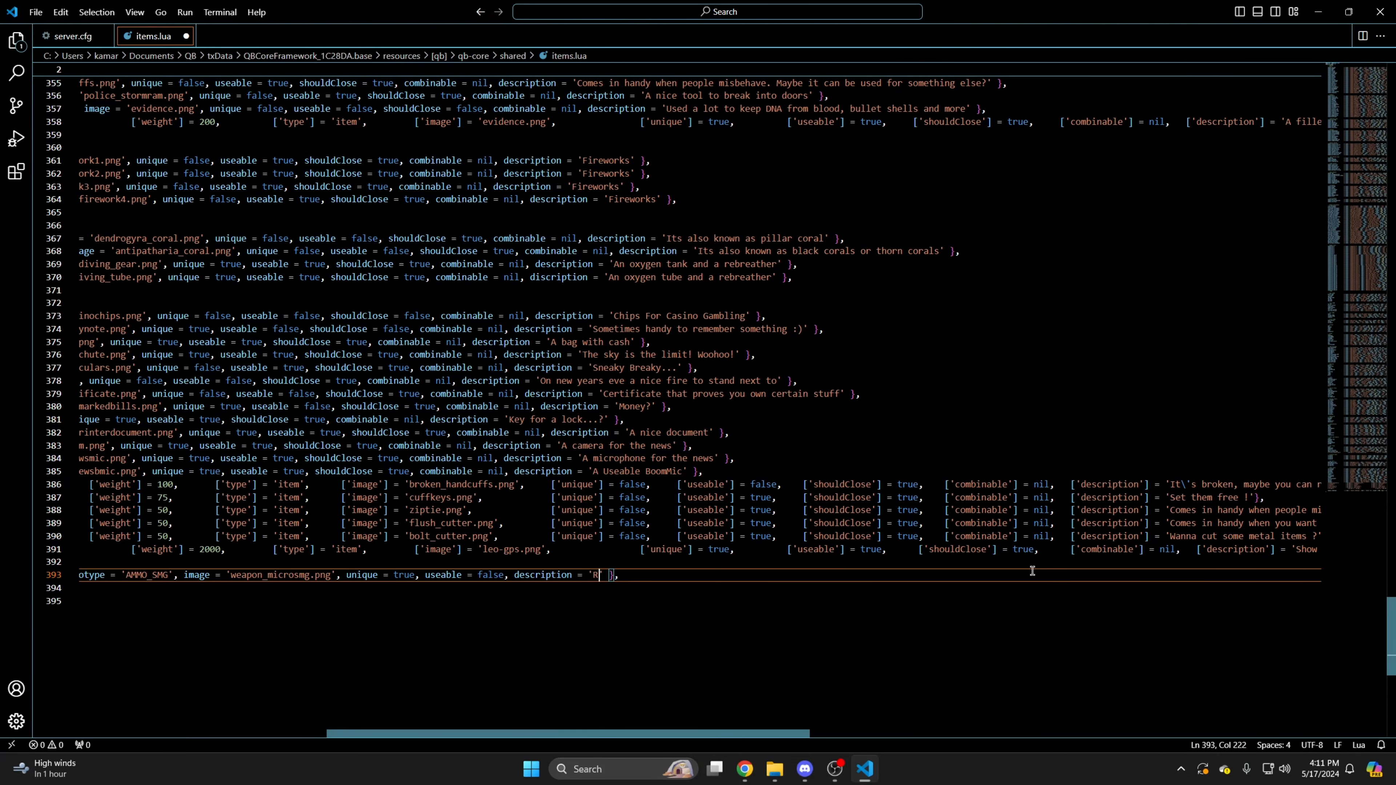
text(ubber Gun', weight = 1000, type = 'weapon', amm)
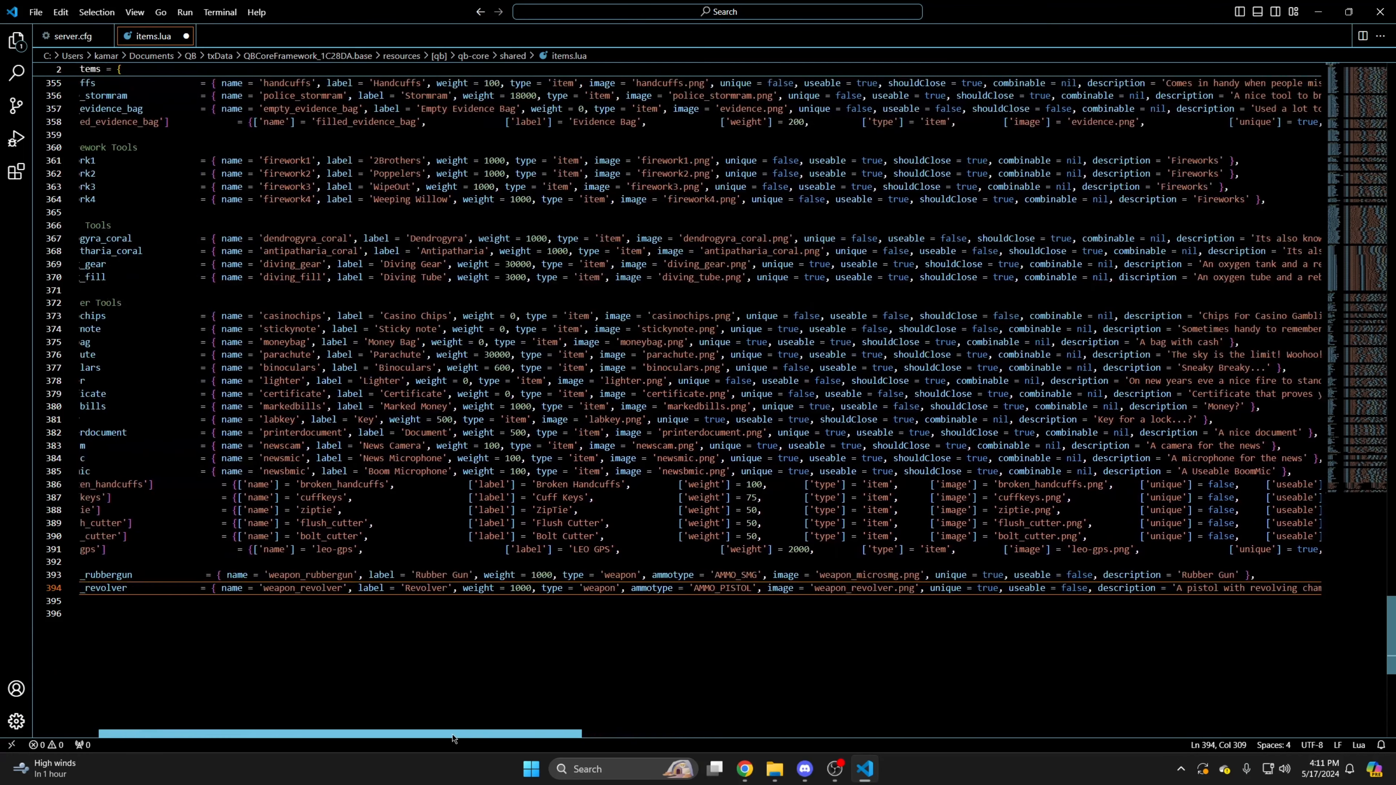
Retype the pasted revolver line as weapon_paintball, label Paintball Gun, paintball image and Paintball Gun description.
double_click(157, 588)
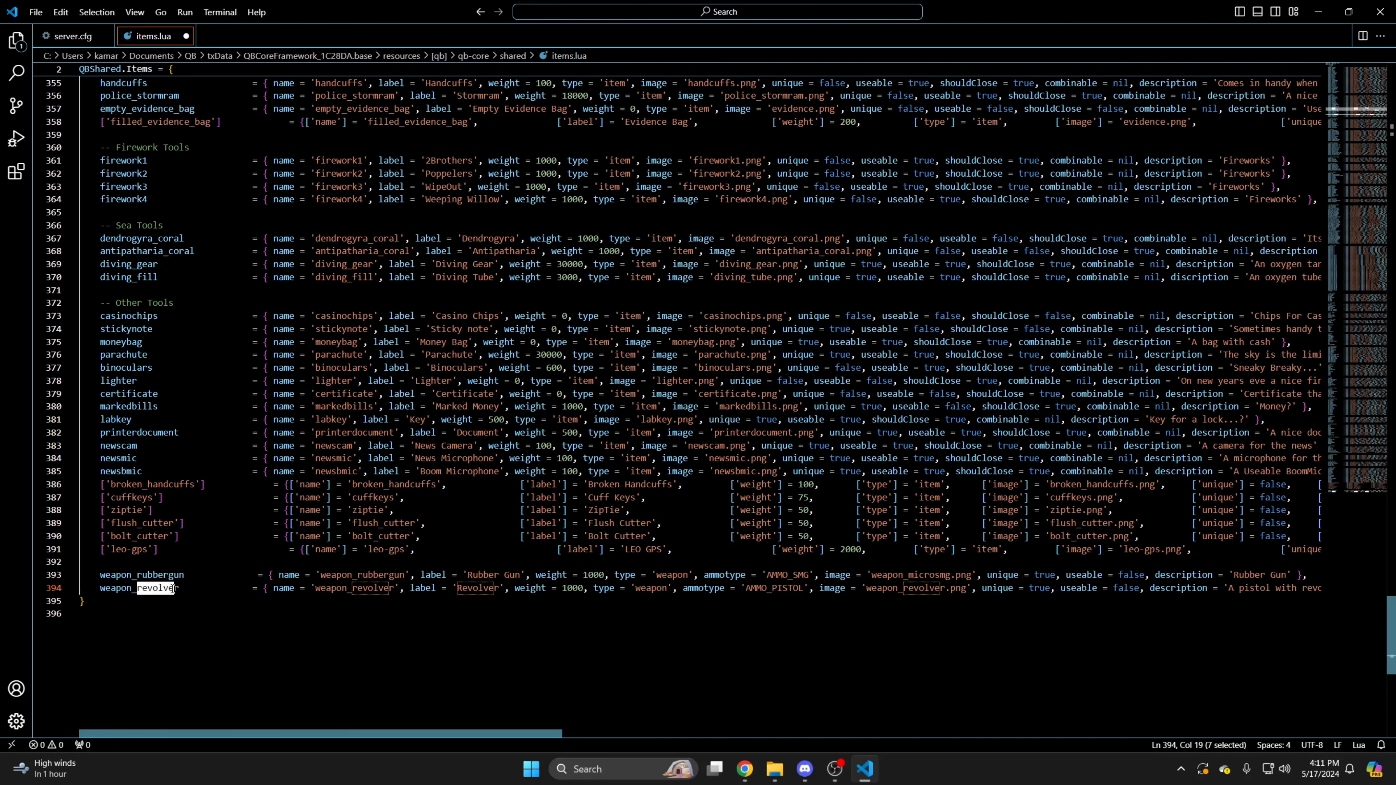
text(paintball)
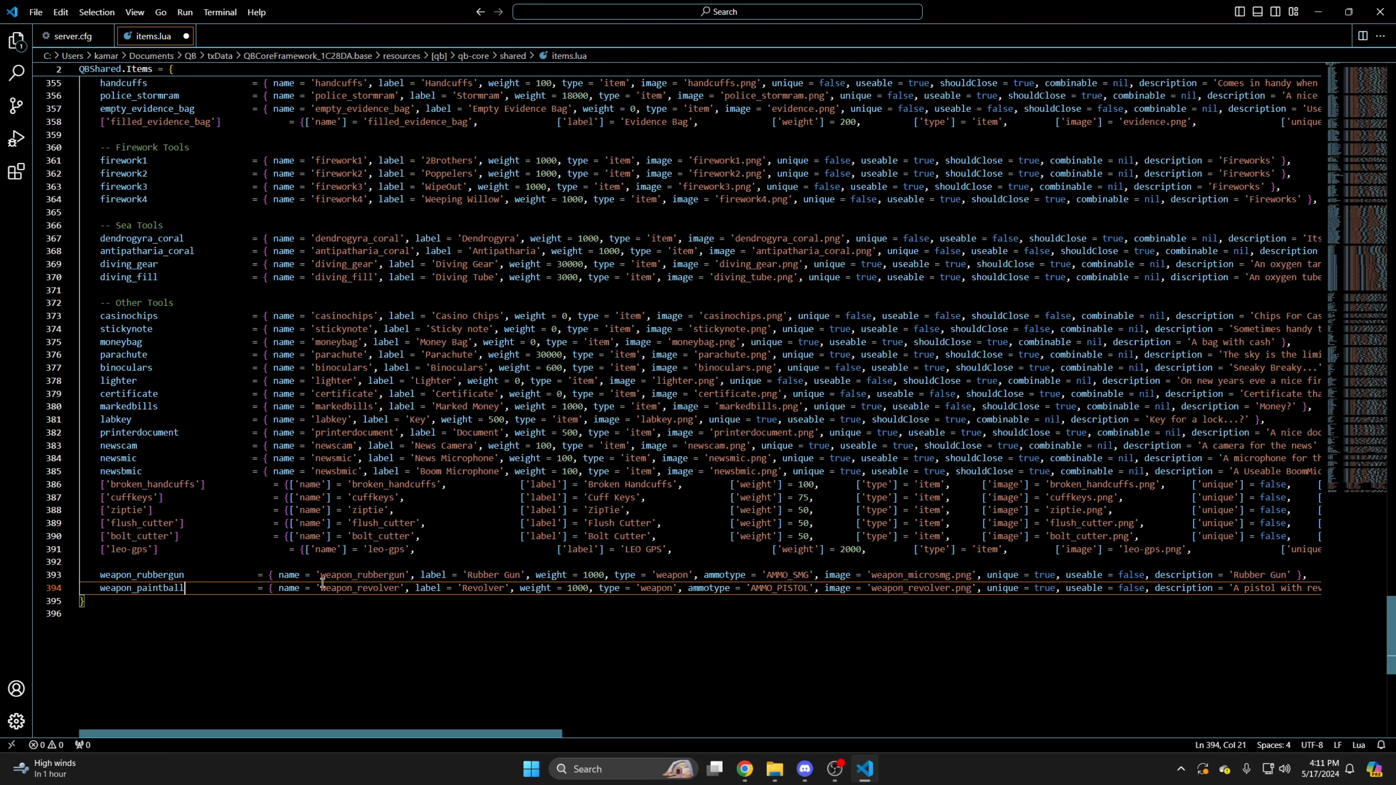
double_click(377, 587)
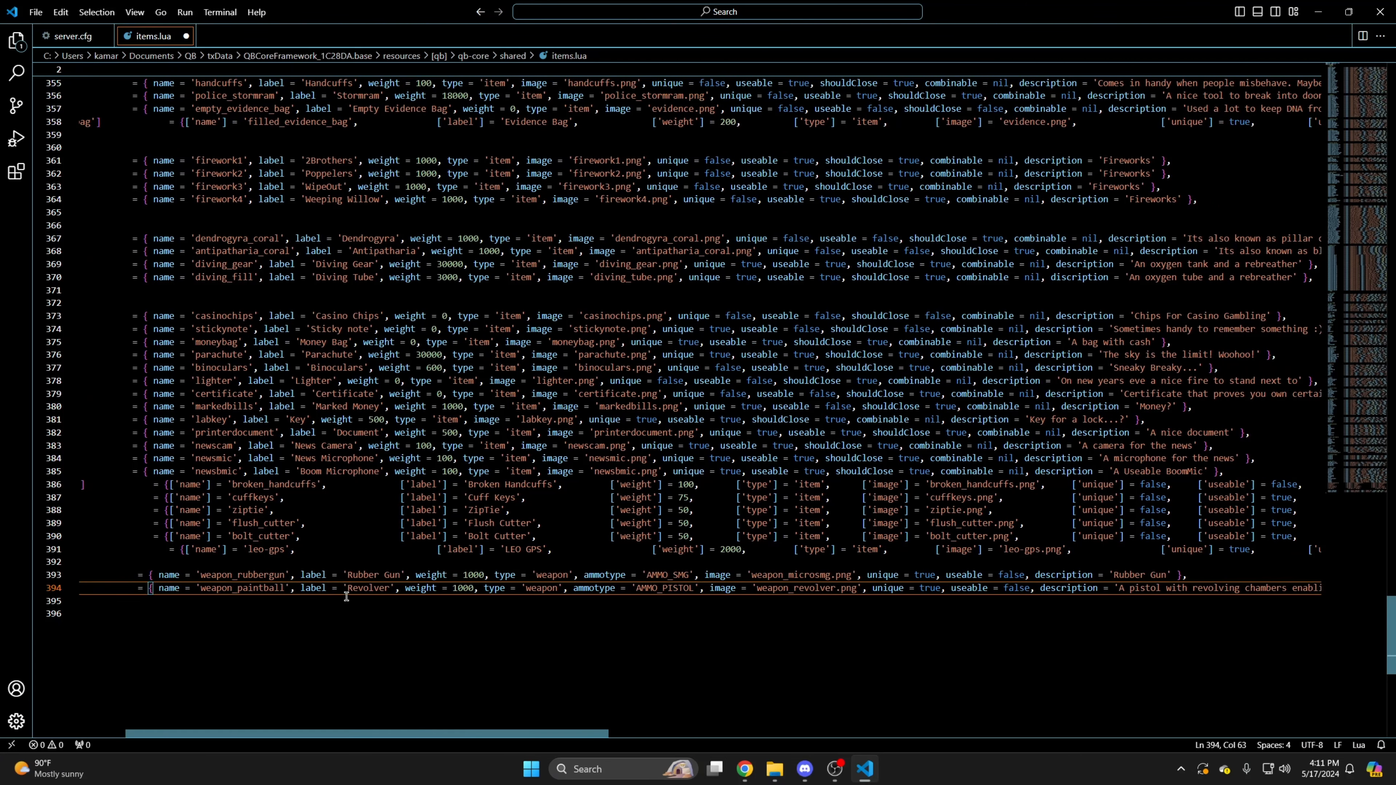
double_click(366, 587)
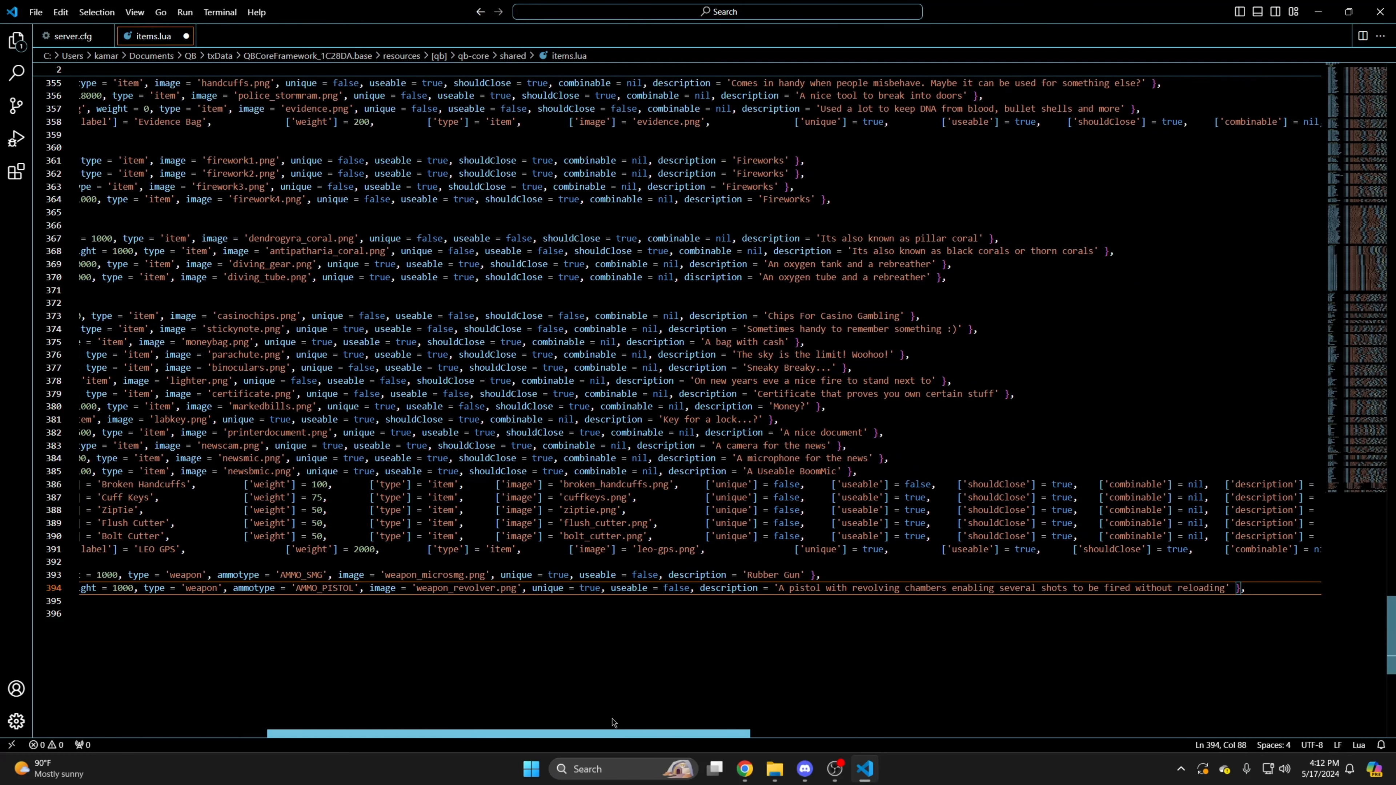
double_click(459, 588)
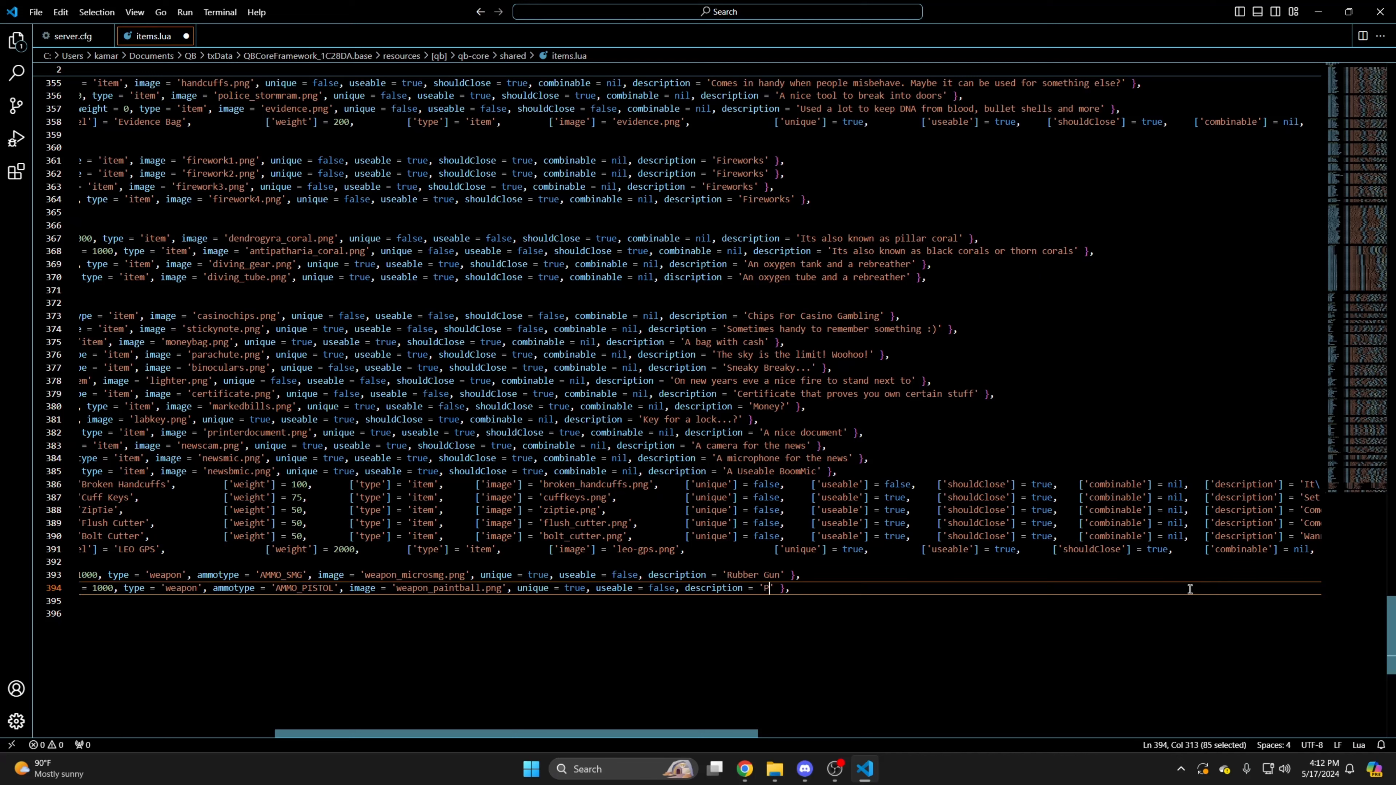
text(aintball Gun', weight)
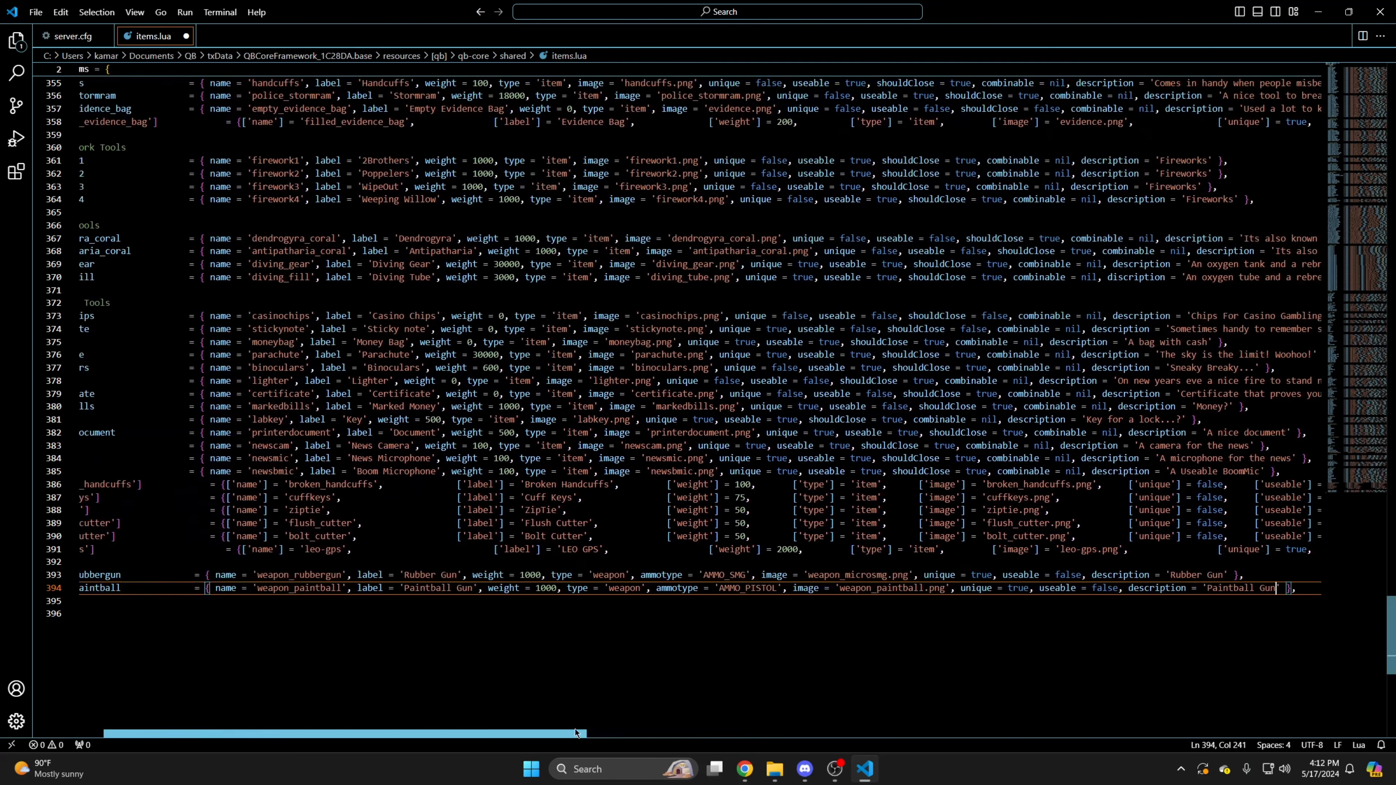
click(36, 12)
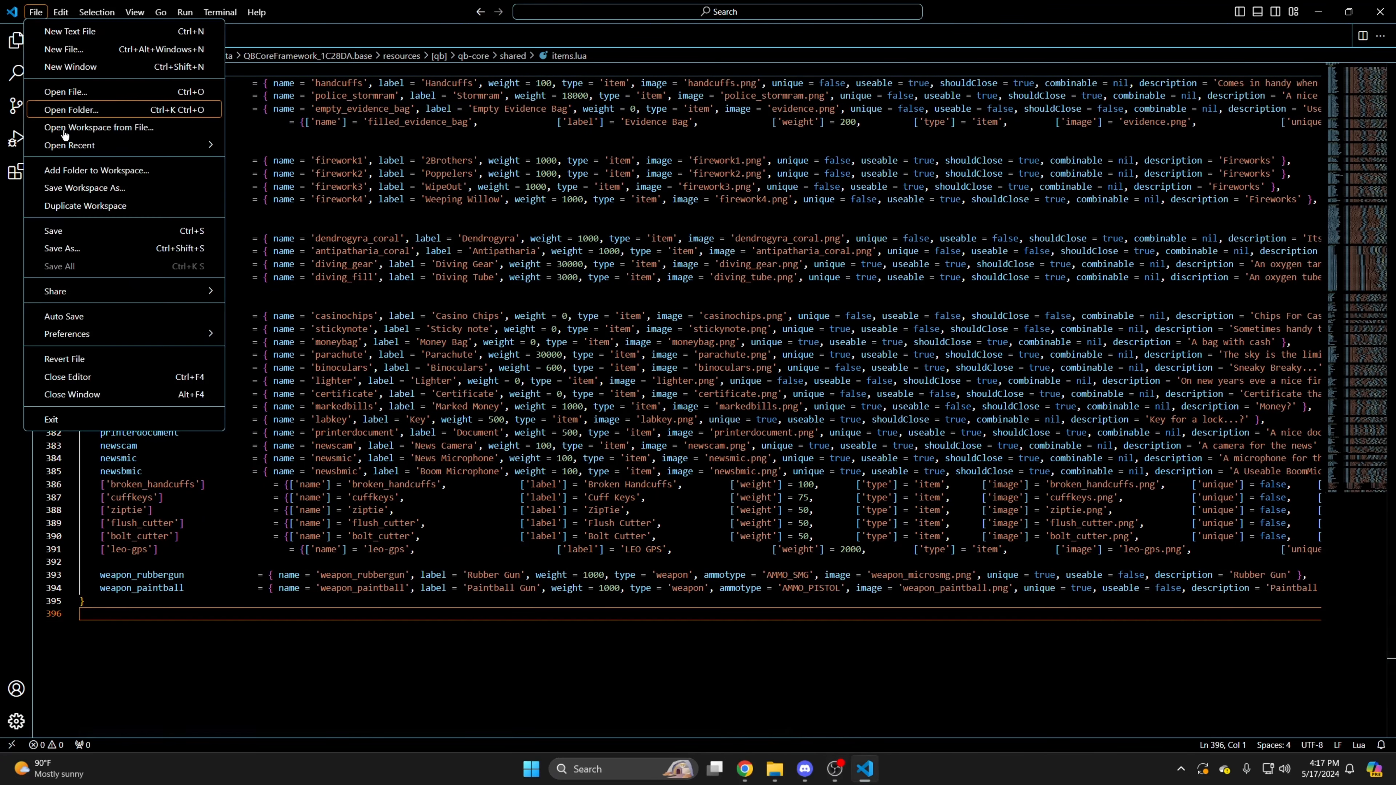
Save items.lua, open shared weapons.lua and paste the pistol line on the blank line after the animals.
click(64, 91)
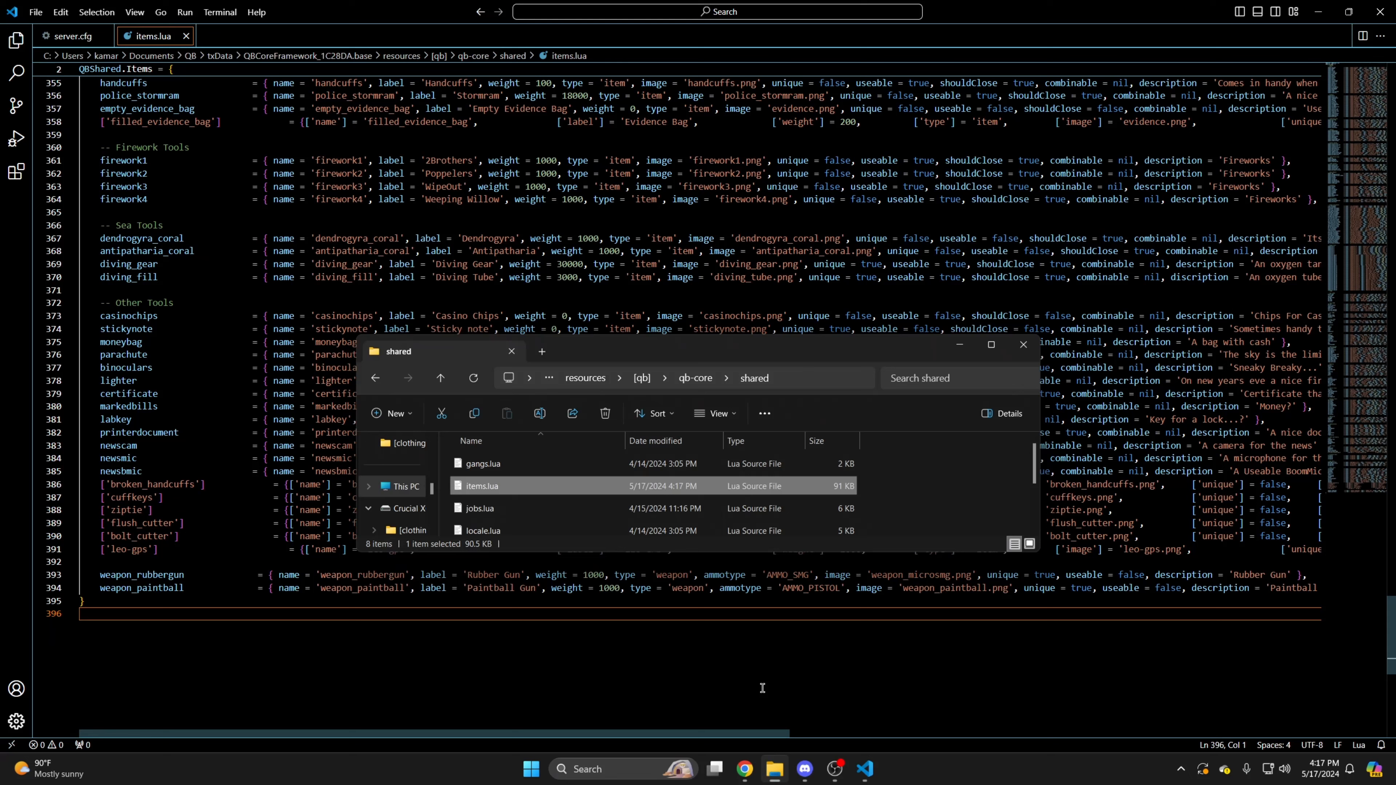
scroll(down, 3)
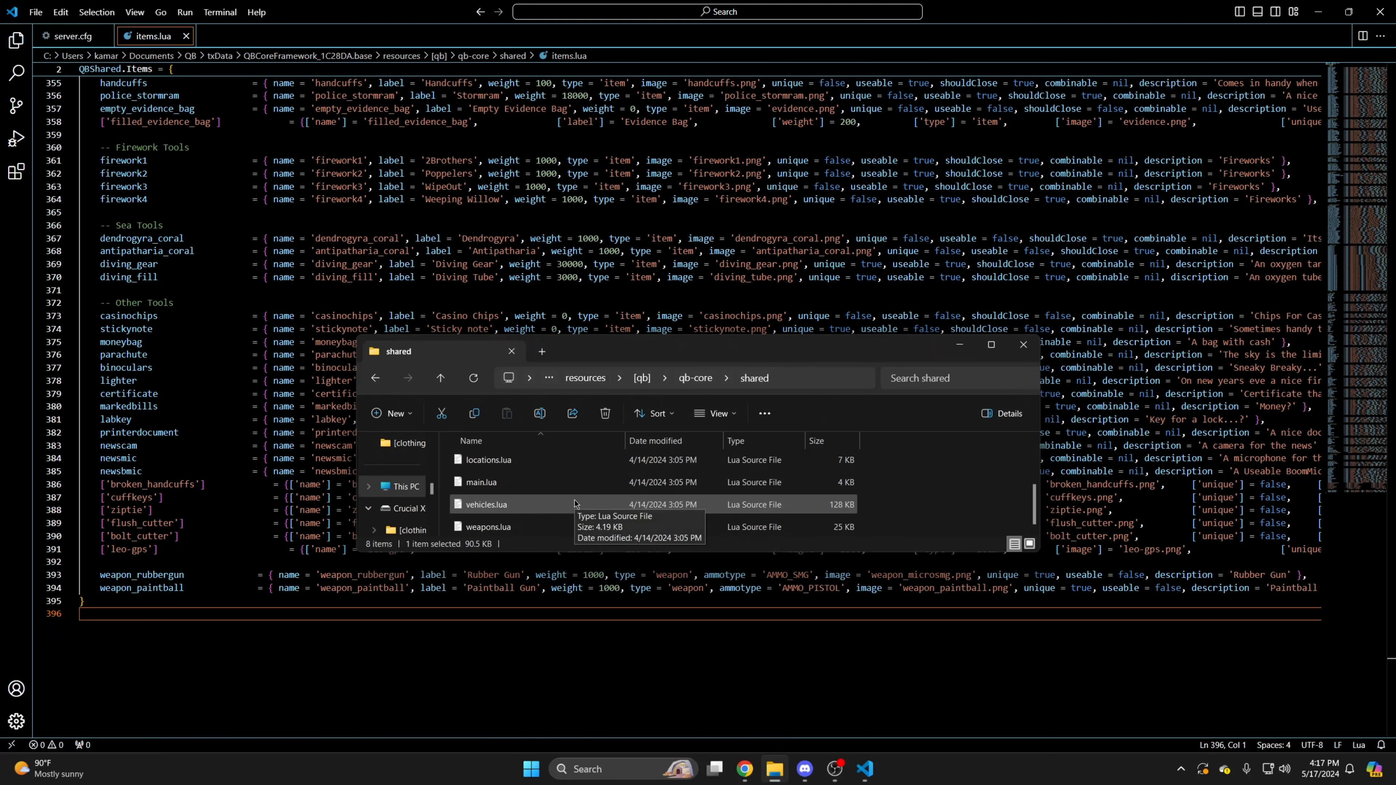
double_click(488, 503)
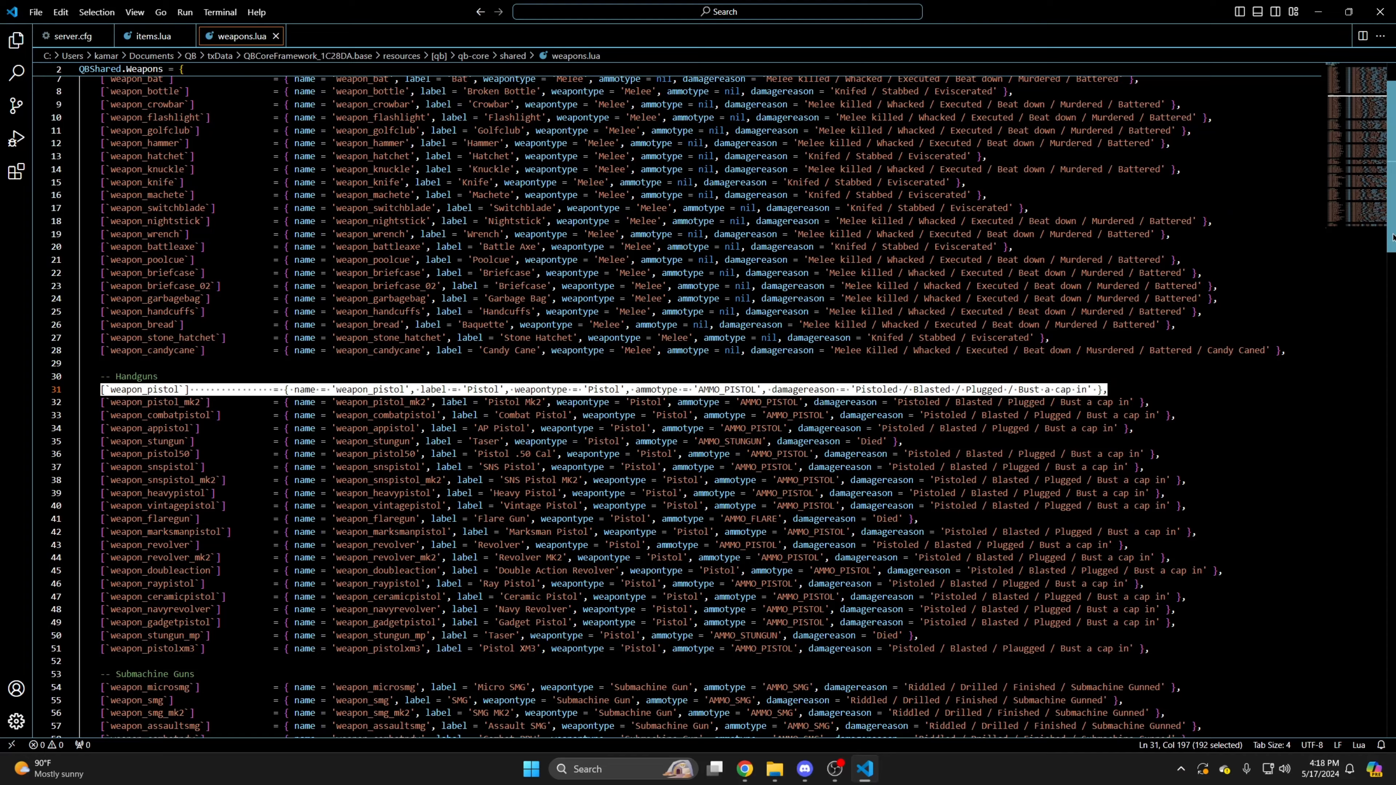
scroll(down, 3)
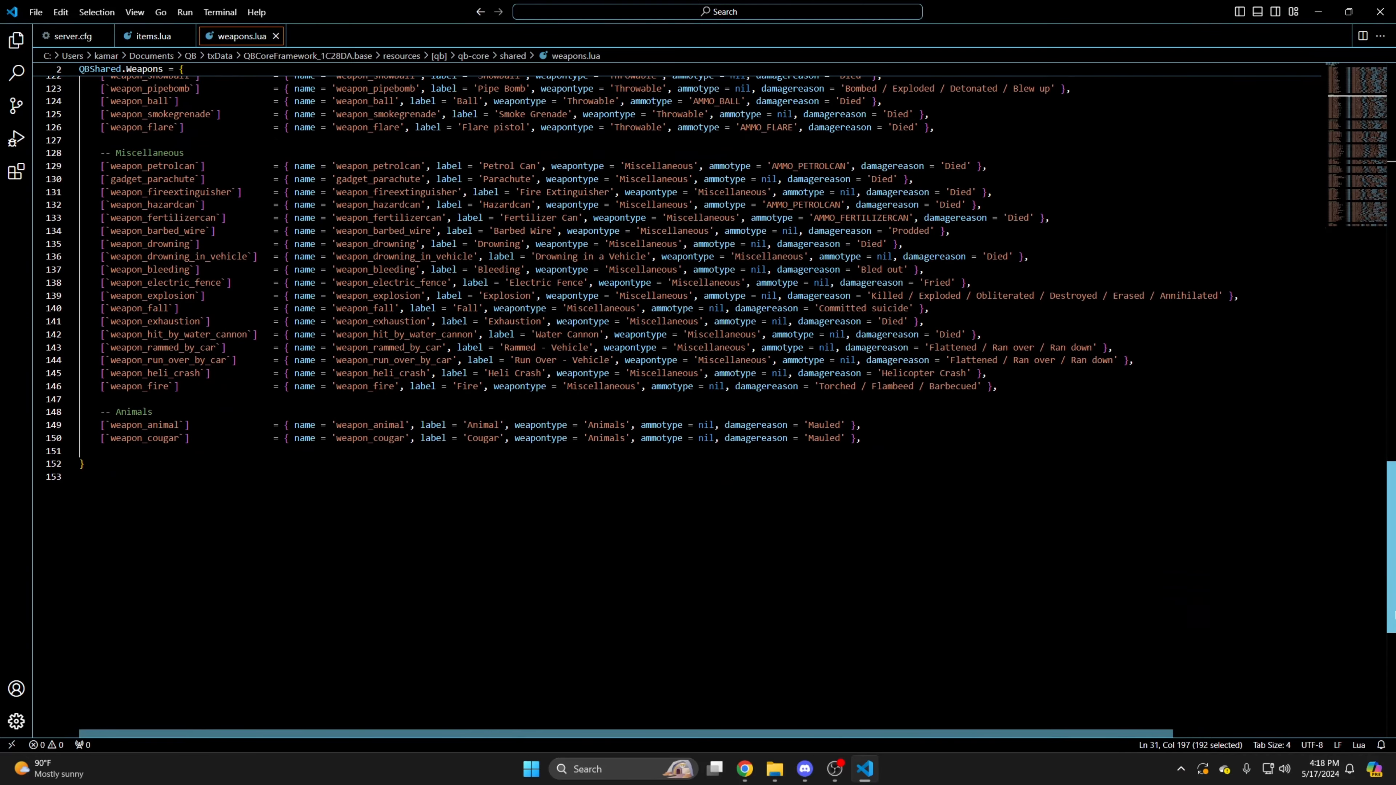
click(187, 450)
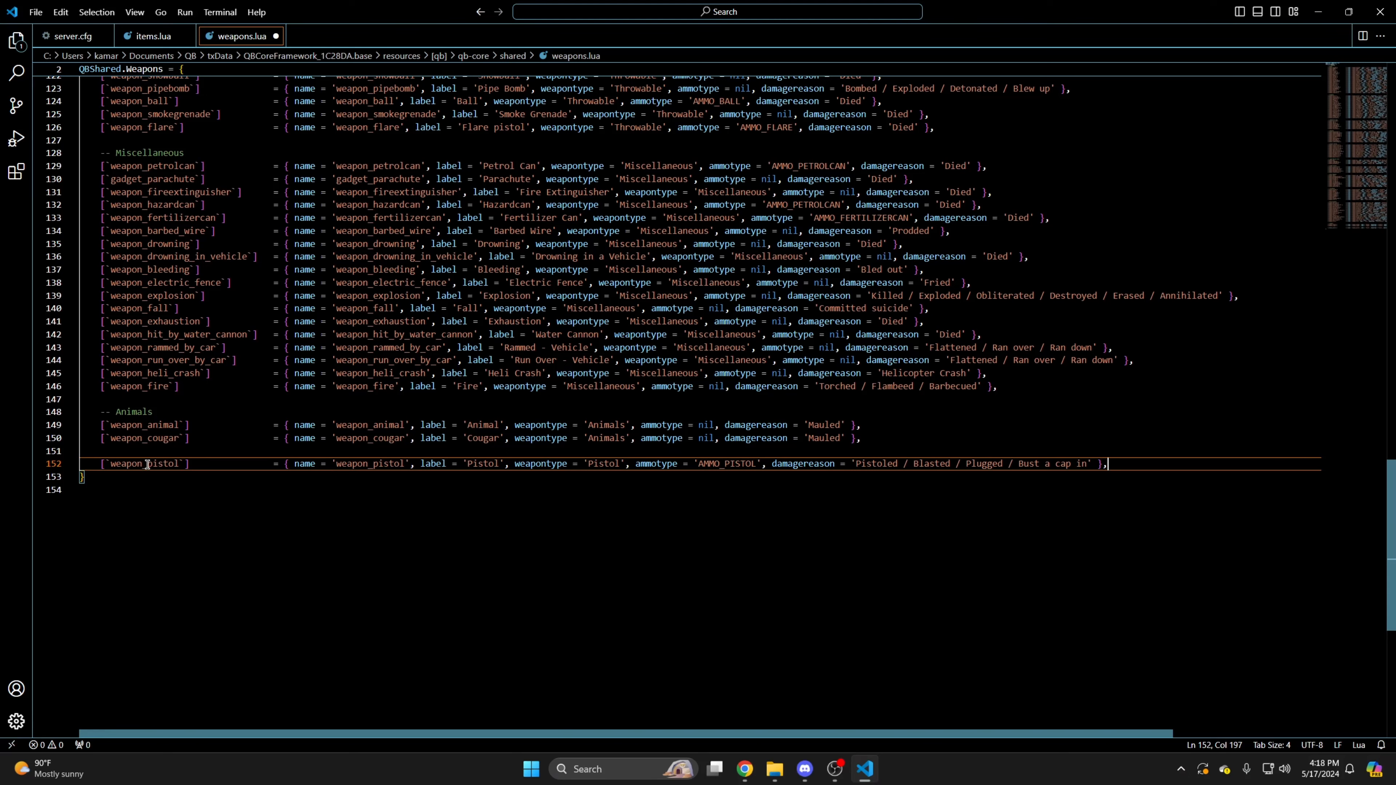
Retype the copied entry as weapon_rubbergun, Rubber Gun, Submachine Gun type, AMMO_SMG, damage reason Stunned.
double_click(162, 463)
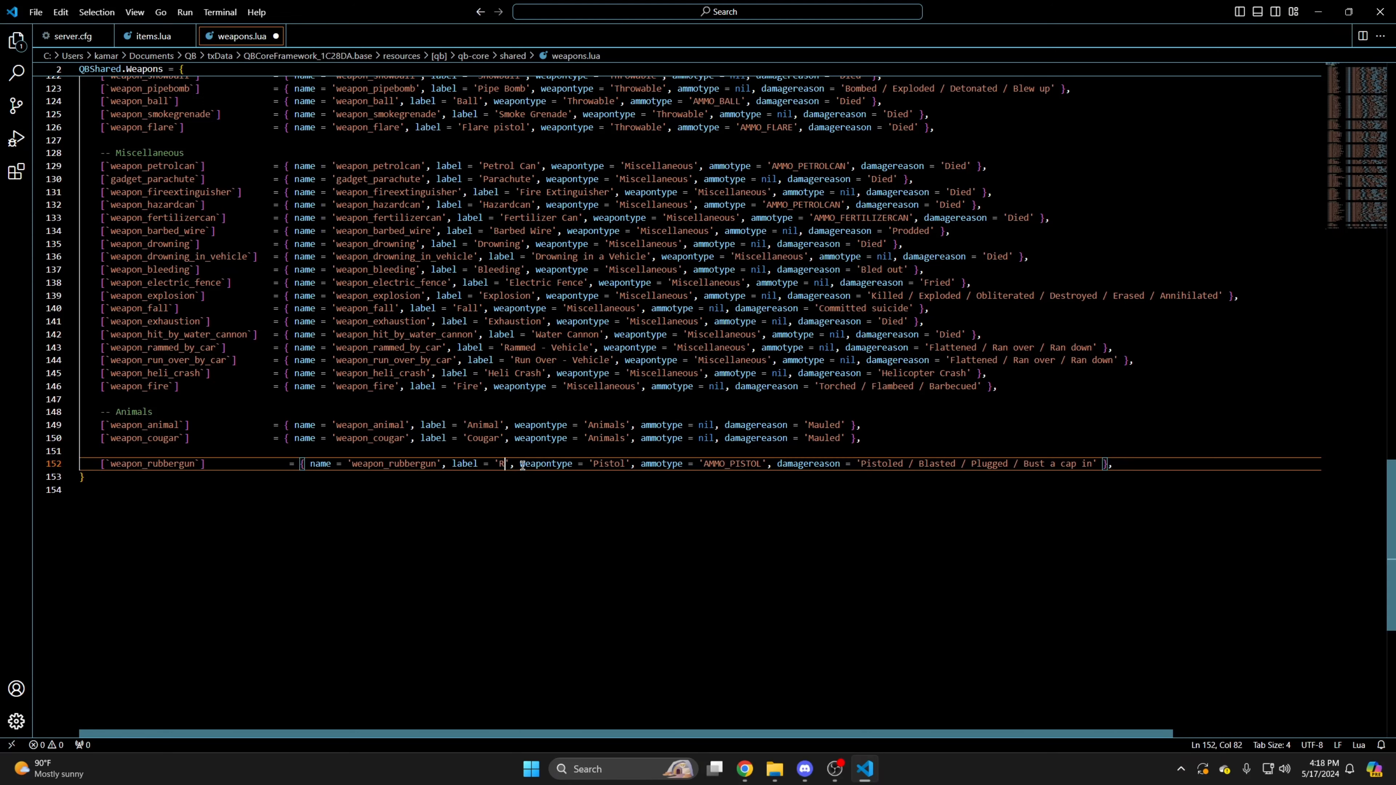
text(ubber Gun)
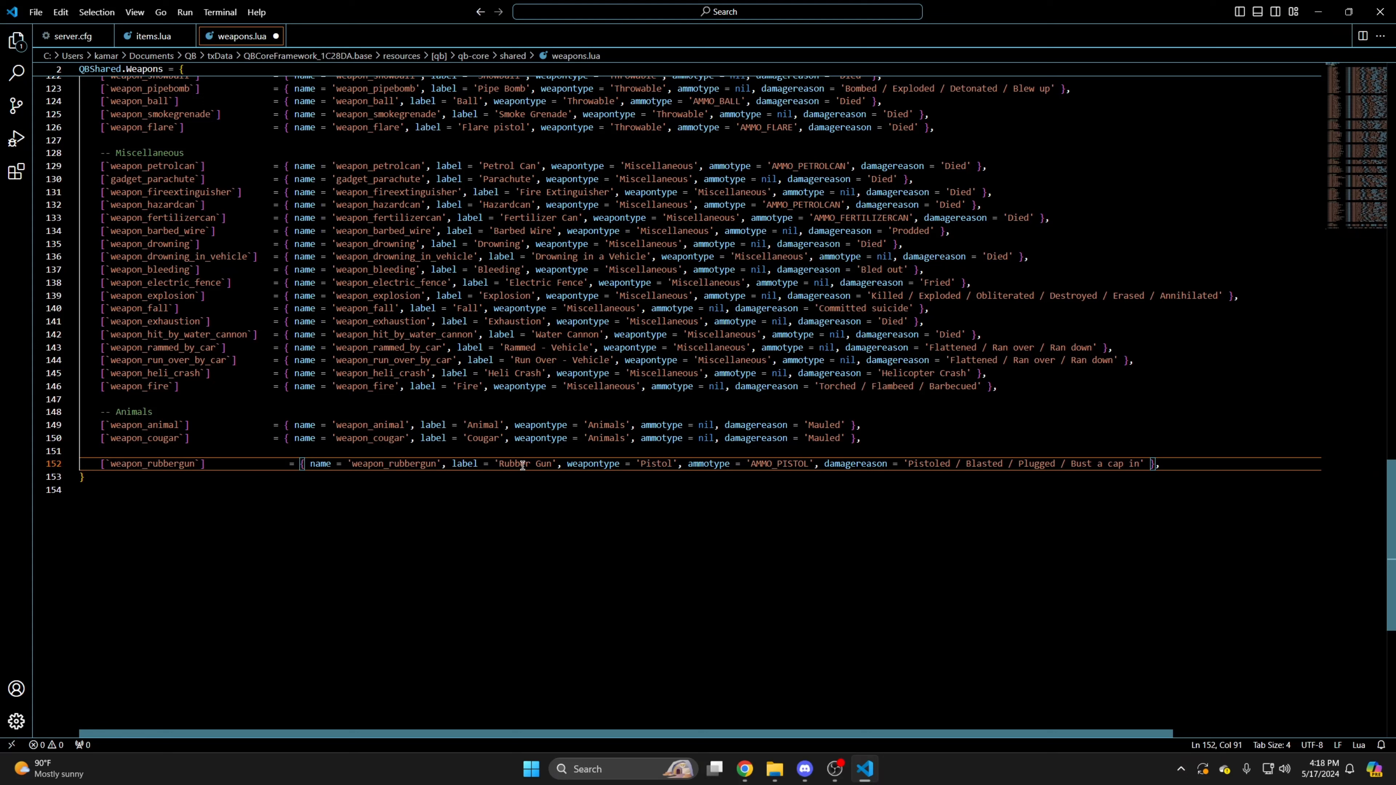
double_click(656, 463)
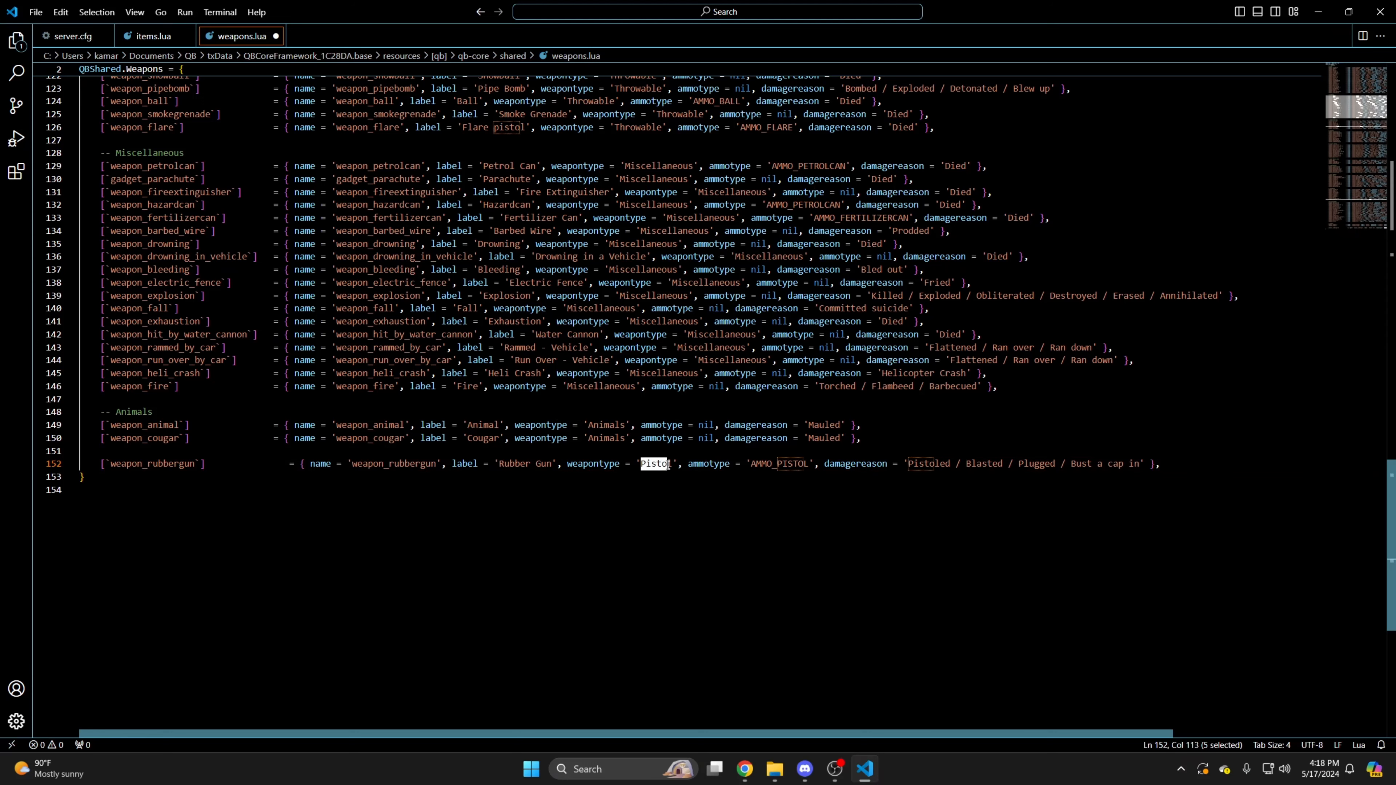
text(Su)
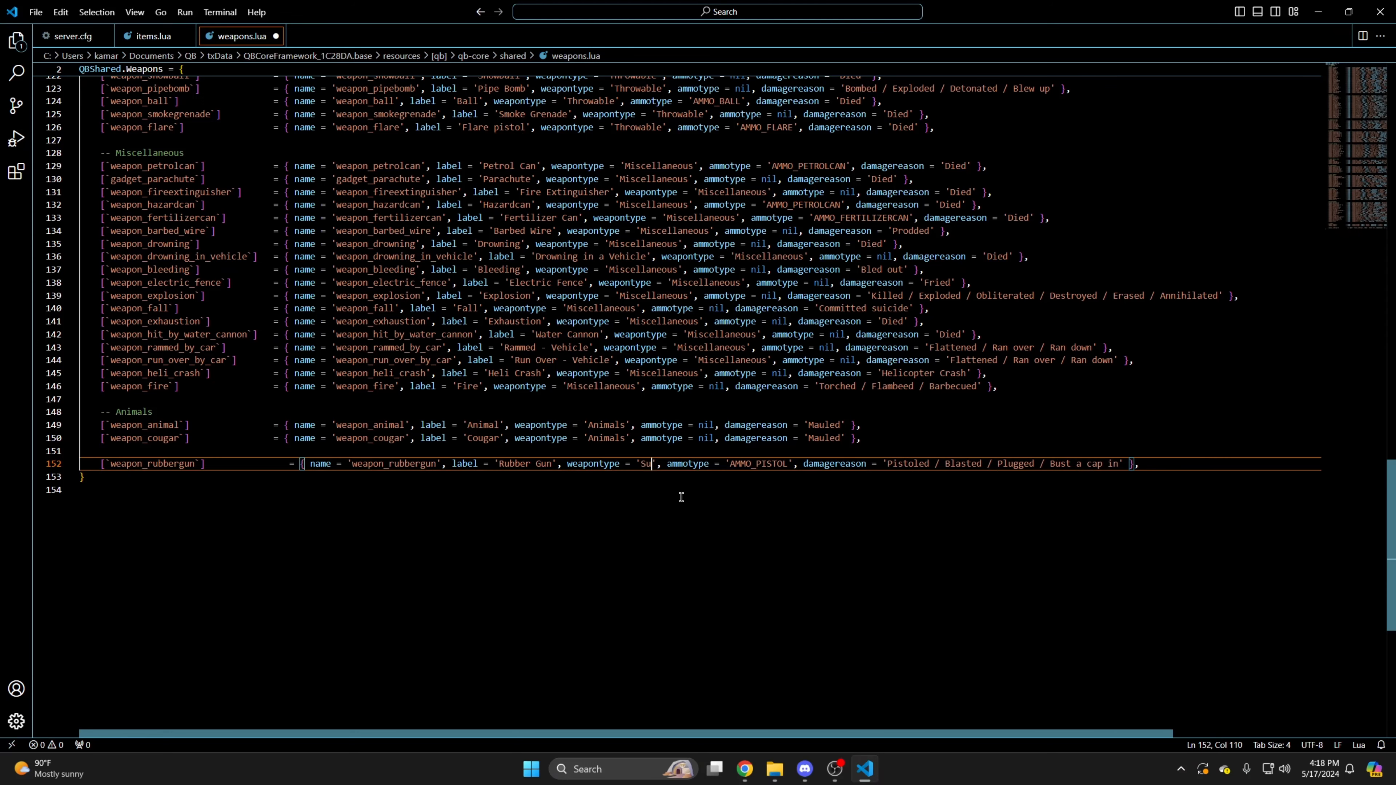
text(bmachine Gun)
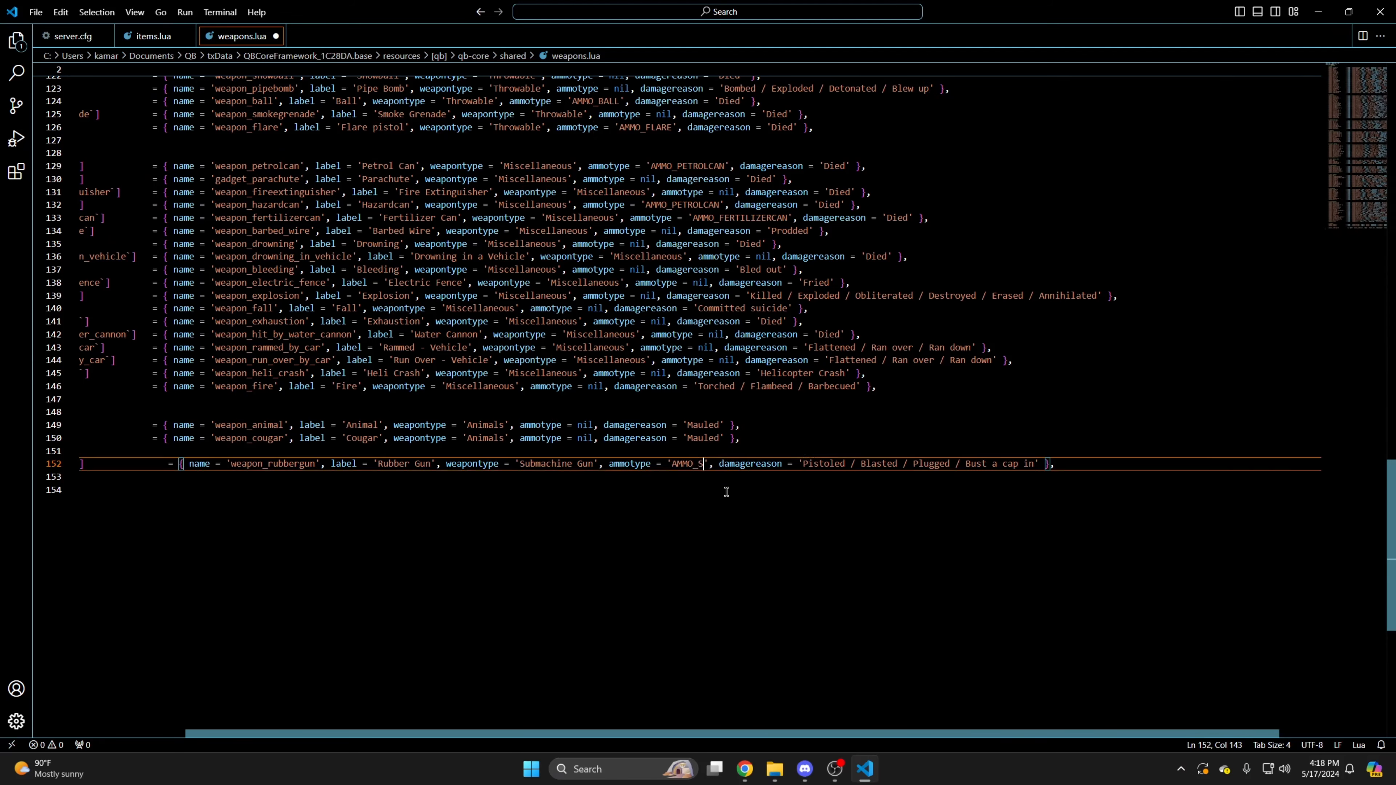
text(MG)
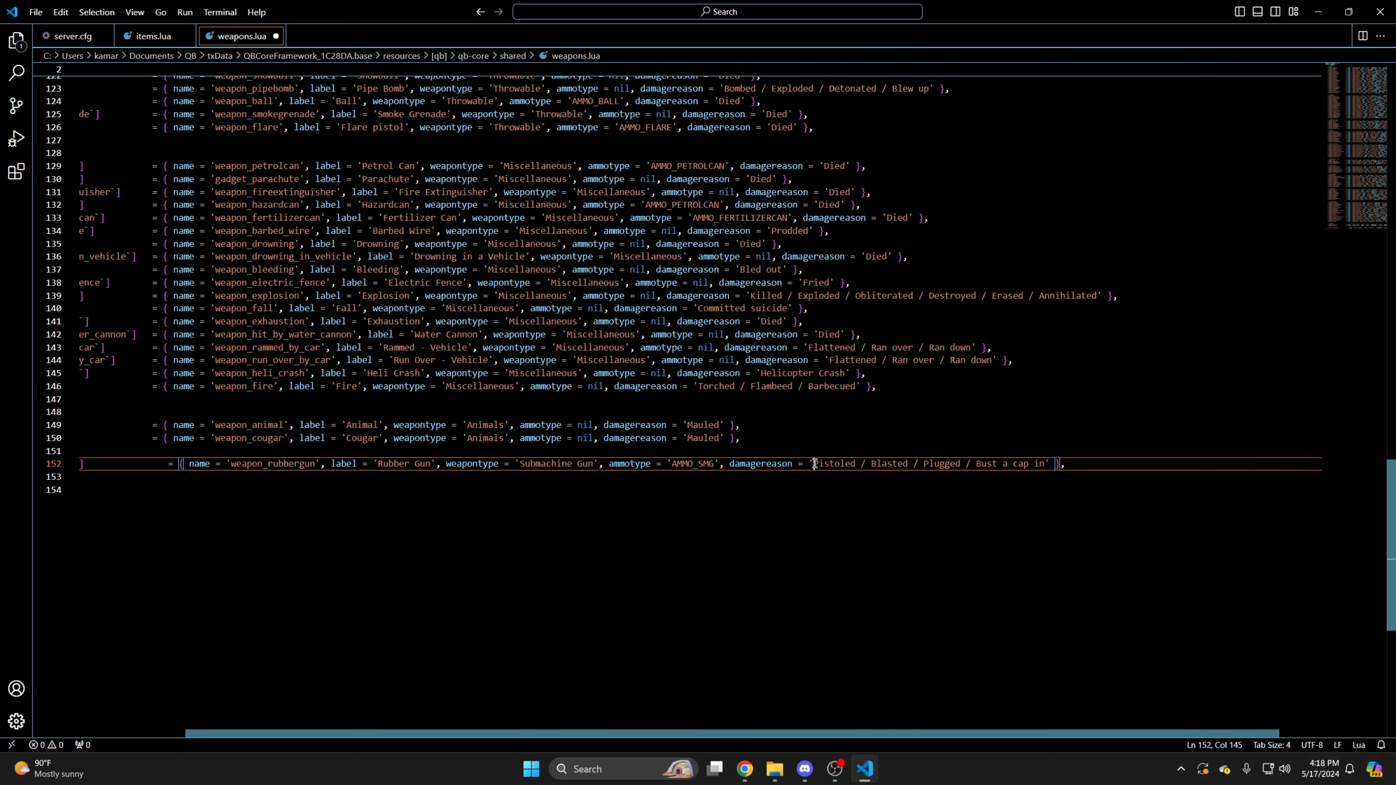
double_click(833, 463)
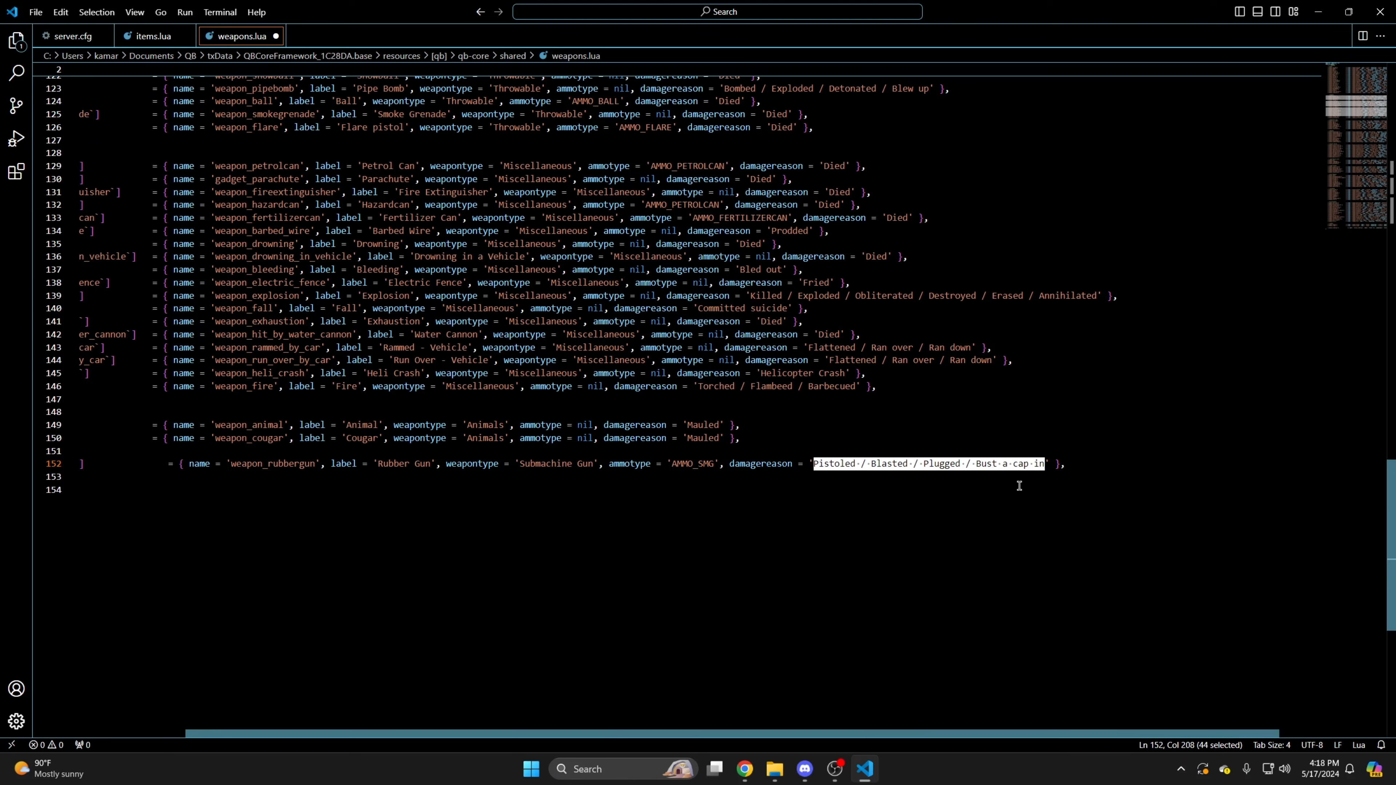
text(Stunned)
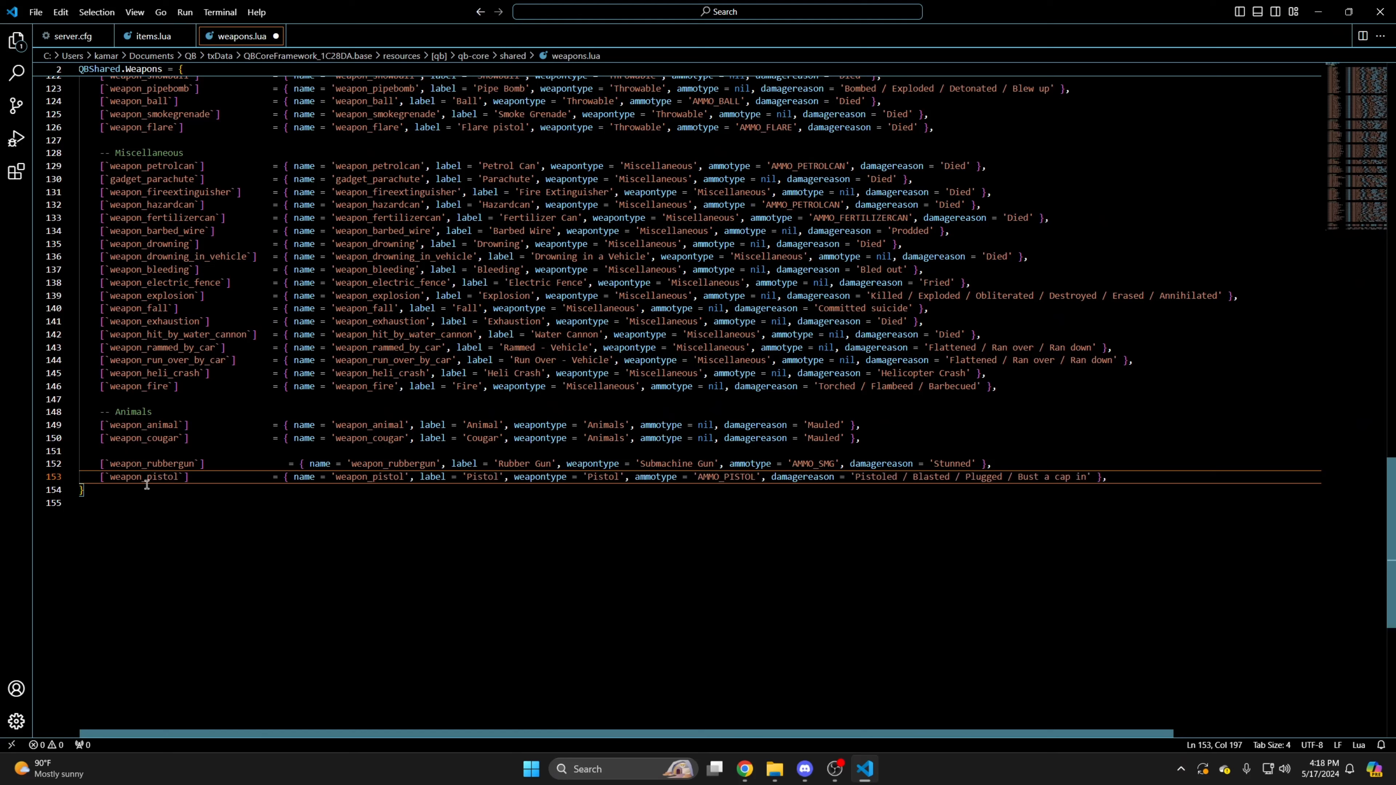
Retype the duplicated pistol entry as weapon_paintball, label Paintball Gun, damage reason Painted.
double_click(157, 476)
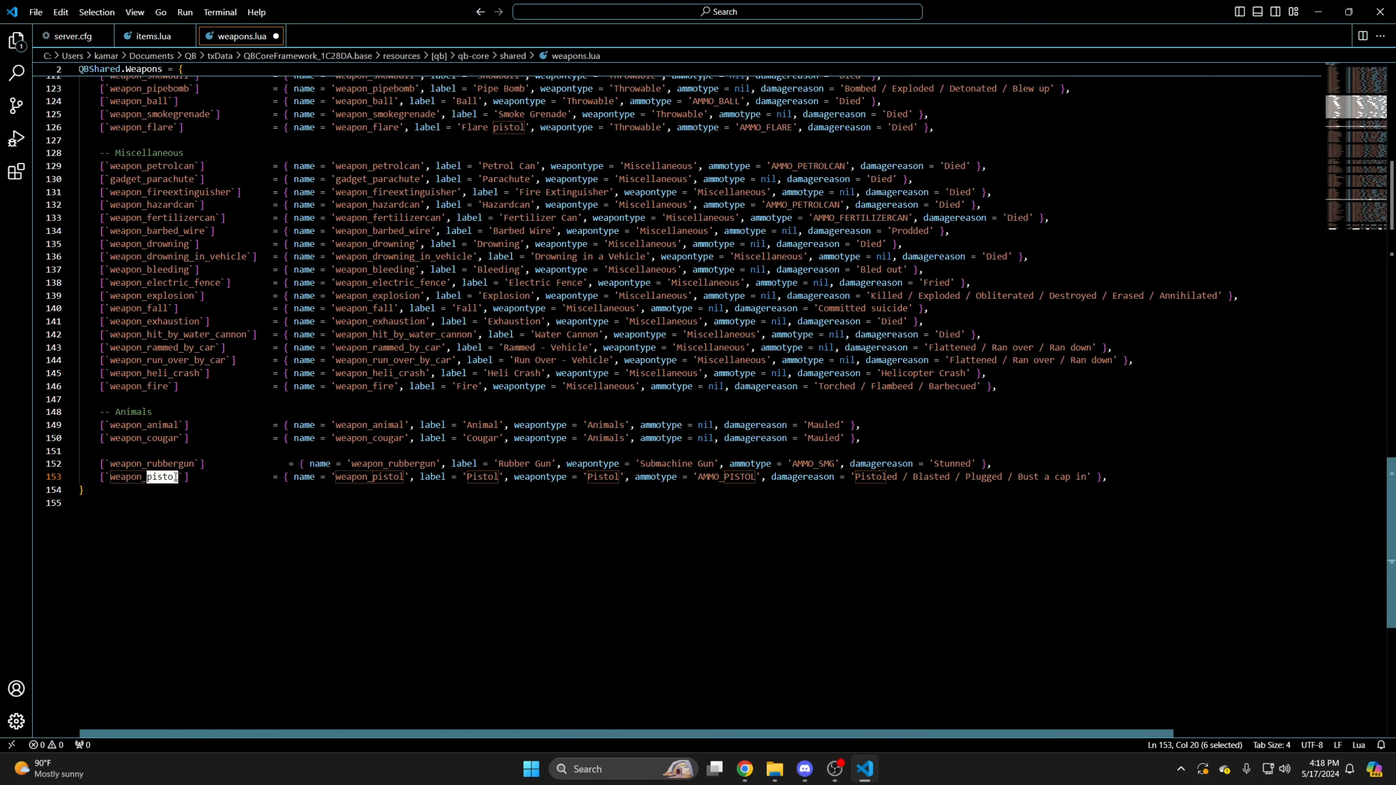
text(paint)
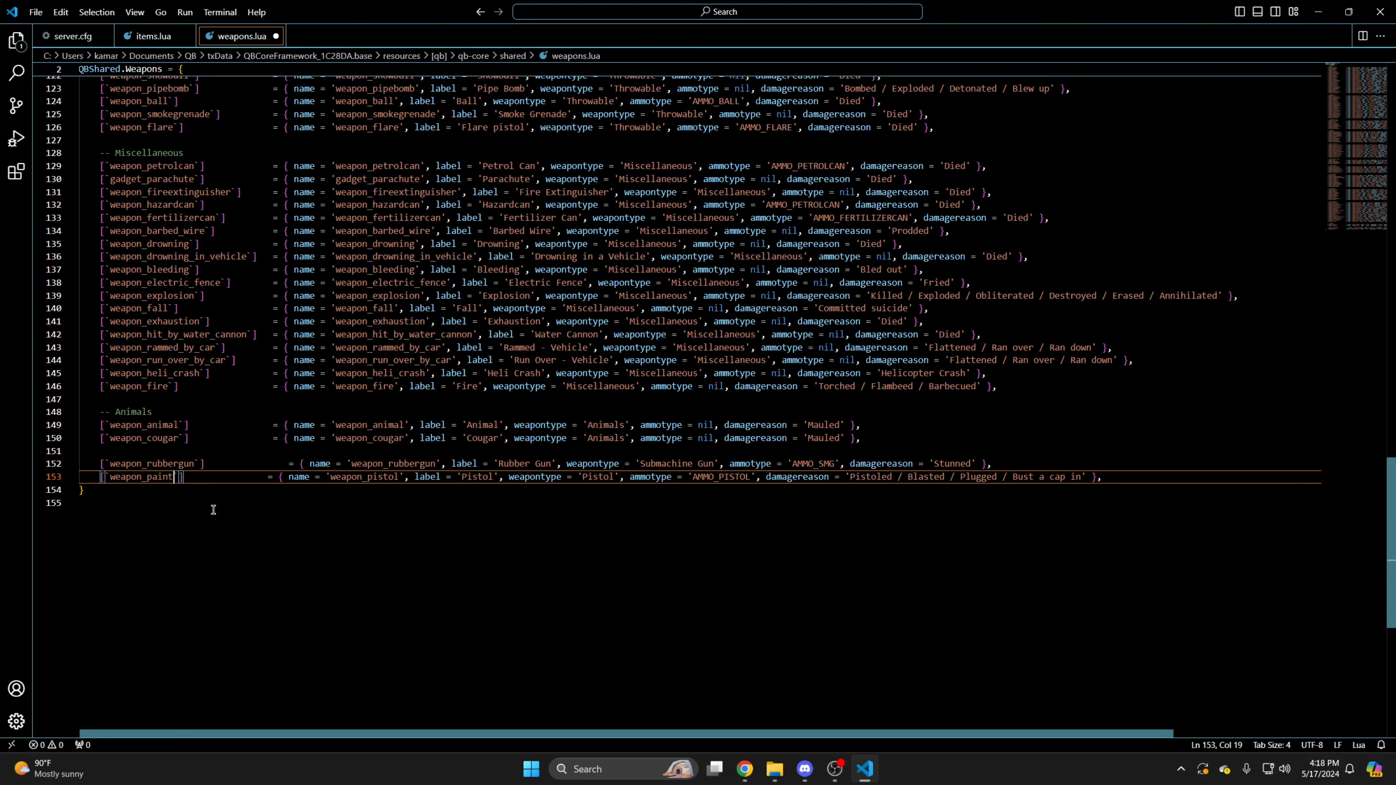
text(ball)
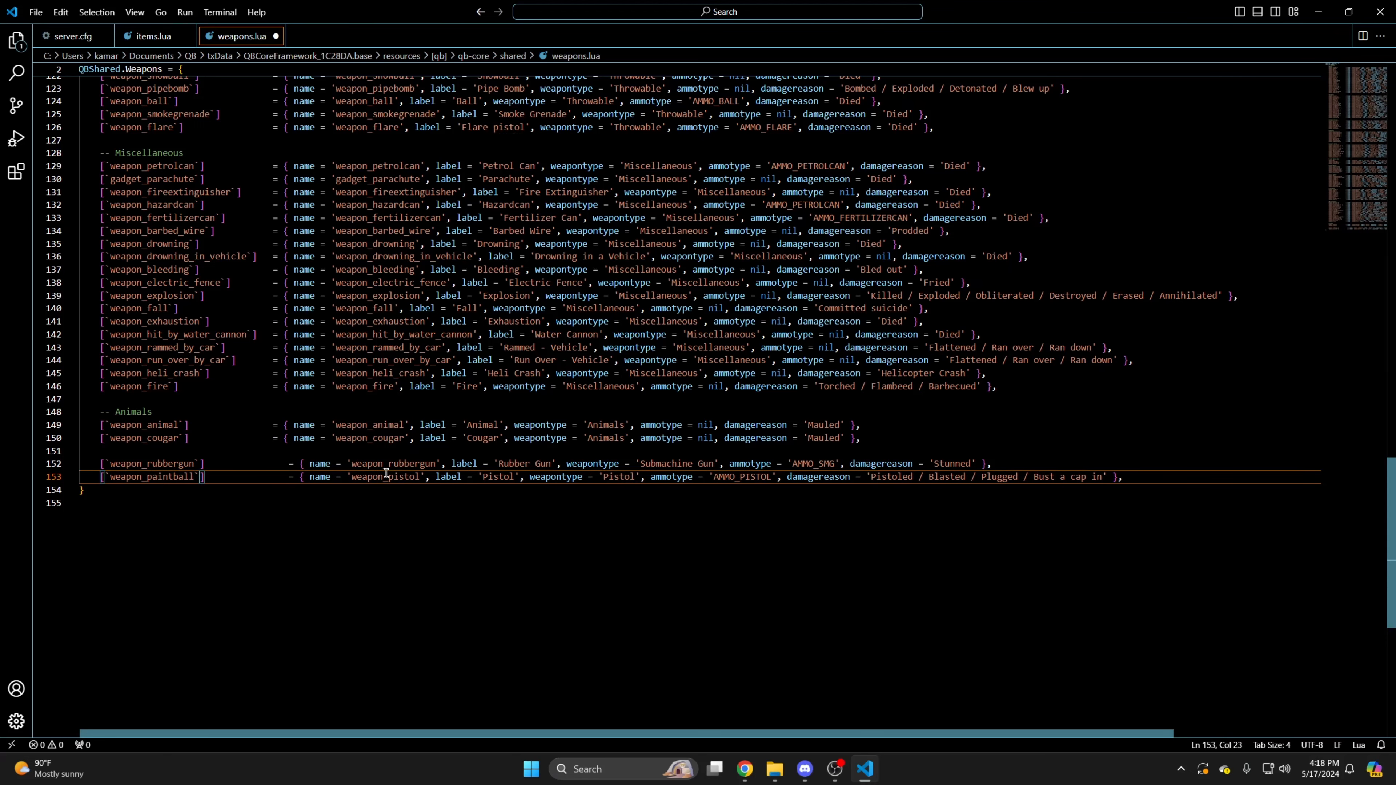
double_click(399, 476)
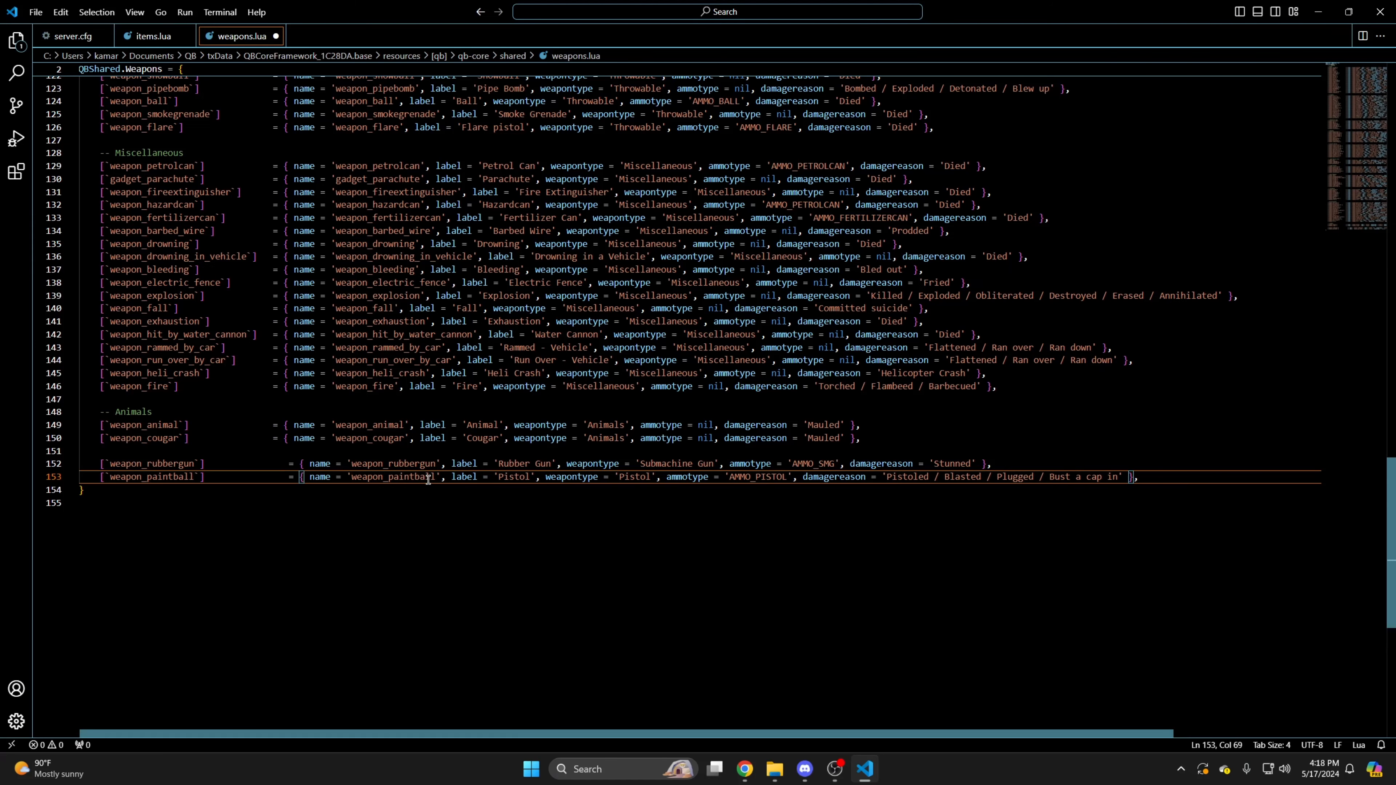
double_click(508, 476)
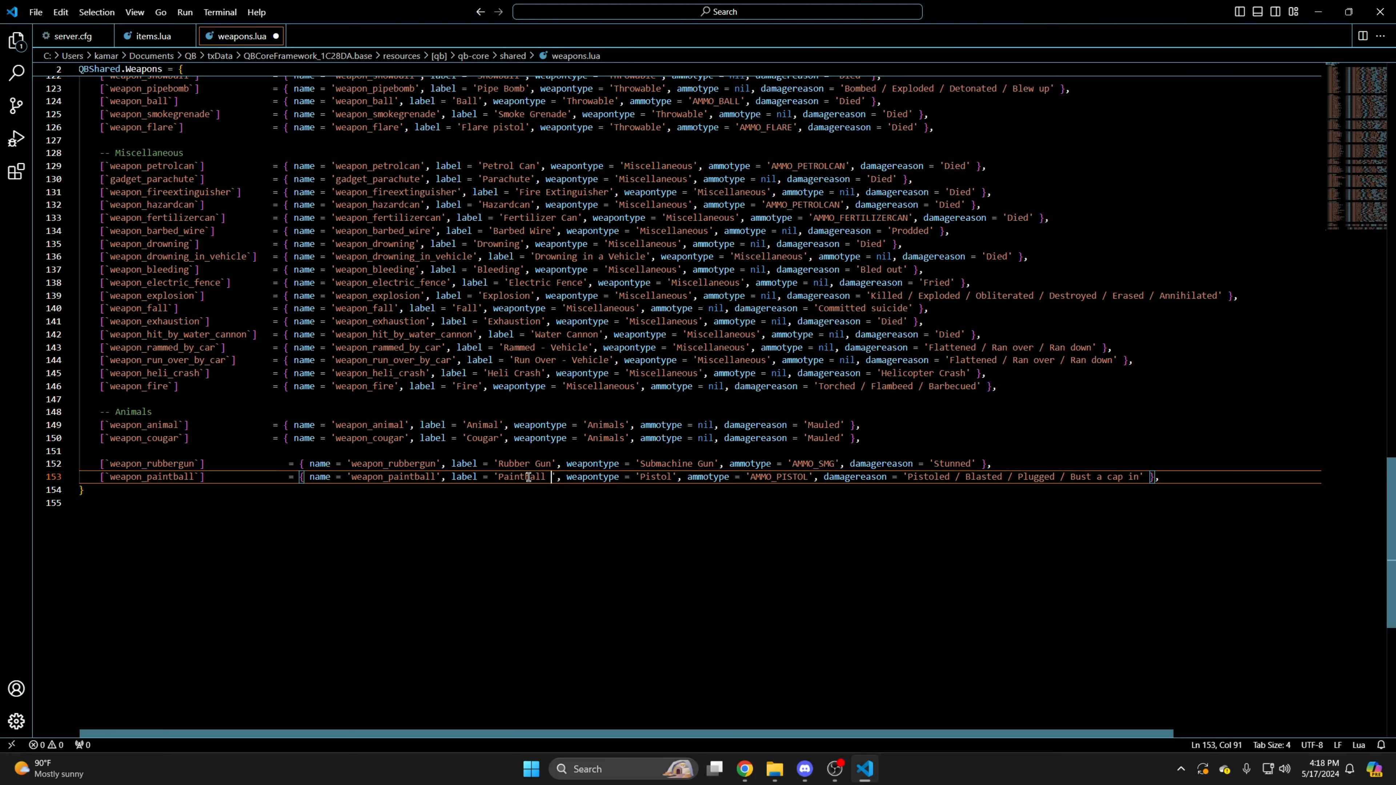
text(Gun)
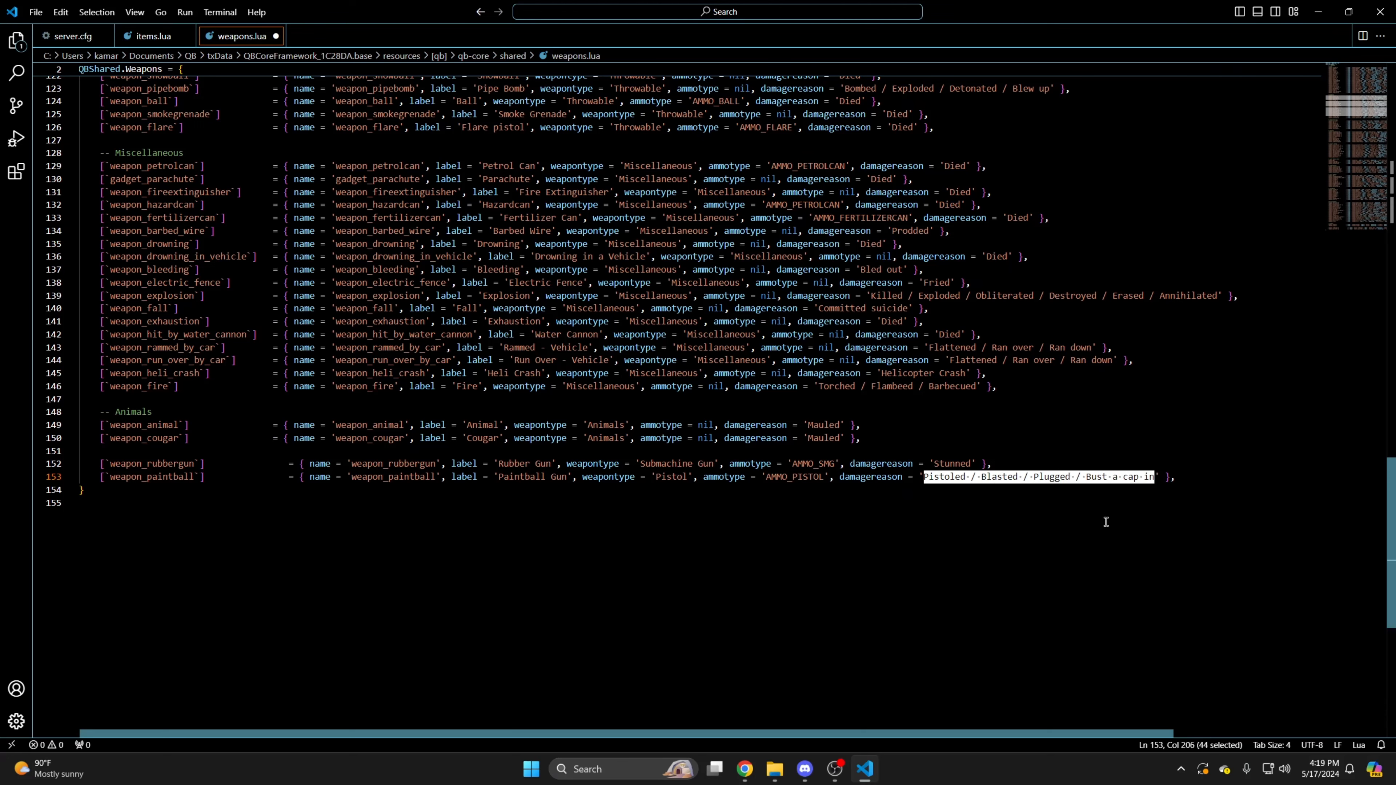
text(Painted)
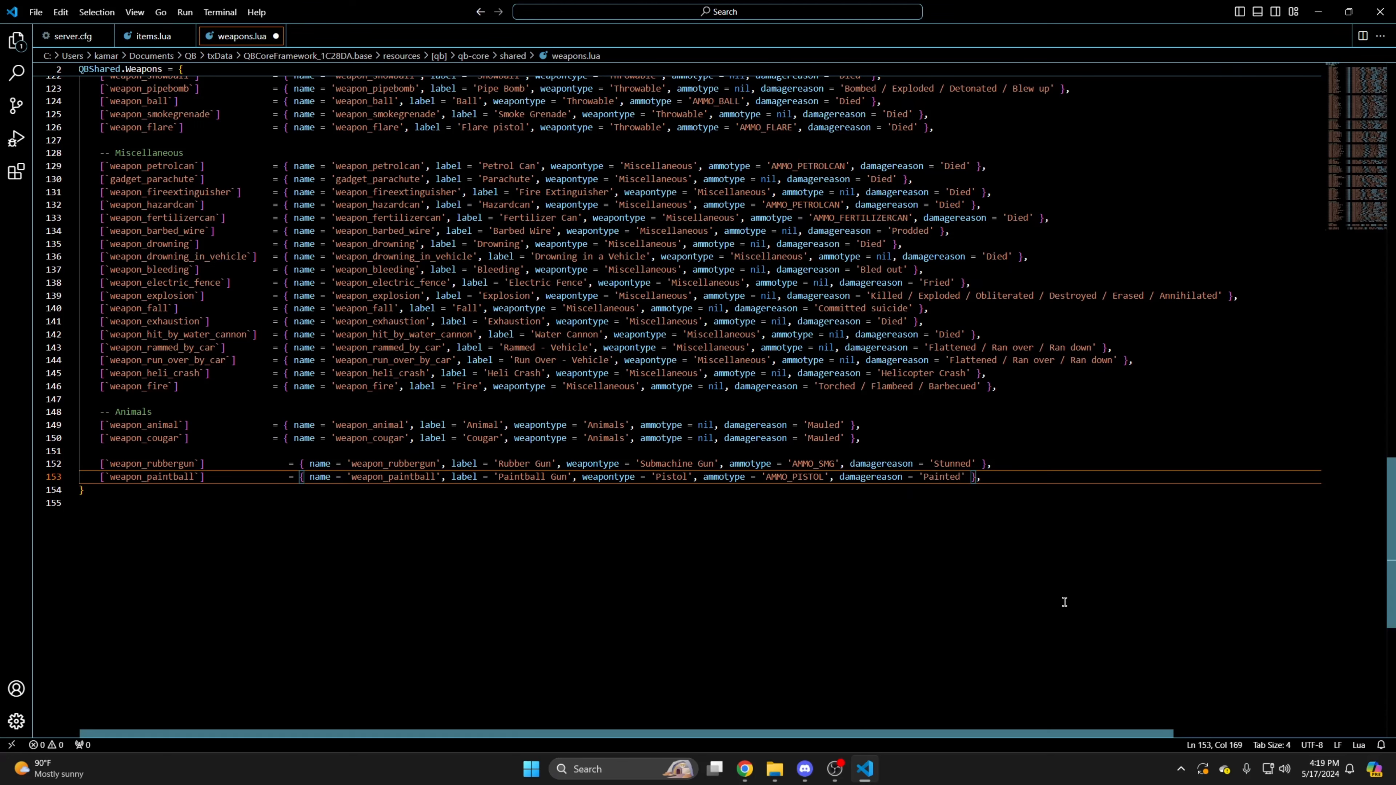
Save weapons.lua with the new rubber gun and paintball entries.
scroll(up, 3)
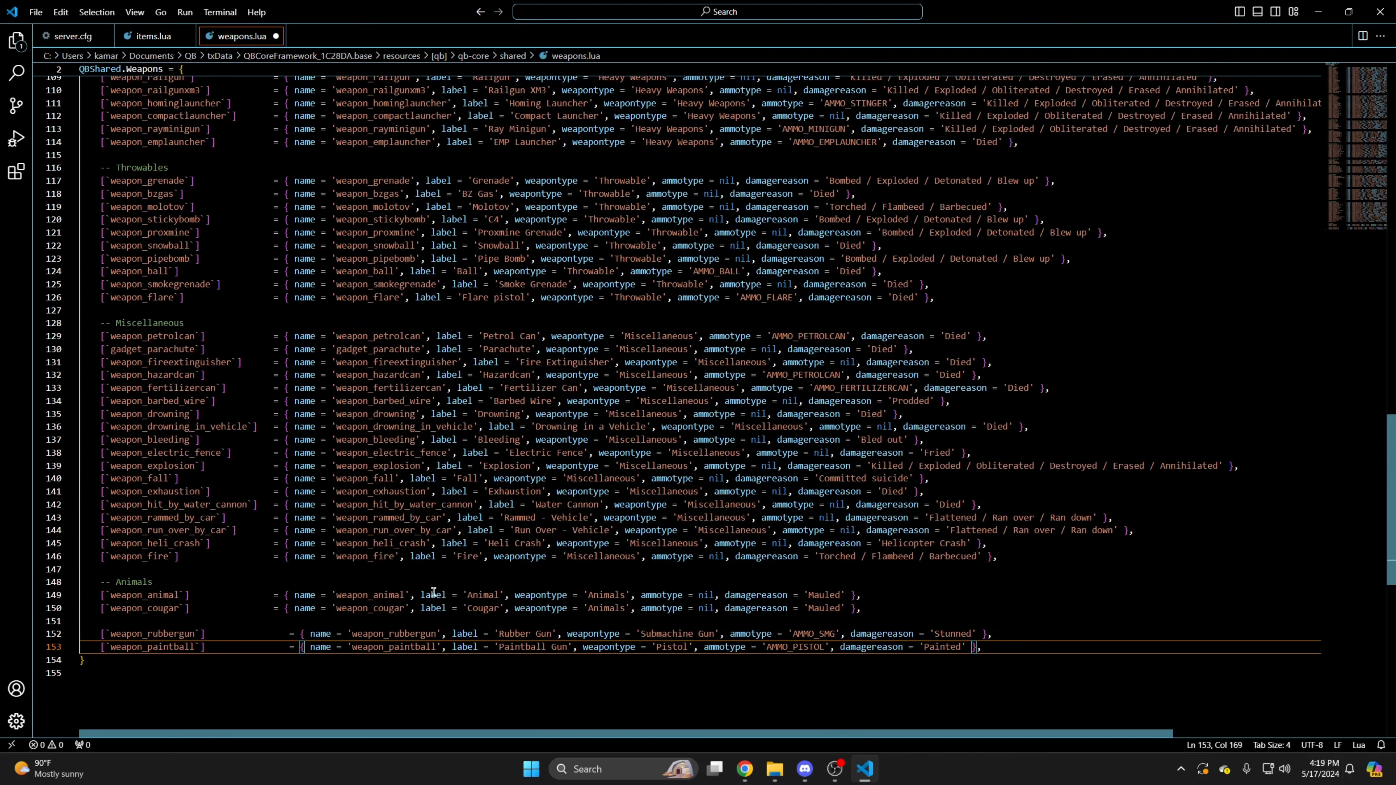
click(36, 12)
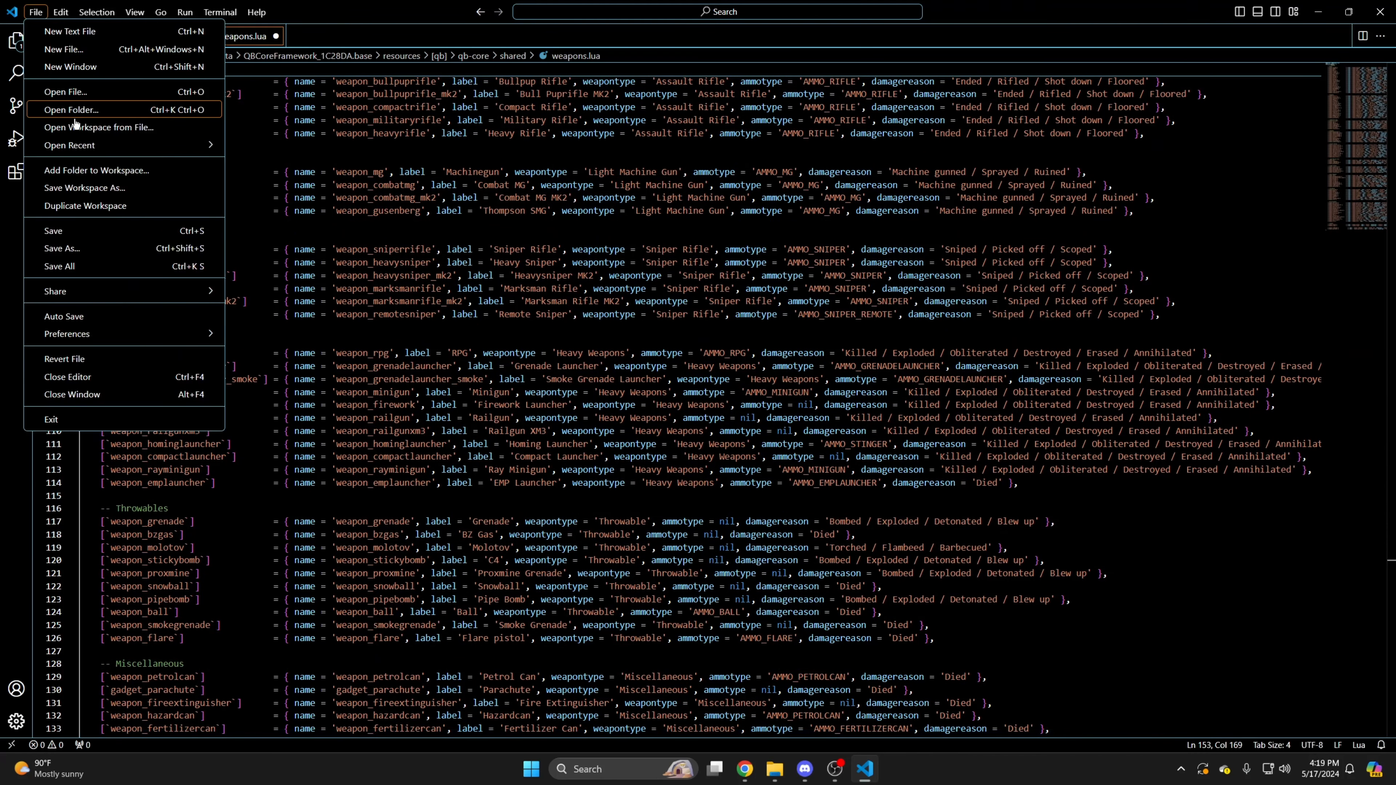
mouse_move(78, 230)
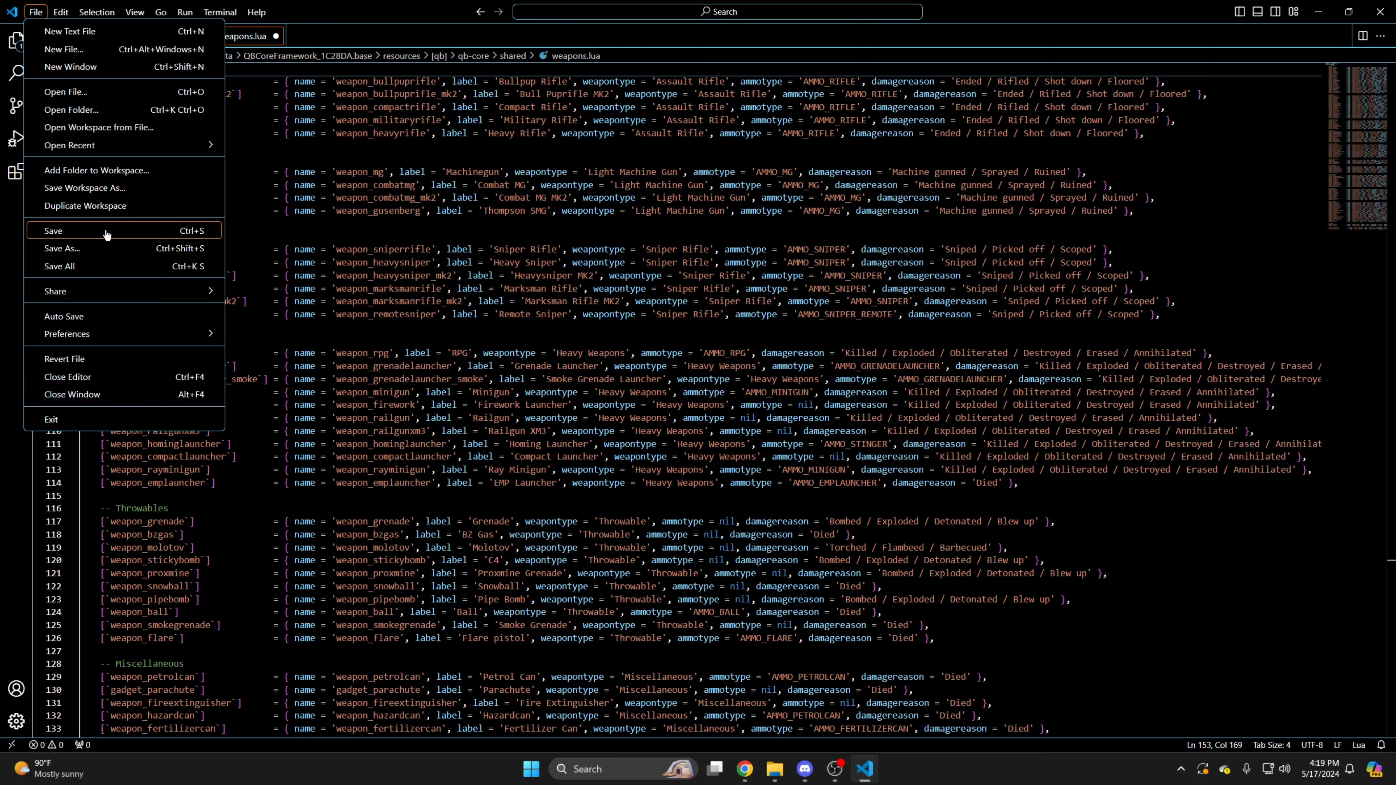
click(52, 230)
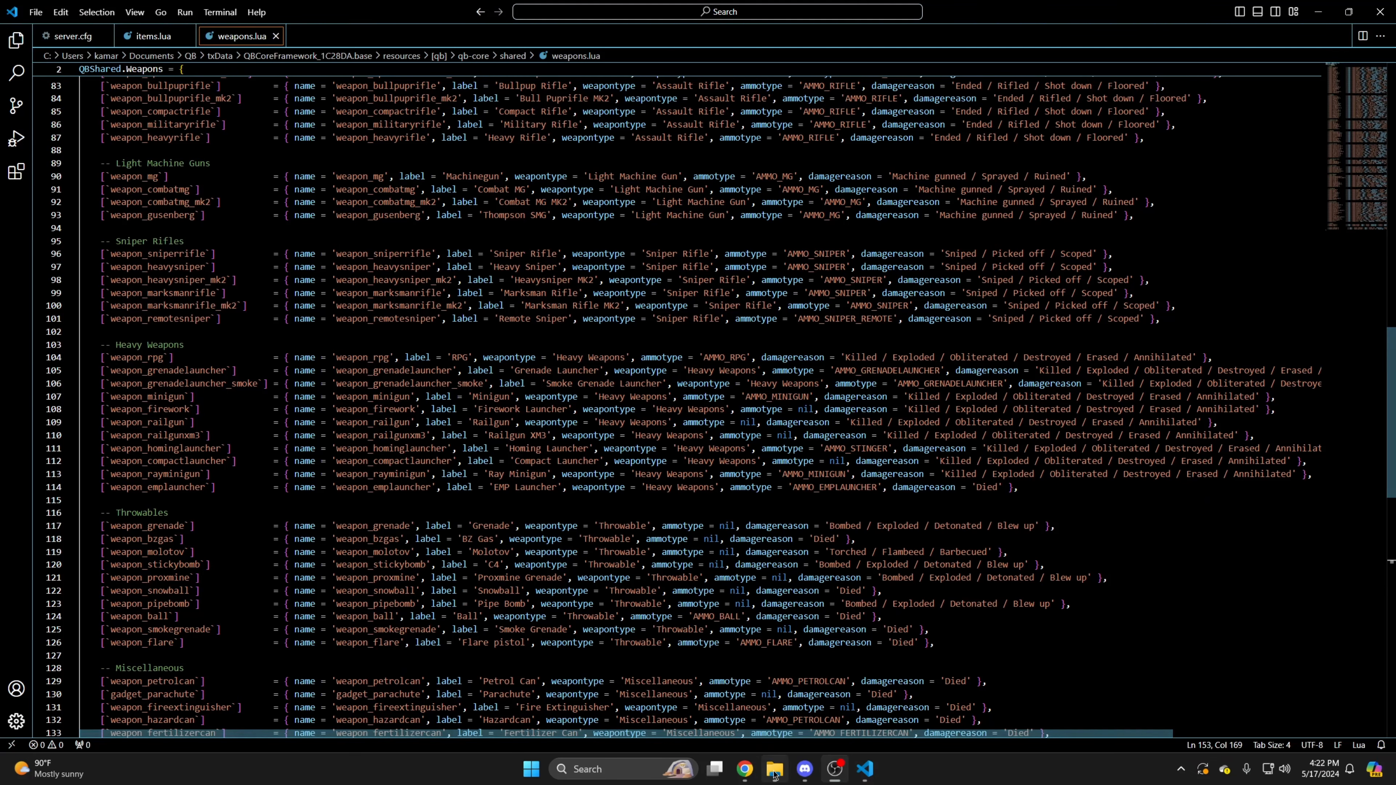
Open config.lua from the qb-weapons folder in File Explorer.
click(773, 769)
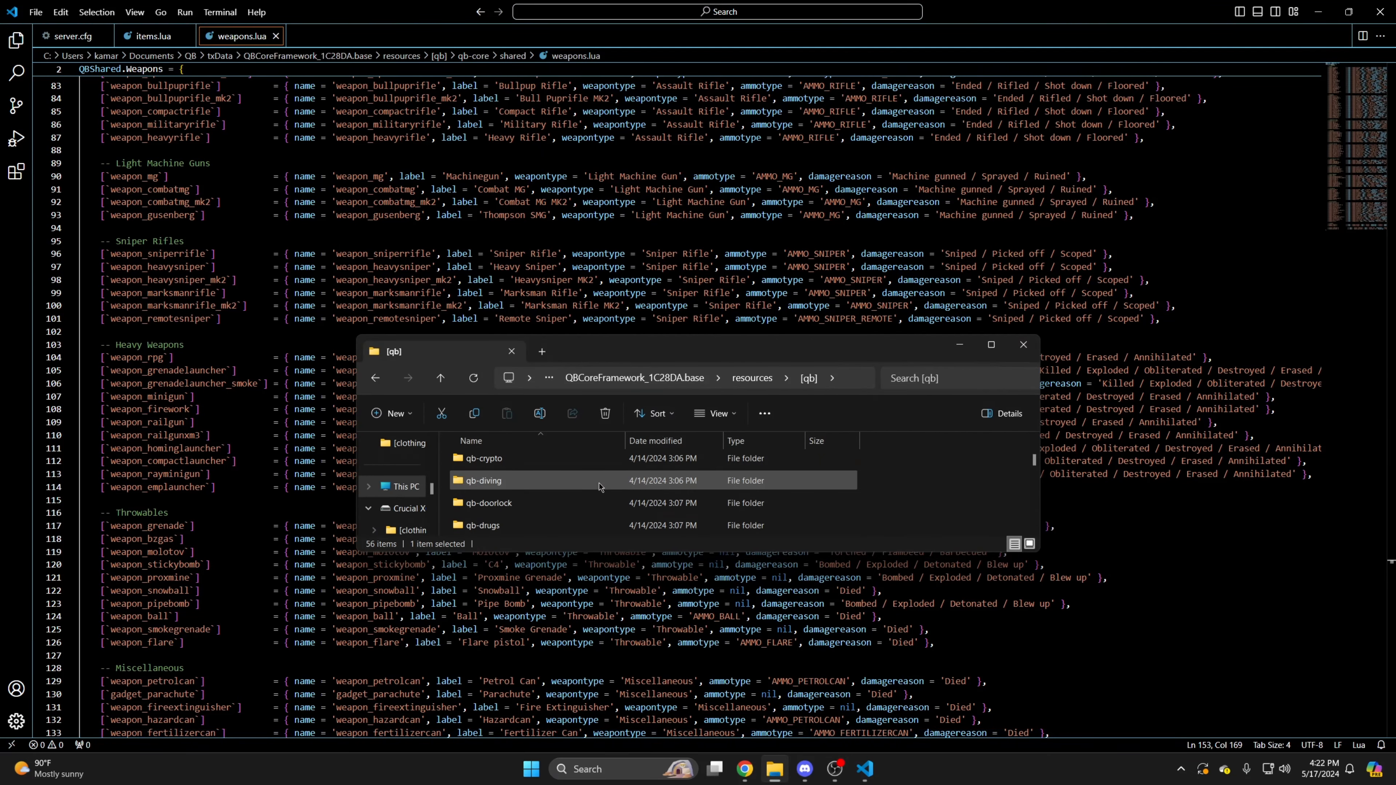
scroll(down, 3)
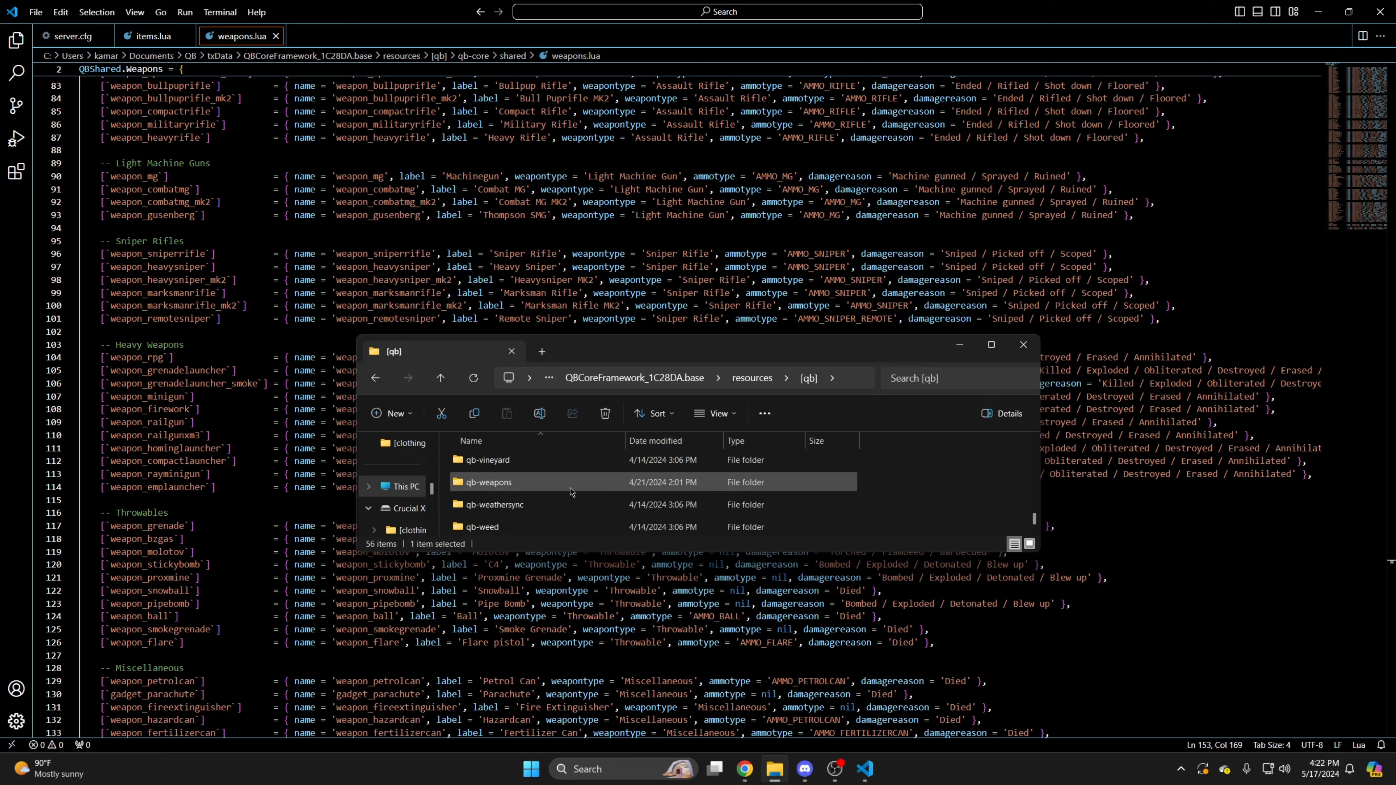
double_click(488, 481)
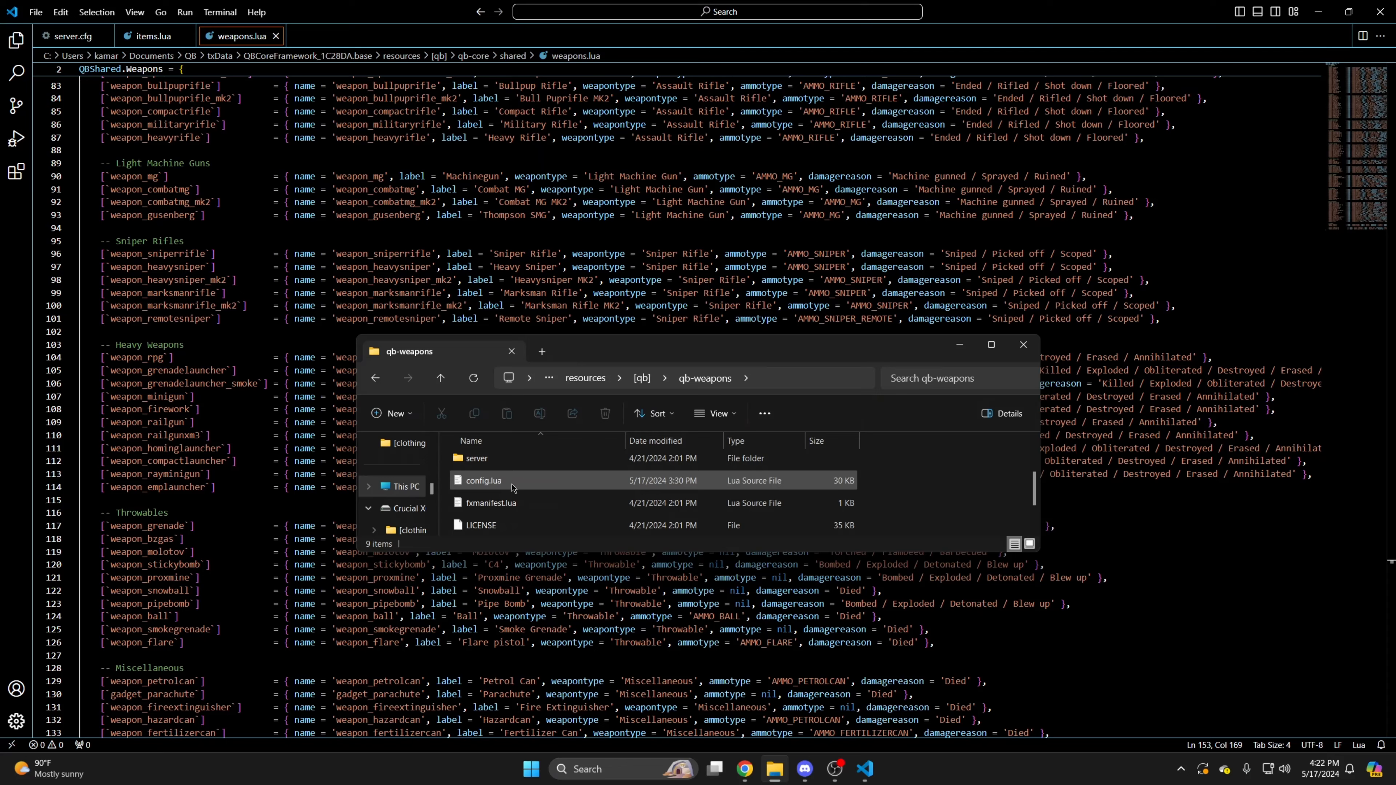
double_click(483, 480)
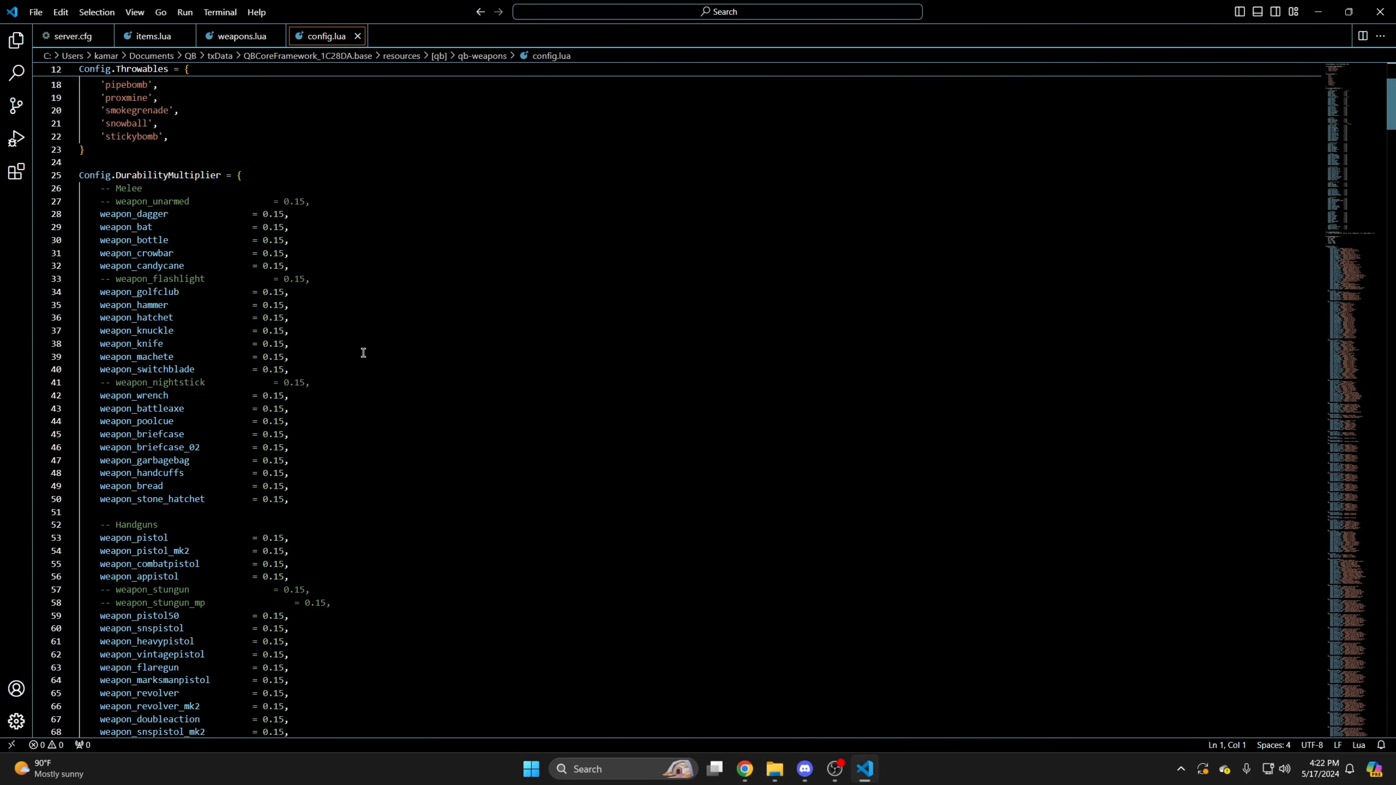
Add weapon_rubbergun and weapon_paintball with 0.15 durability multipliers below weapon_fertilizercan.
scroll(down, 3)
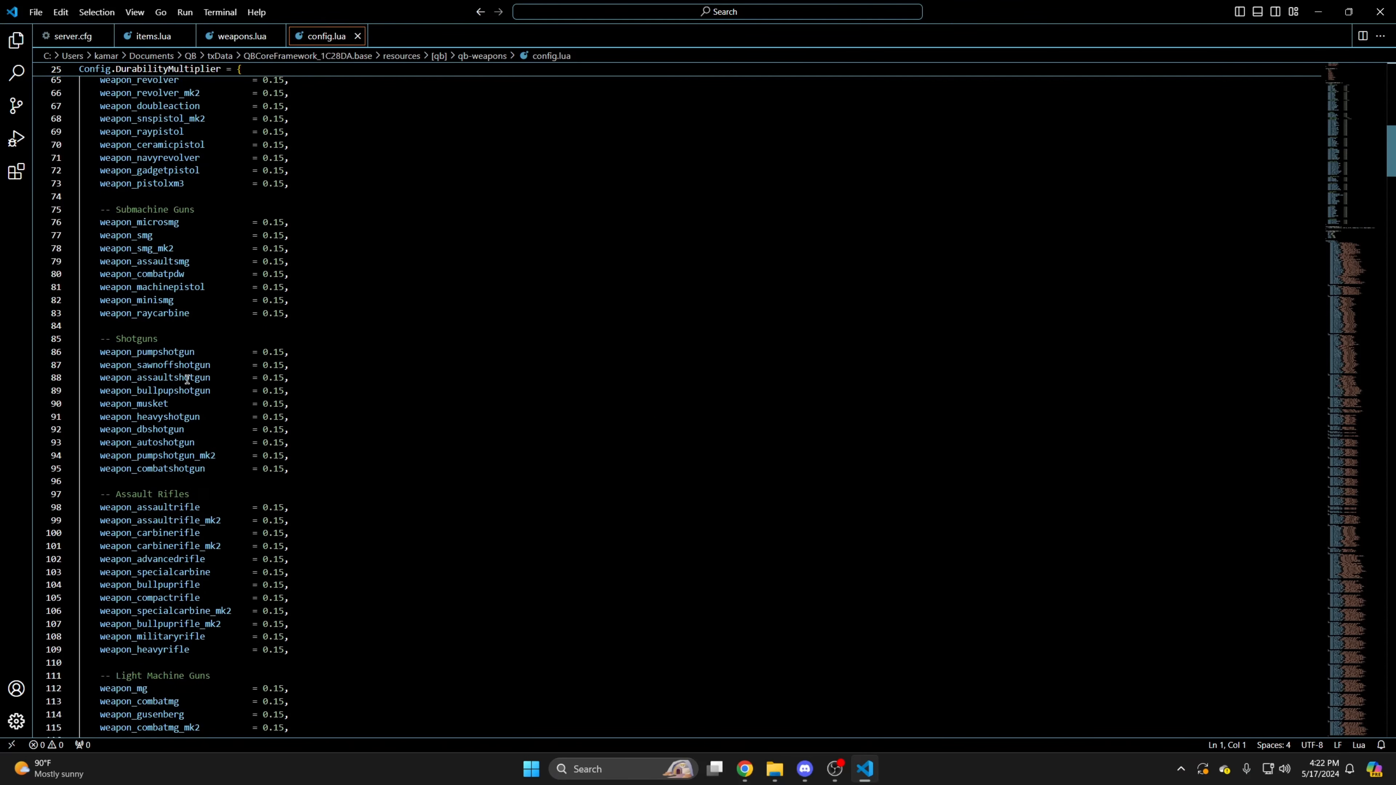
scroll(down, 3)
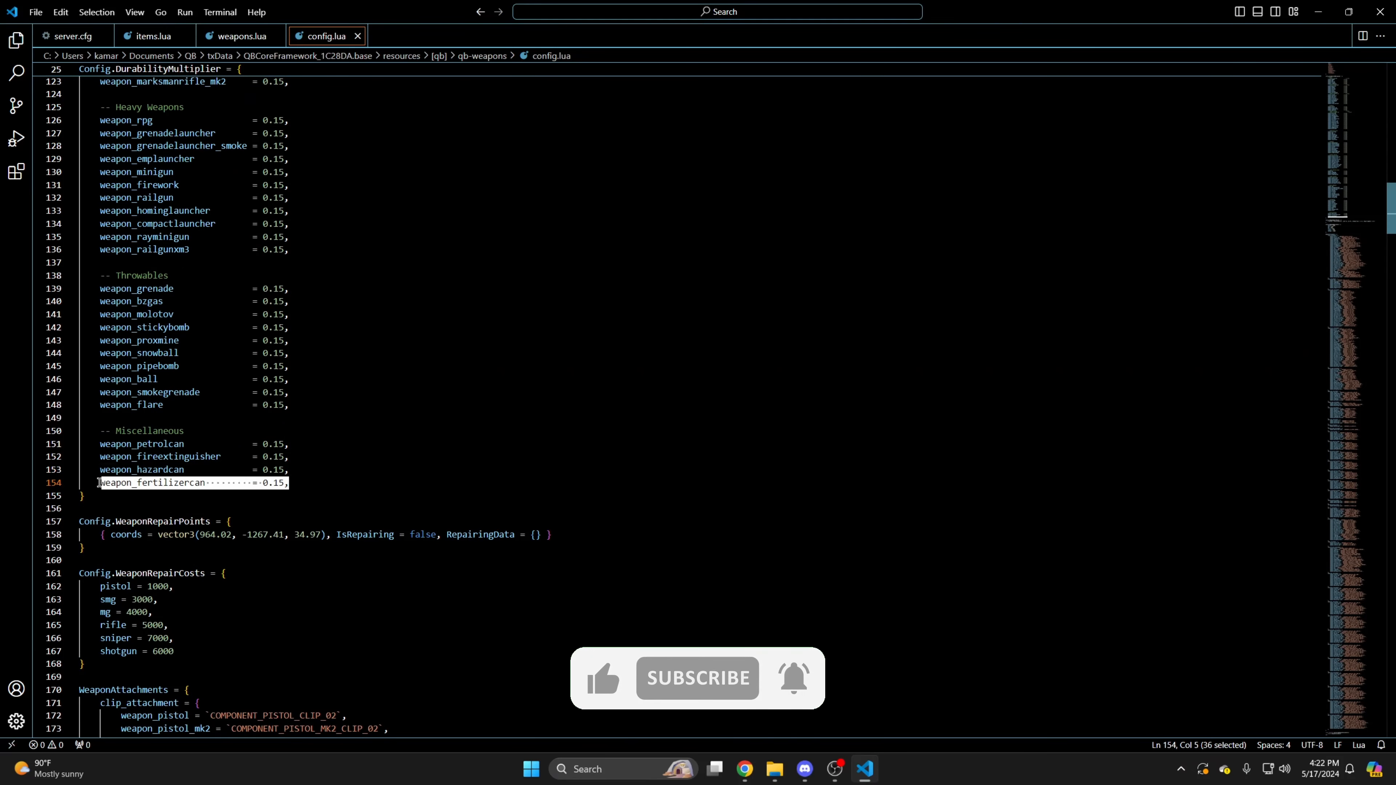
click(309, 483)
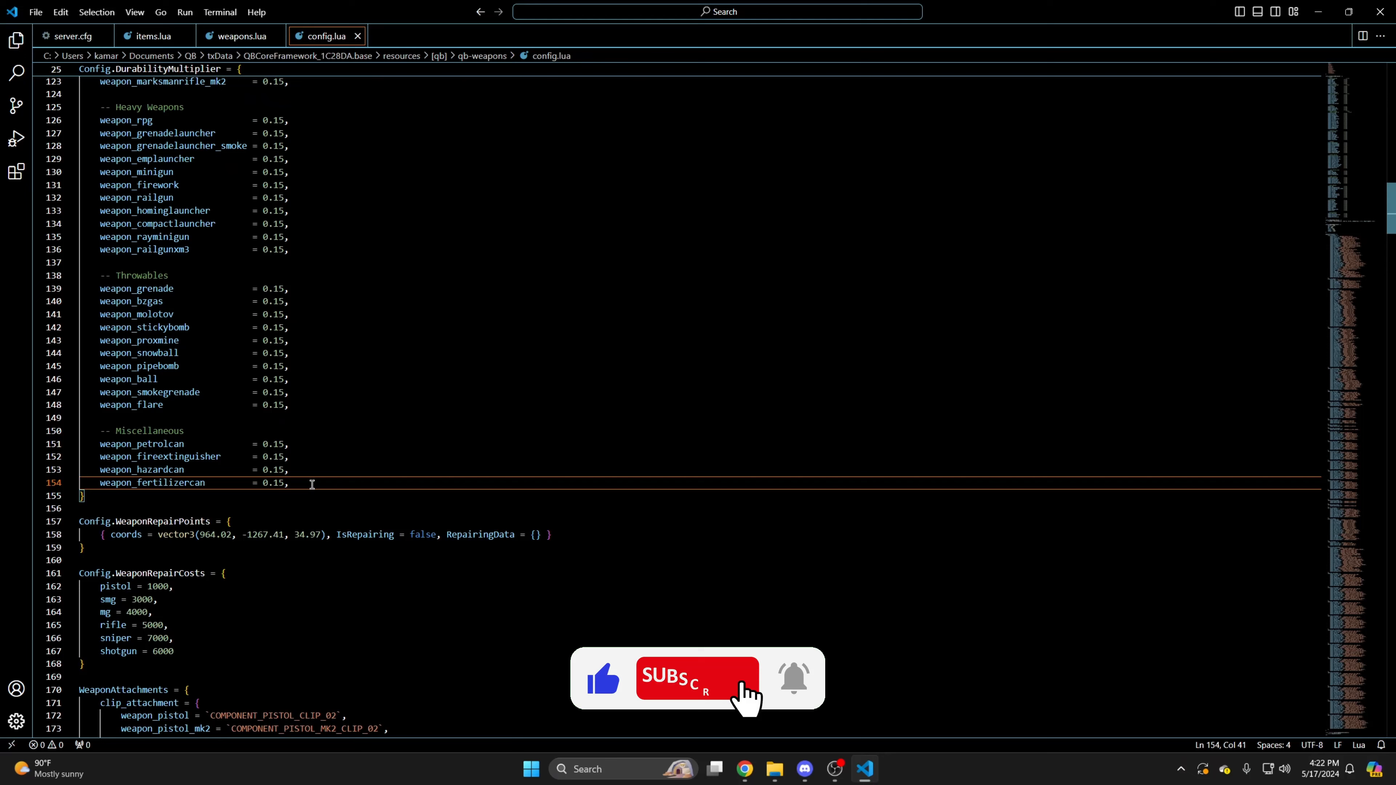
key(Enter)
text(weapon_r         = 0.15,)
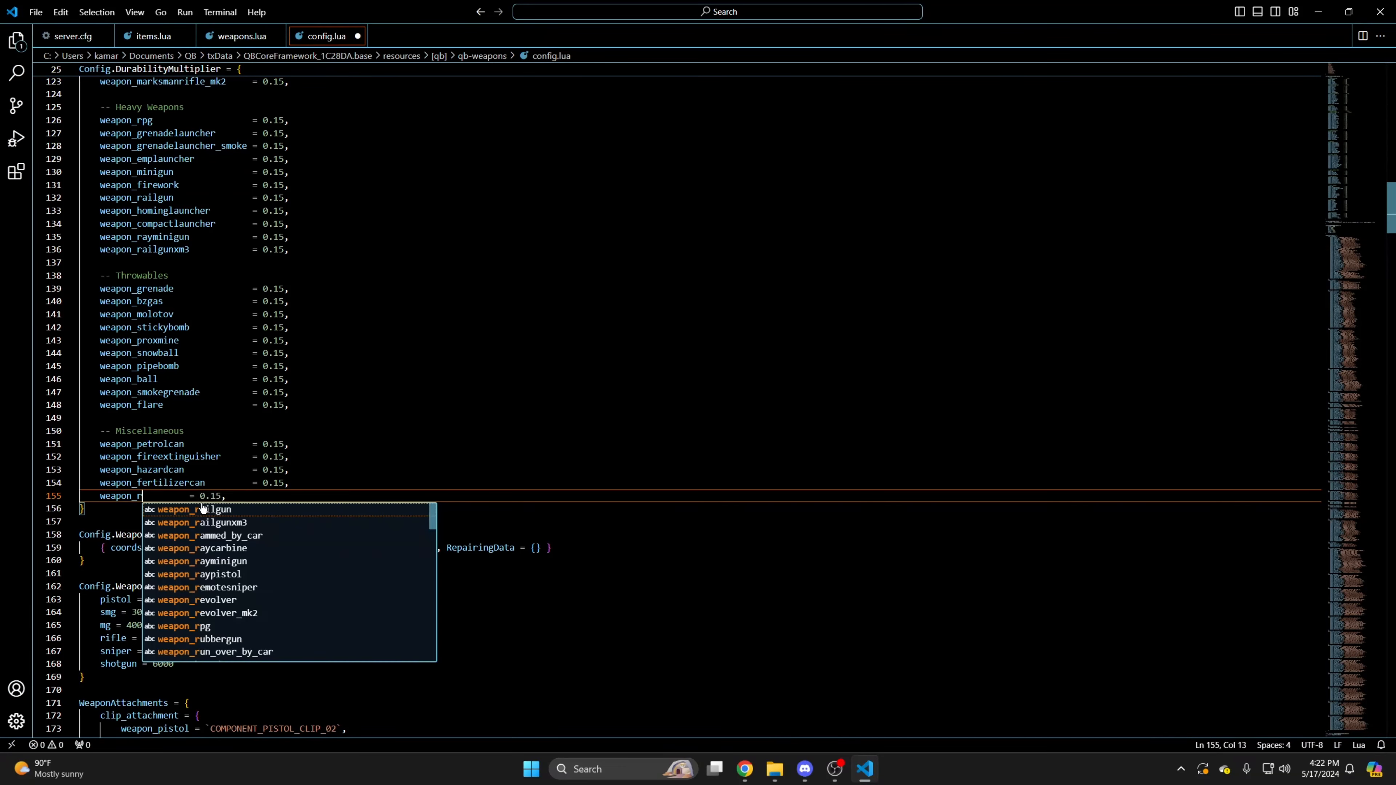
click(213, 638)
text(weapon_paintball            = 0.15,)
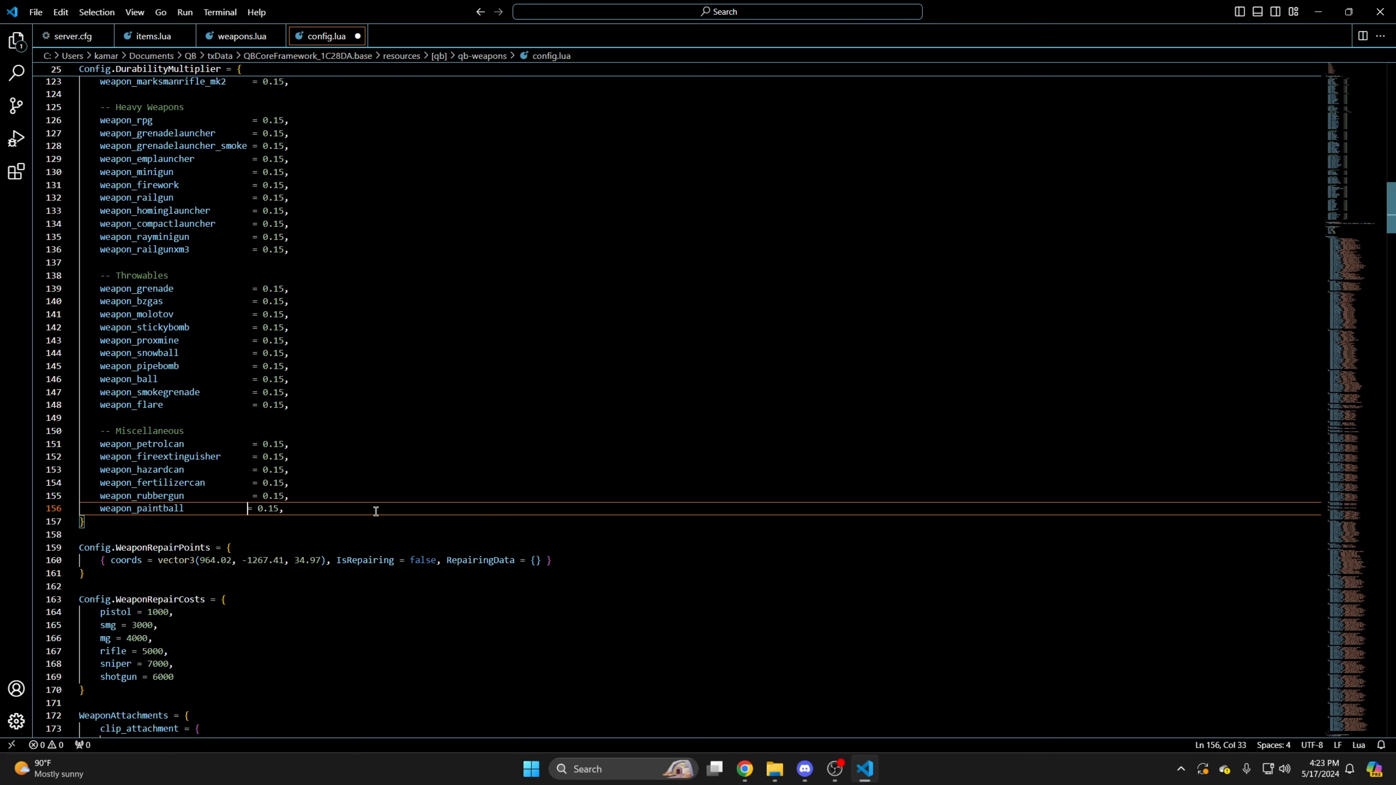
Duplicate the last clip attachment line as weapon_paintball with COMPONENT_PAINTBALL_CLIP_01, and save the config.
scroll(down, 3)
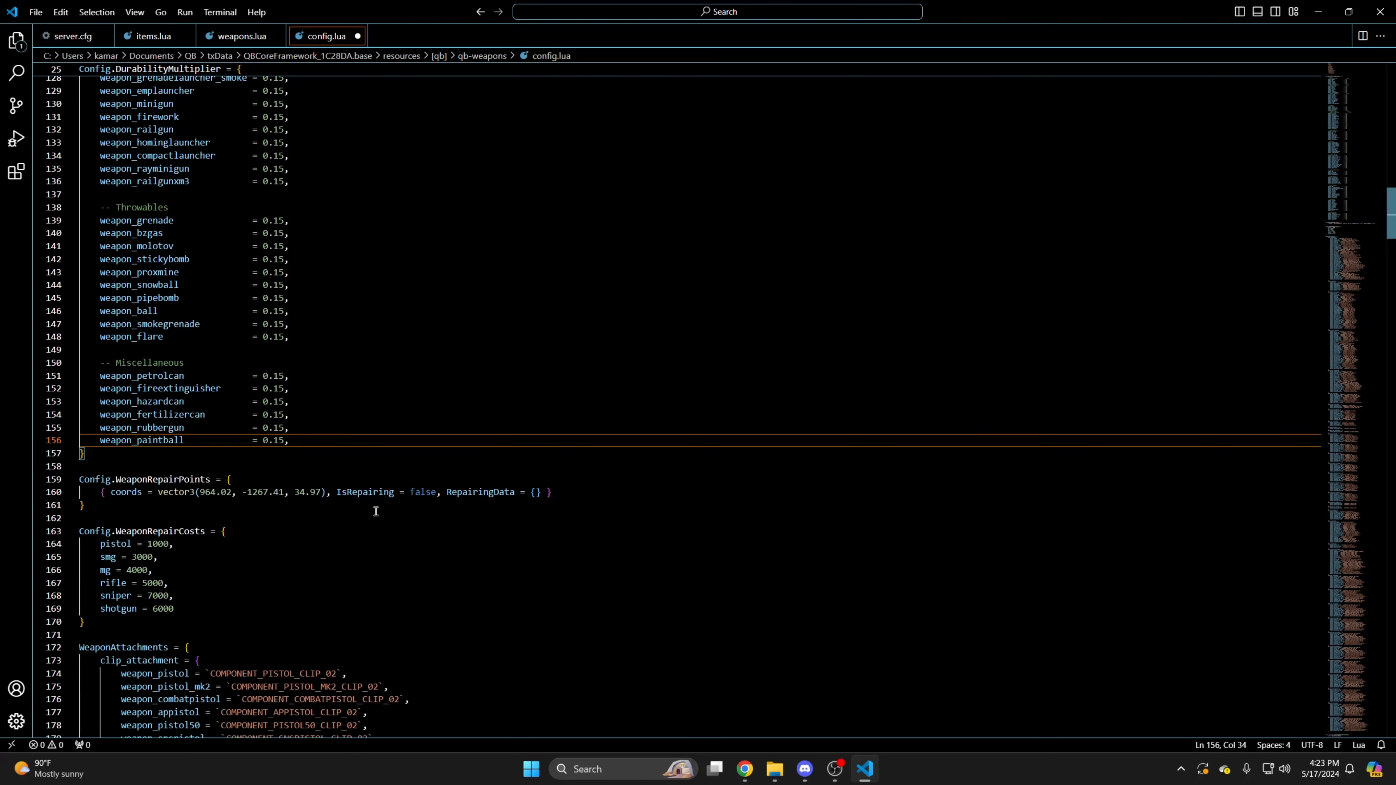
scroll(down, 3)
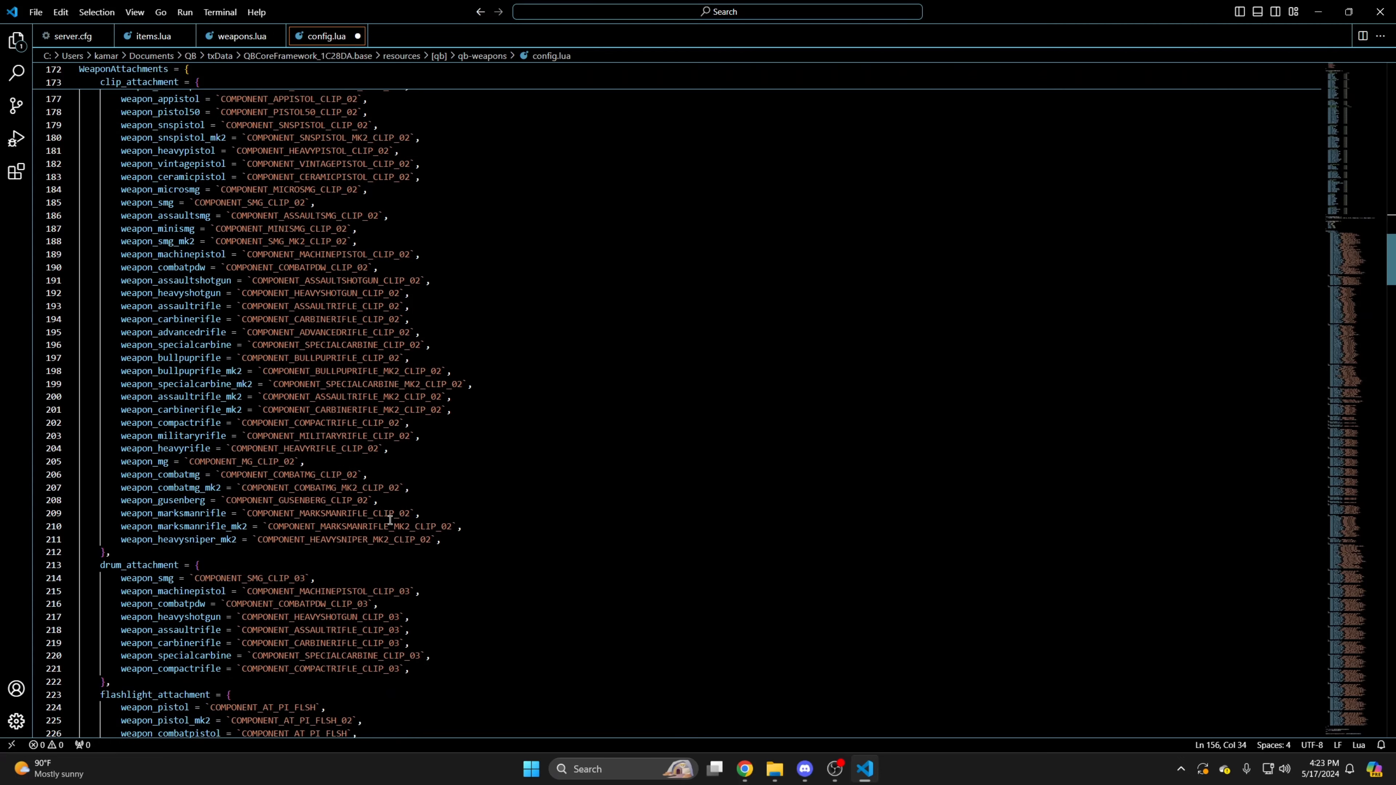
scroll(up, 3)
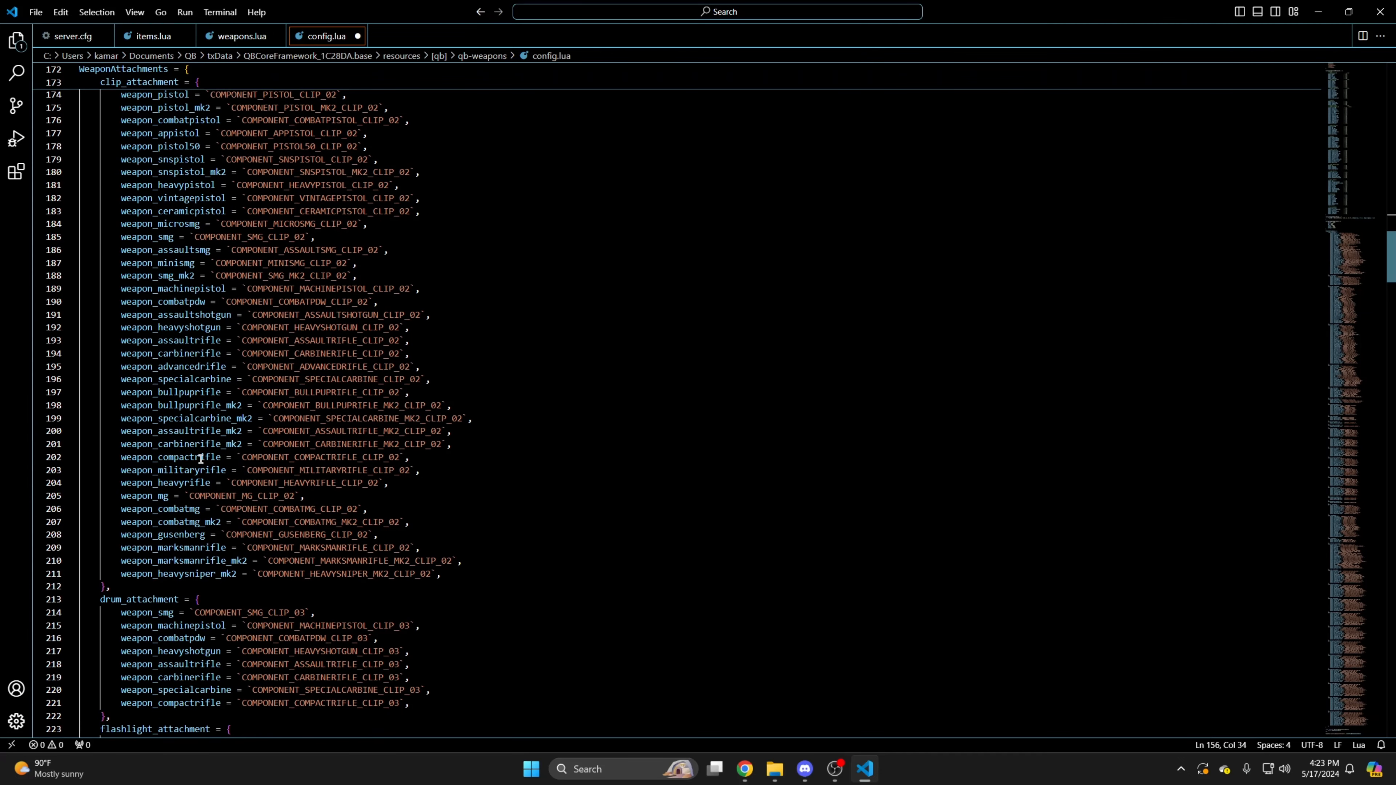
scroll(up, 3)
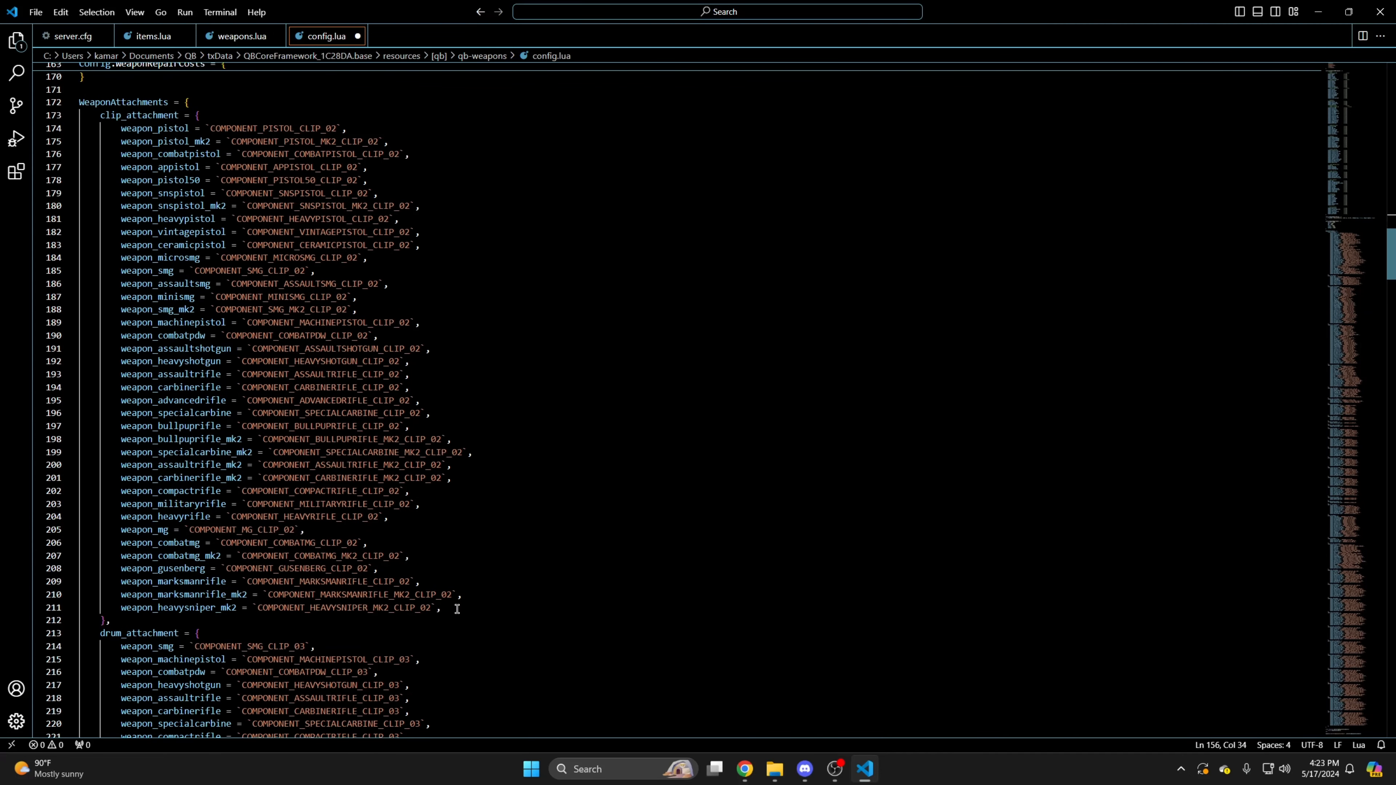
triple_click(266, 607)
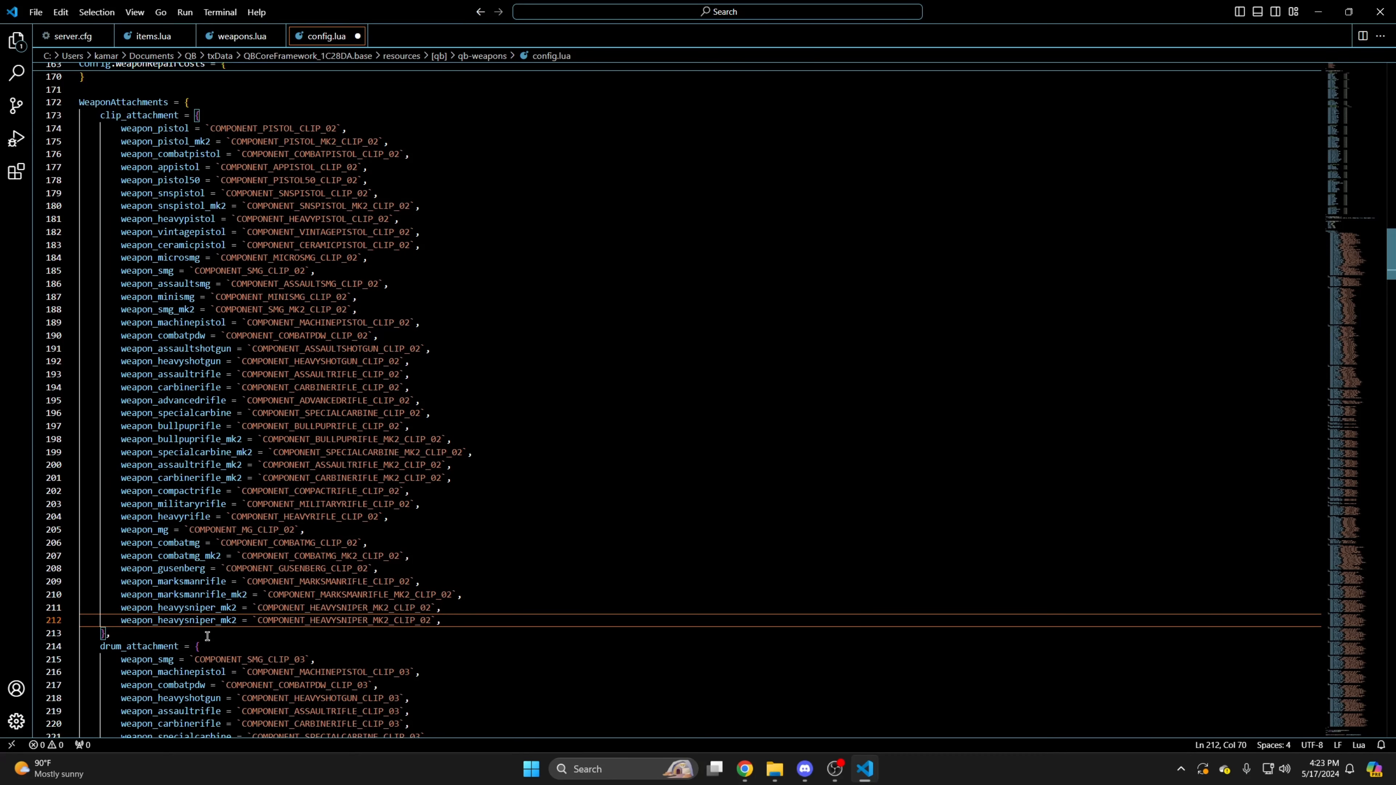
double_click(183, 619)
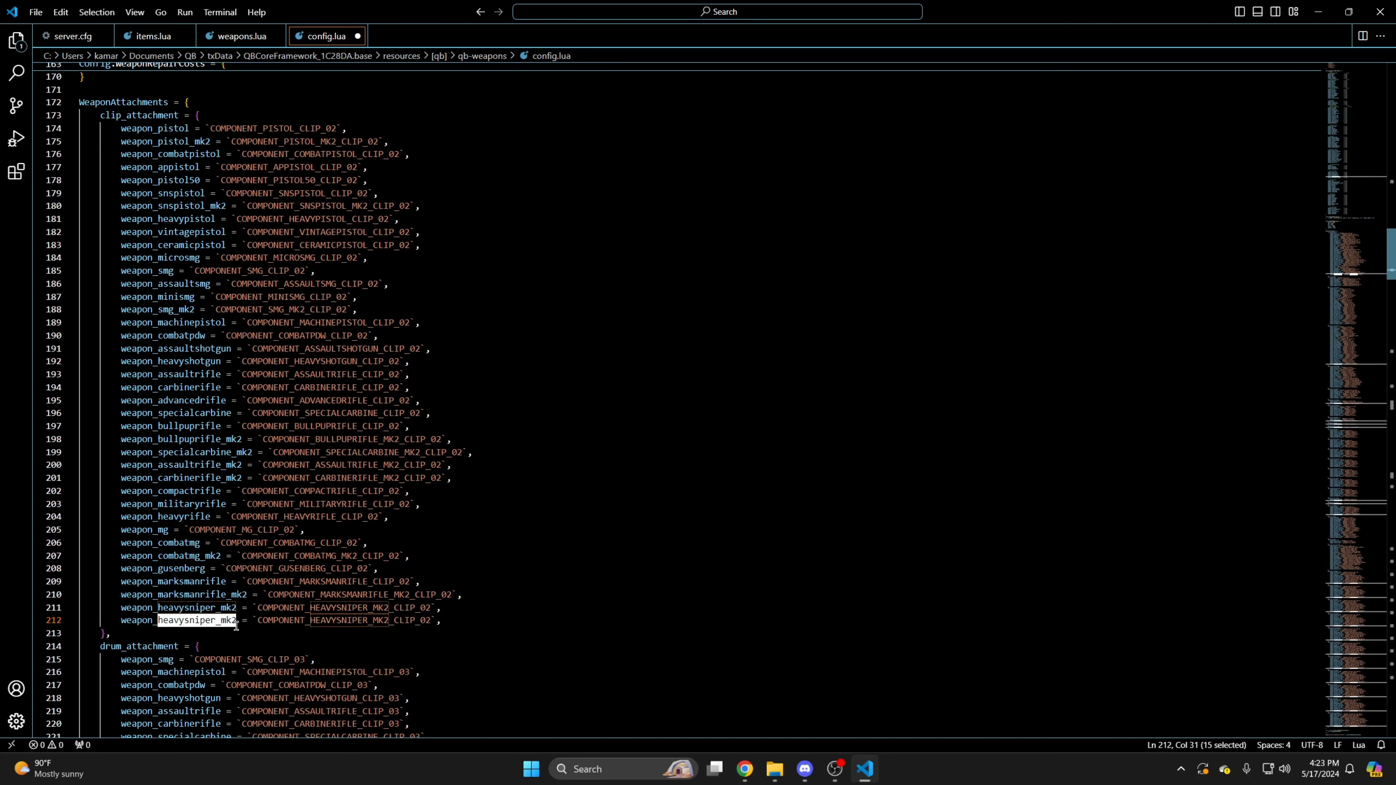
text(weapon_paintball = `  `,)
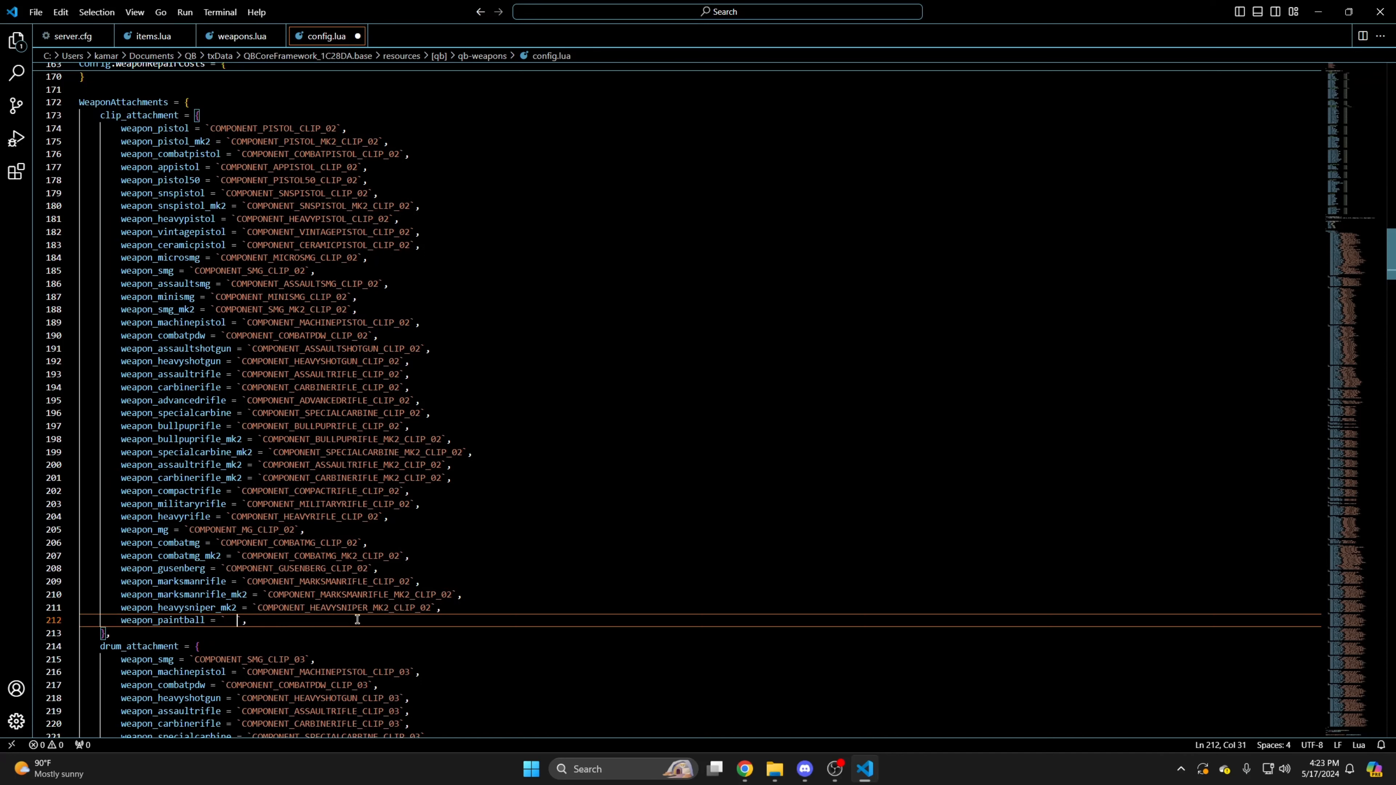
text(COMP)
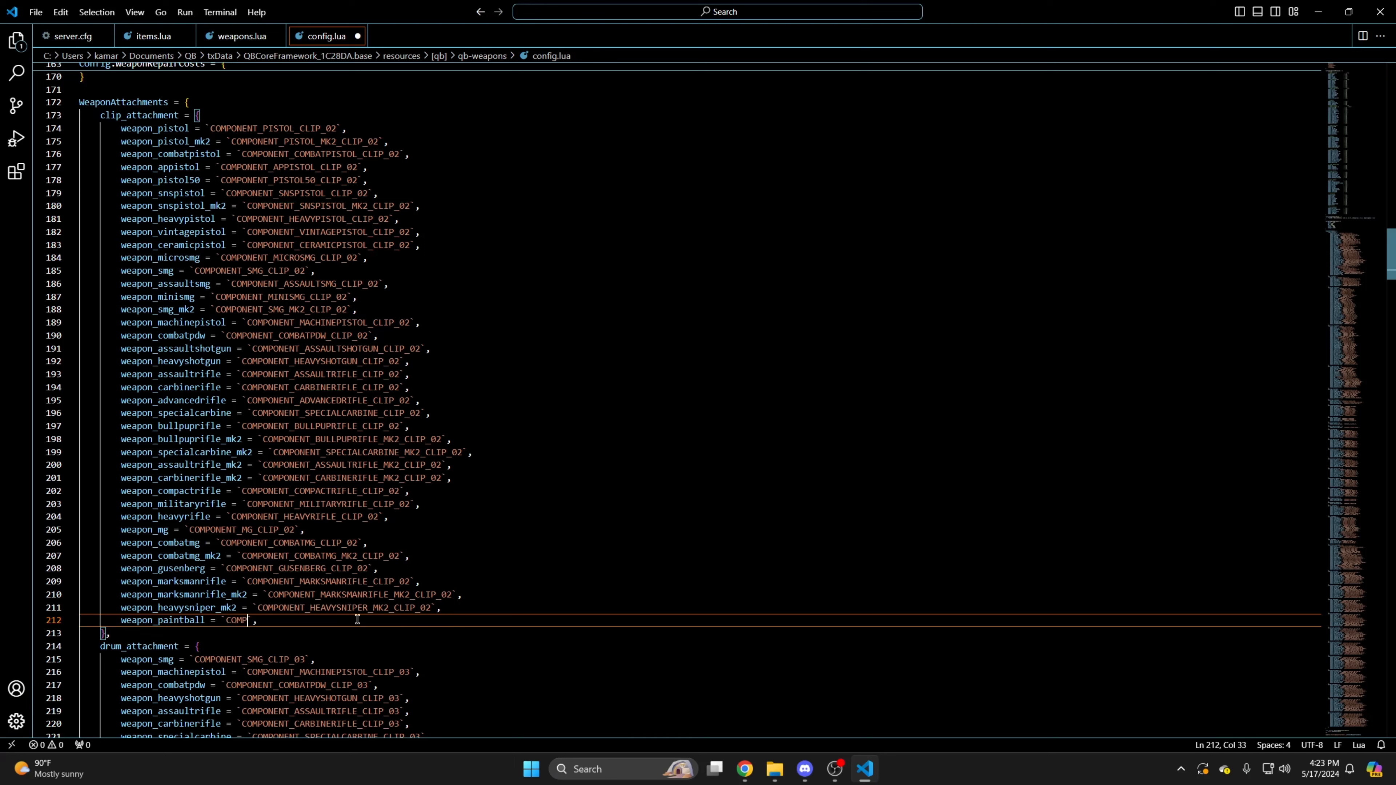
text(ONENT)
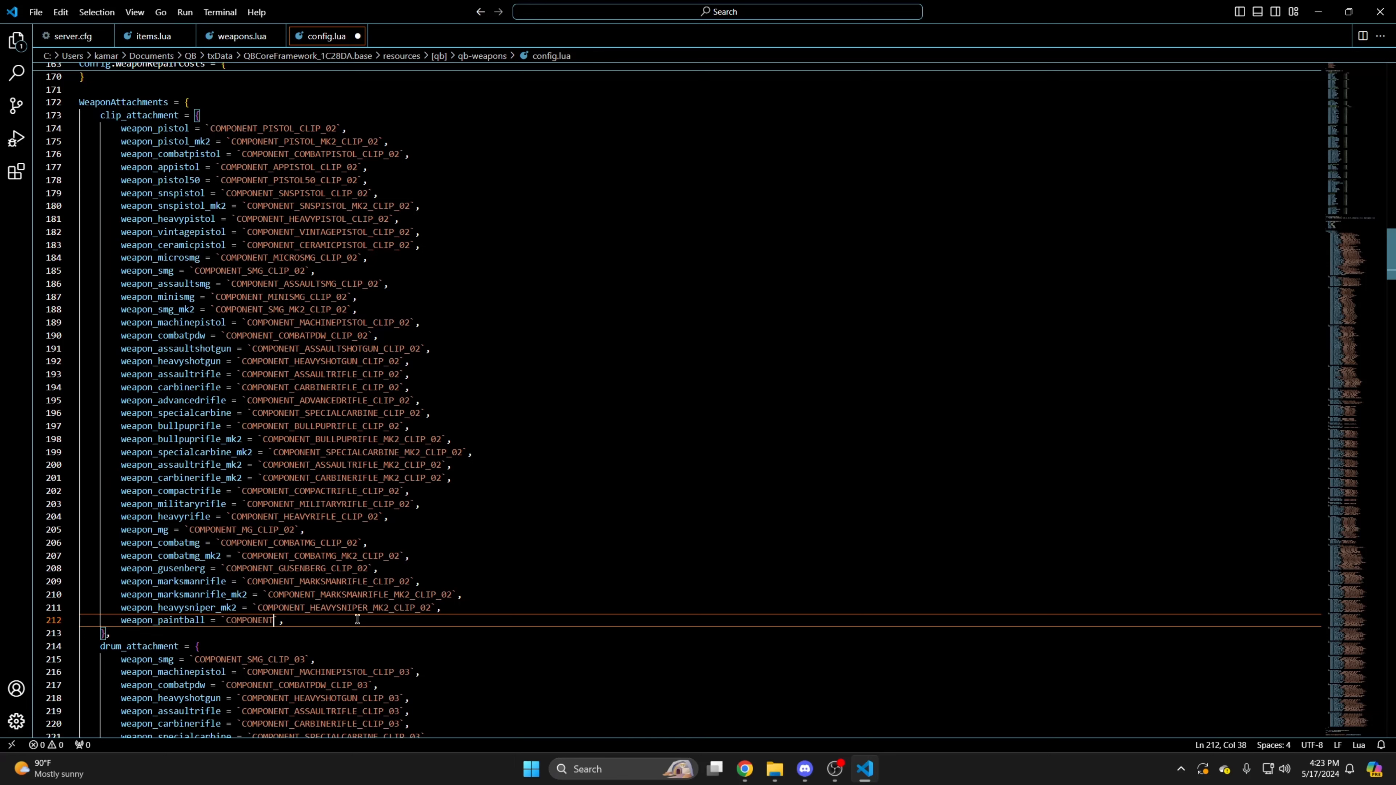
text(PAINTBALL)
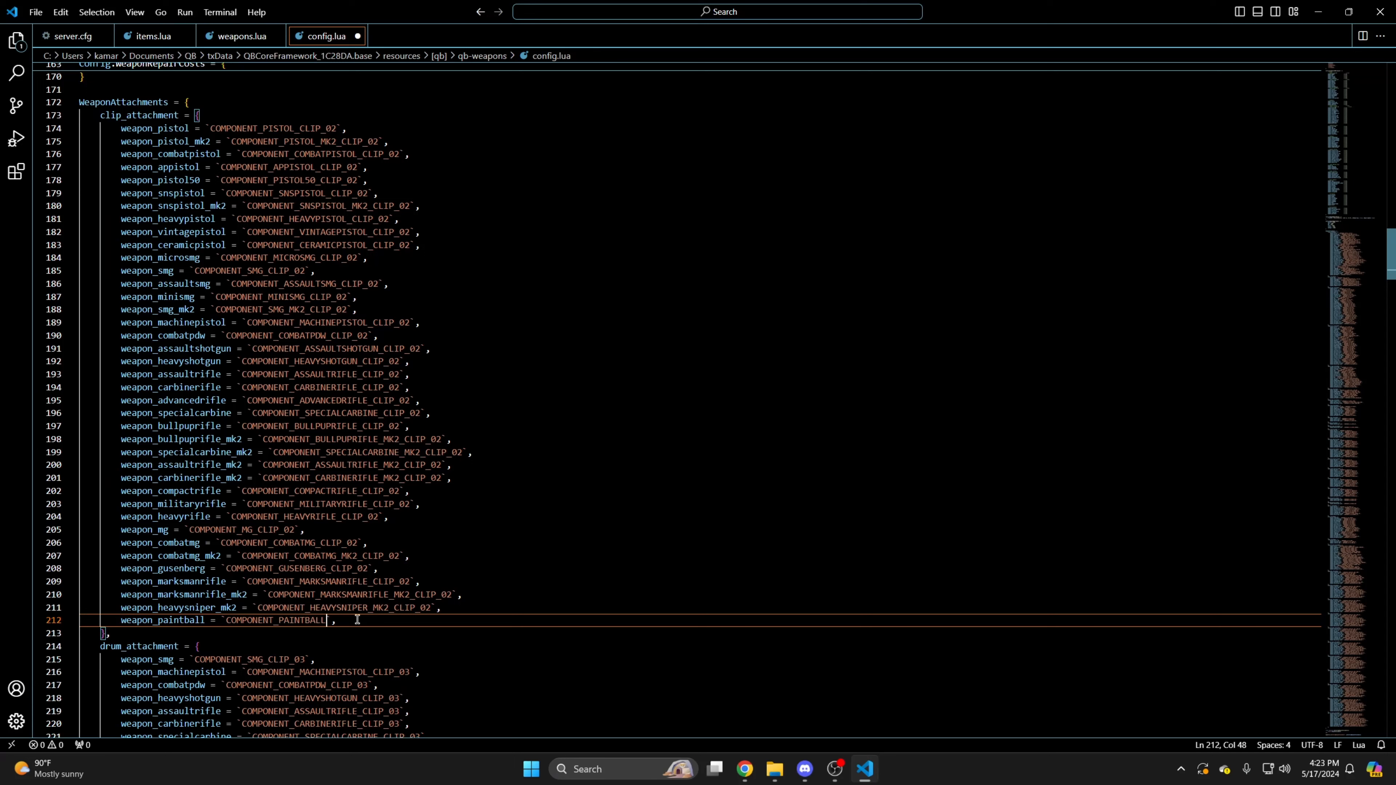
text(_CLIP_01)
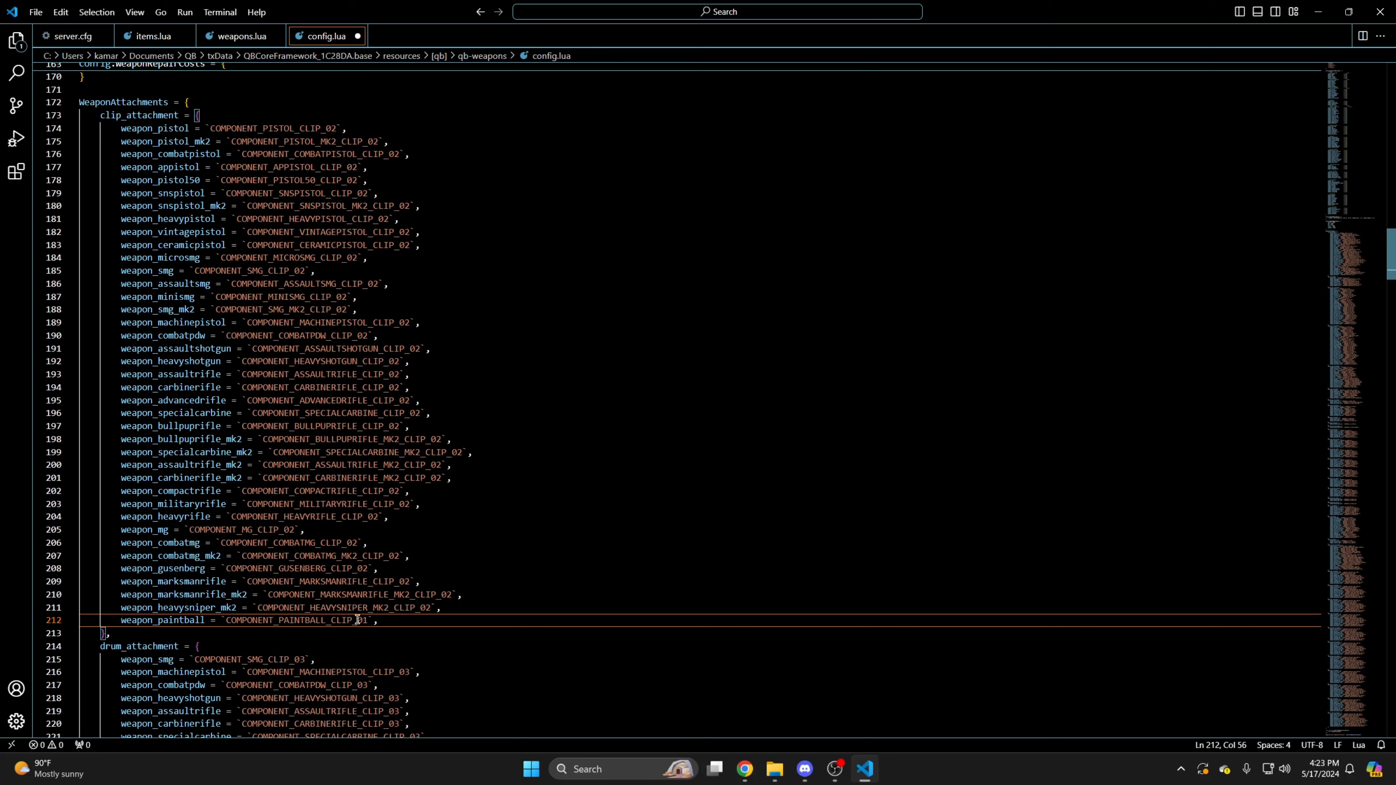
scroll(up, 3)
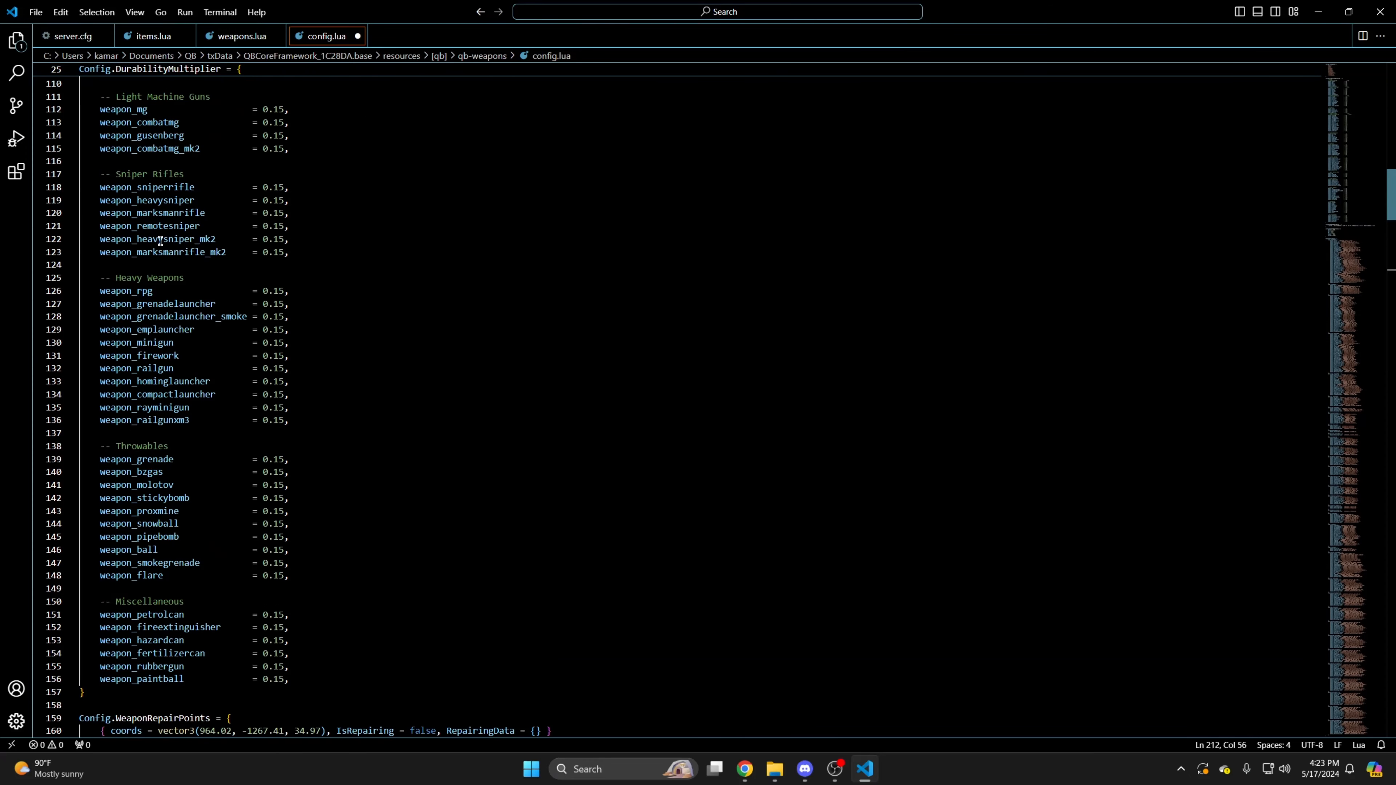
key(ctrl+s)
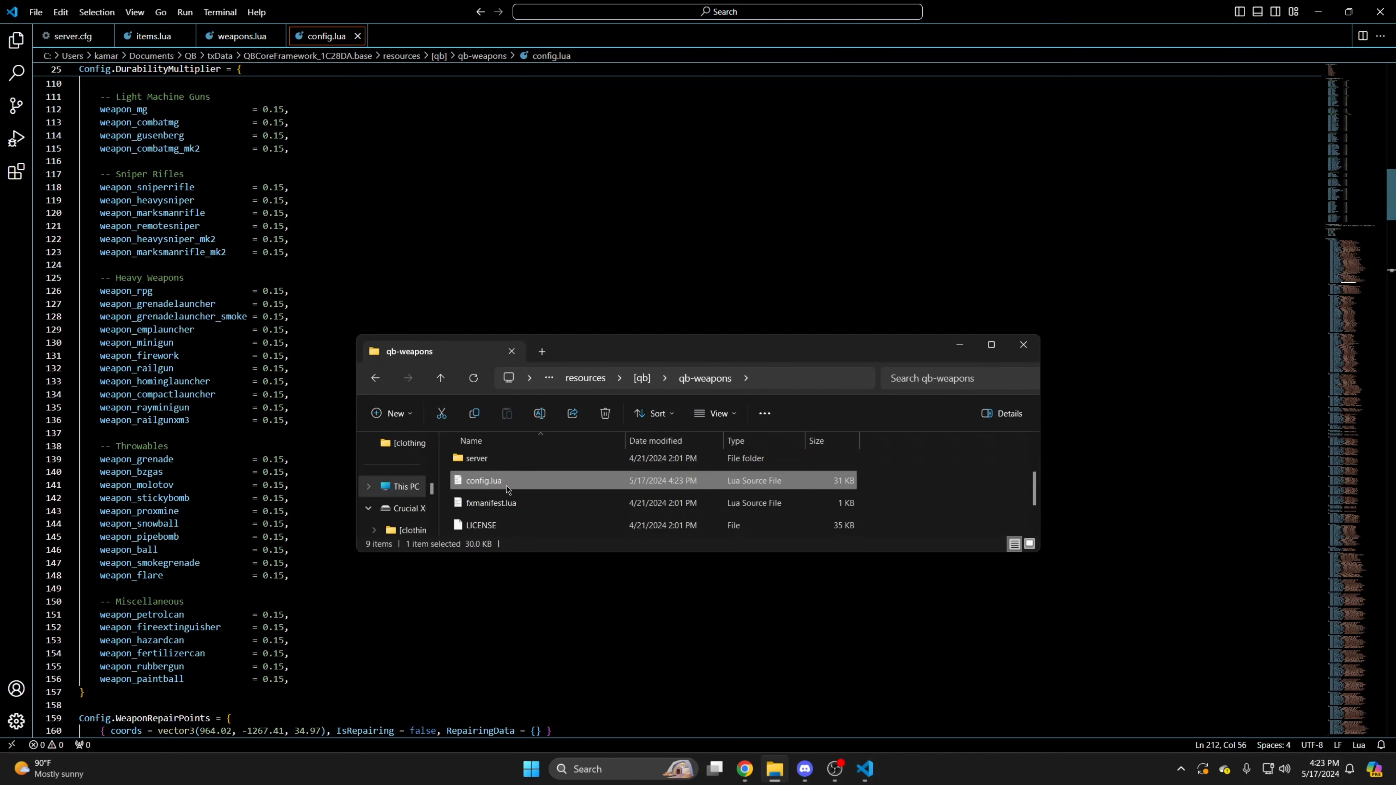
Navigate [qb] > qb-smallresources > client and open weapdraw.lua in the editor.
click(439, 378)
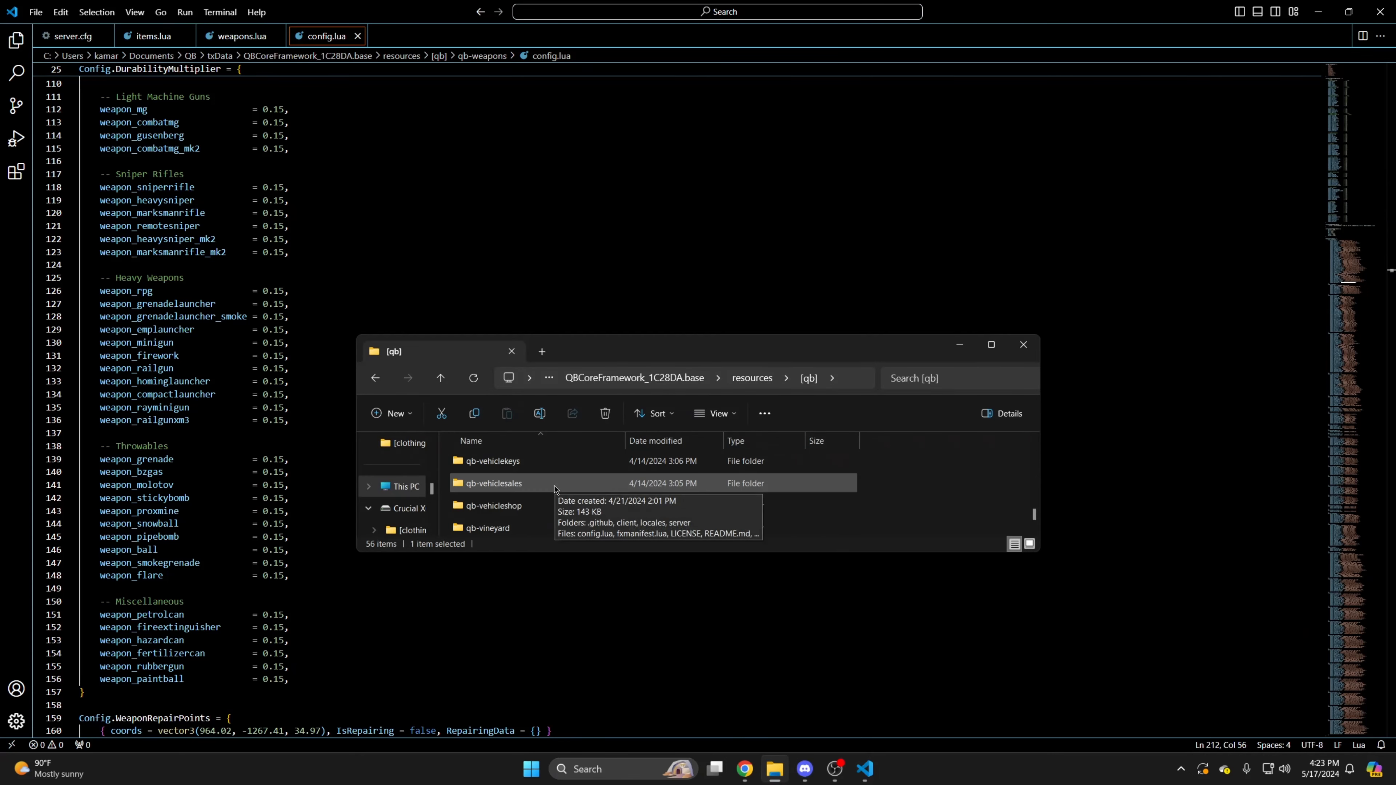
scroll(down, 3)
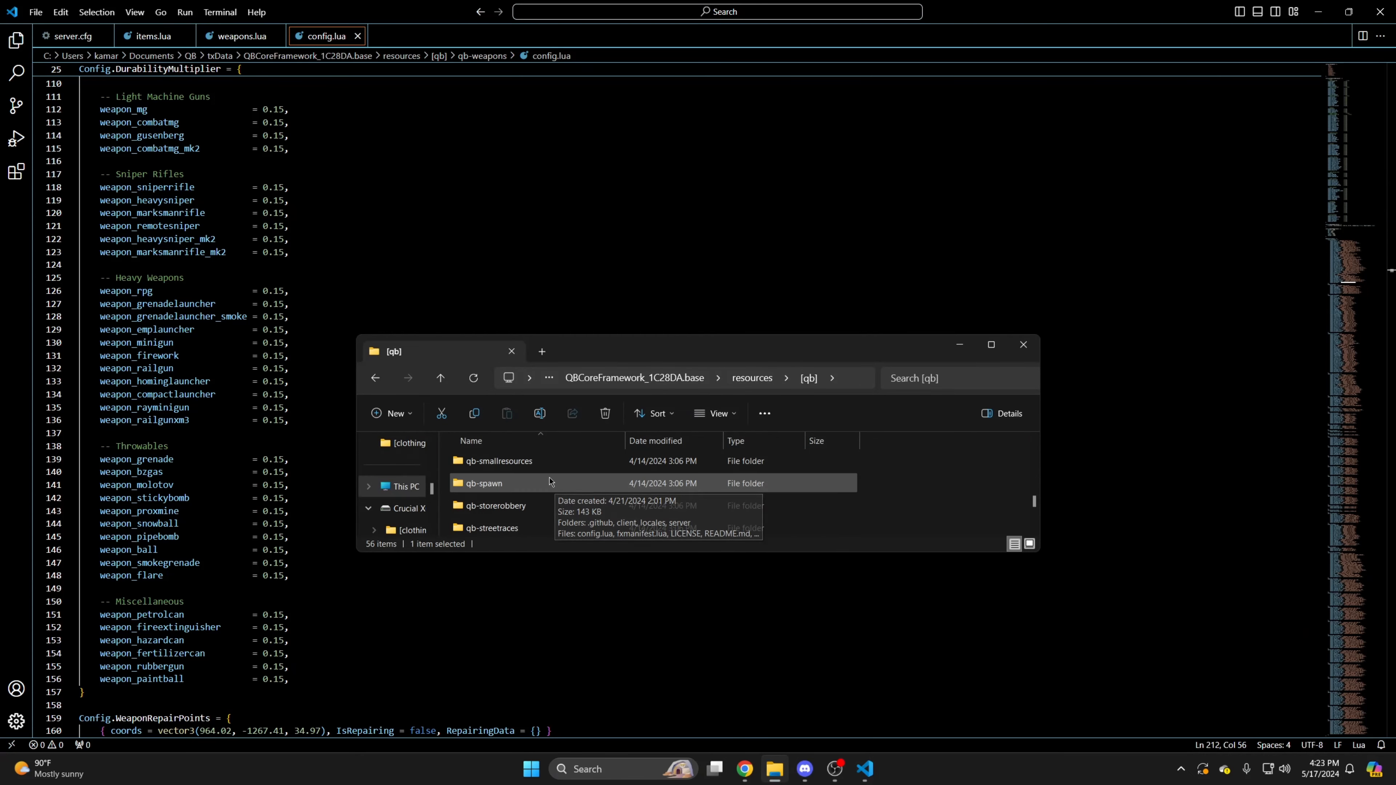
double_click(499, 461)
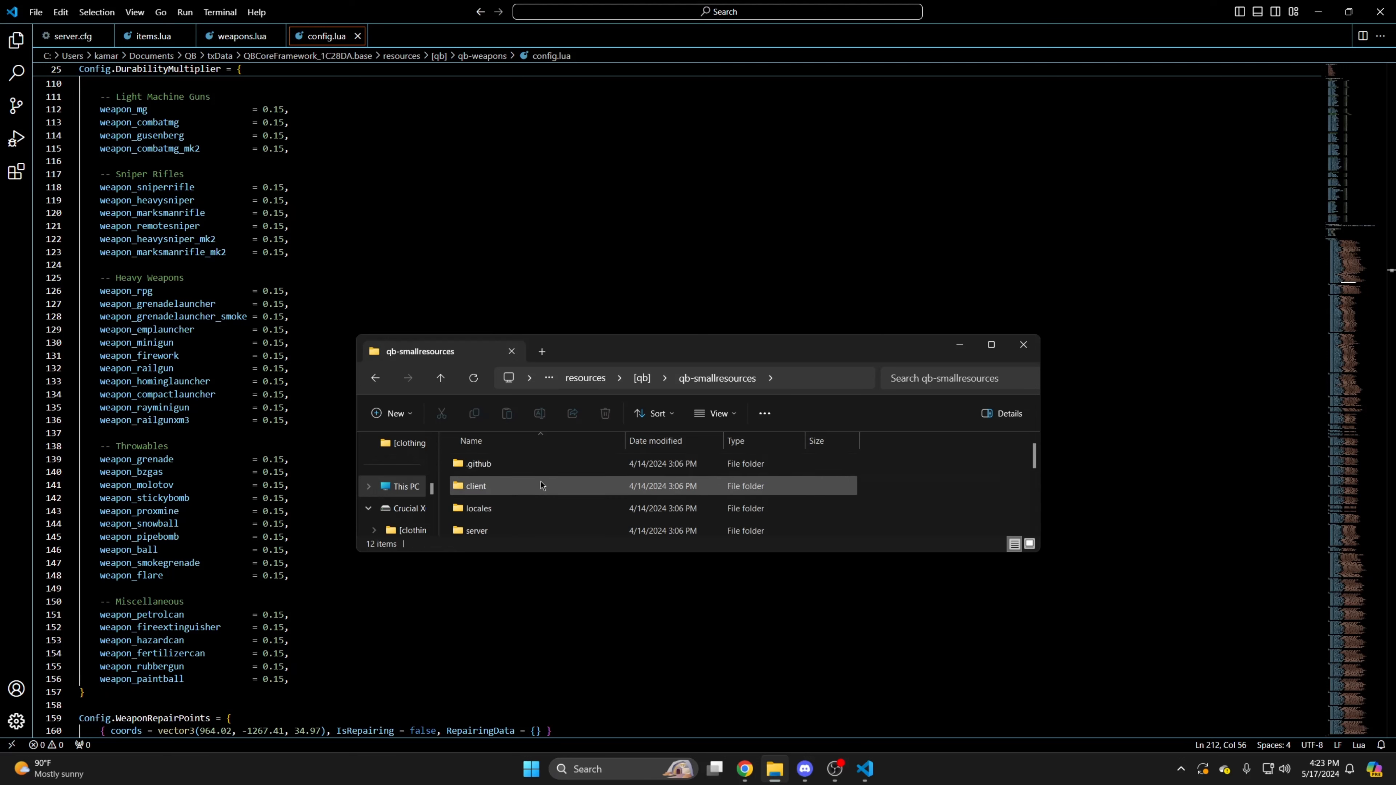
double_click(476, 485)
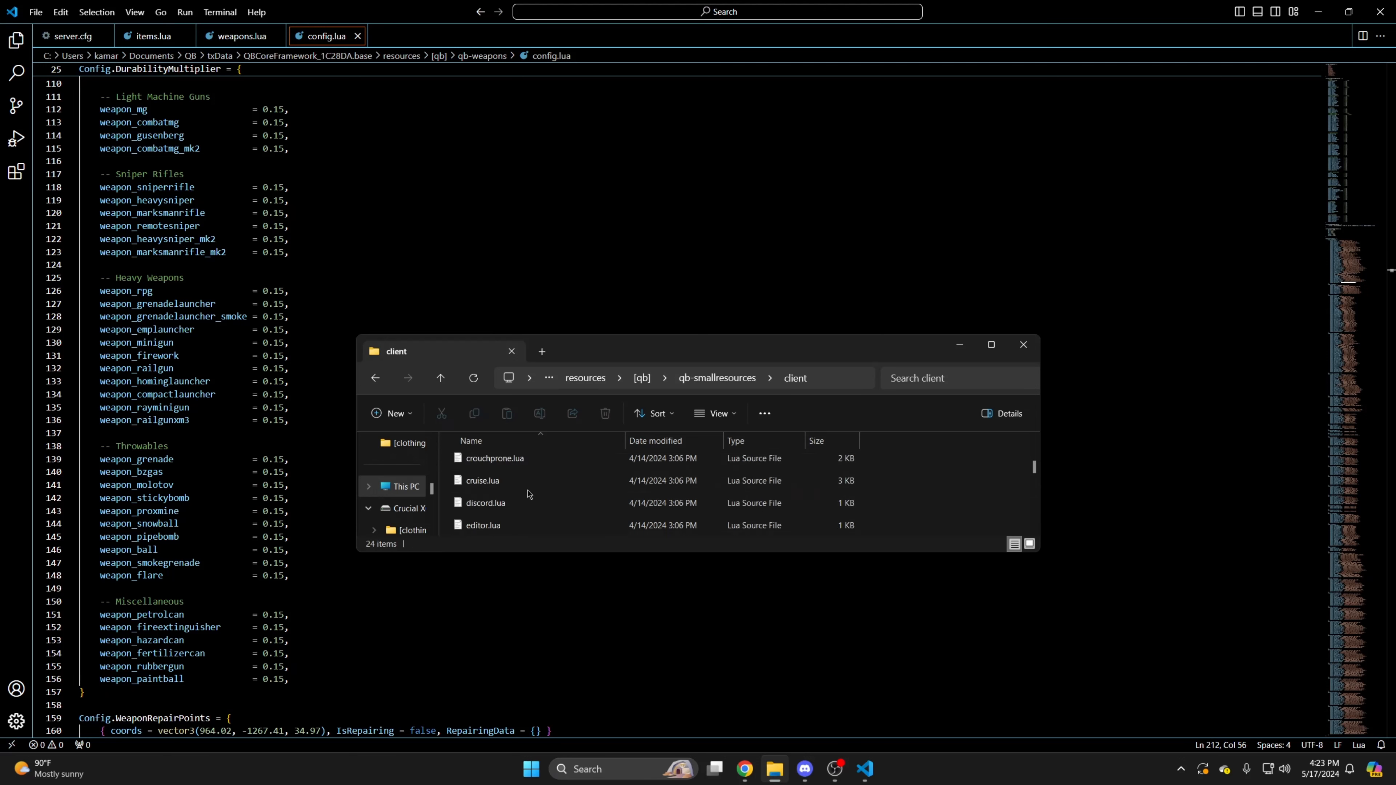
scroll(down, 3)
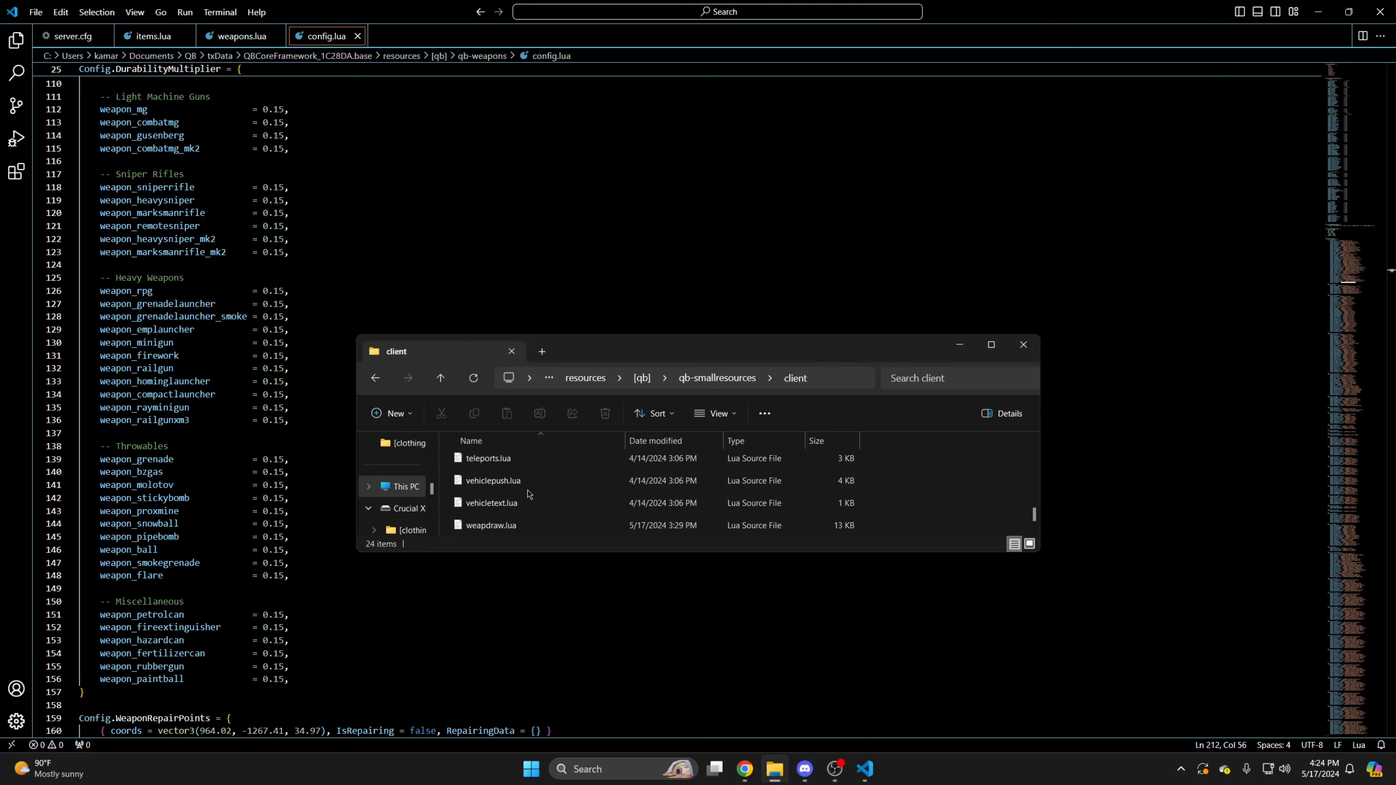
double_click(491, 524)
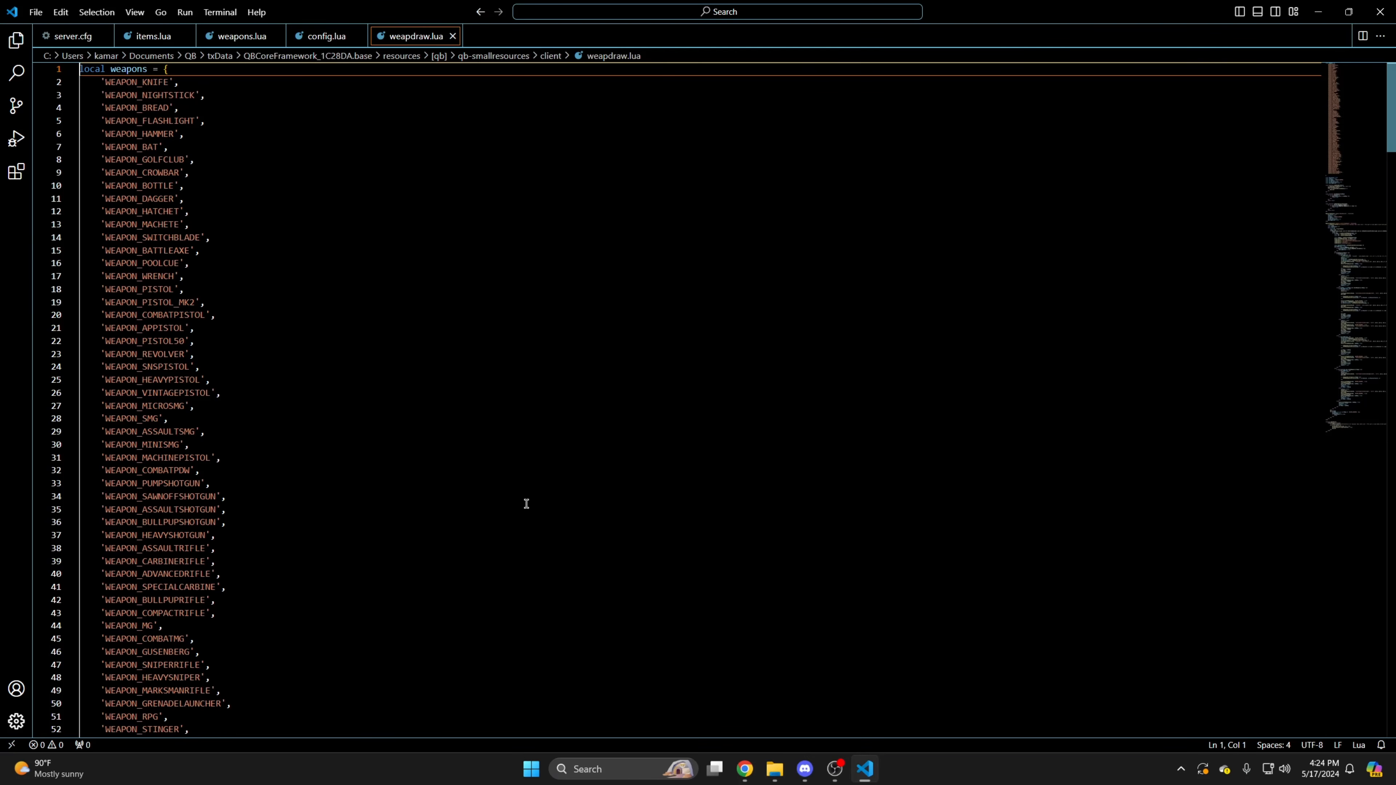
Duplicate the WEAPON_STONE_HATCHET line as WEAPON_RUBBERGUN and WEAPON_PAINTBALL and save weapdraw.lua.
scroll(down, 3)
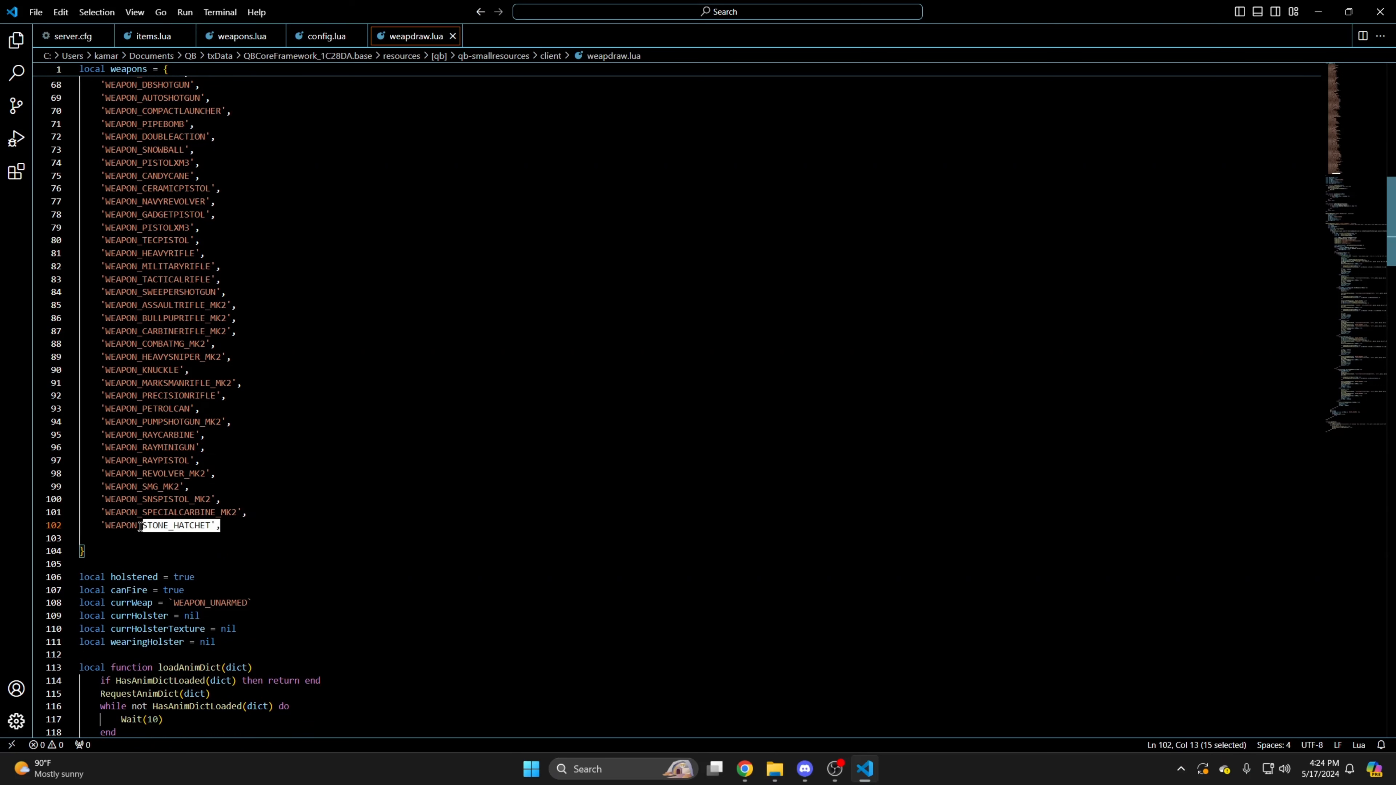
click(223, 525)
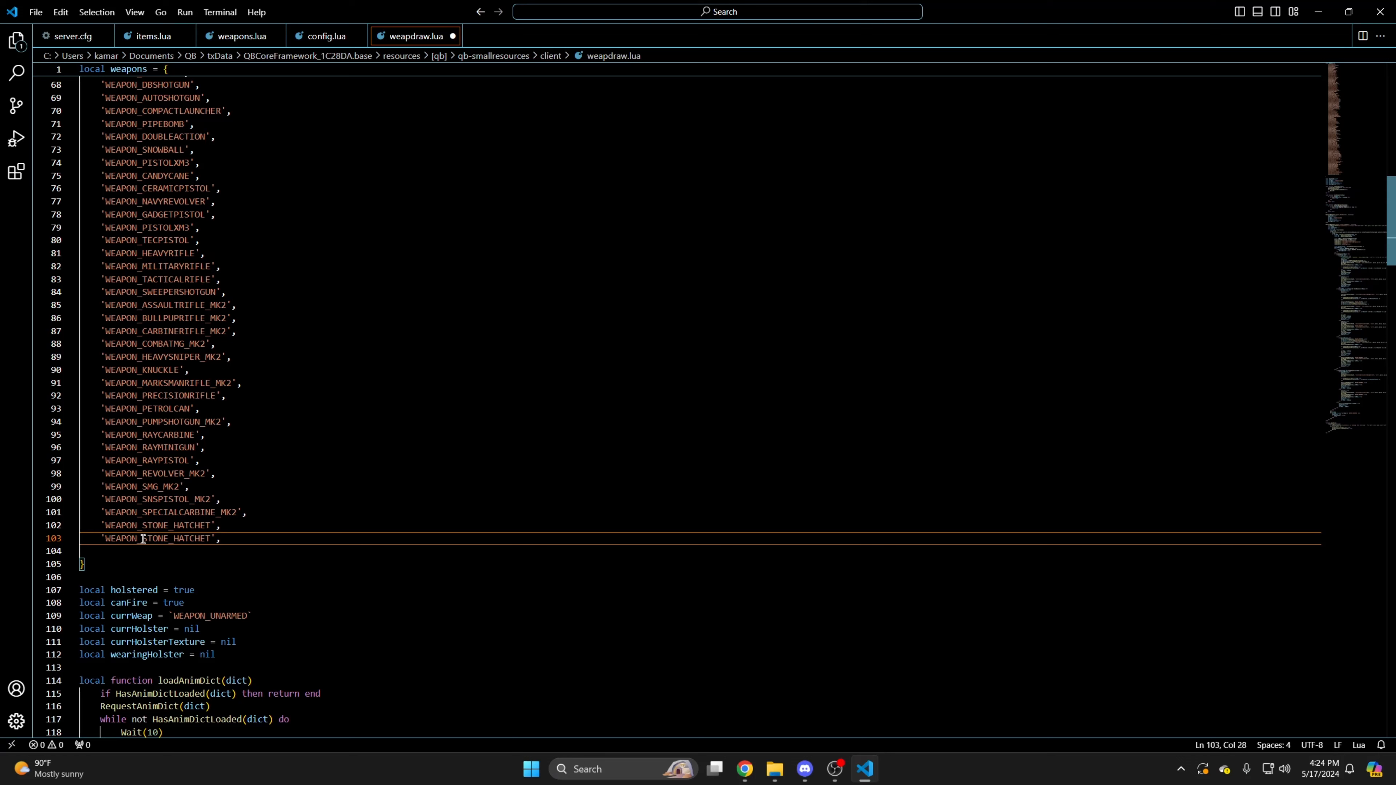
double_click(174, 538)
text('WEAPON_RUBBERGUN)
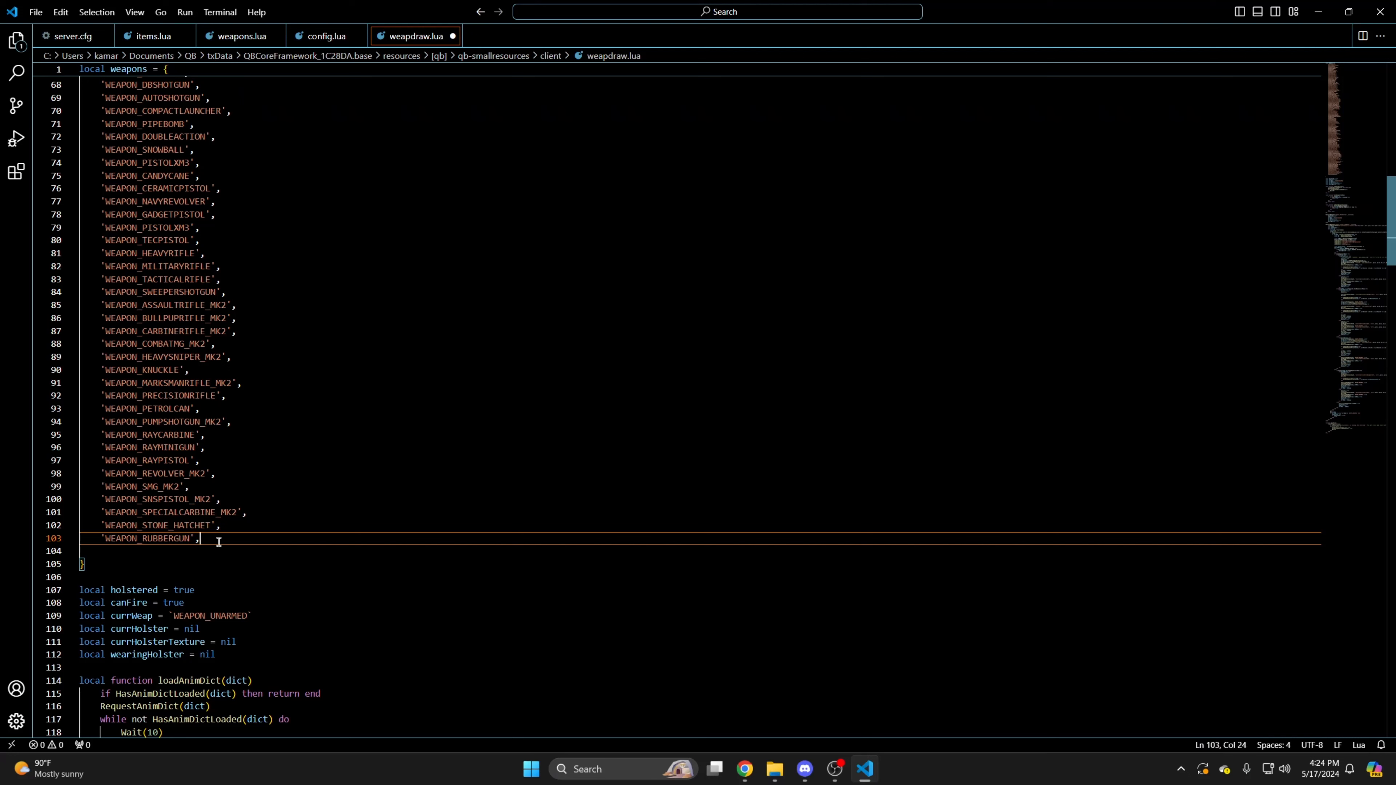
text('WEAPON_STONE_HATCHET',)
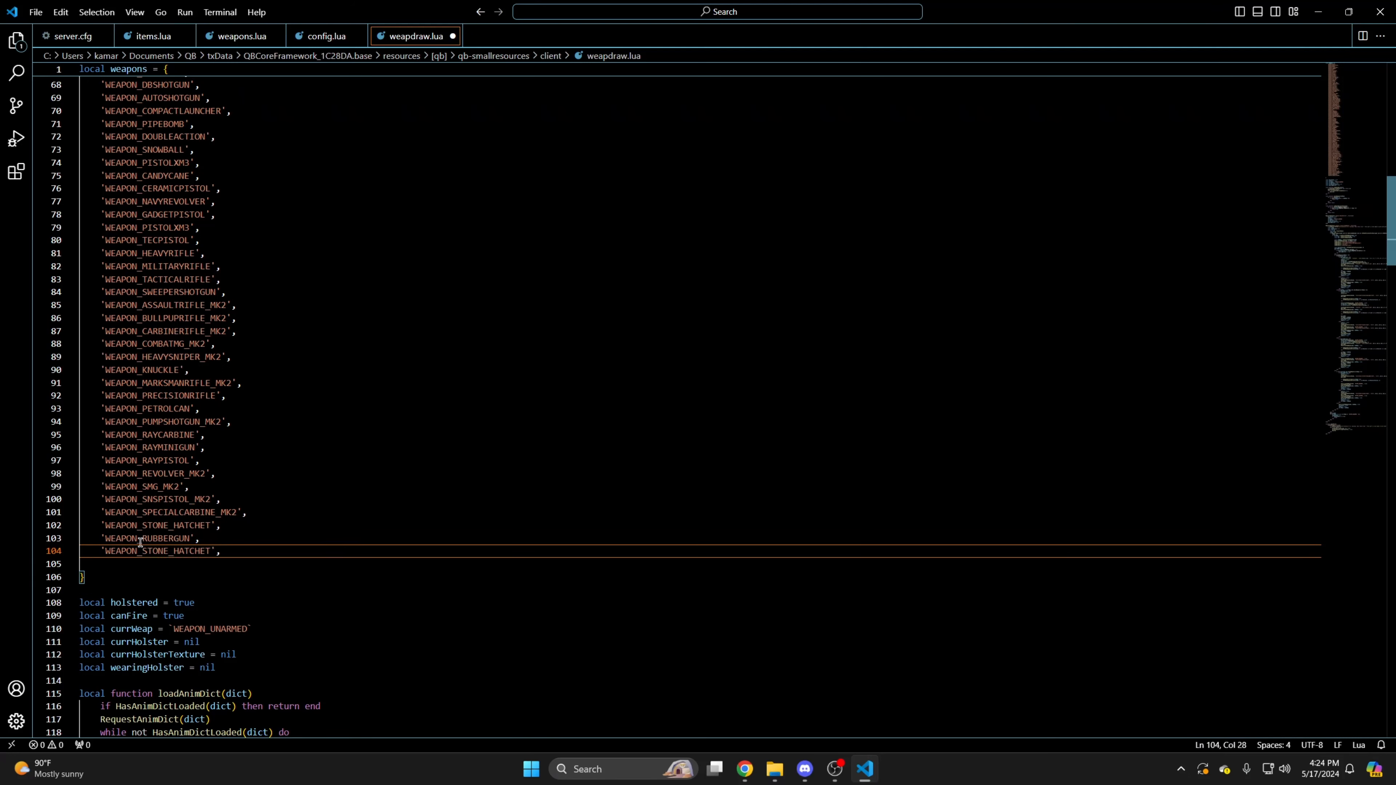
double_click(160, 550)
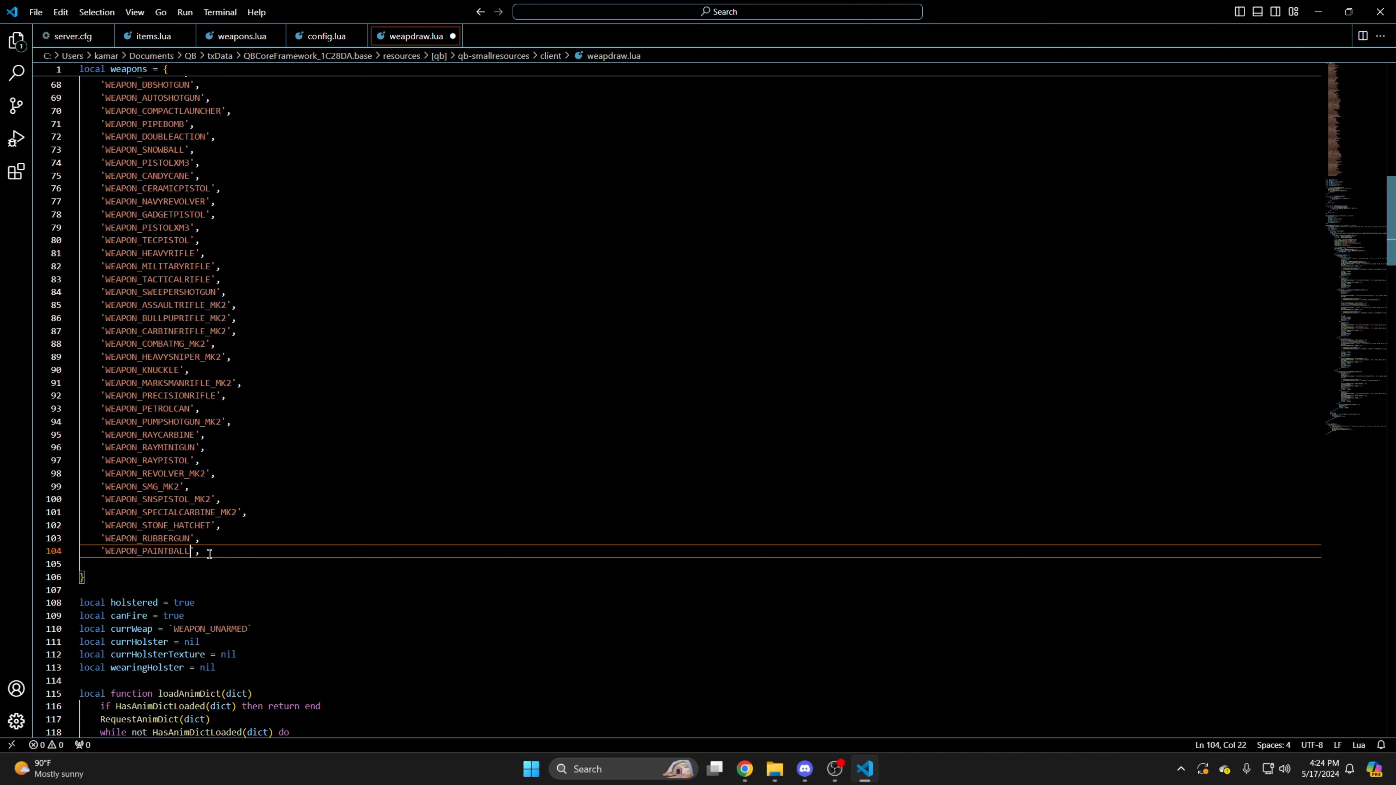
scroll(up, 3)
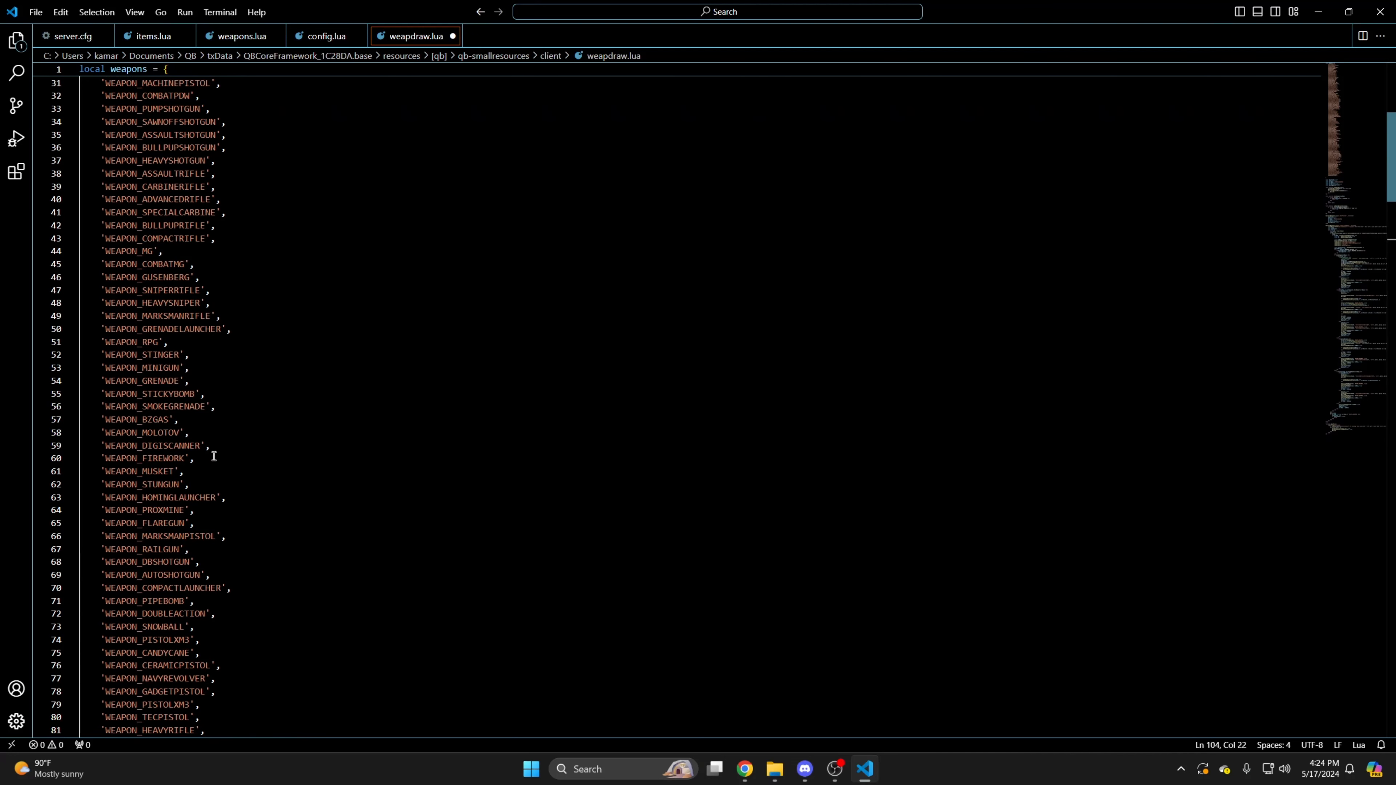
click(35, 12)
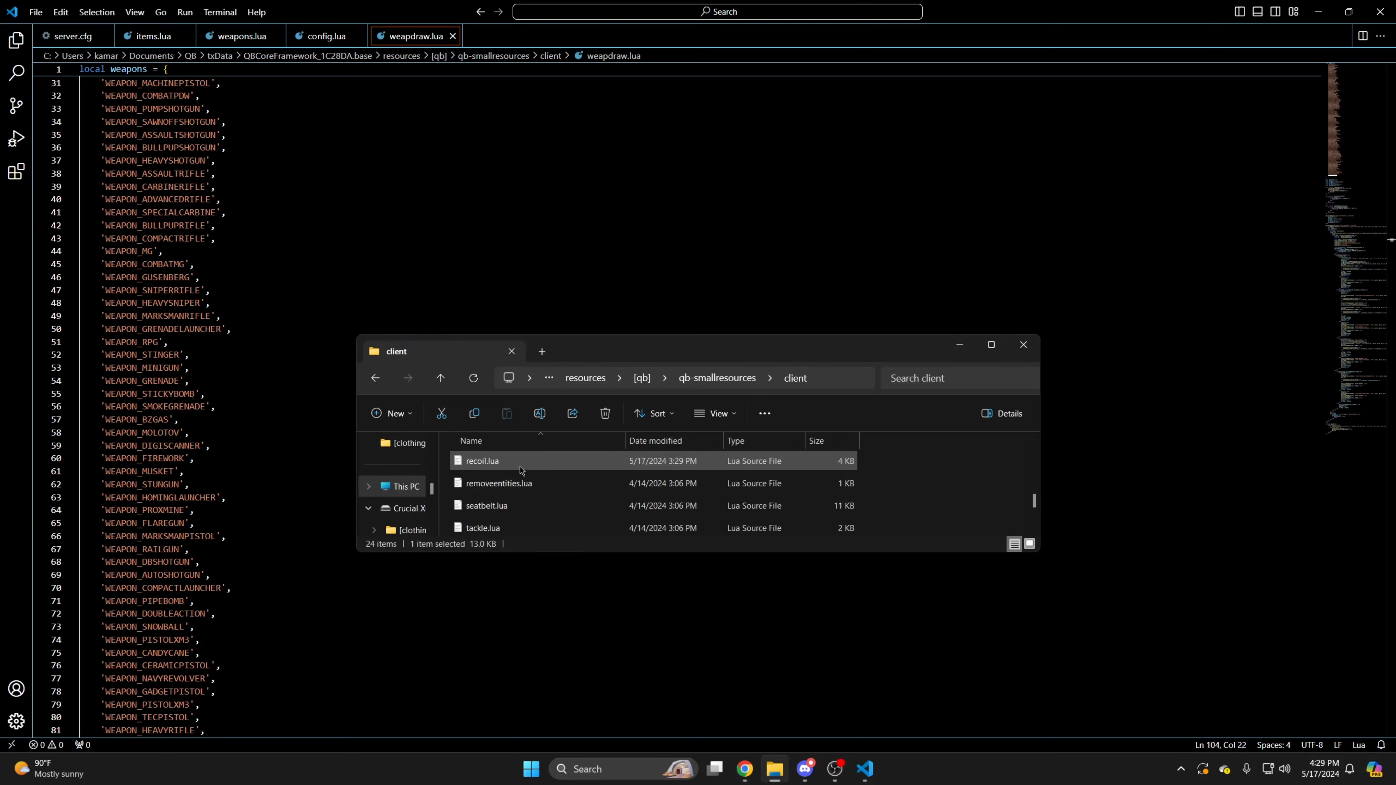
In recoil.lua duplicate the rayminigun lines as weapon_rubbergun and weapon_paintball with 0.3 recoil, and save.
double_click(481, 460)
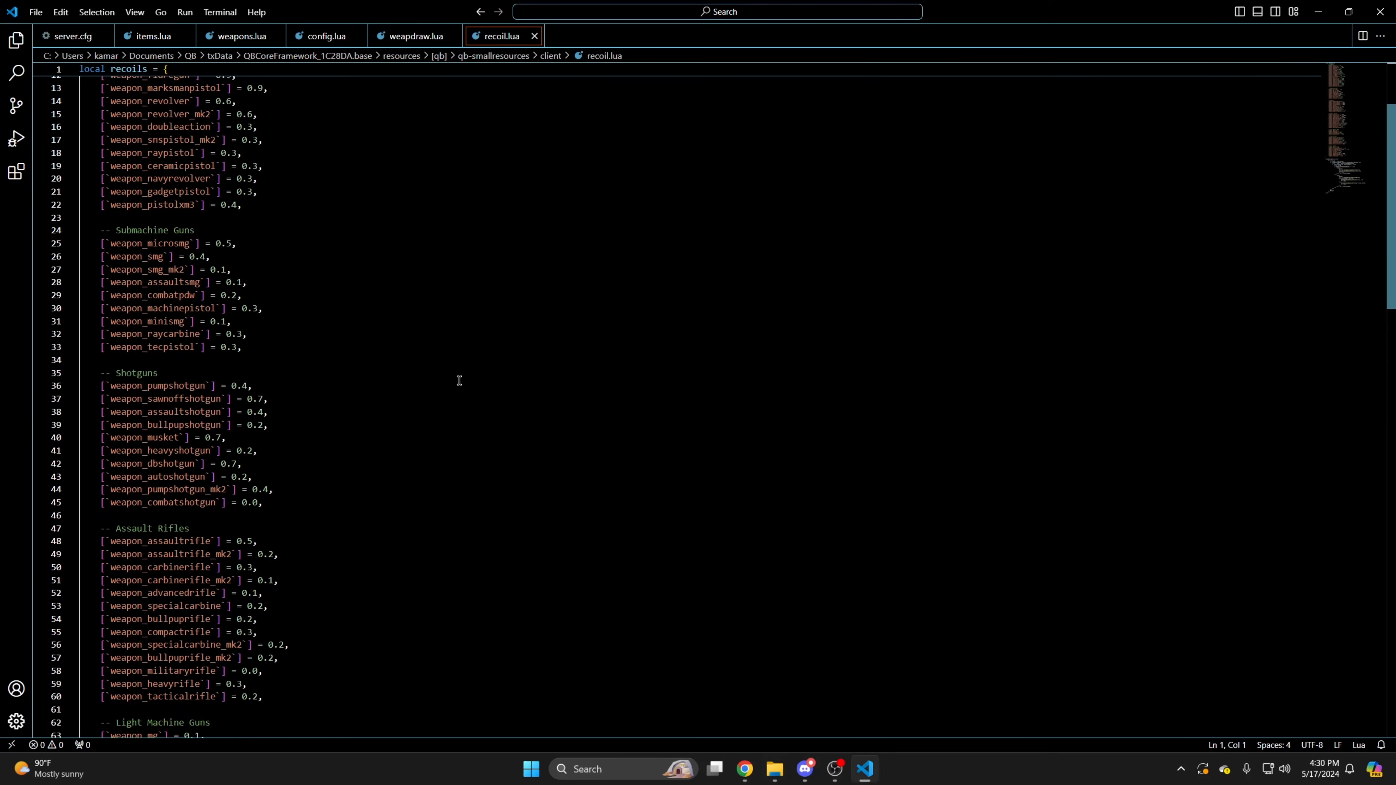
scroll(down, 3)
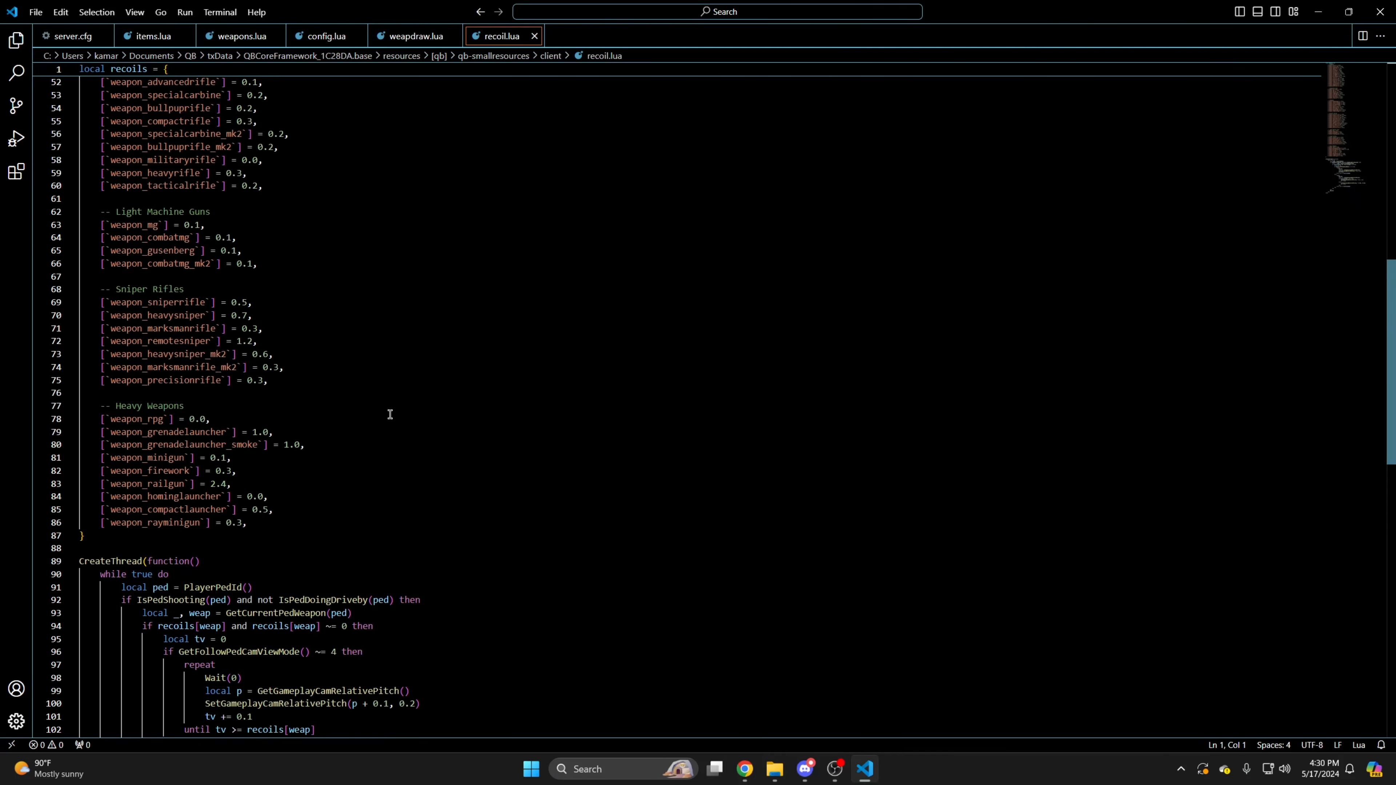
double_click(151, 522)
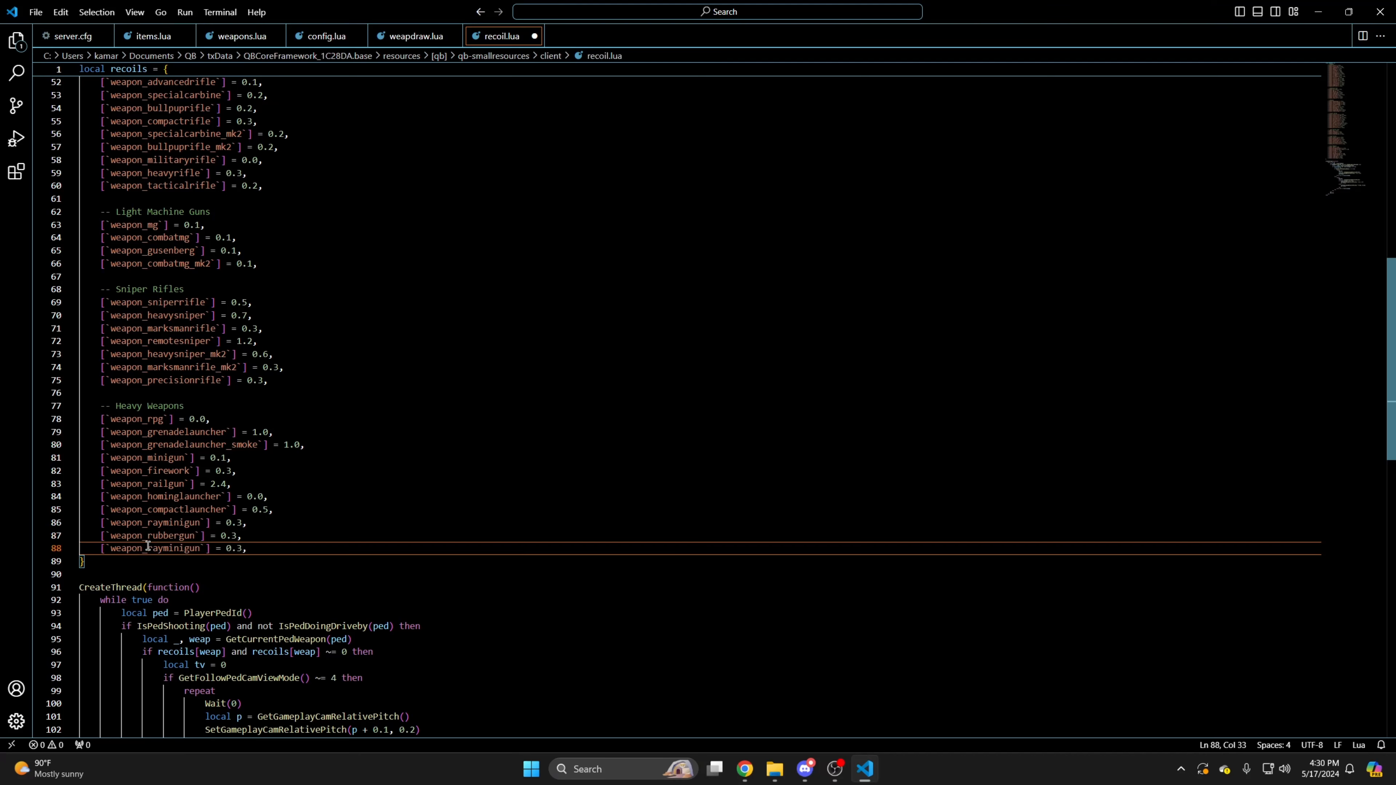
double_click(172, 548)
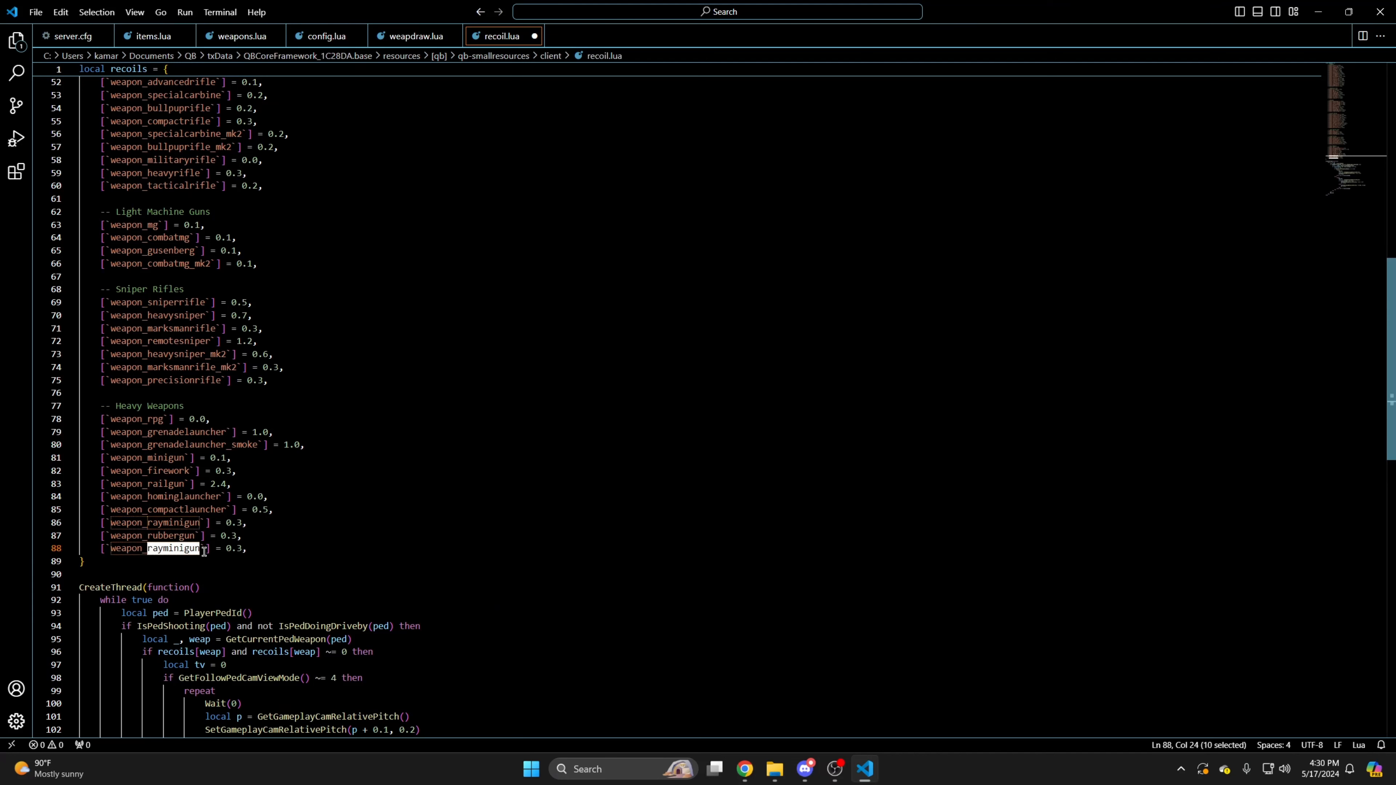
text(weapon_paintball)
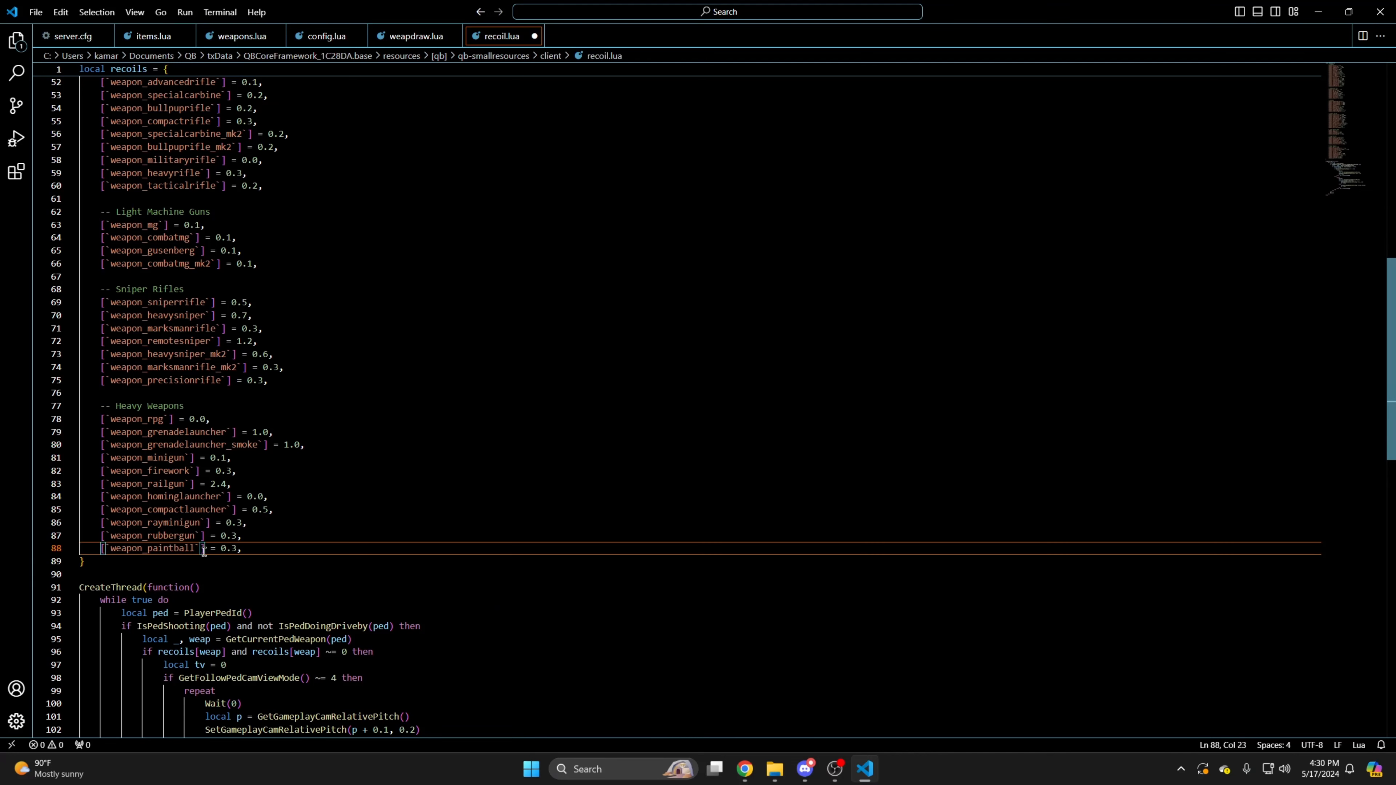
scroll(up, 3)
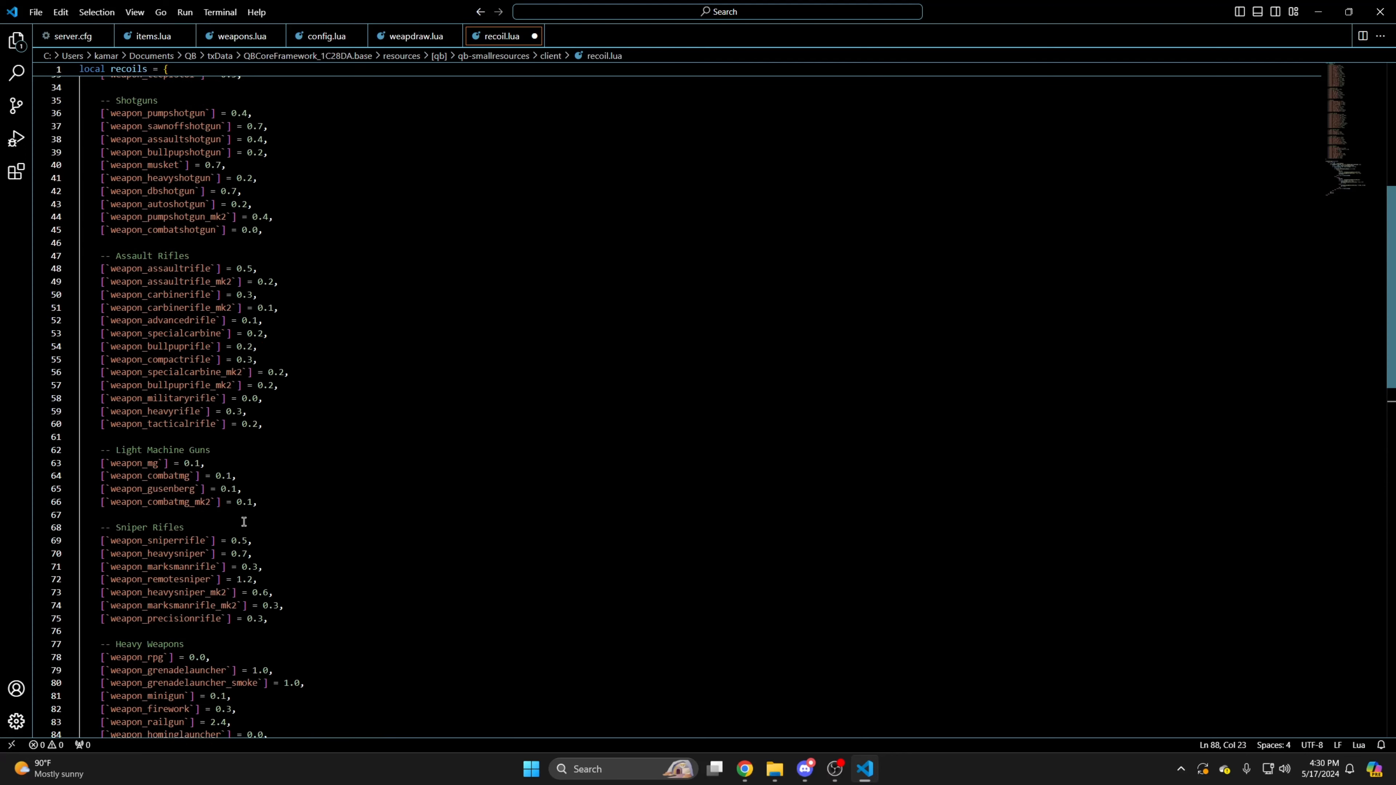
click(36, 12)
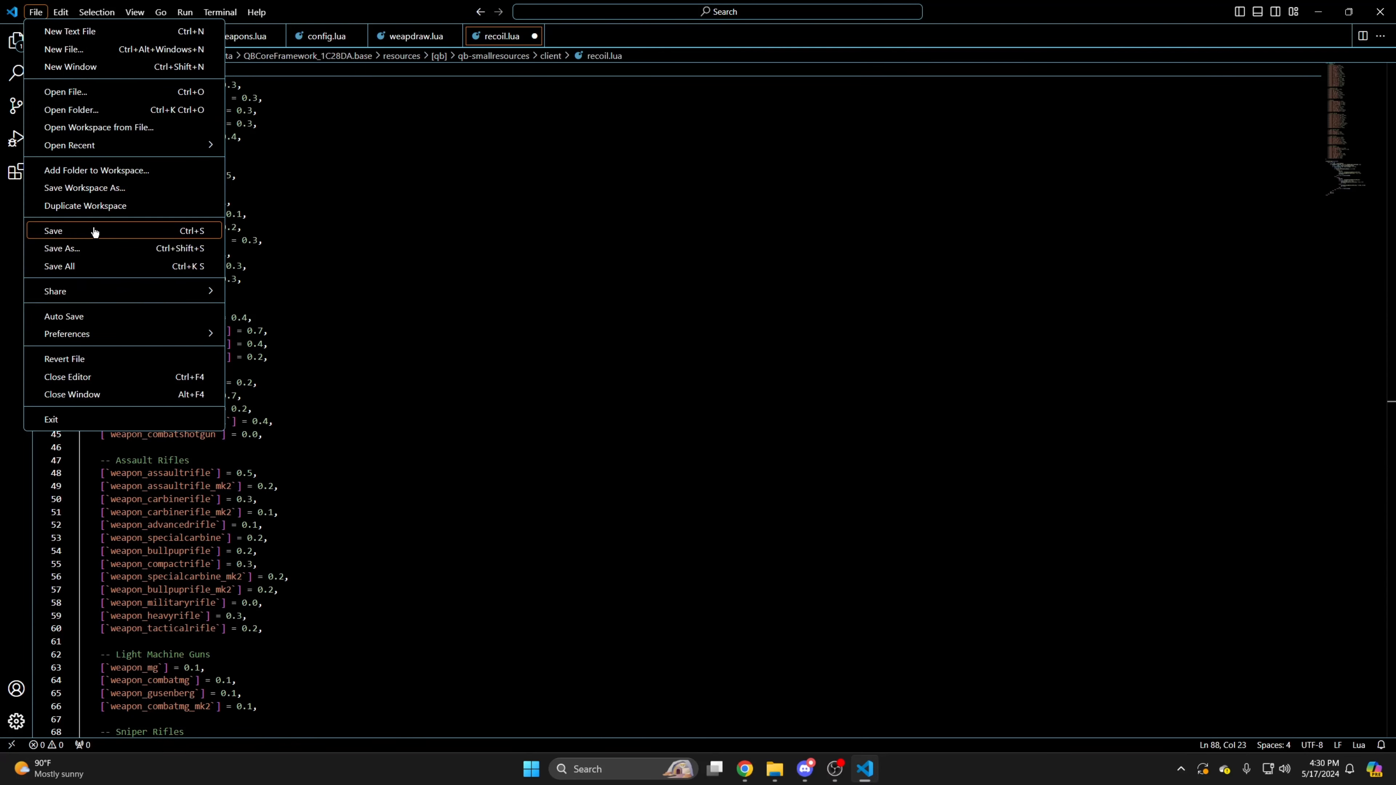
click(52, 230)
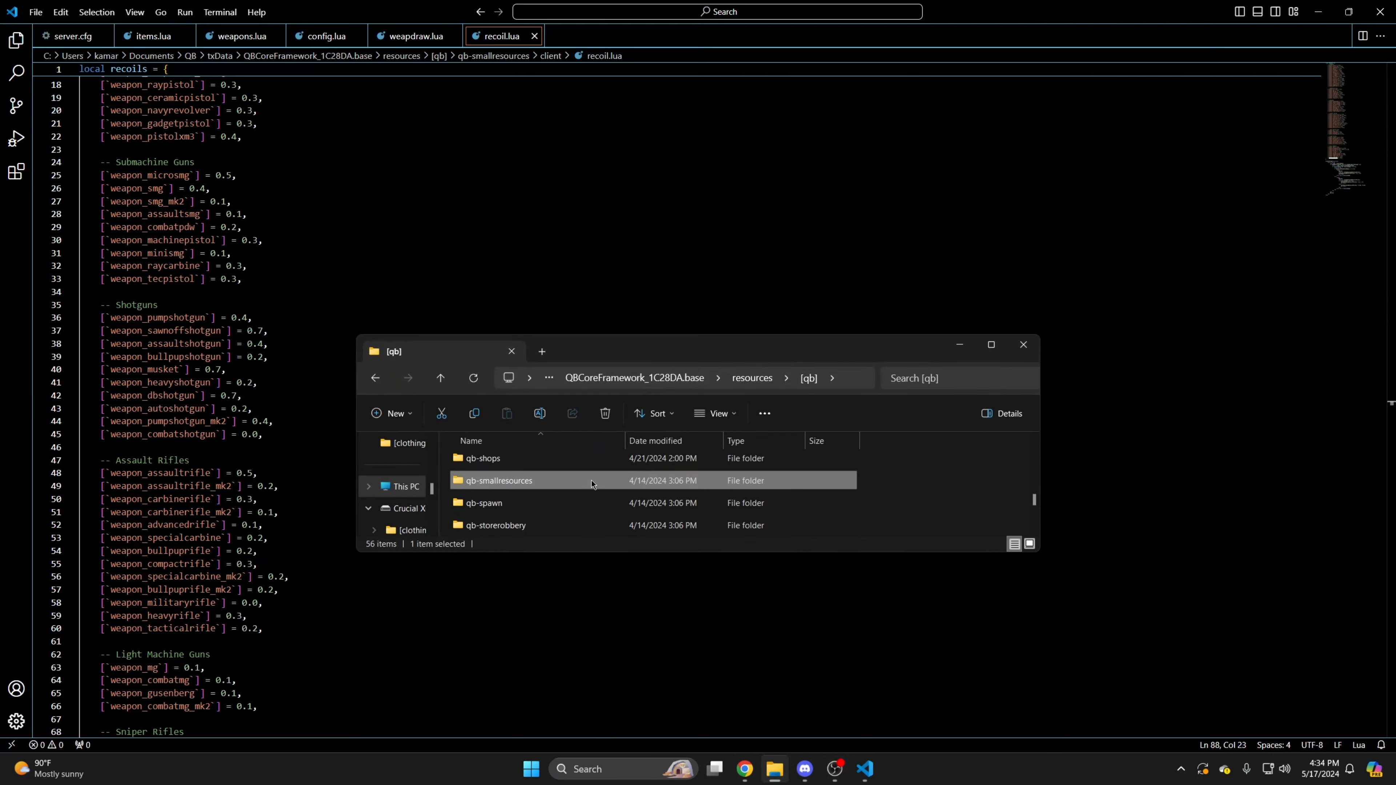
Open qb-jewelery's config.lua from File Explorer in the editor.
scroll(down, 3)
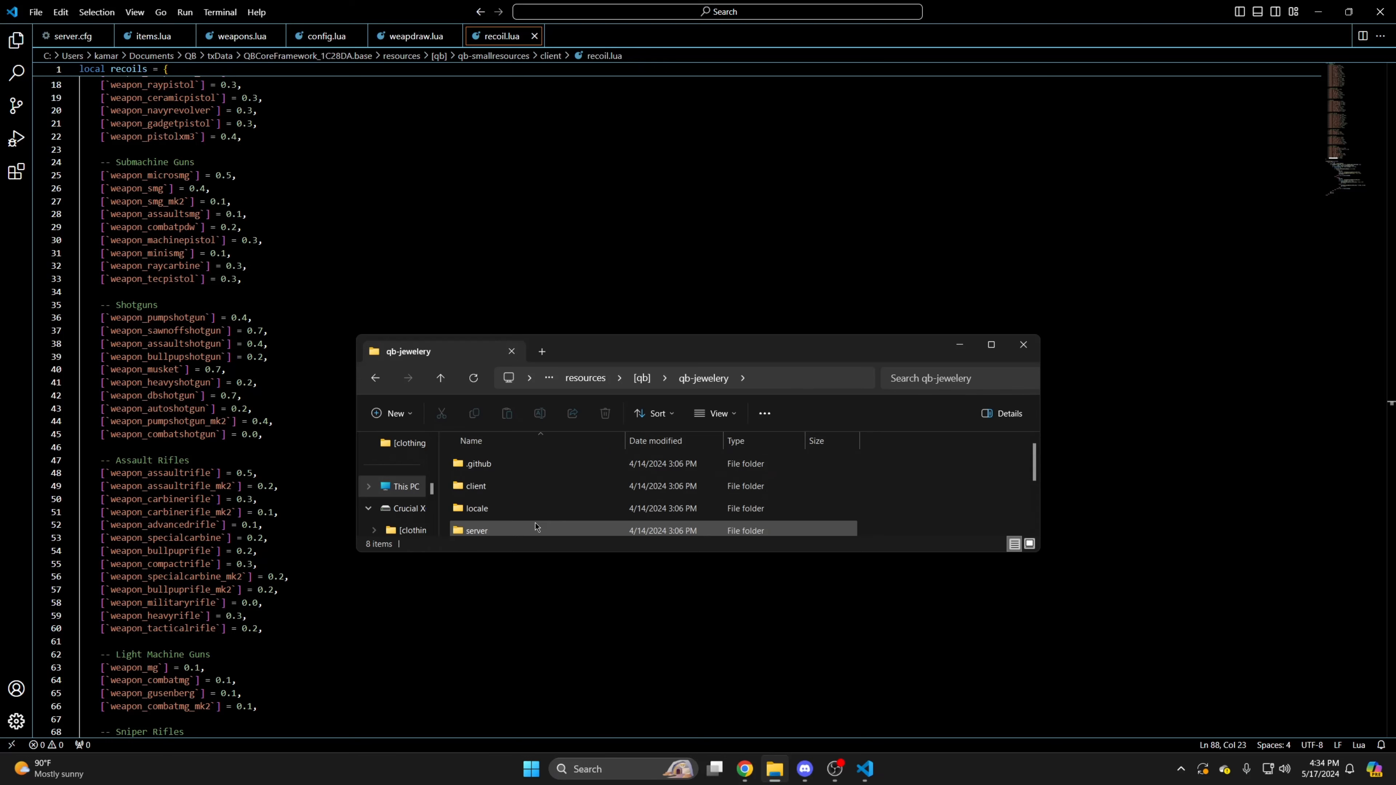
click(484, 481)
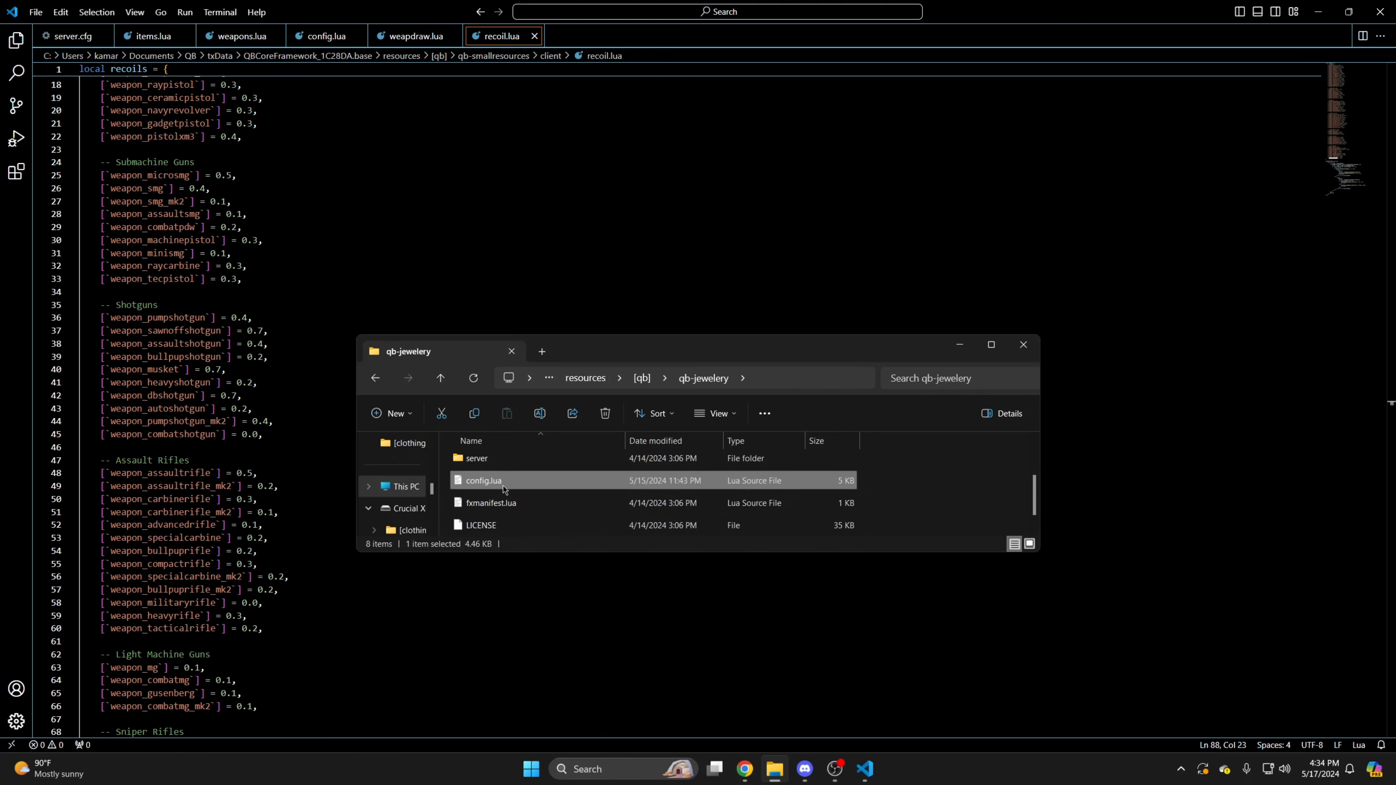
double_click(483, 480)
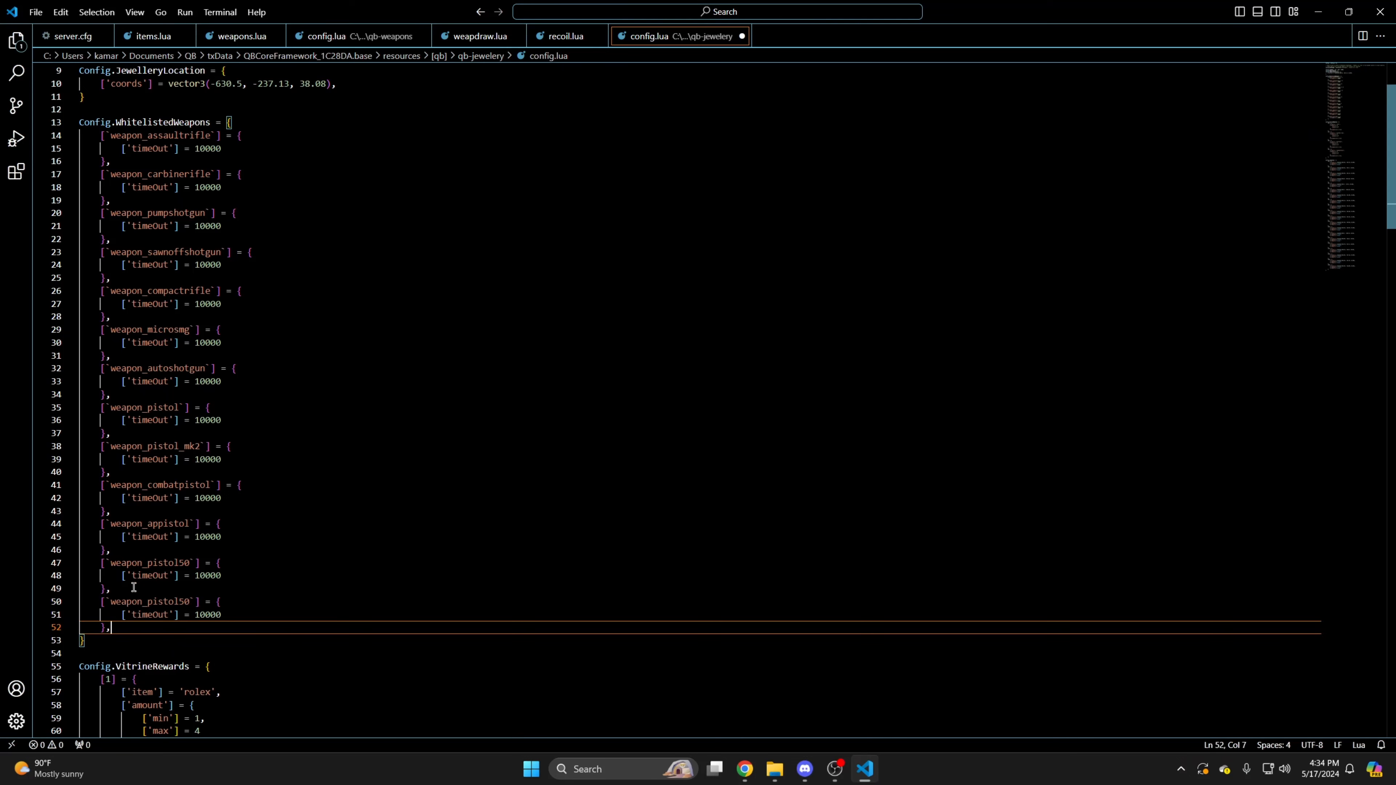
Rename the duplicated weapon_pistol50 whitelist entry to weapon_rubbergun (10000 timeout) and save the config.
double_click(151, 601)
text(rubber)
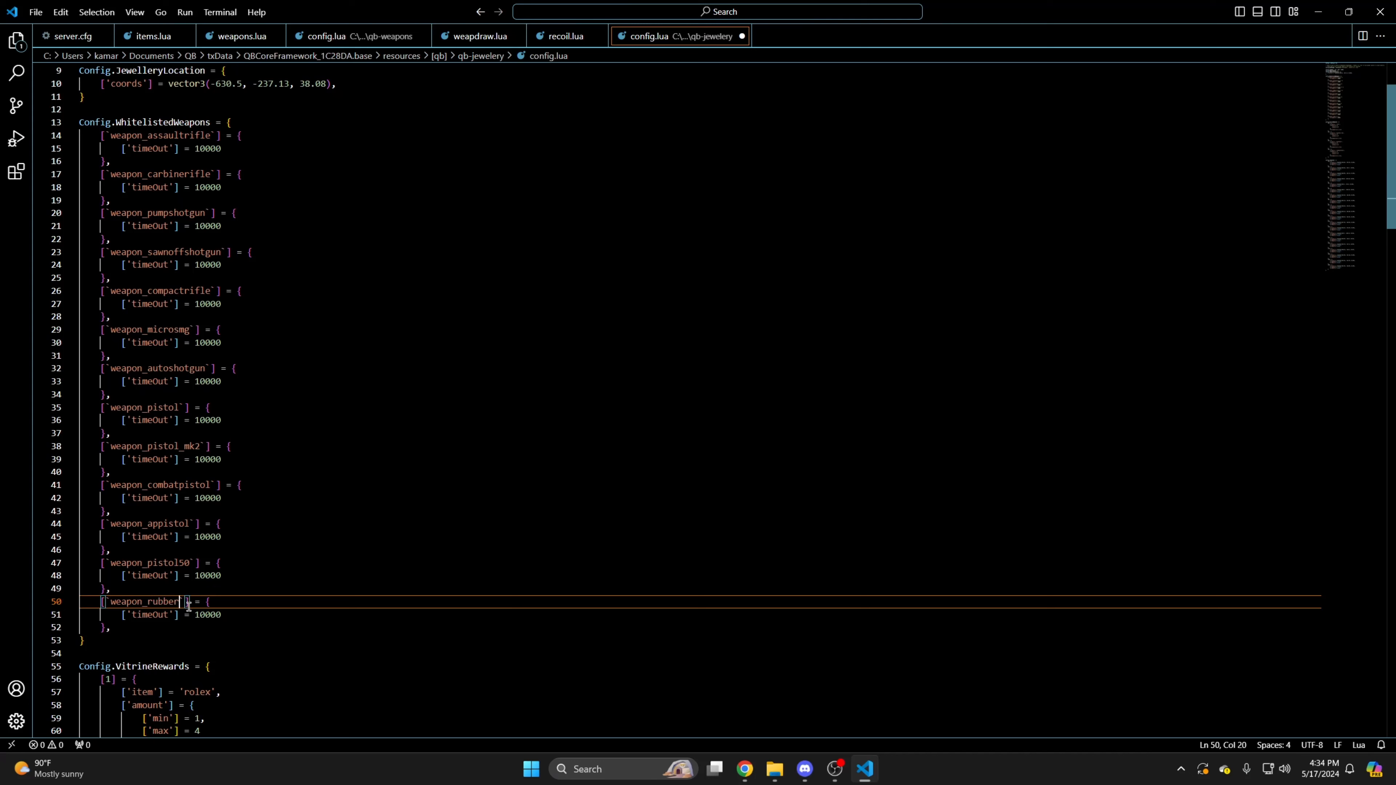
text(gun)
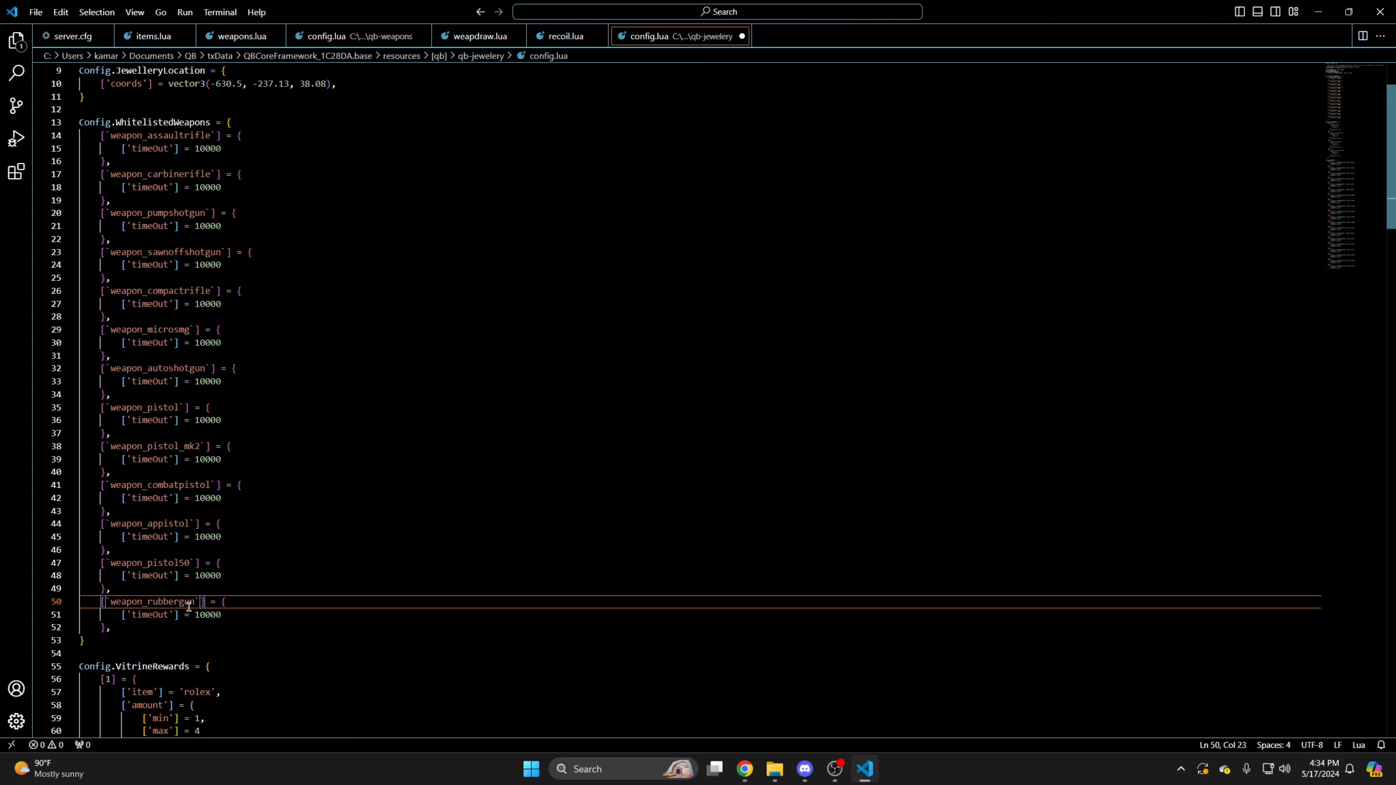
mouse_move(284, 550)
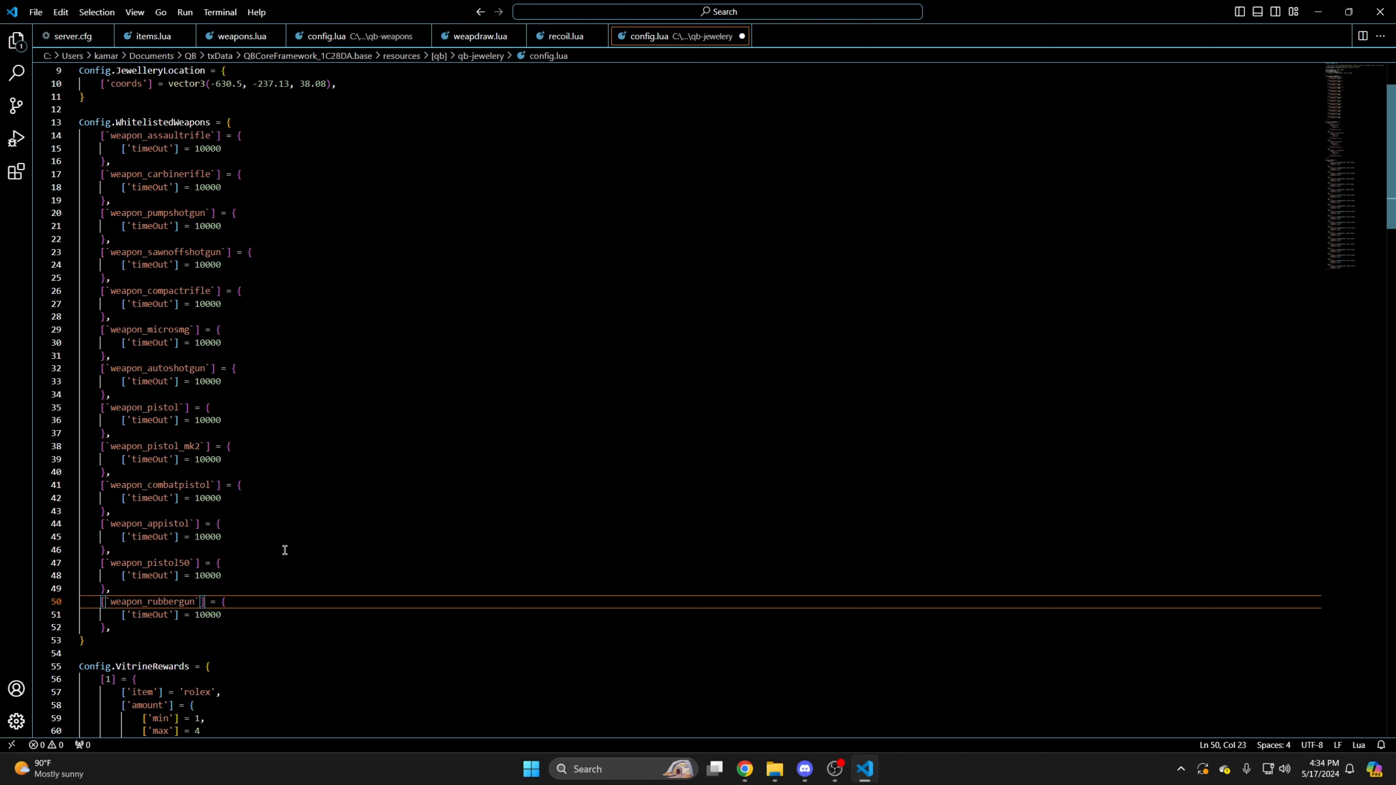
click(35, 12)
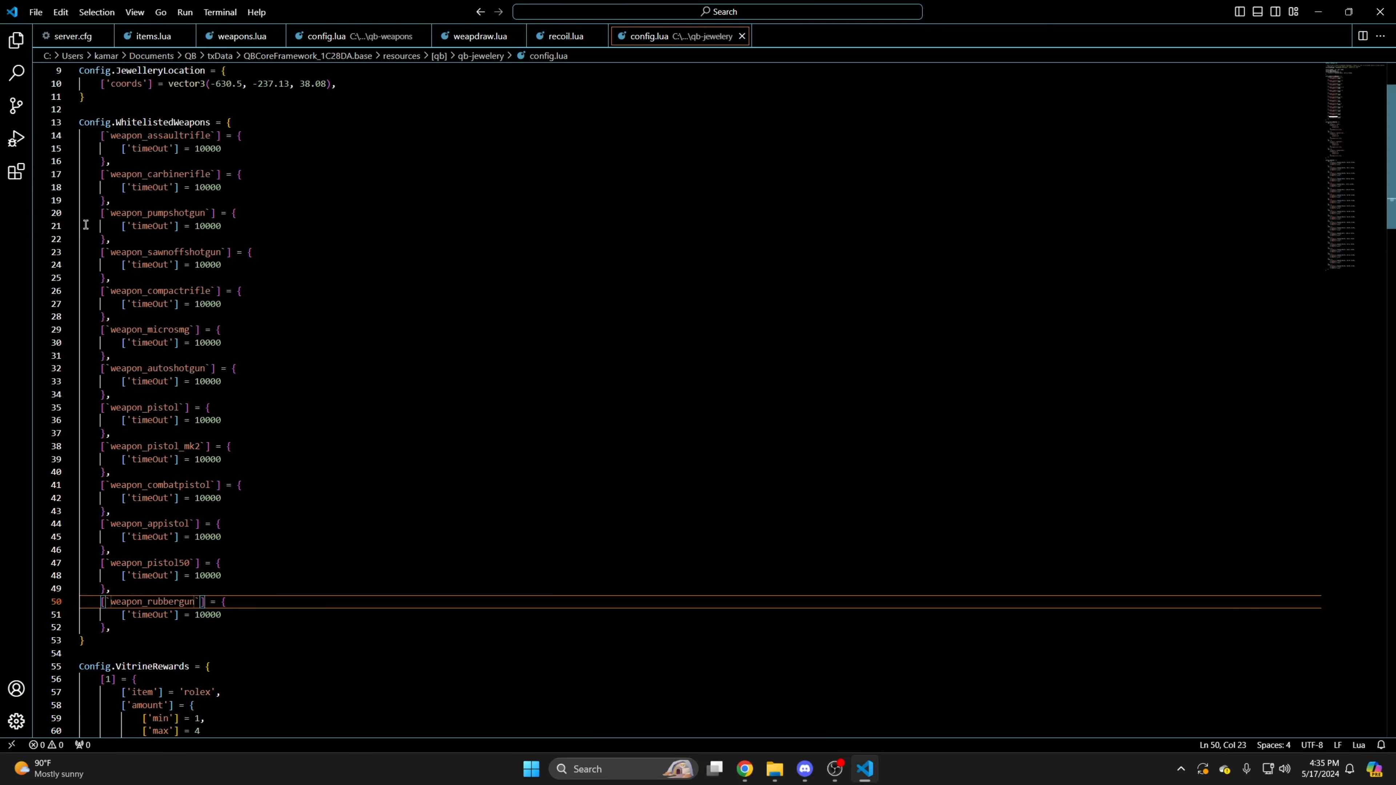
click(773, 768)
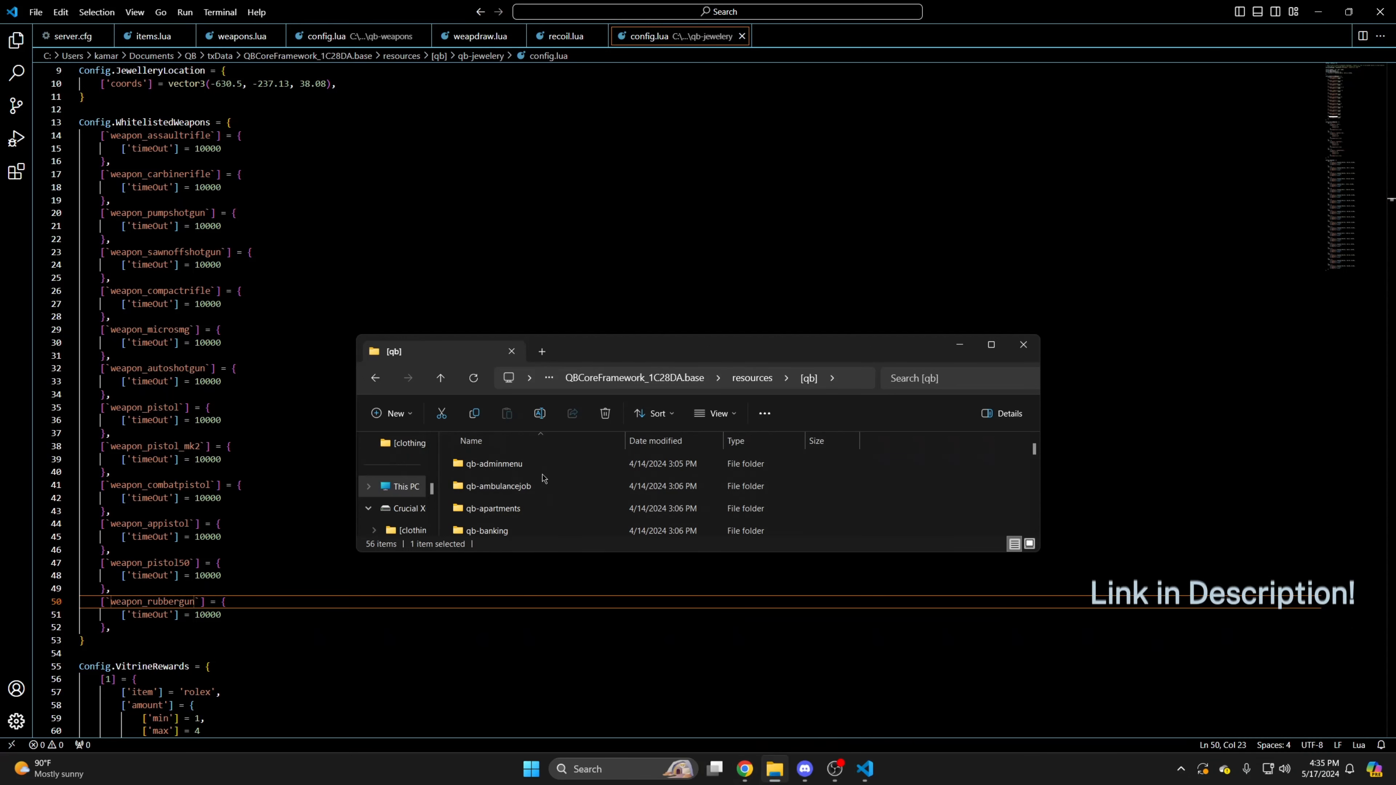
Open qb-ambulancejob's config.lua and scroll down to the Config.Weapons list below the smoke grenade entry.
double_click(497, 485)
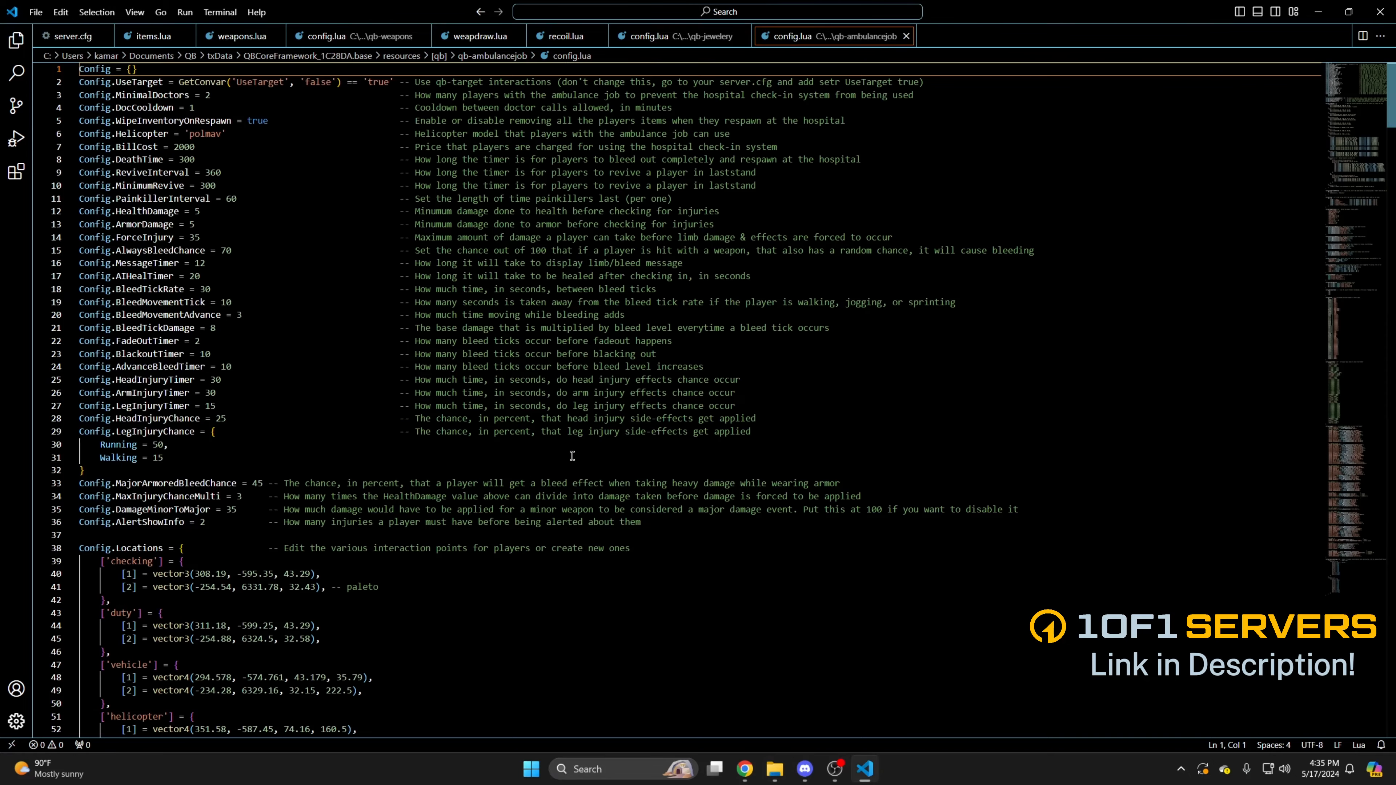
scroll(down, 3)
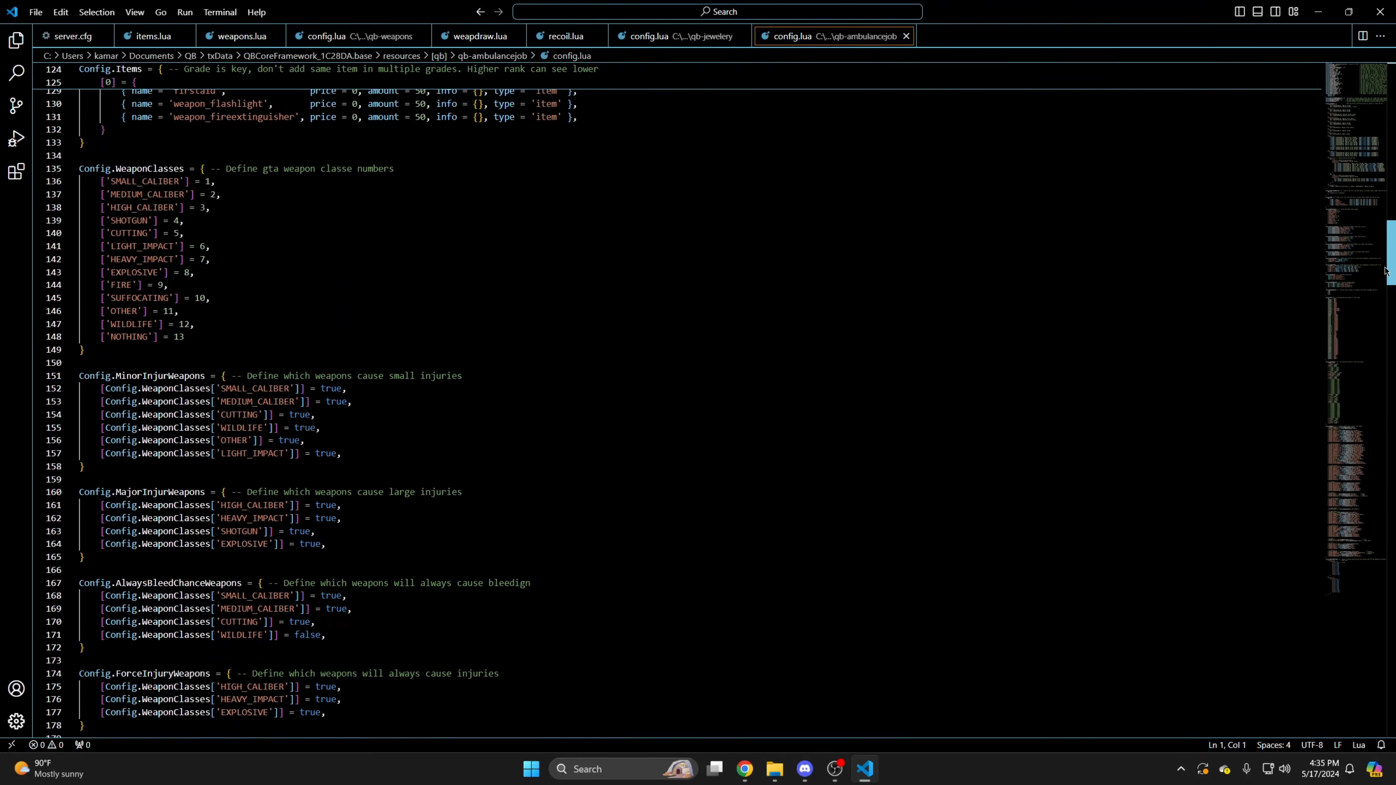
scroll(down, 3)
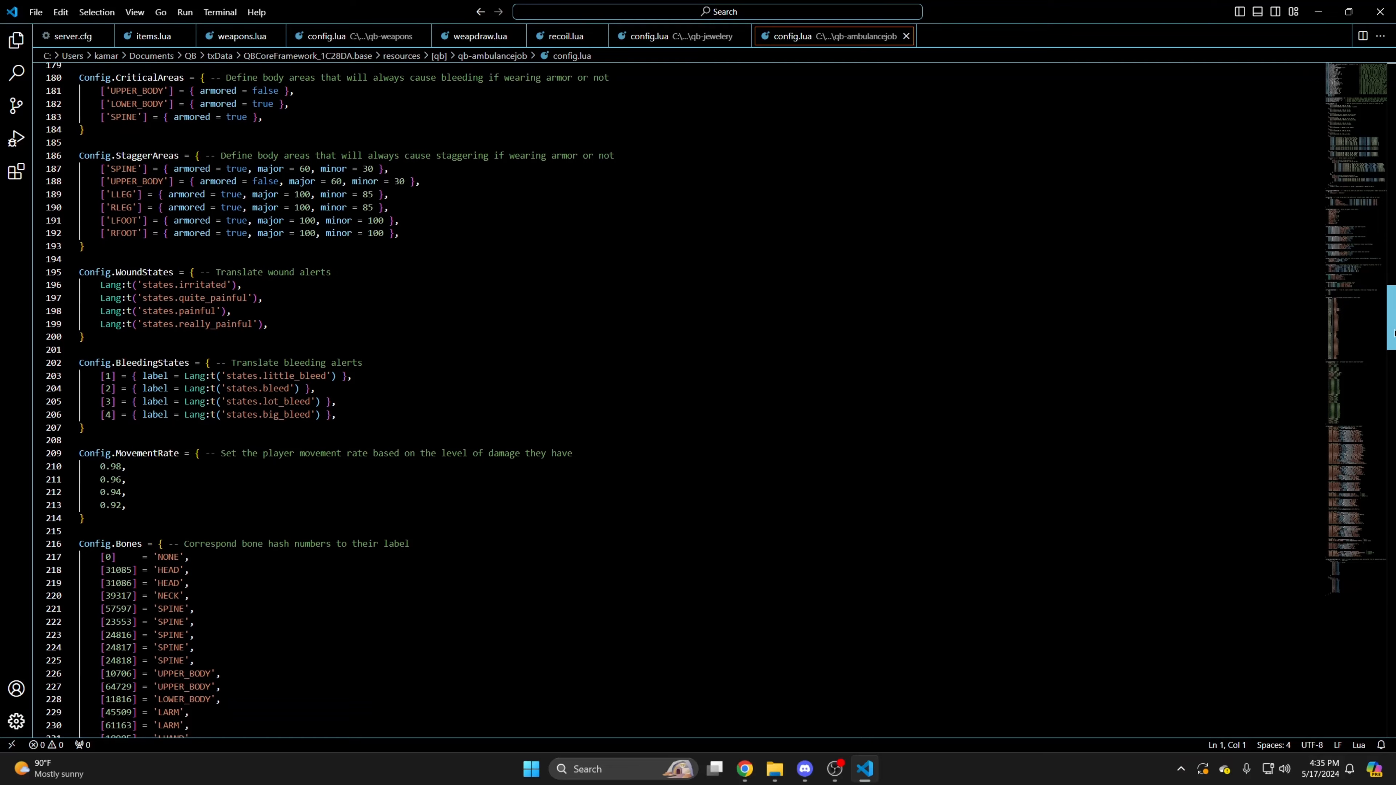
scroll(down, 3)
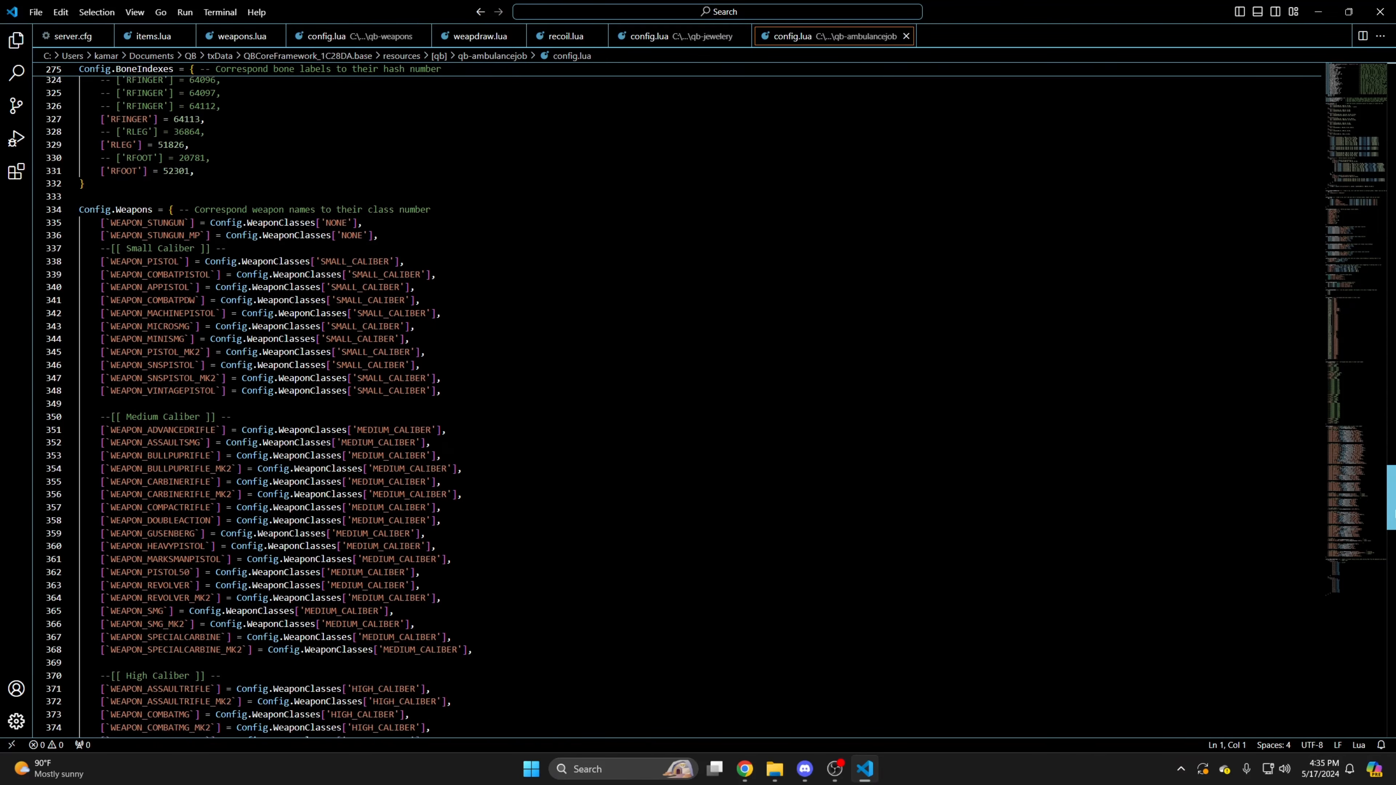
scroll(down, 3)
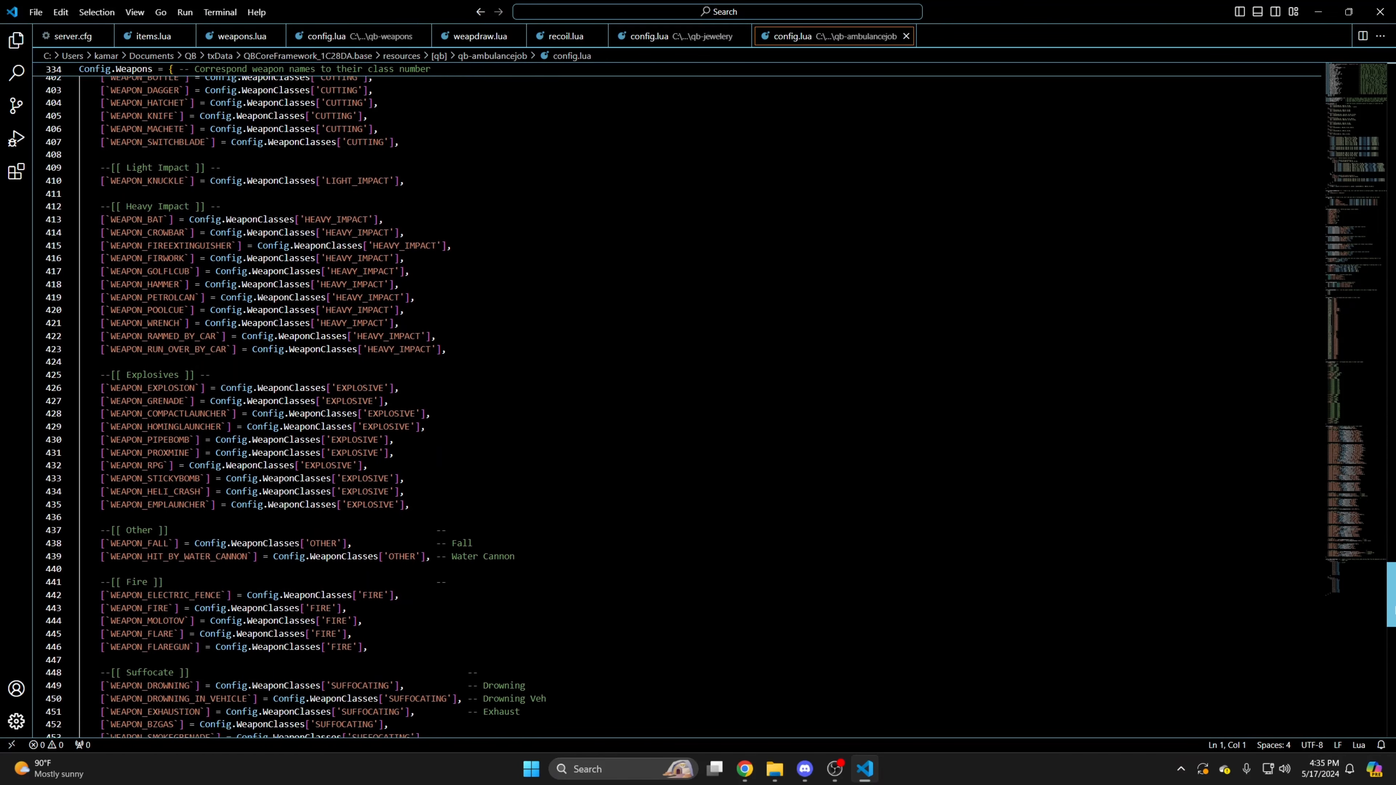
scroll(down, 3)
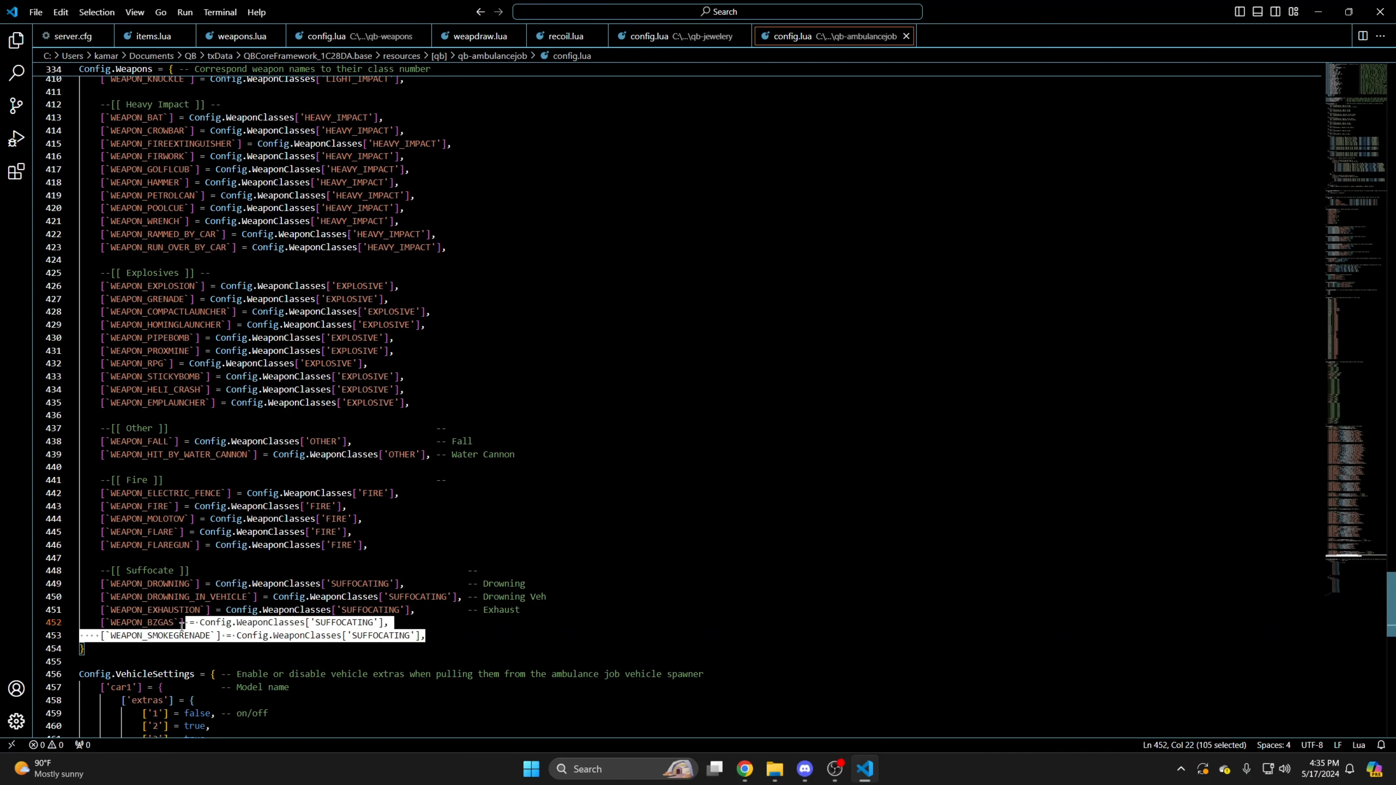
click(435, 639)
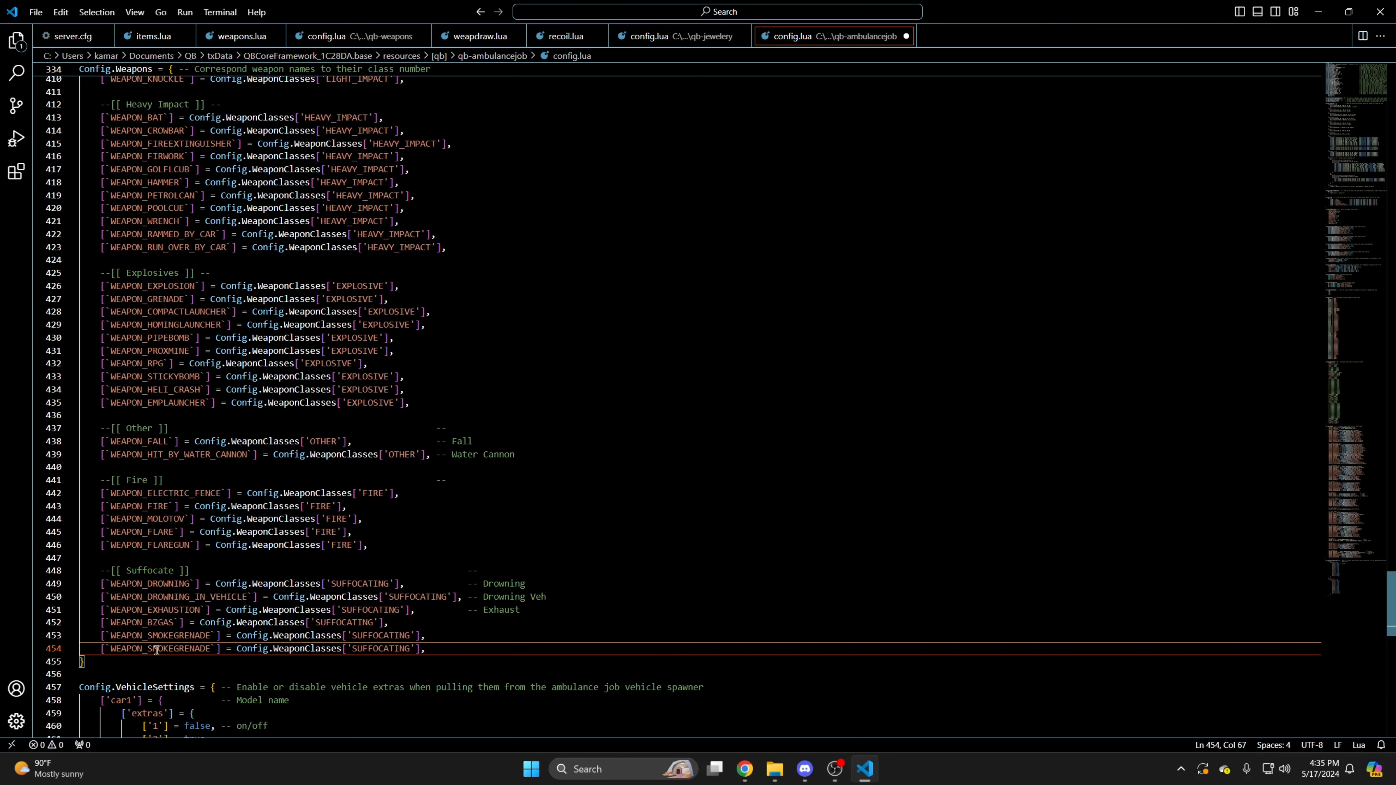
Add WEAPON_RUBBERGUN with class NONE and a WEAPON_PAINTBALL entry from copied smoke grenade lines.
double_click(176, 648)
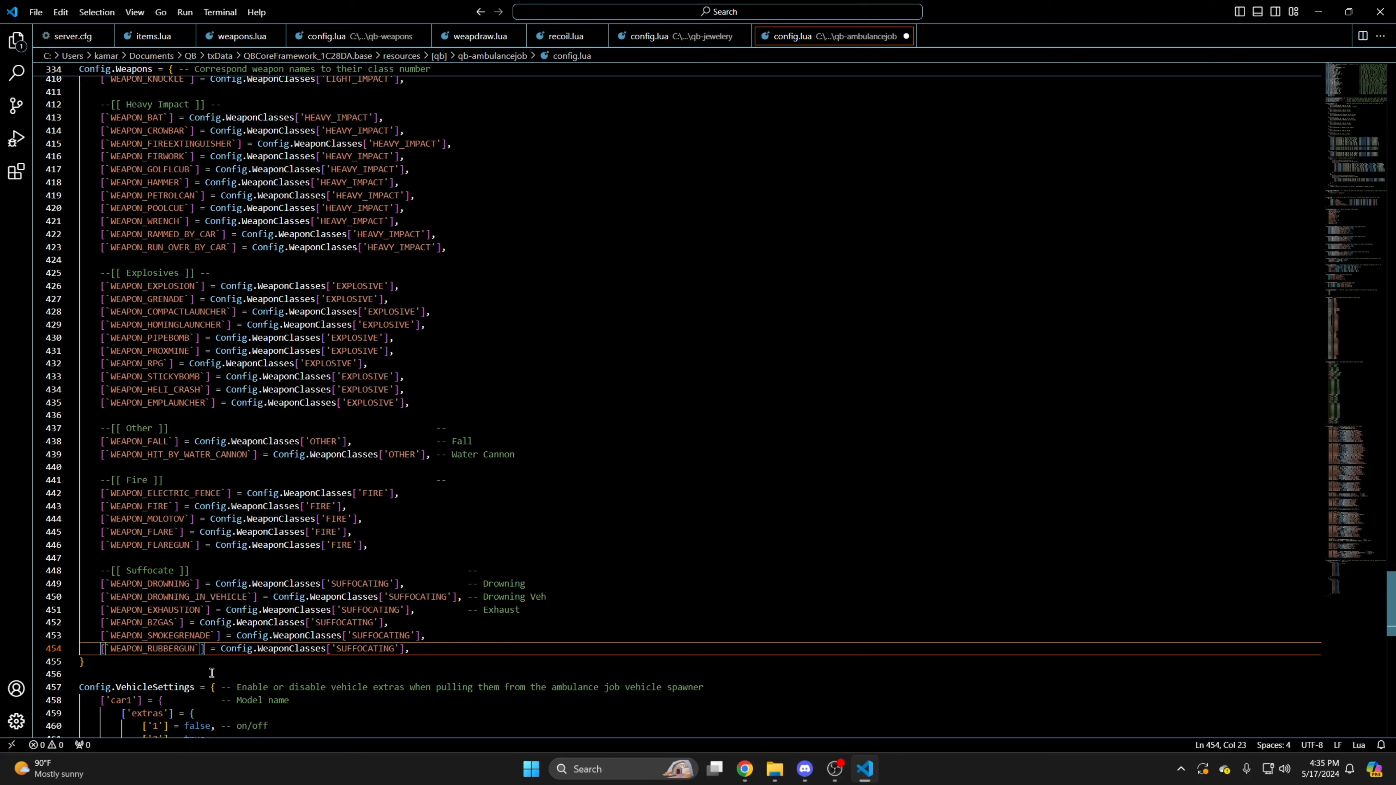
double_click(347, 647)
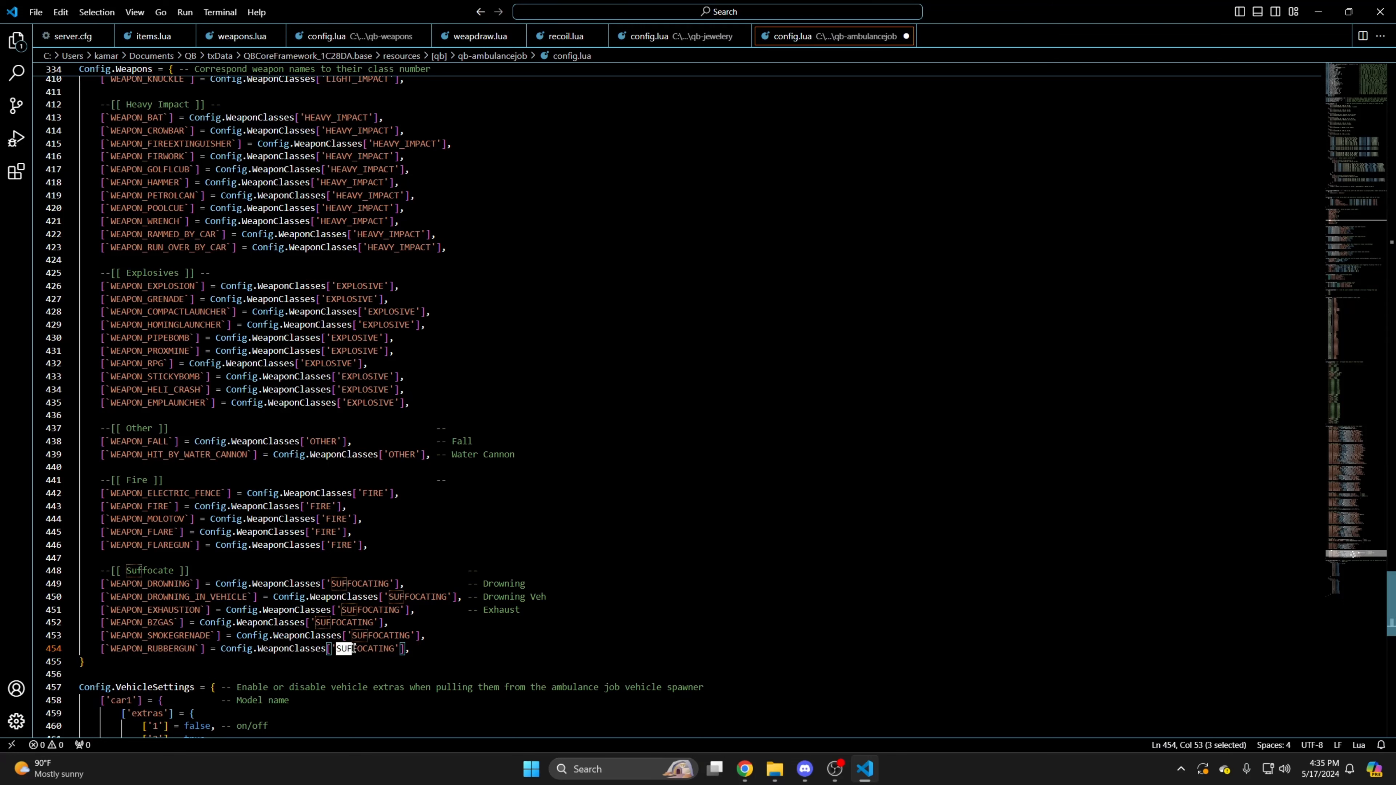
text(NON)
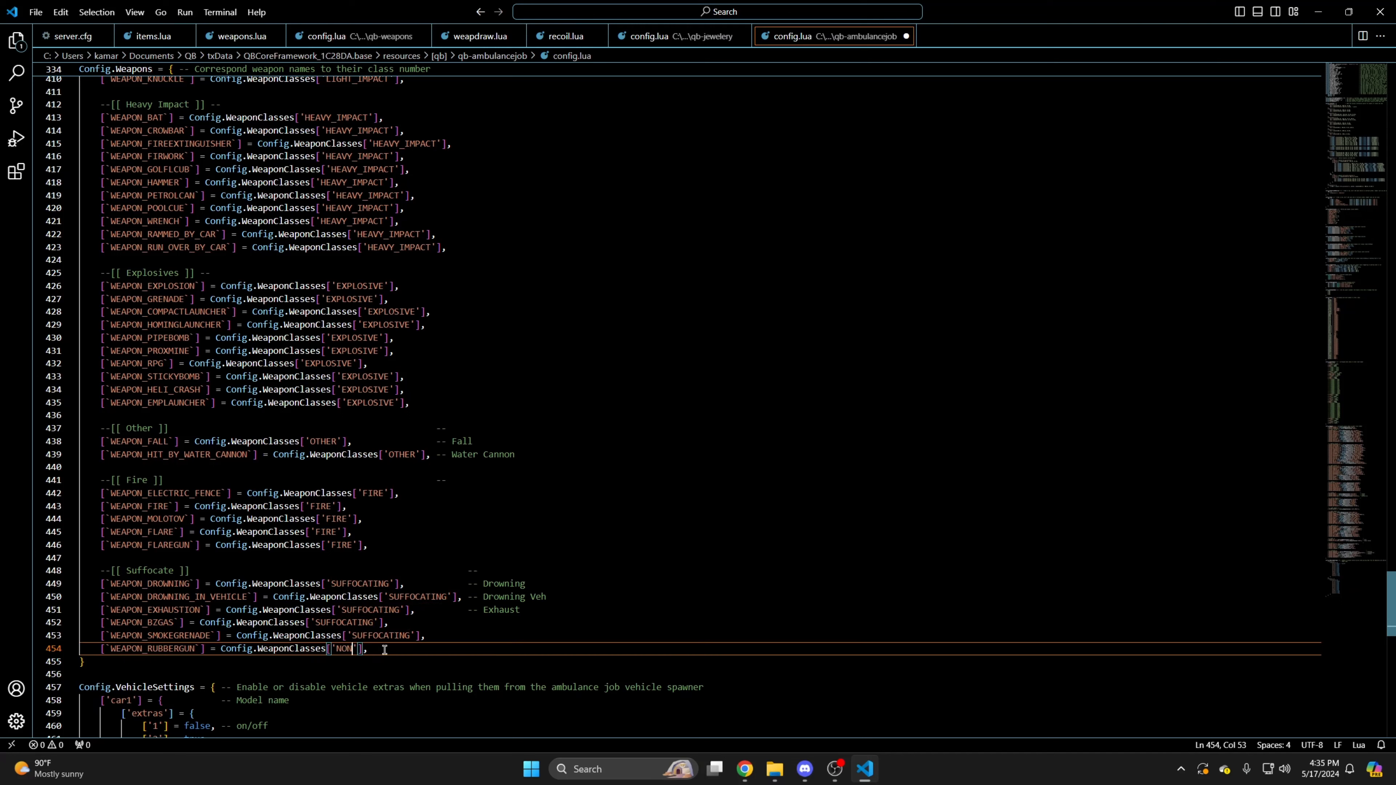
key(Enter)
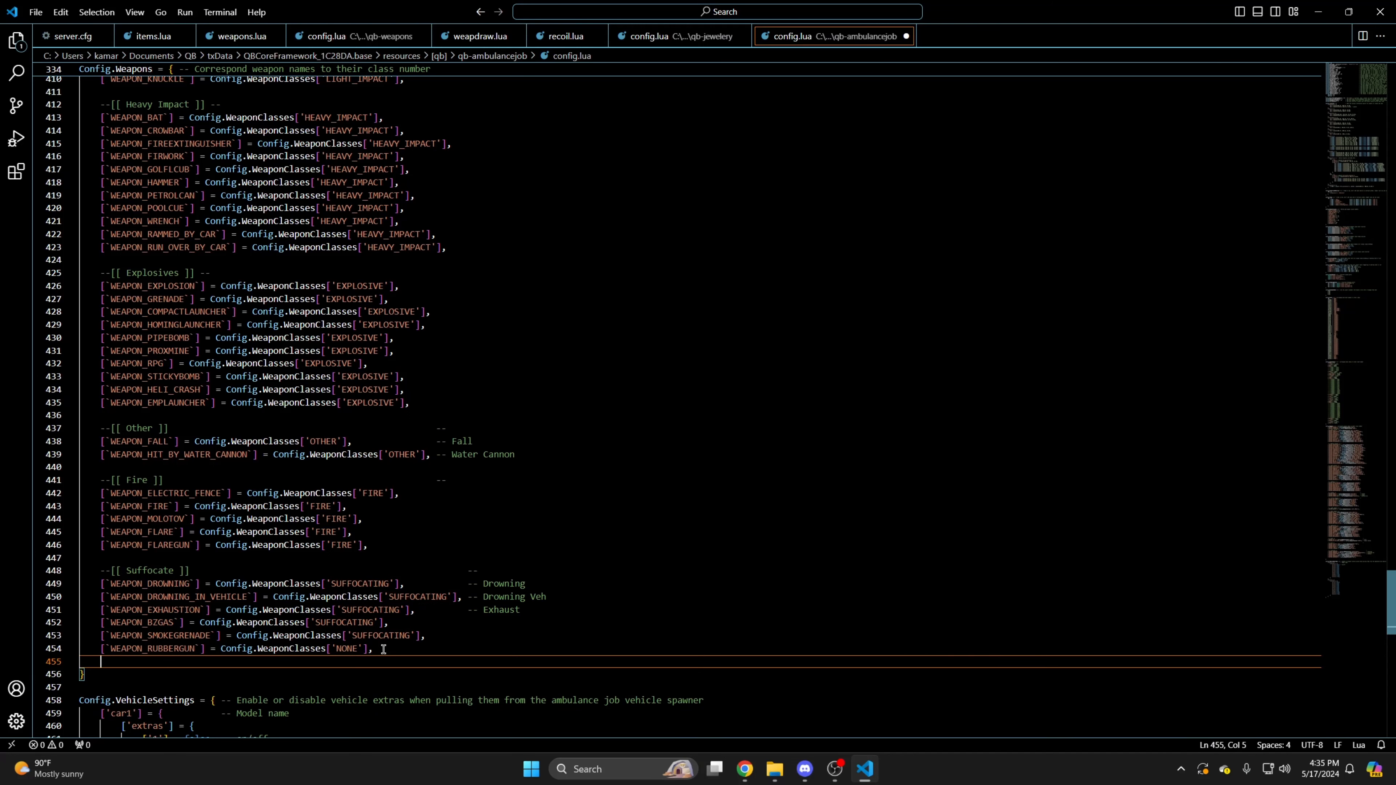
text(['WEAPON_SMOKEGRENADE`] = Config.WeaponClasses['SUFFOCATING'],)
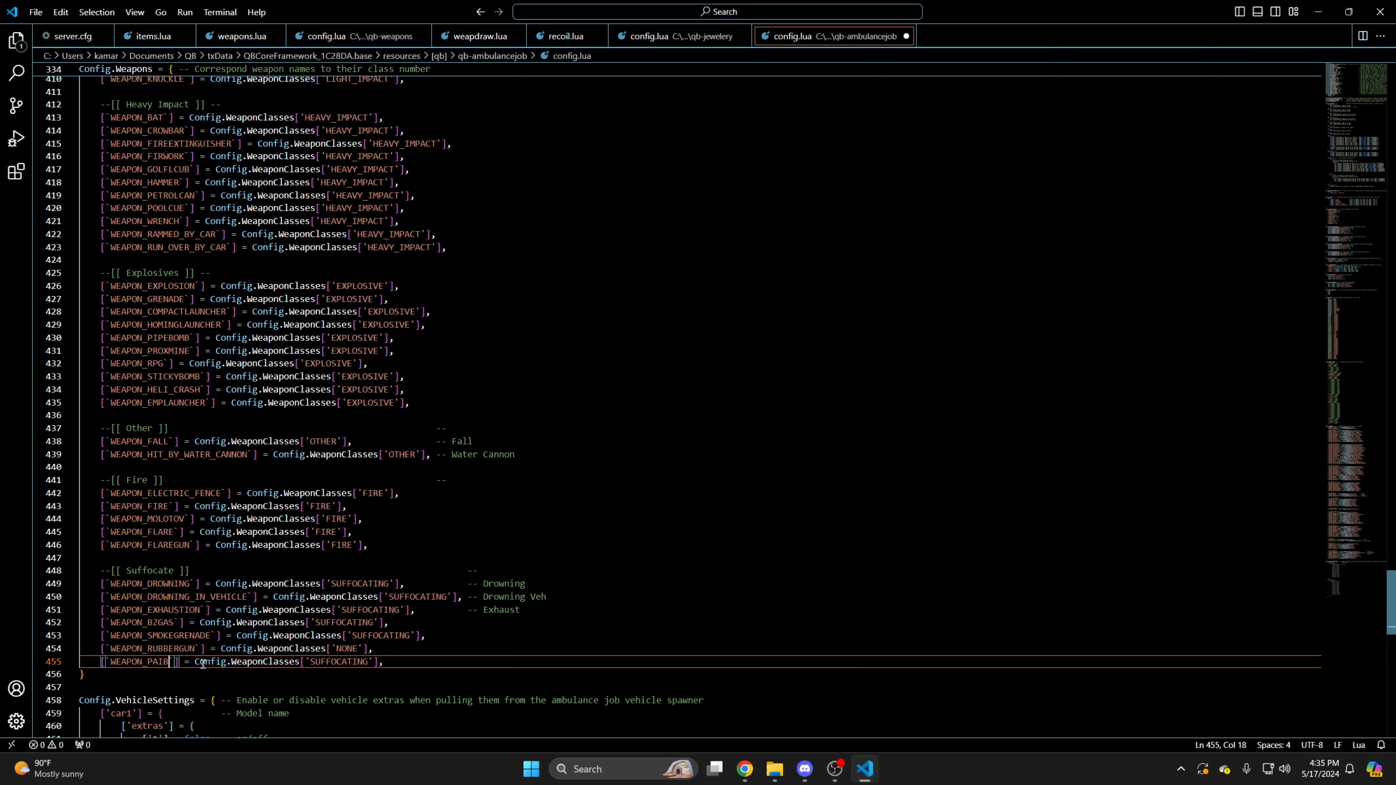
text(NTBALL)
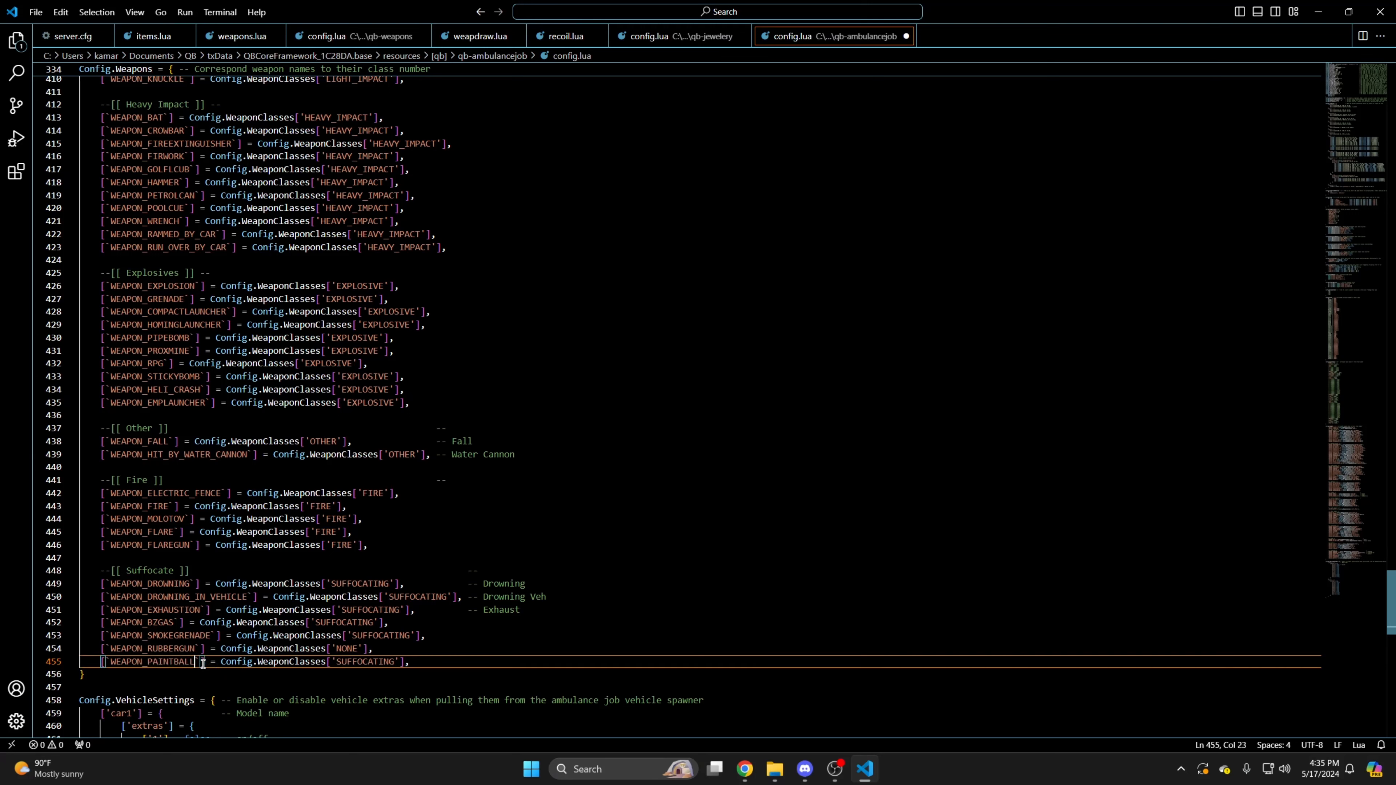
double_click(361, 661)
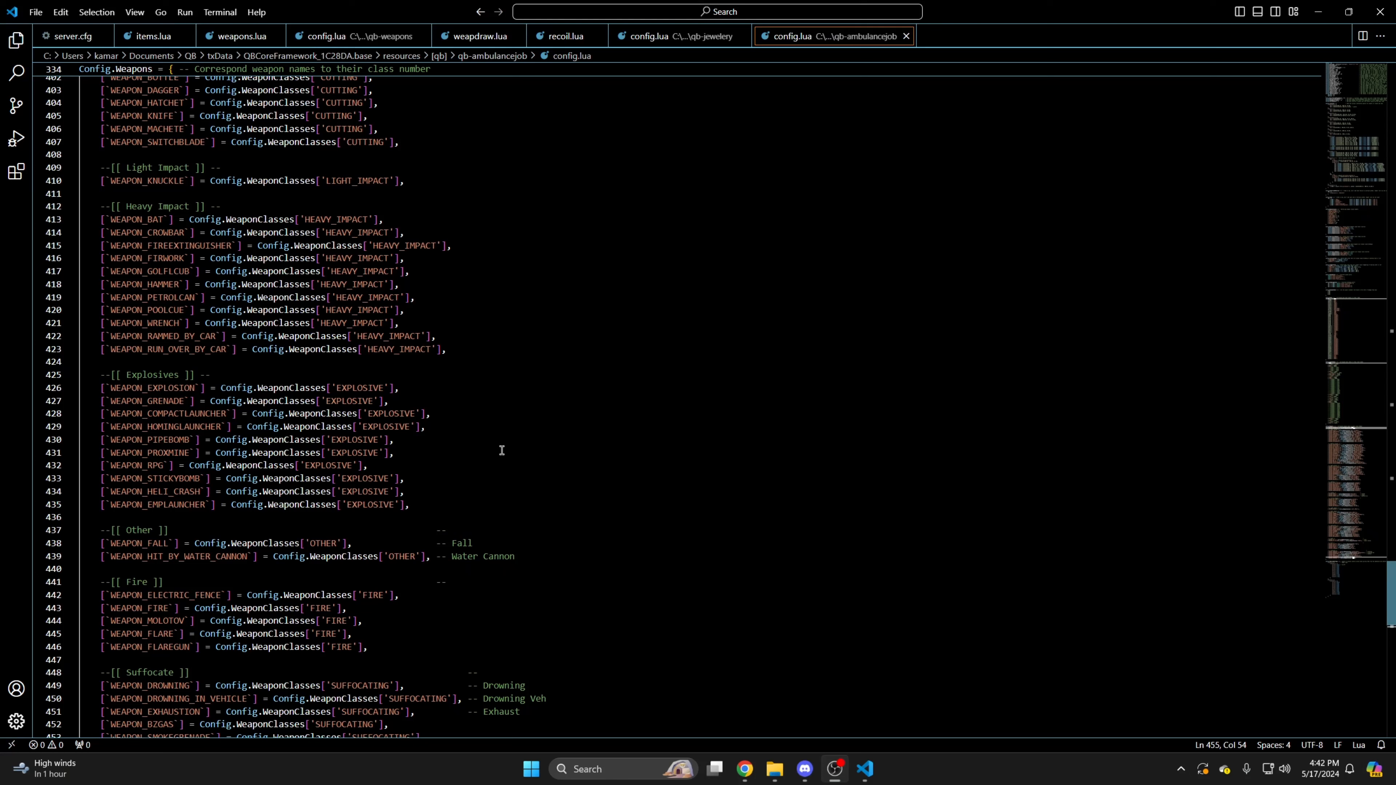
mouse_move(761, 762)
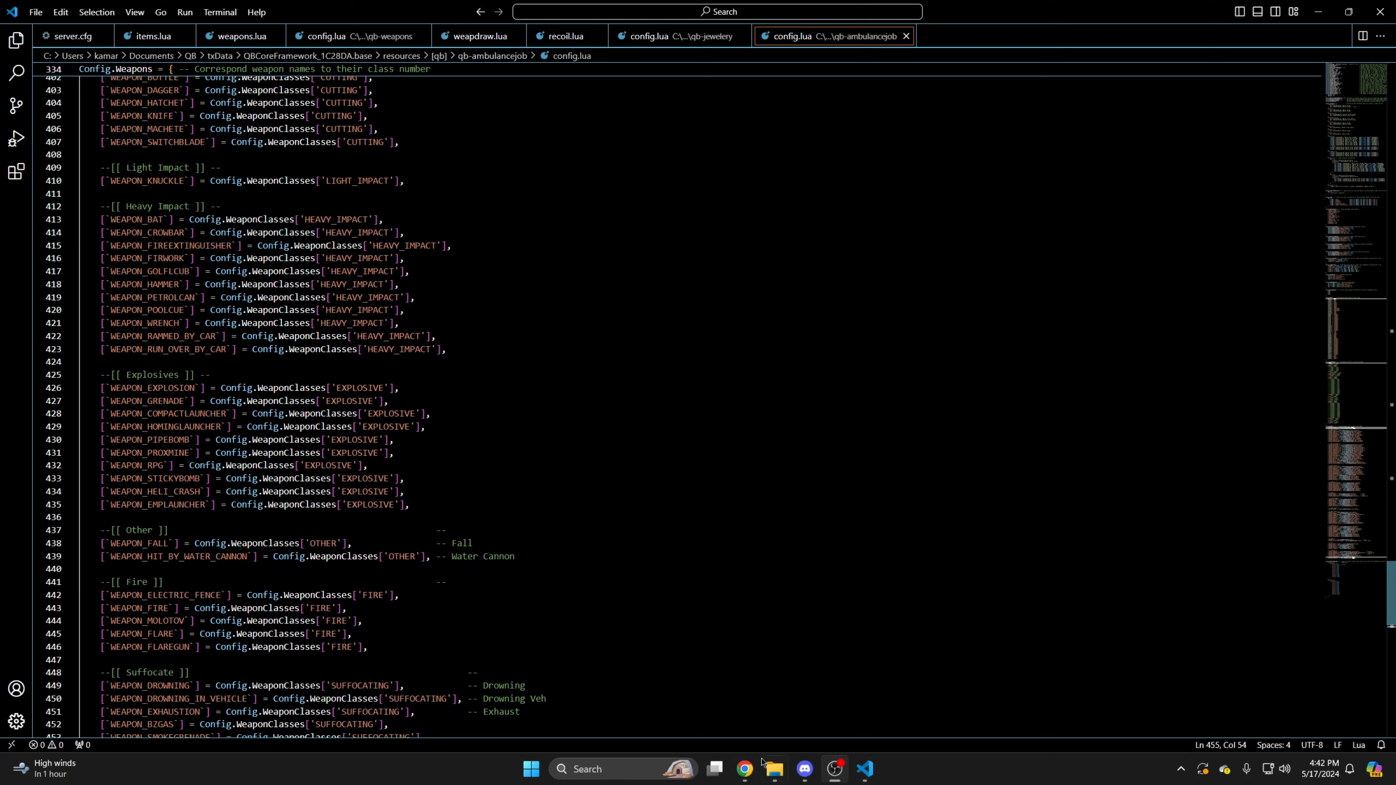
Browse to ps-dispatch > shared > config.lua and reach the weapon whitelist.
click(772, 768)
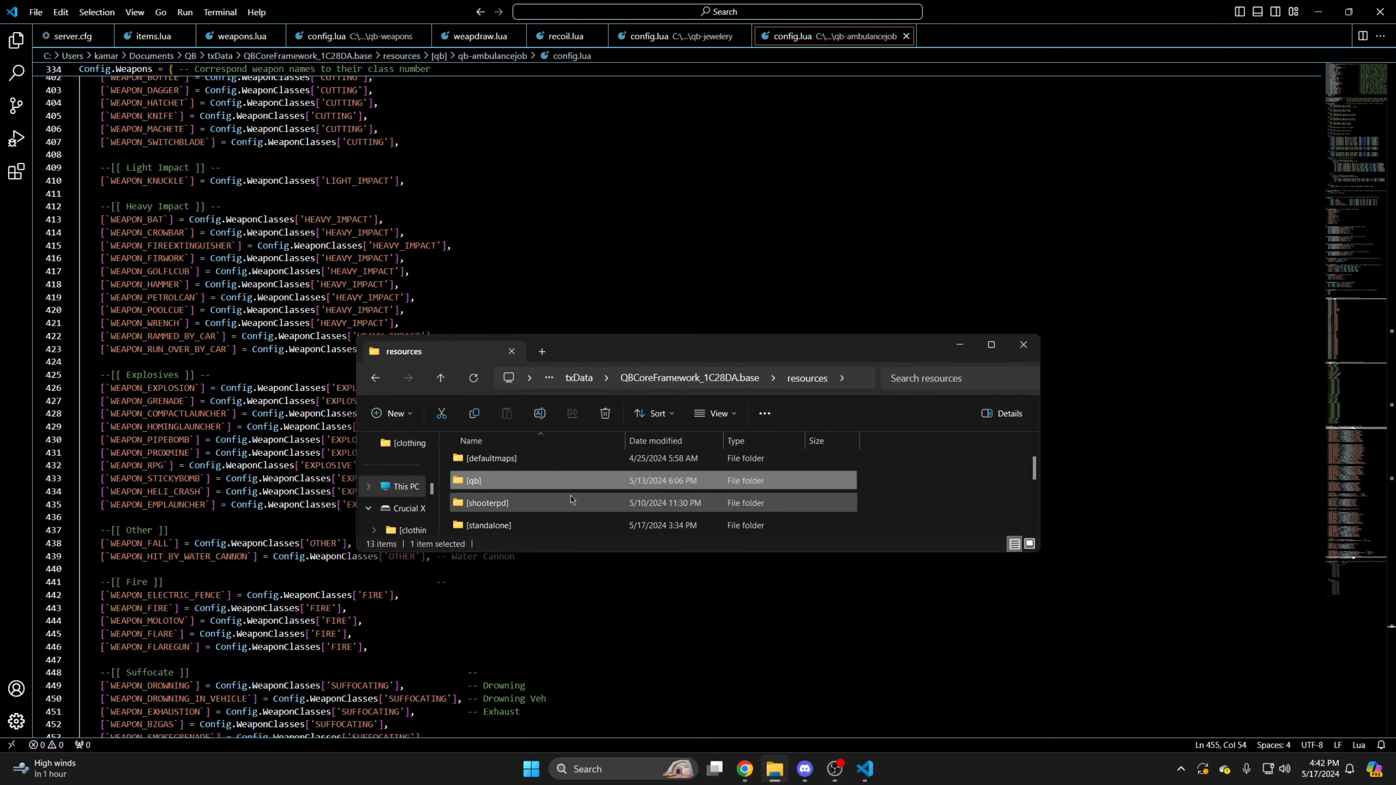
scroll(down, 3)
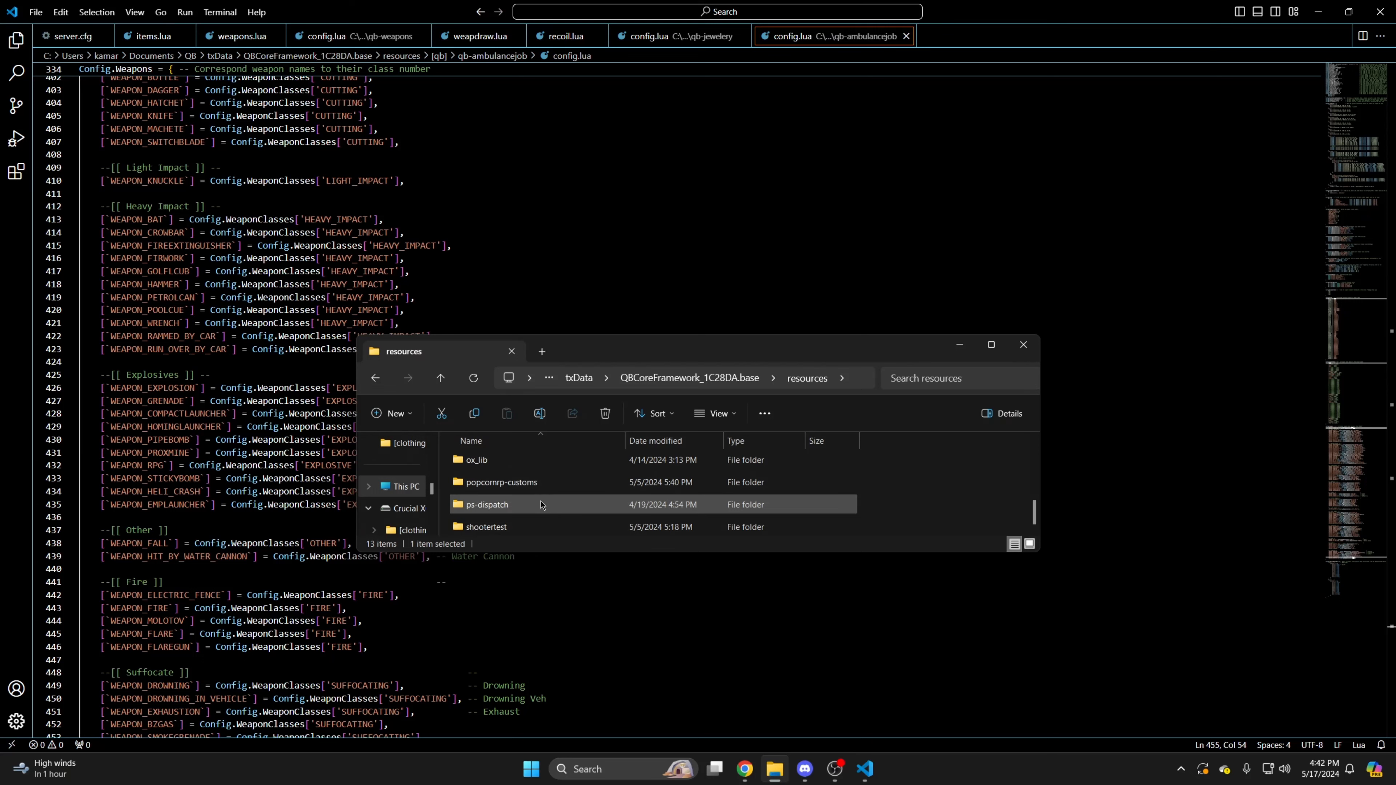
double_click(488, 504)
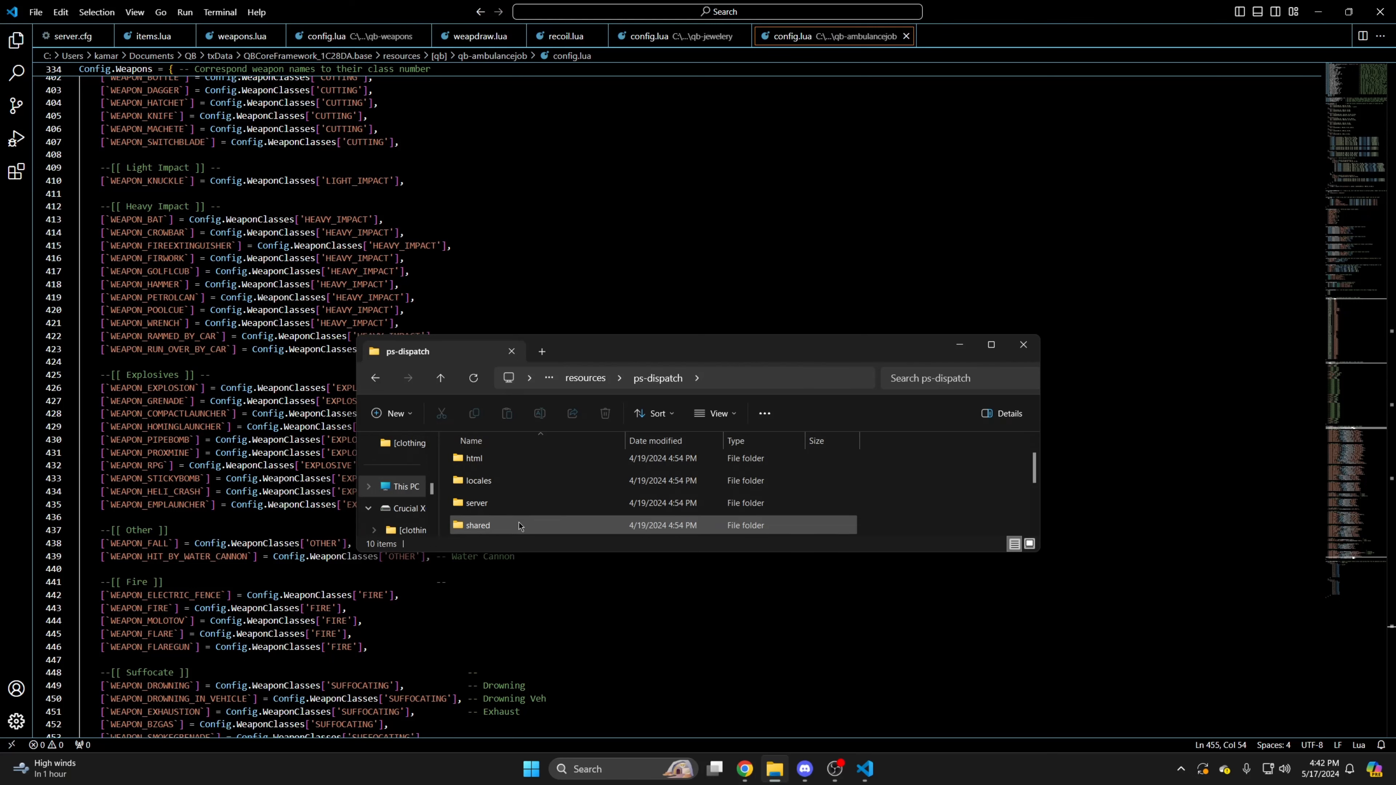
double_click(477, 524)
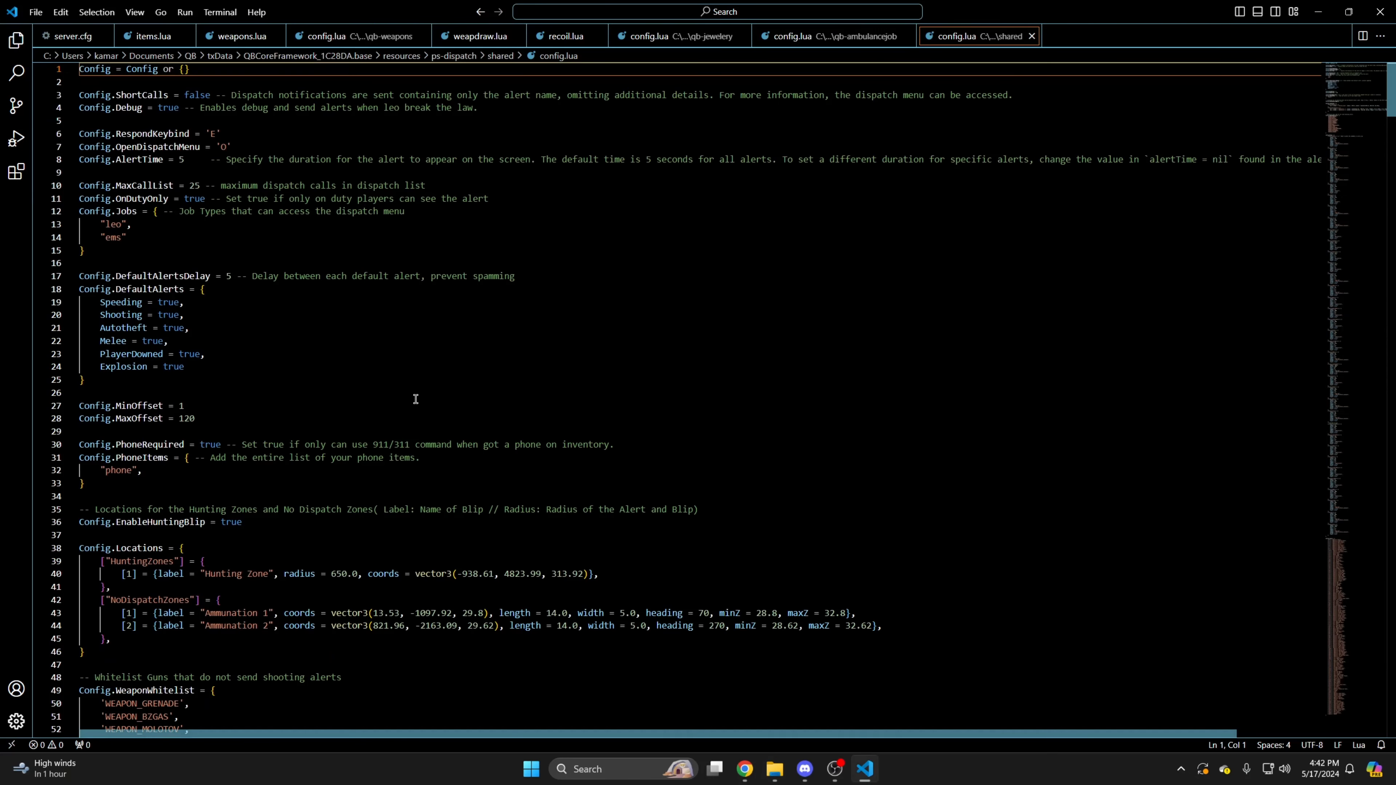
scroll(down, 3)
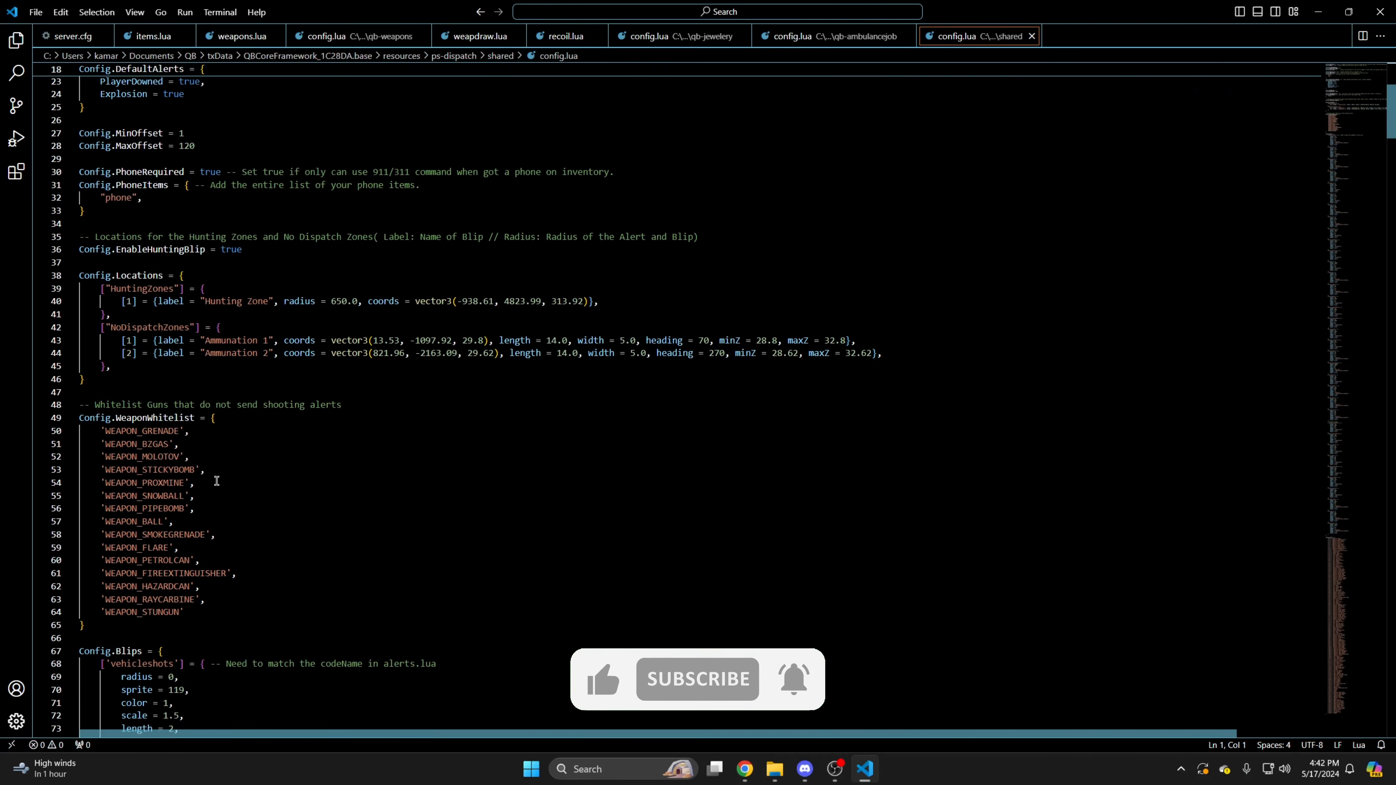
Duplicate the WEAPON_STUNGUN whitelist entry and rename the copy WEAPON_PAINTBALL.
click(186, 611)
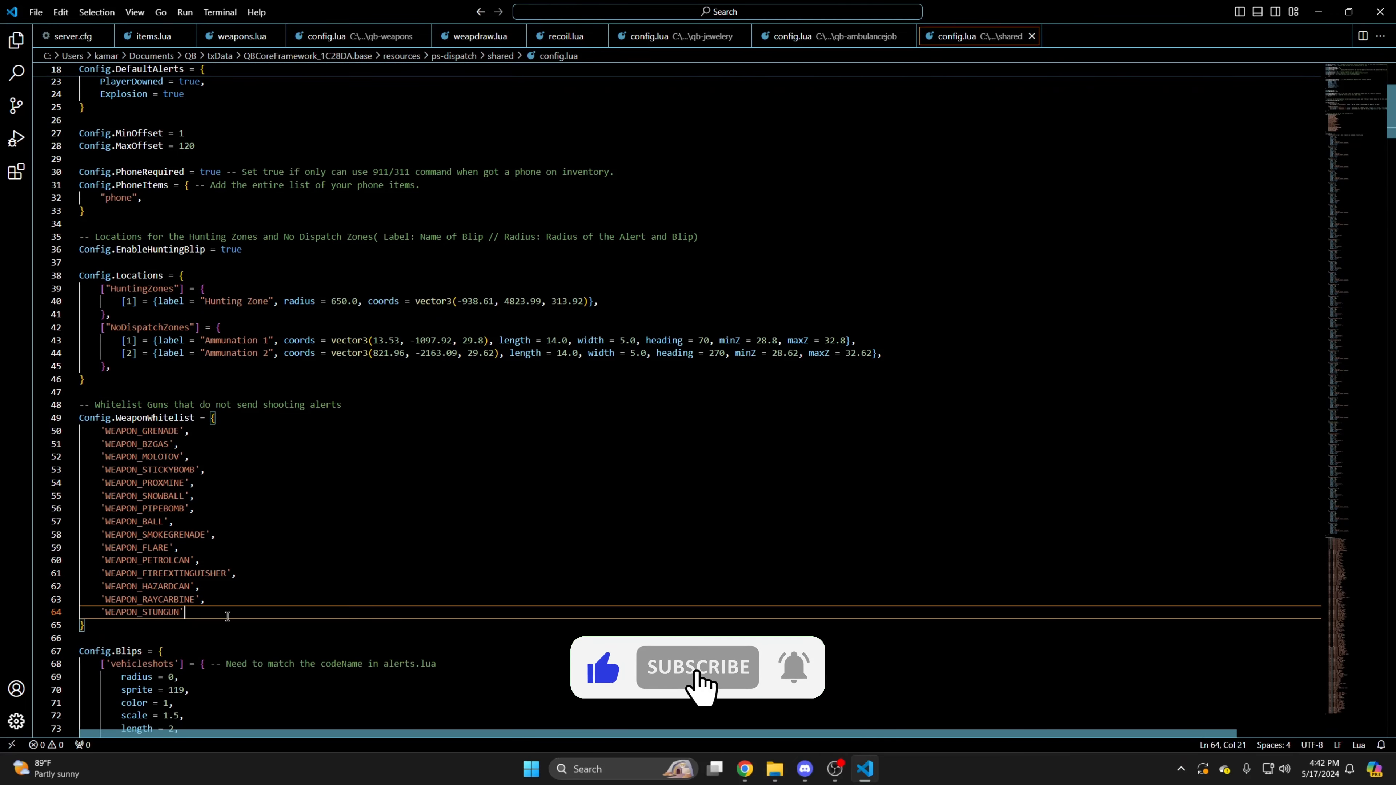
double_click(140, 612)
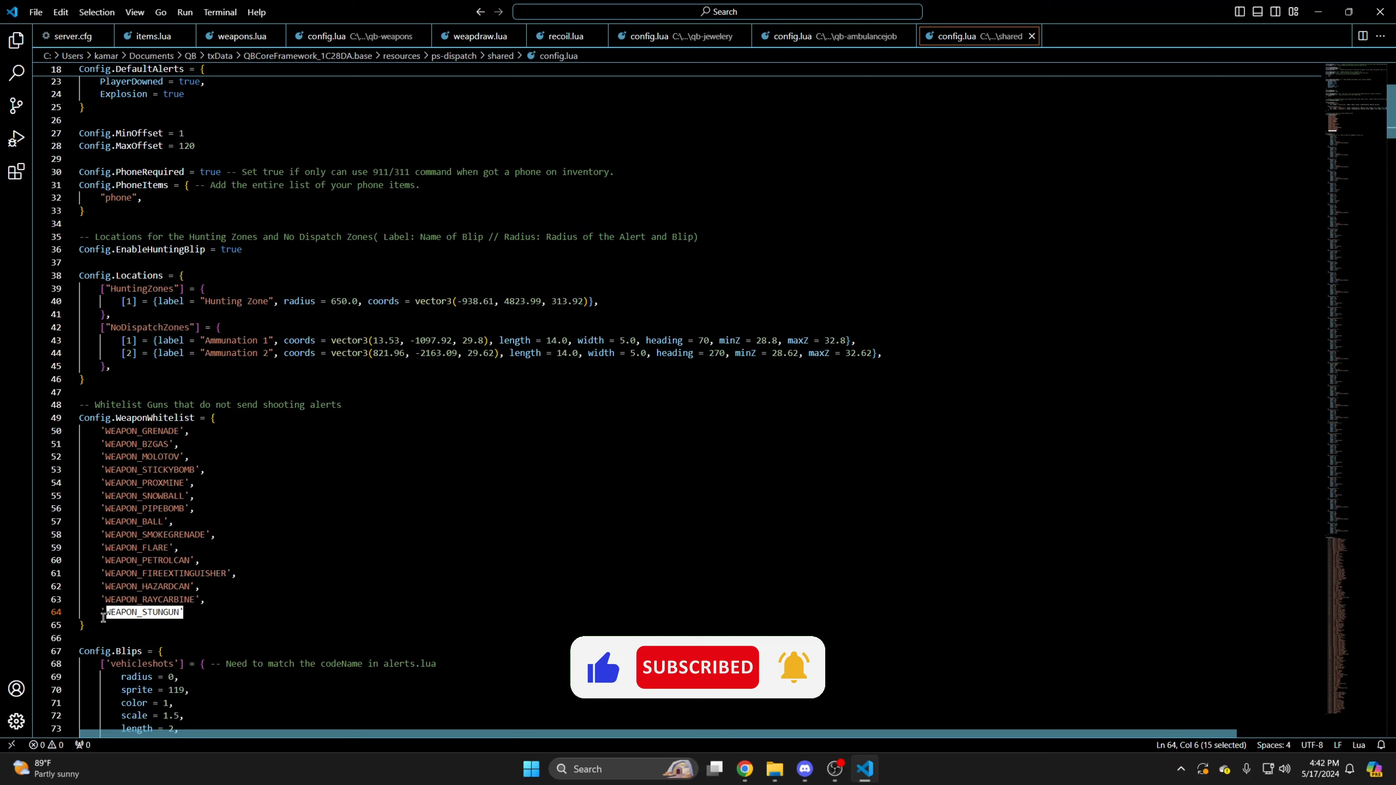
click(193, 612)
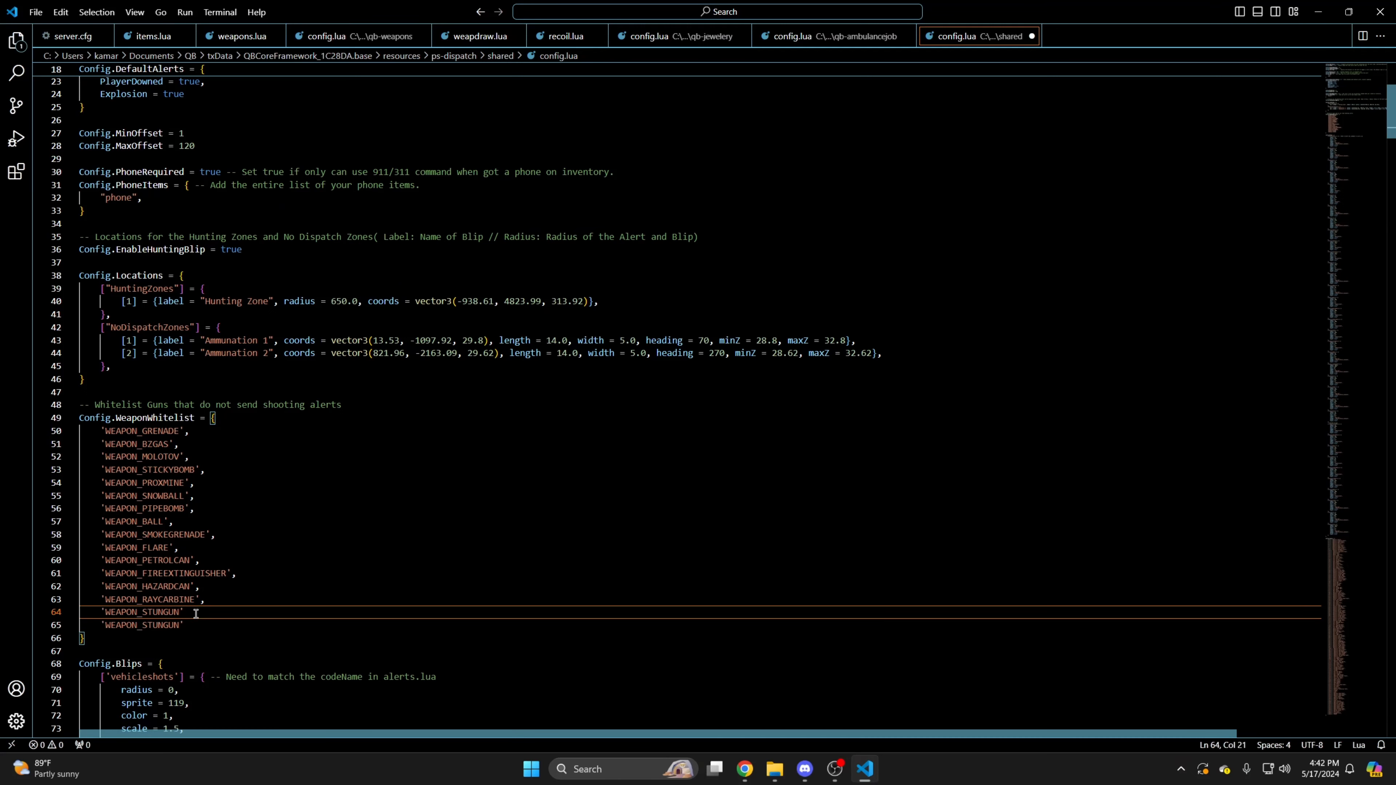
double_click(158, 625)
text(PAINTBALL)
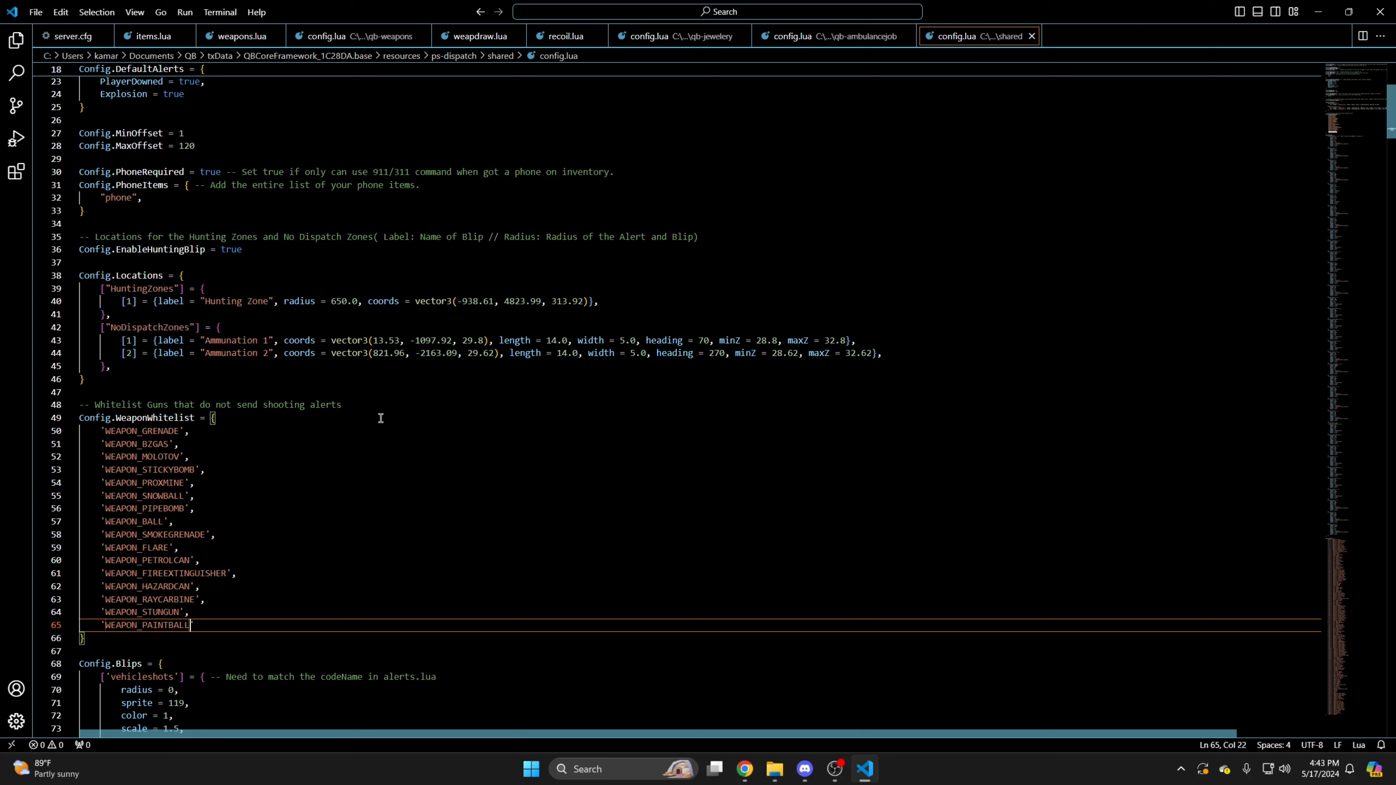
click(773, 768)
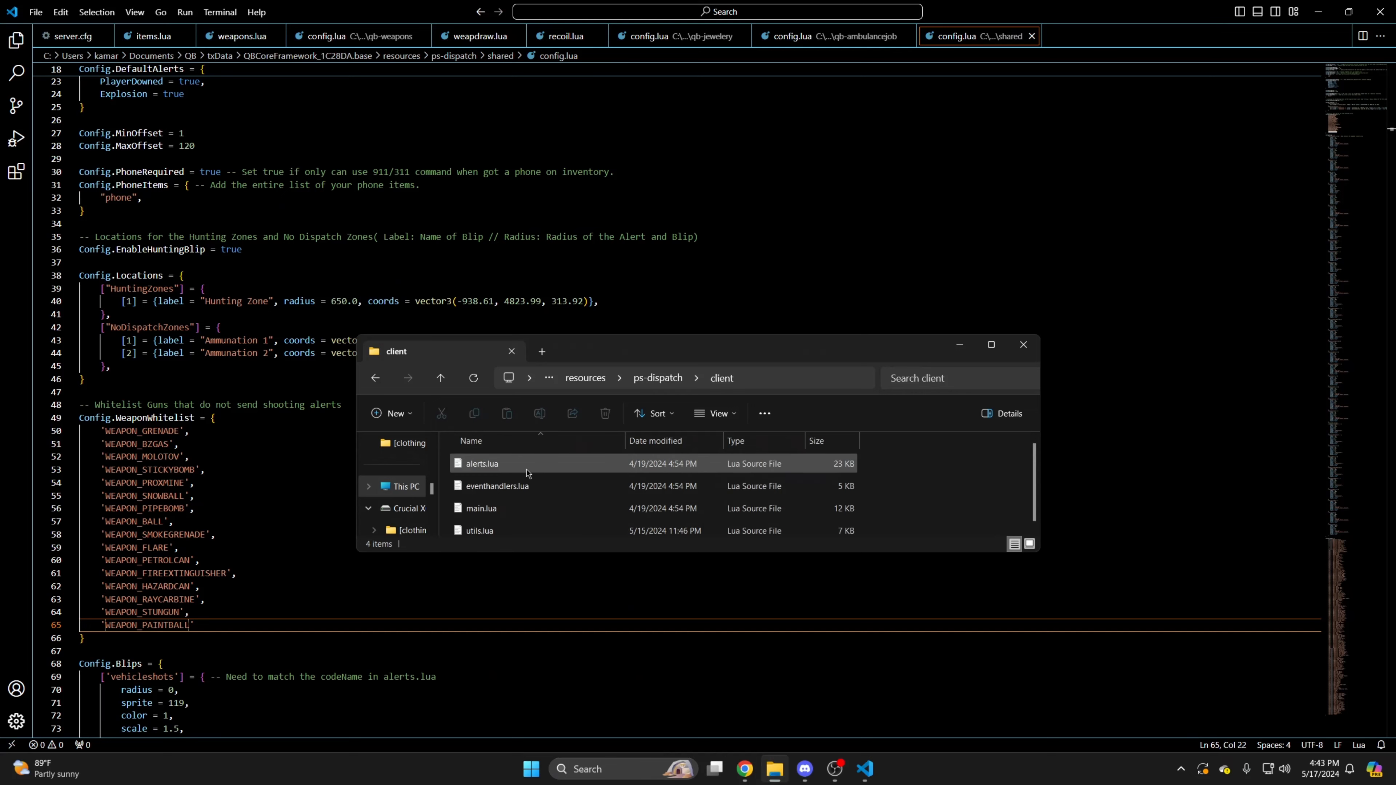
mouse_move(481, 526)
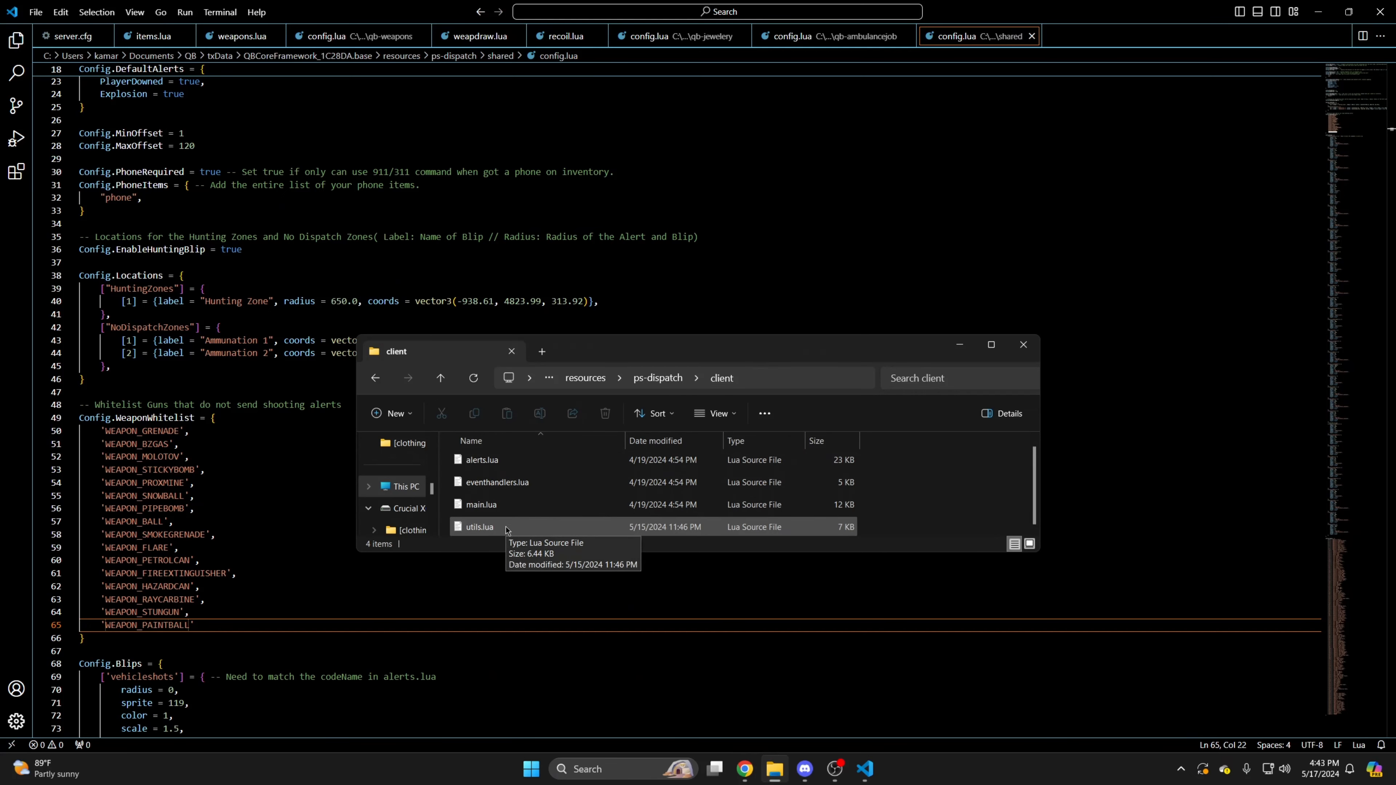
Go to ps-dispatch client/utils.lua and start a new weaponTable line after Compactlauncher.
double_click(480, 526)
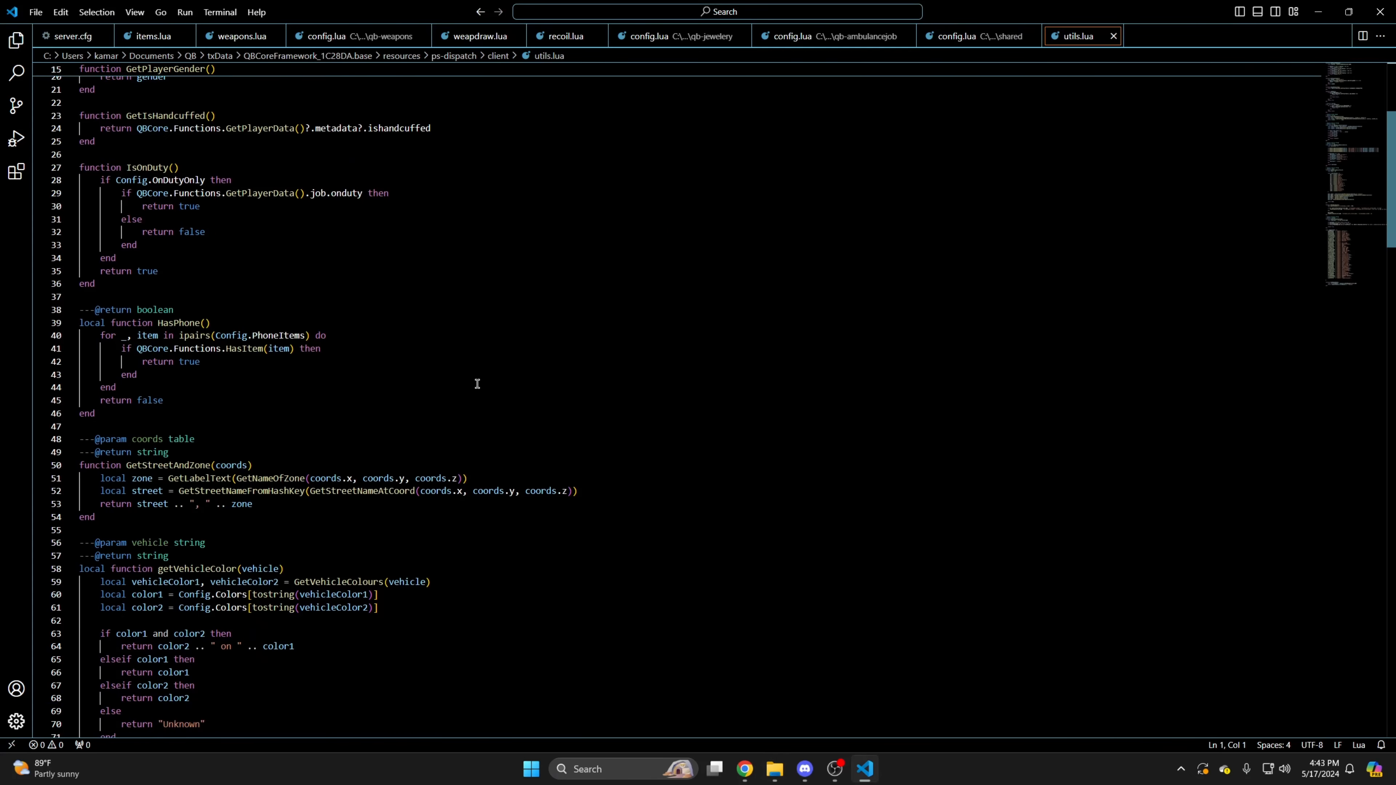
scroll(down, 3)
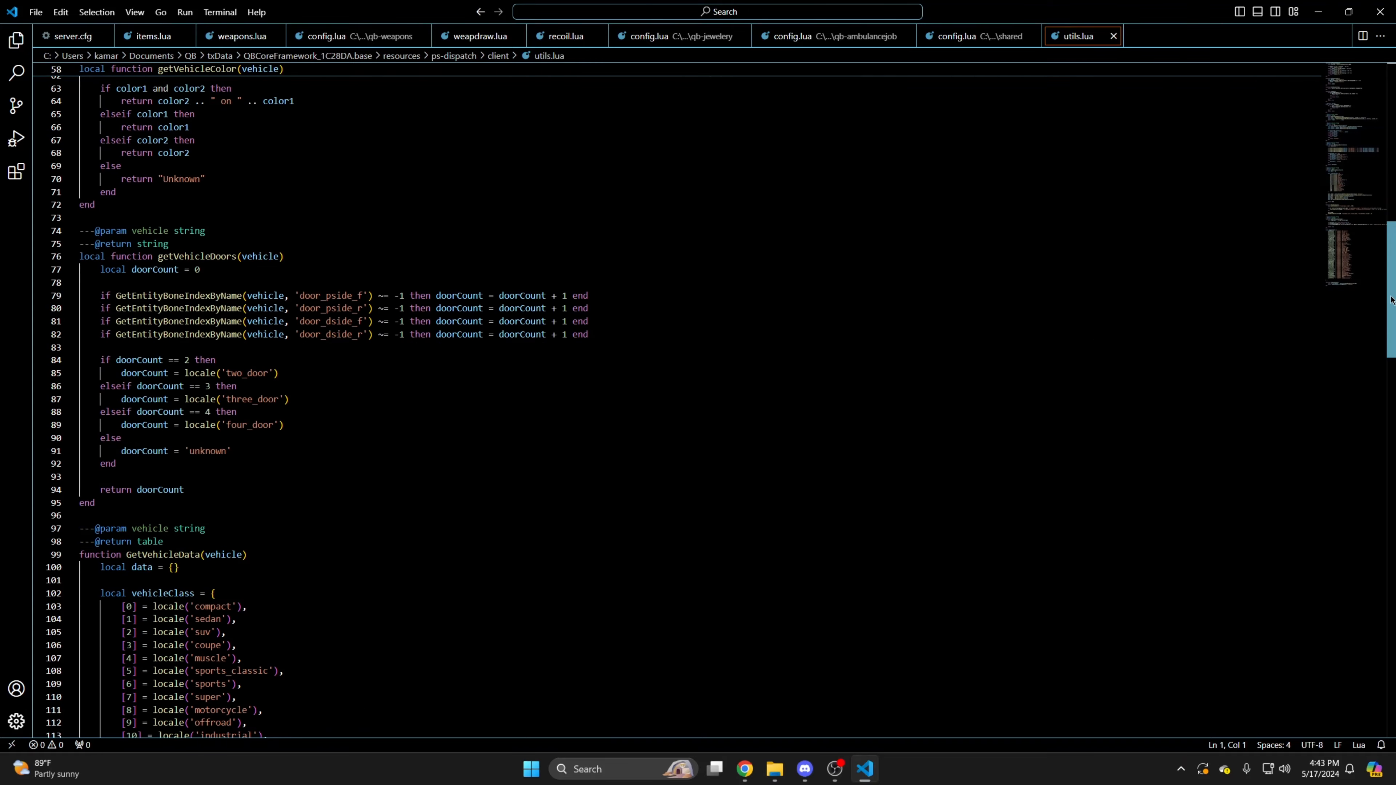
scroll(down, 3)
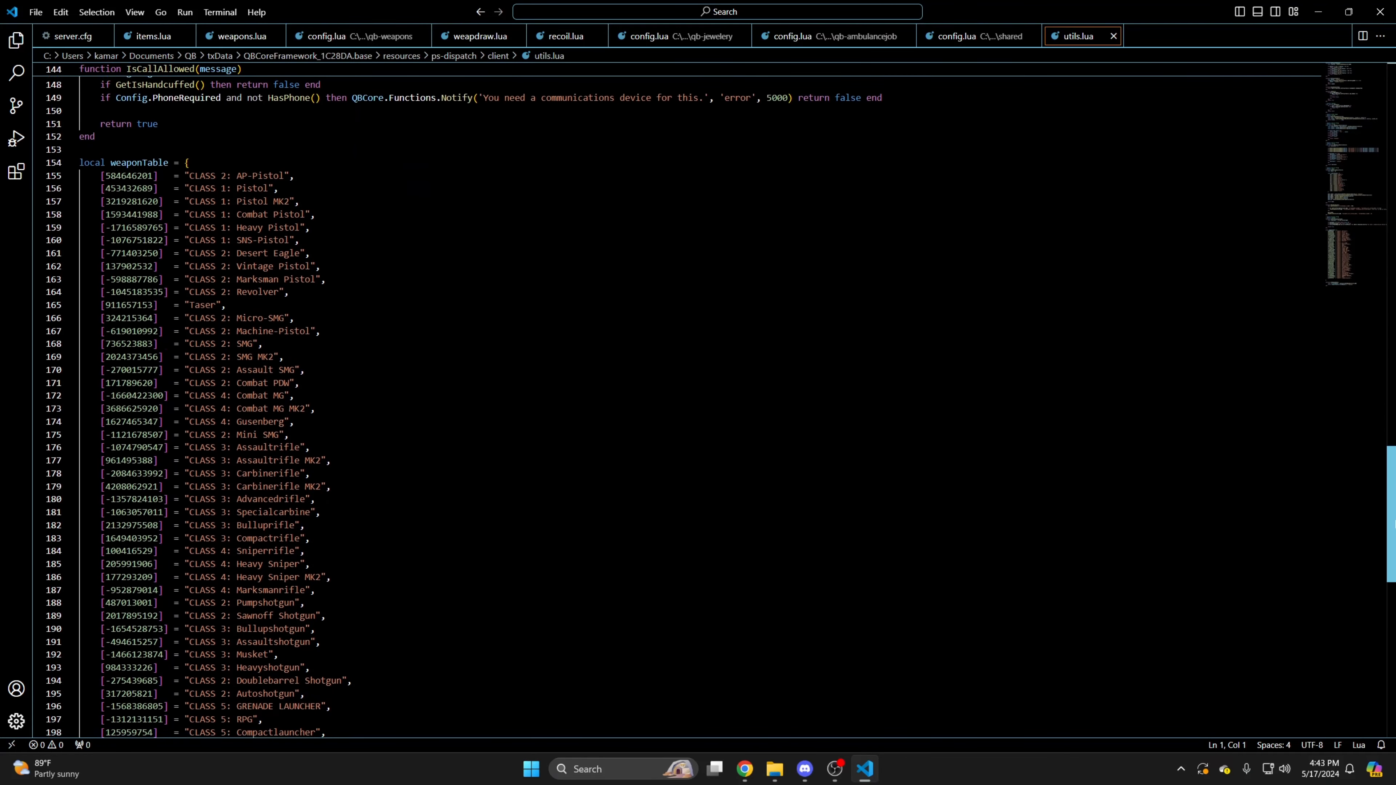
scroll(down, 3)
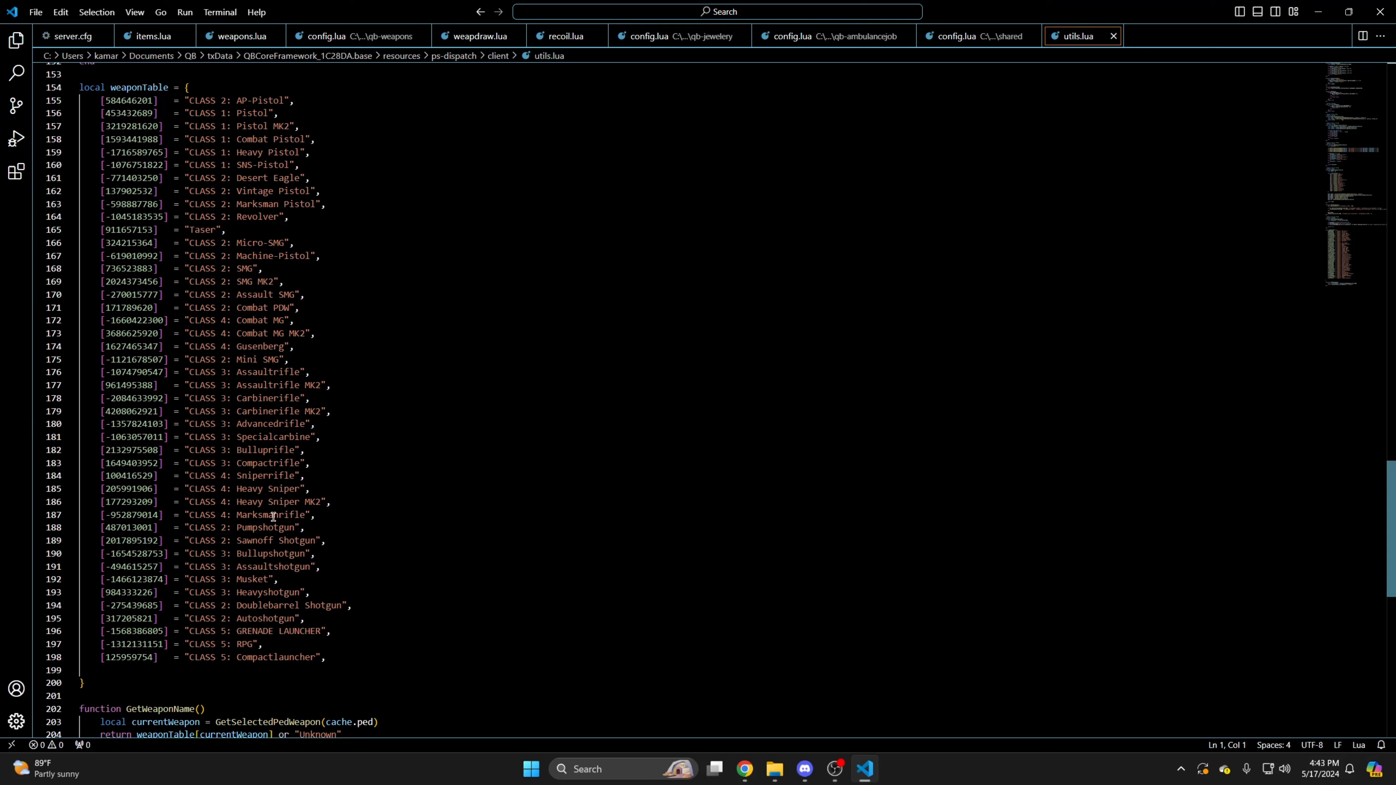
click(345, 658)
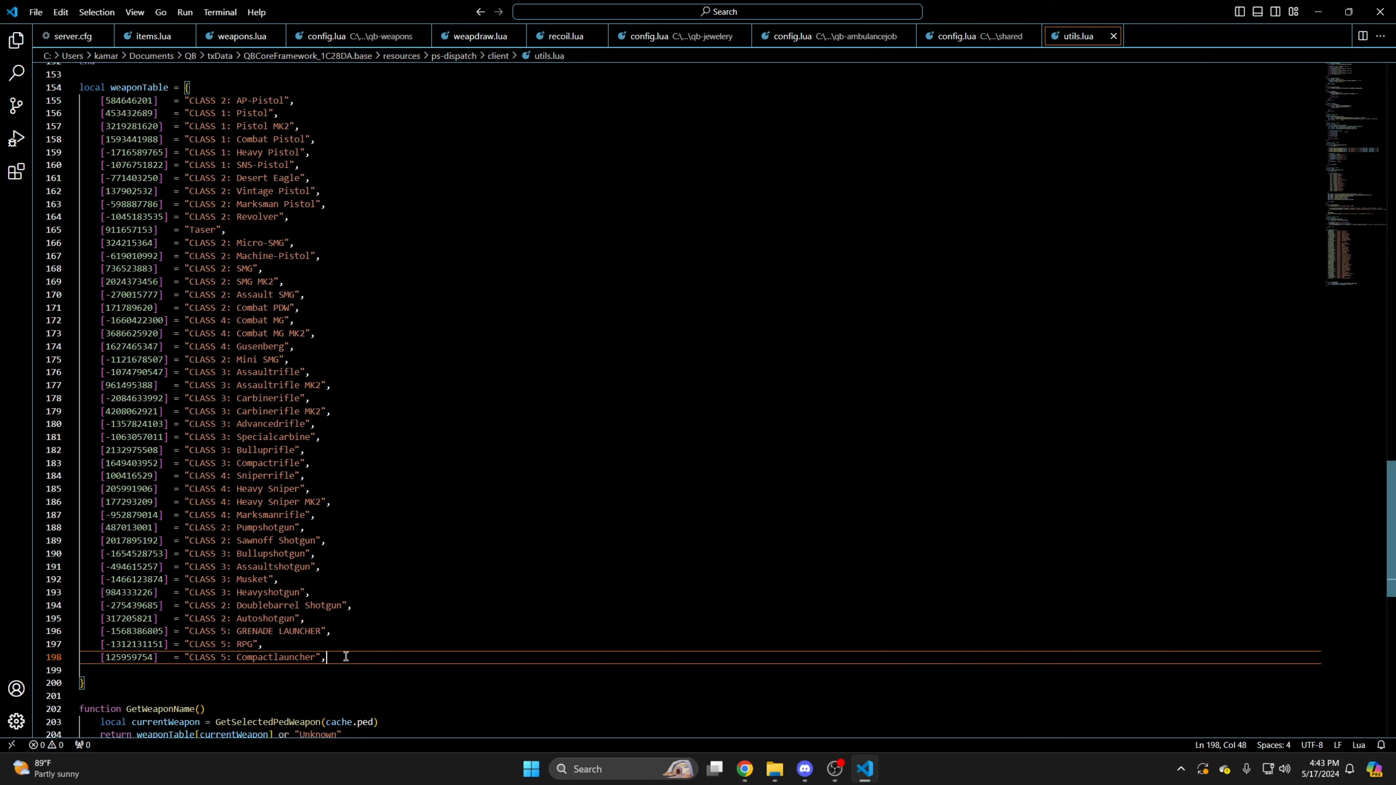
key(Return)
text([)
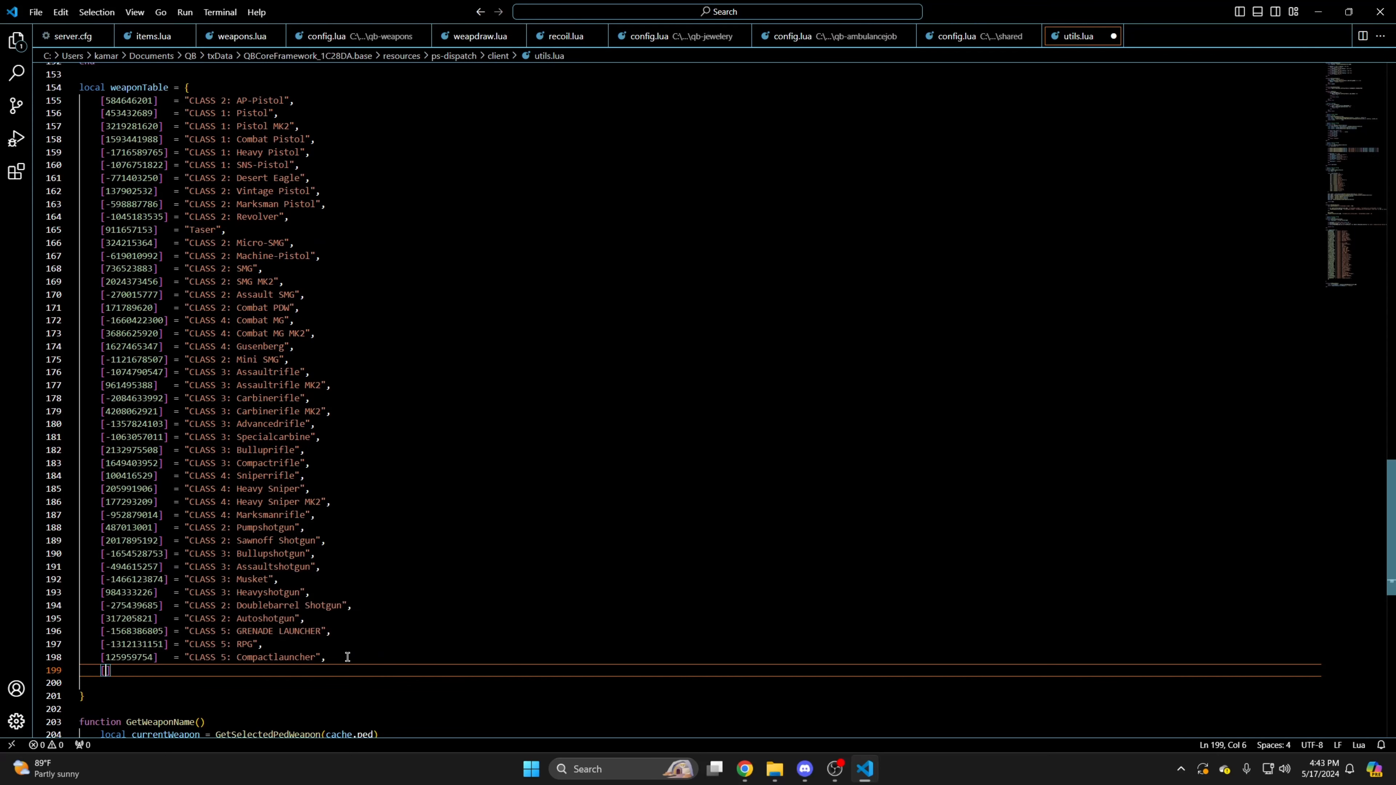
Enter [GetHashKey("weapon_rubbergun")] = "Rubber Gun", in the weapon table.
text(GetHashKey("weapon_r)
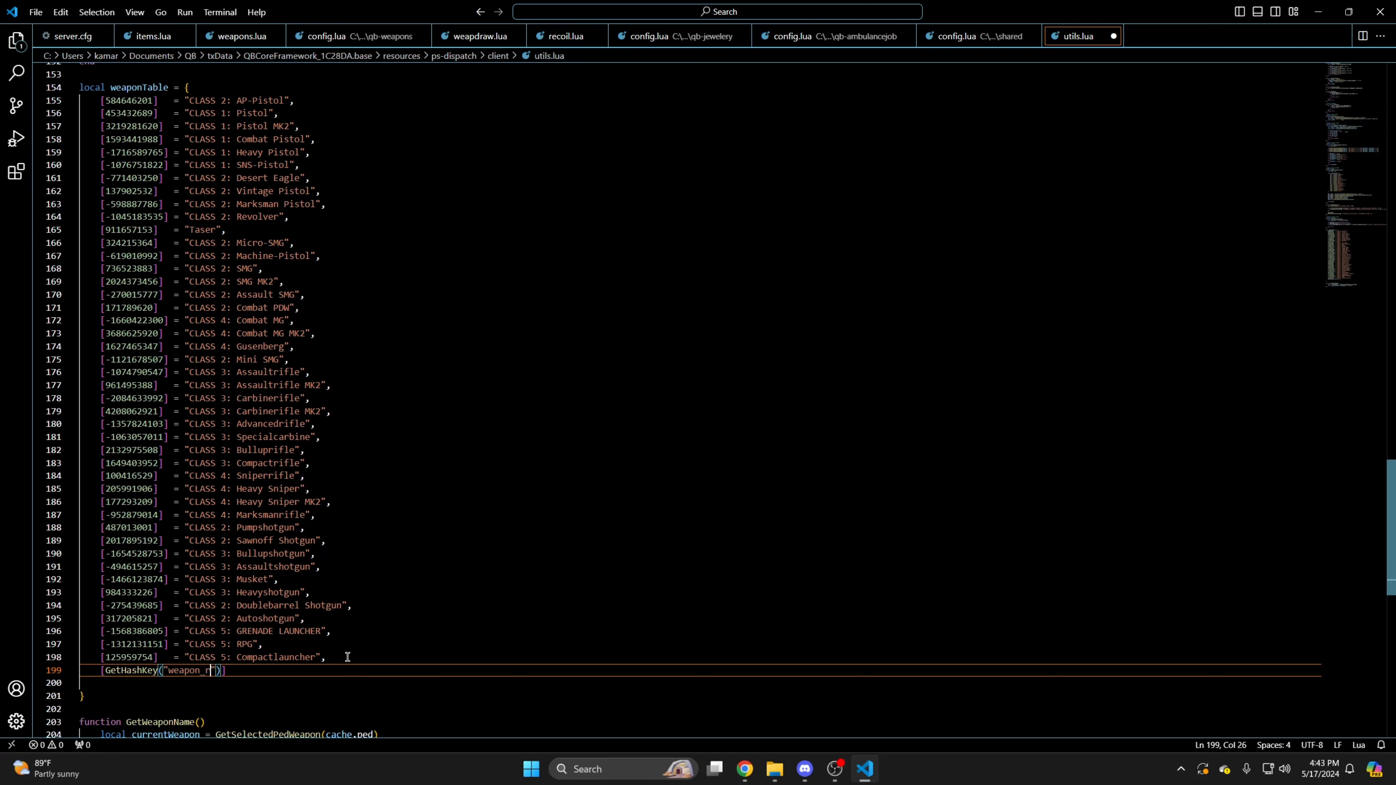
text(ubbergun)
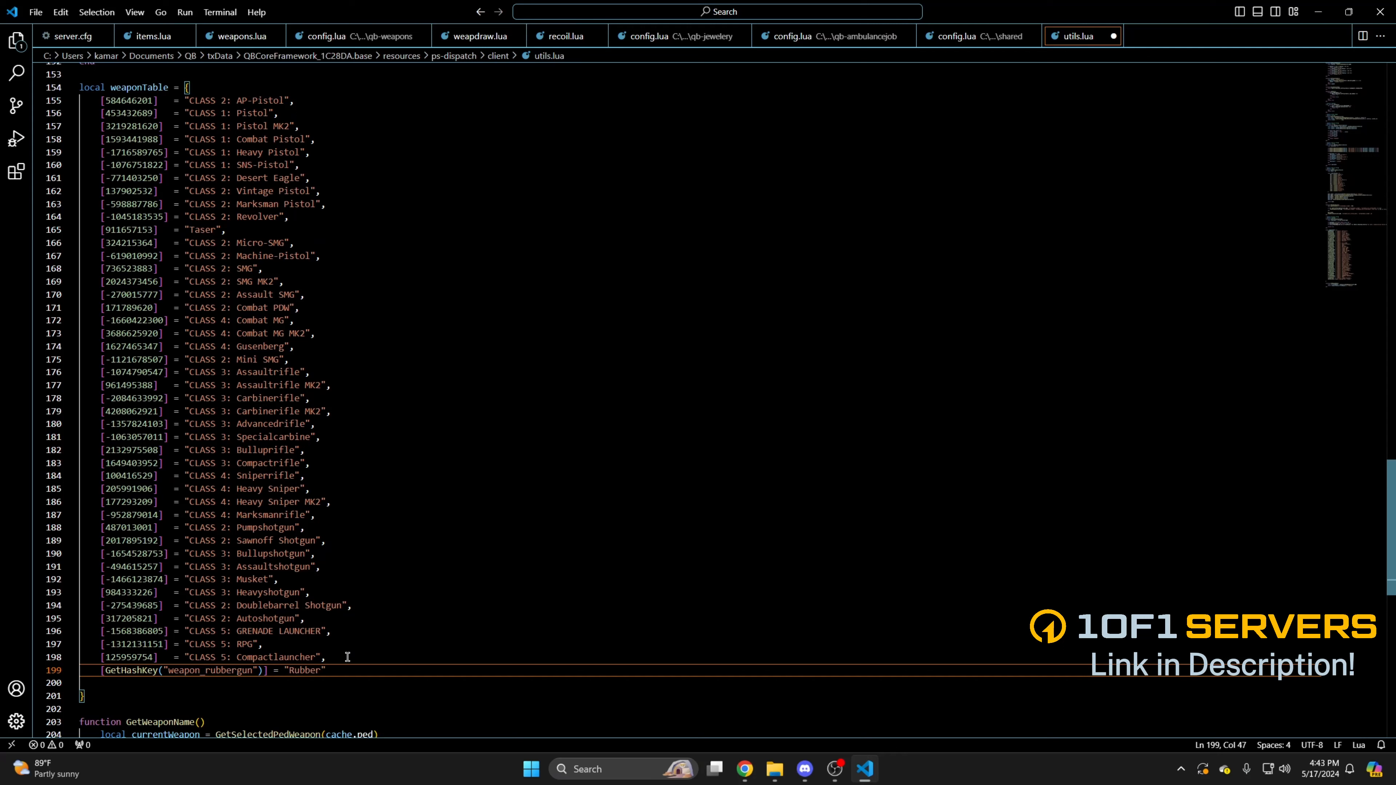
text(Gun)
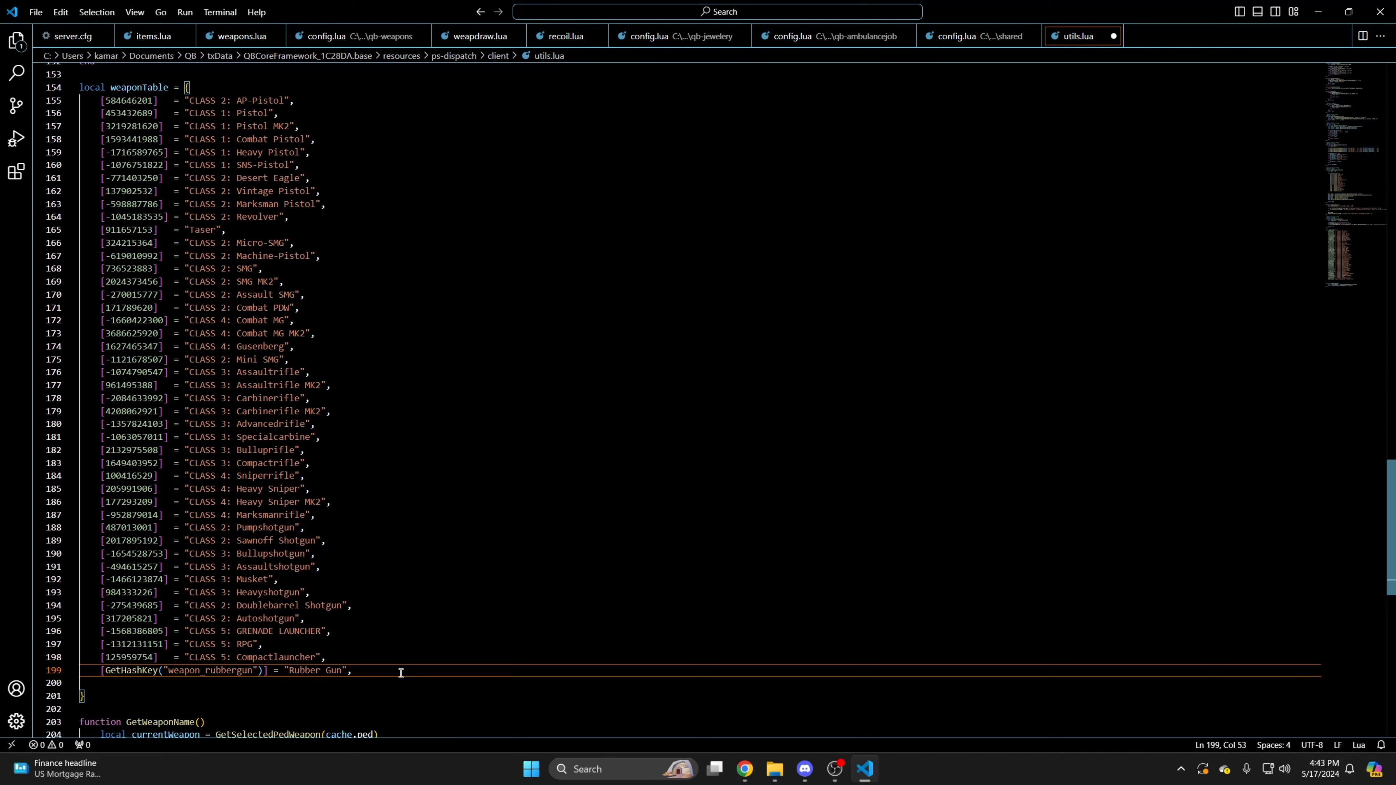
click(36, 12)
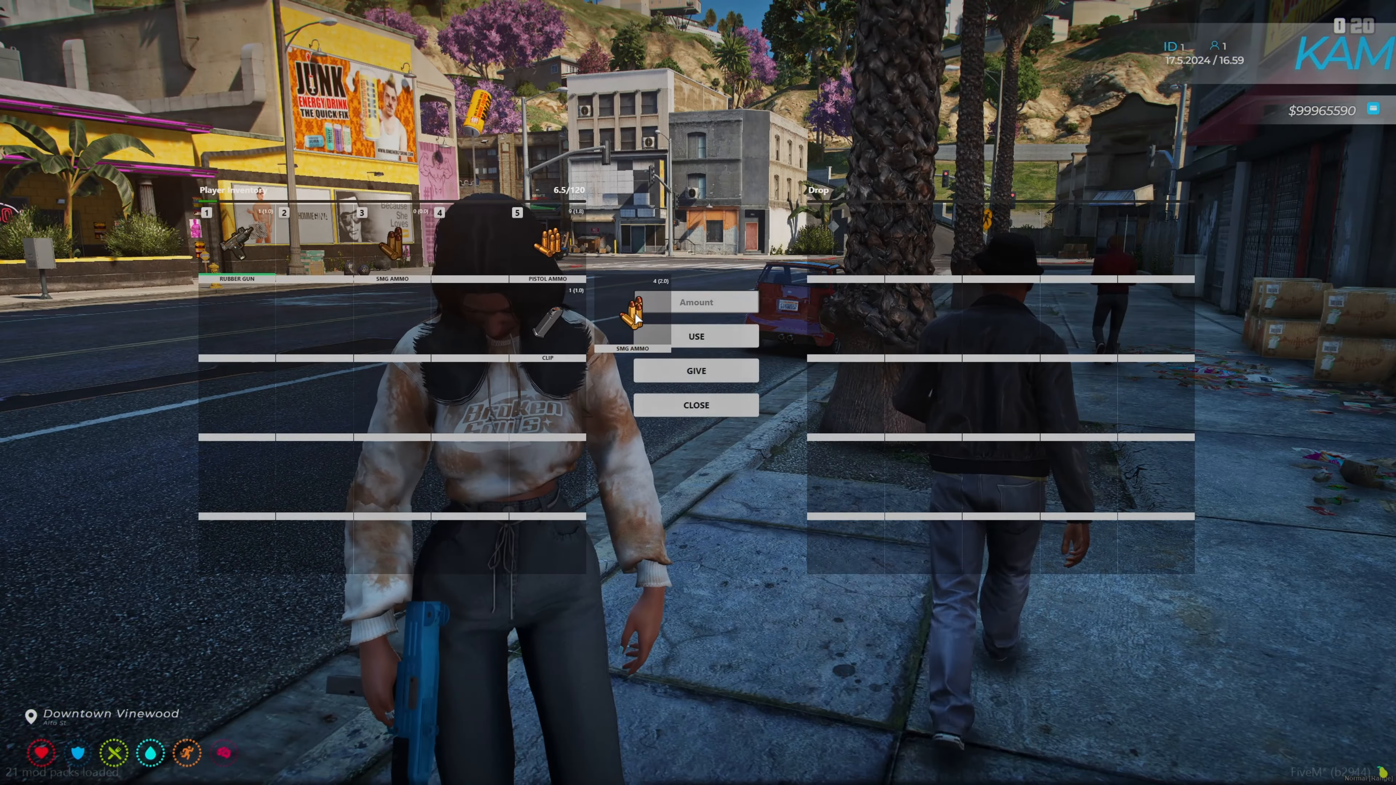
Select the rubber gun in the in-game inventory before heading to Rockford Hills.
click(695, 336)
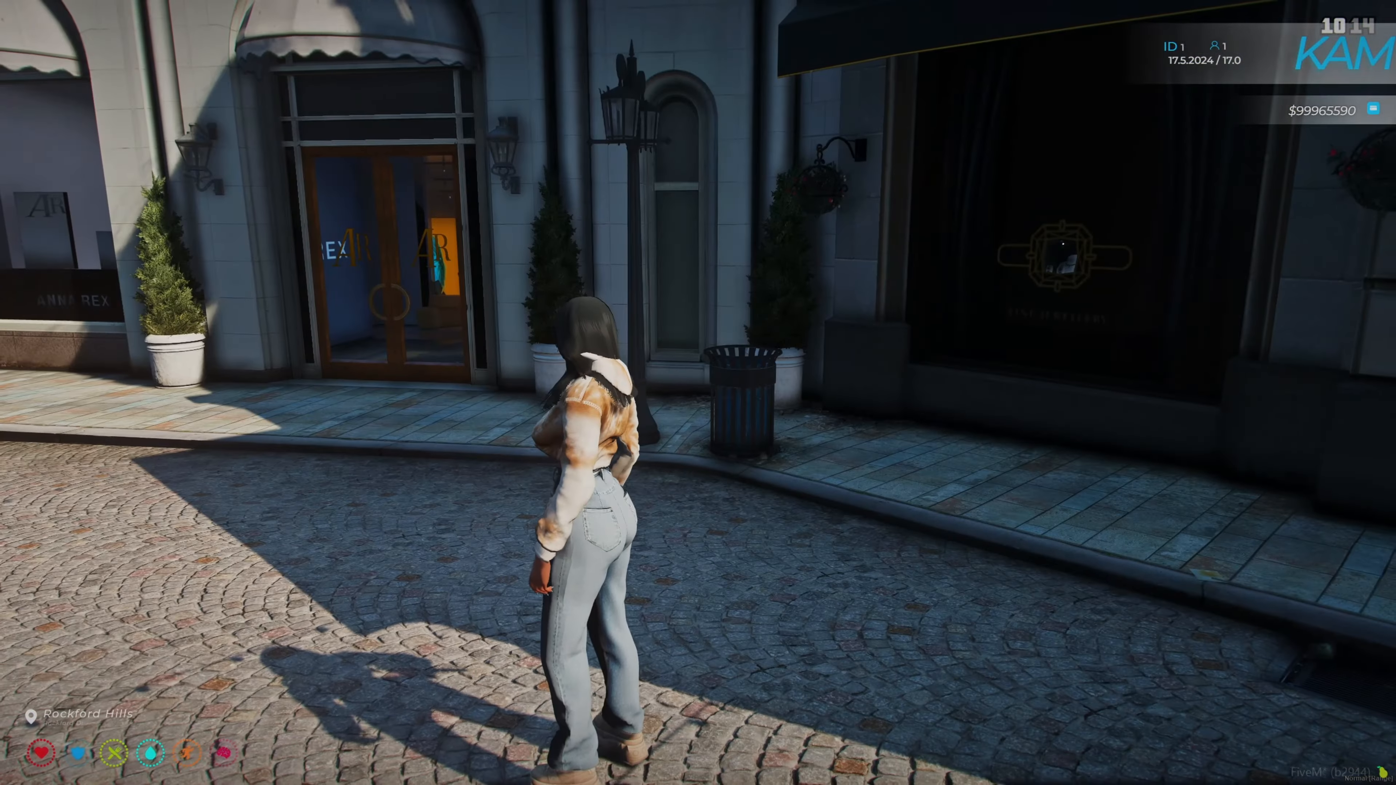
From the inventory, select the Paintball Gun slot and use it to equip the weapon.
key(w)
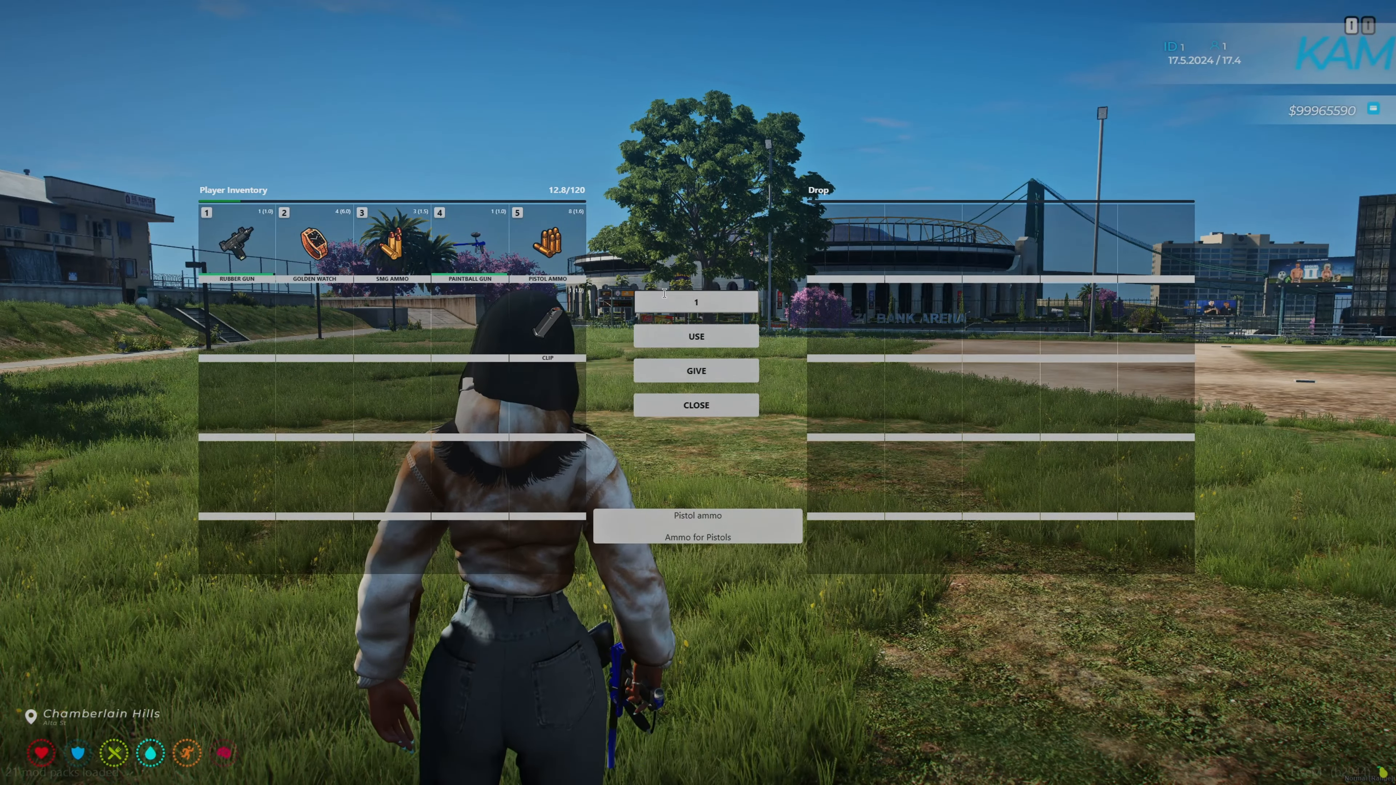
click(695, 337)
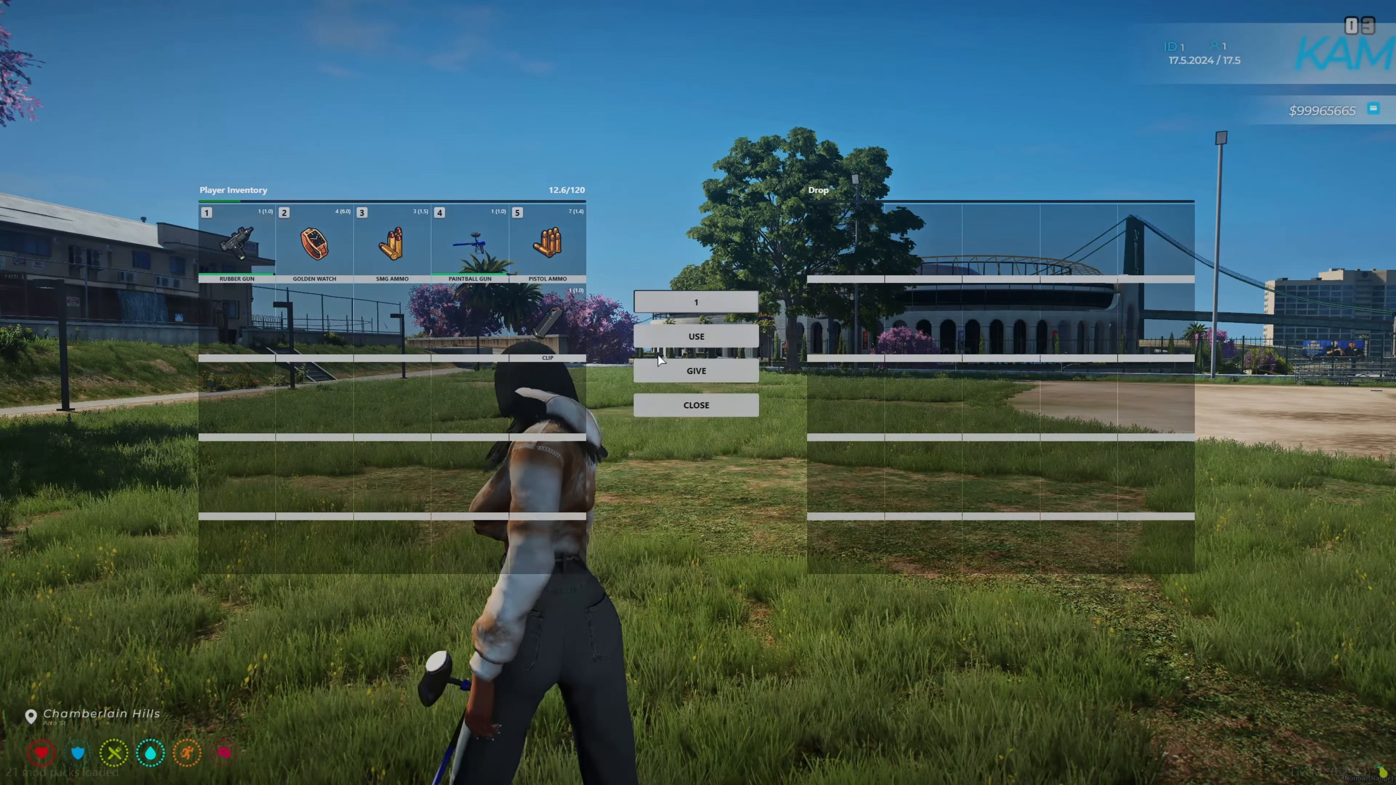
click(695, 336)
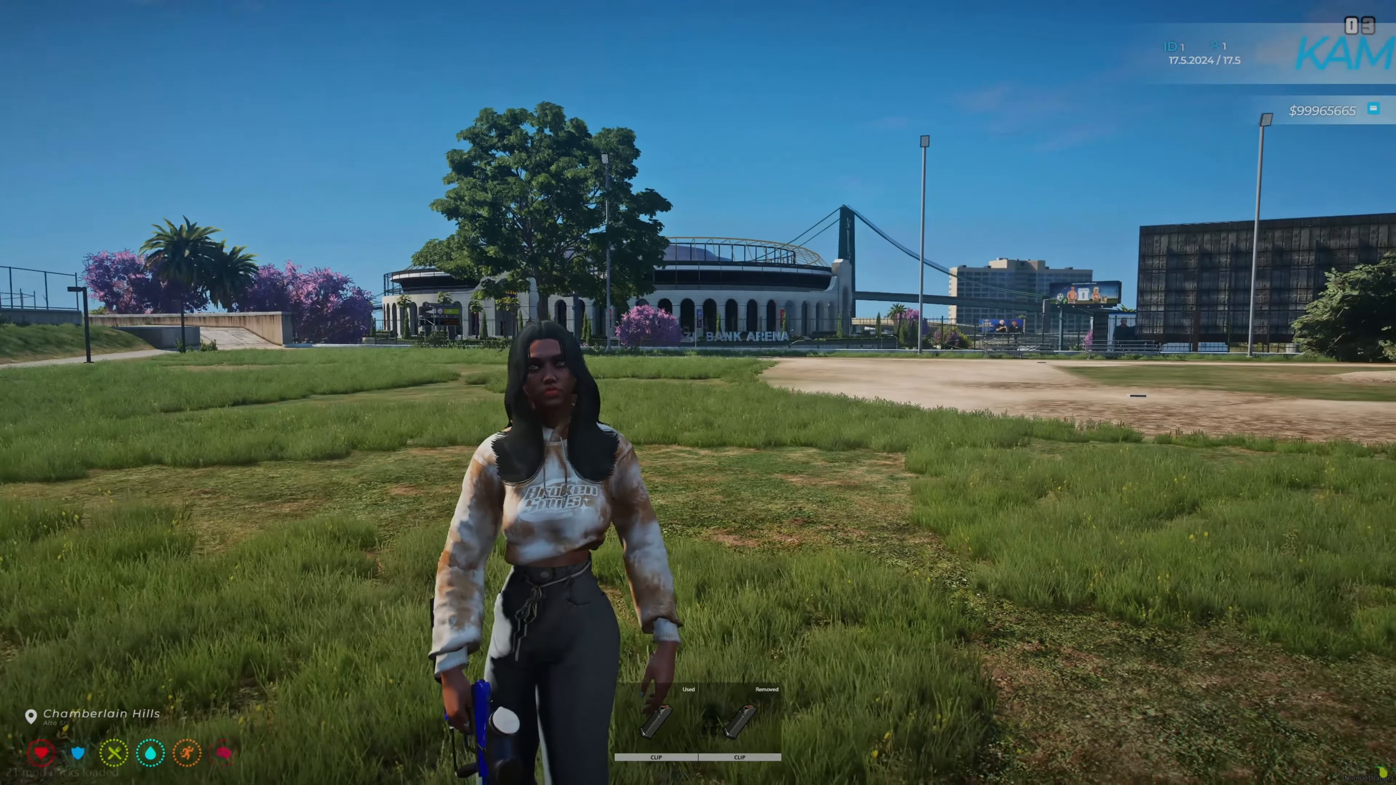